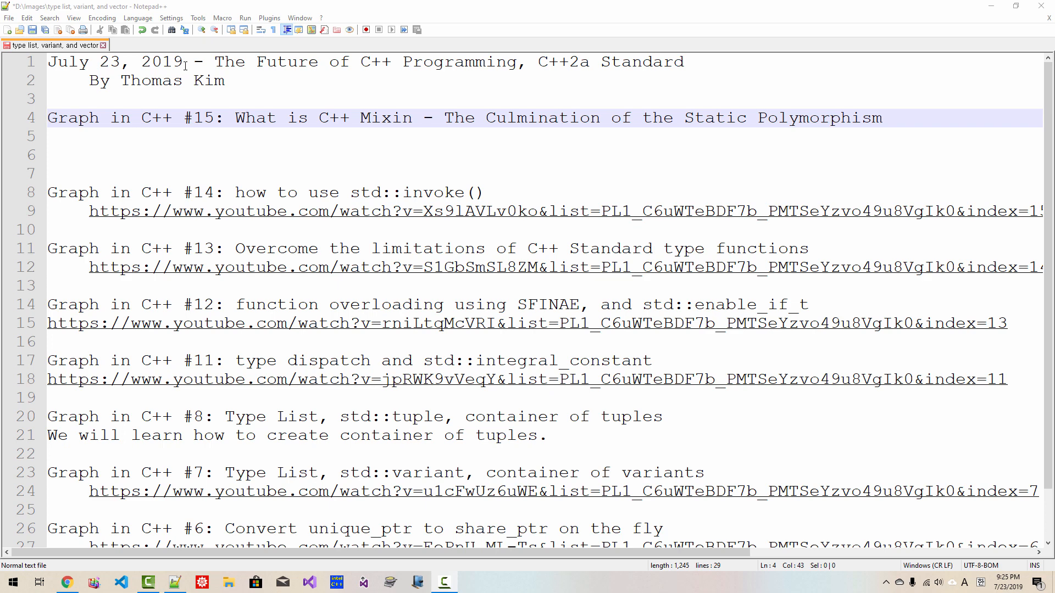
Add a new file named 15-mixin.cpp to the graph folder and open it
double_click(203, 118)
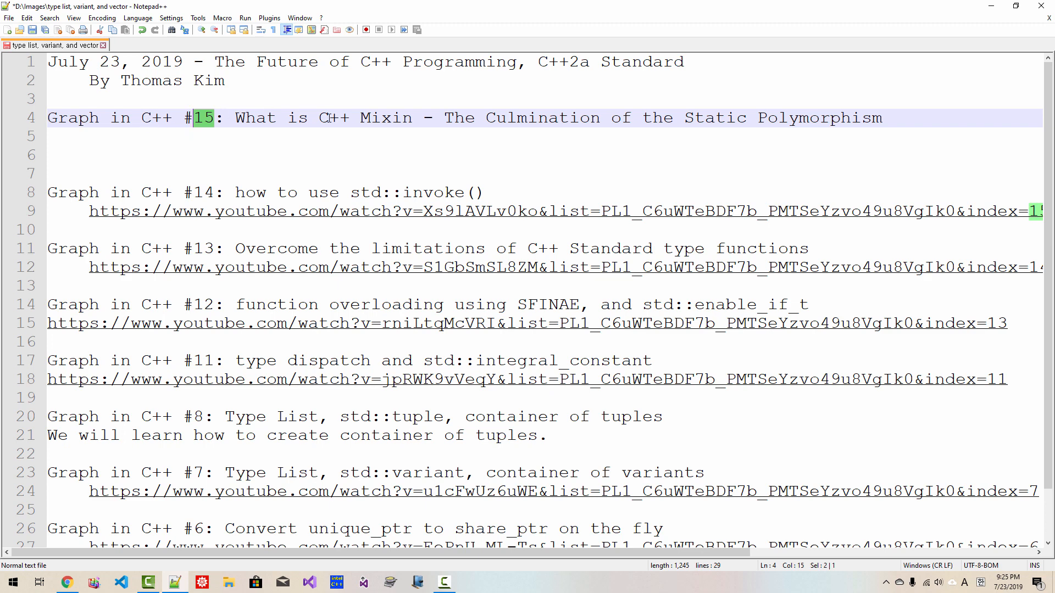
mouse_move(442, 118)
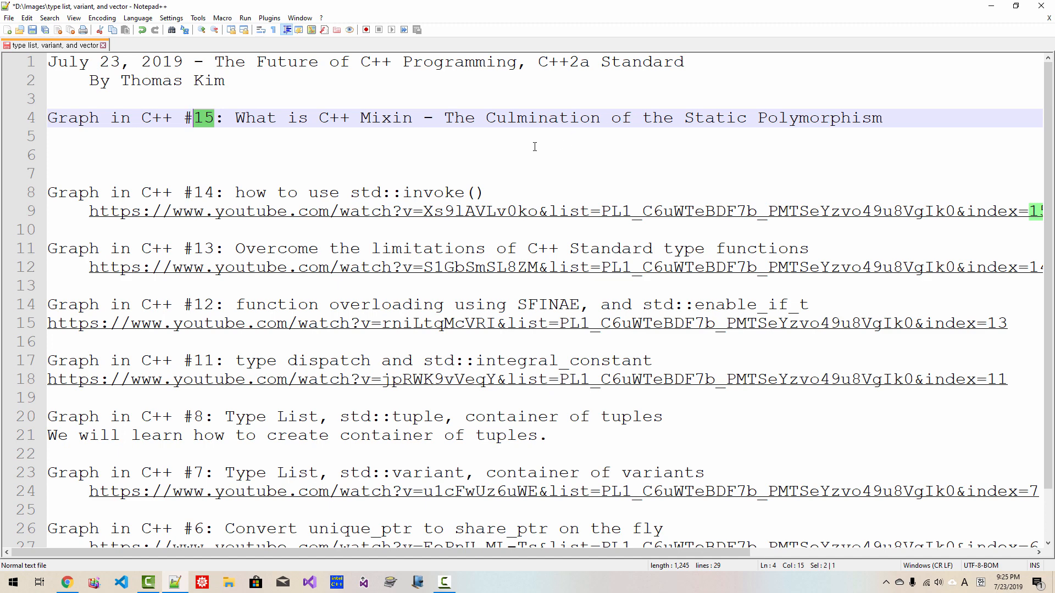
mouse_move(415, 118)
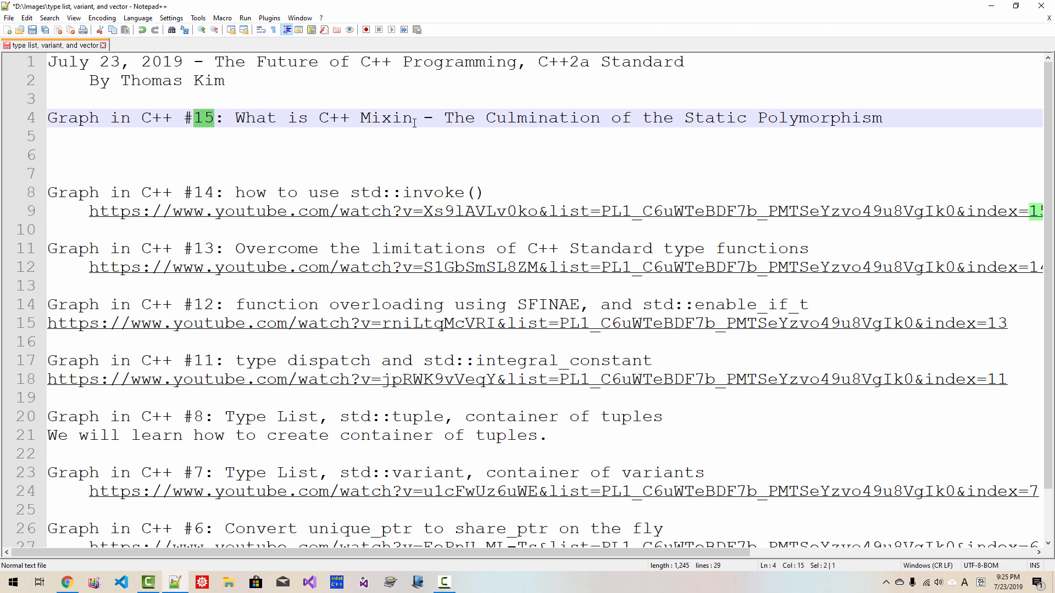
mouse_move(401, 144)
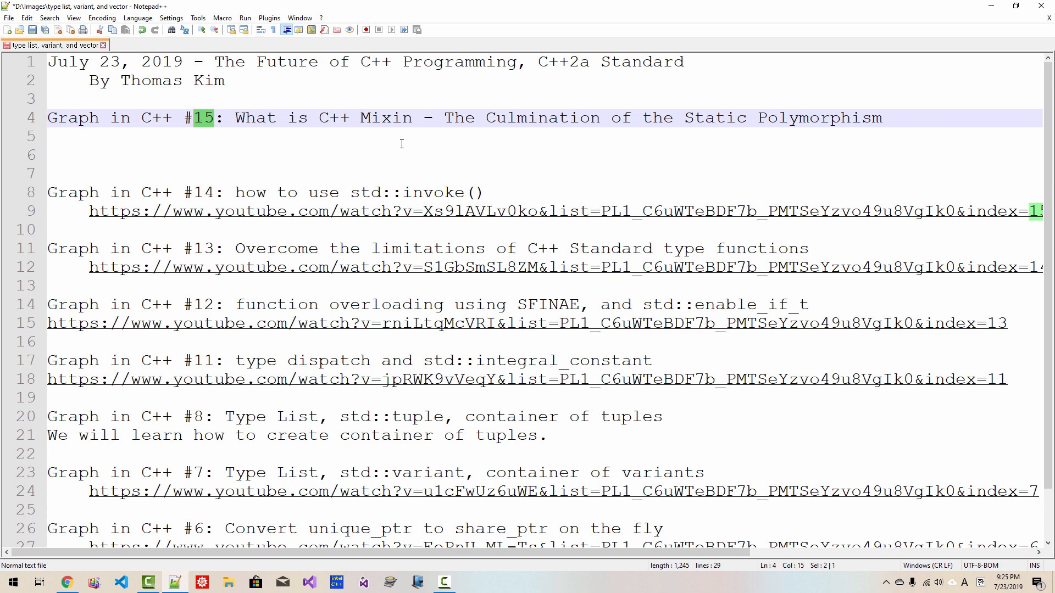
click(400, 148)
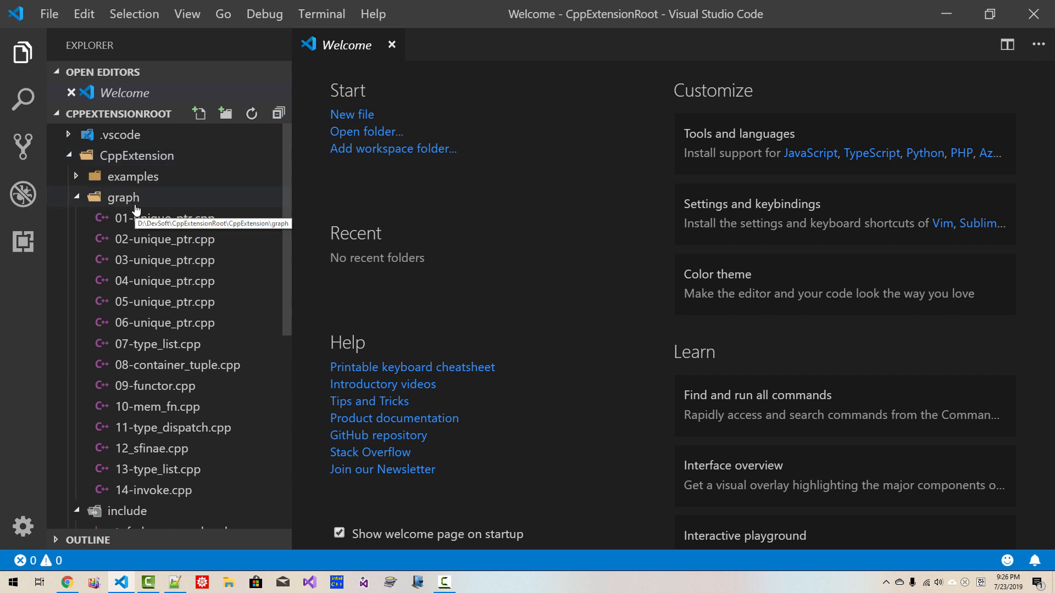
click(199, 113)
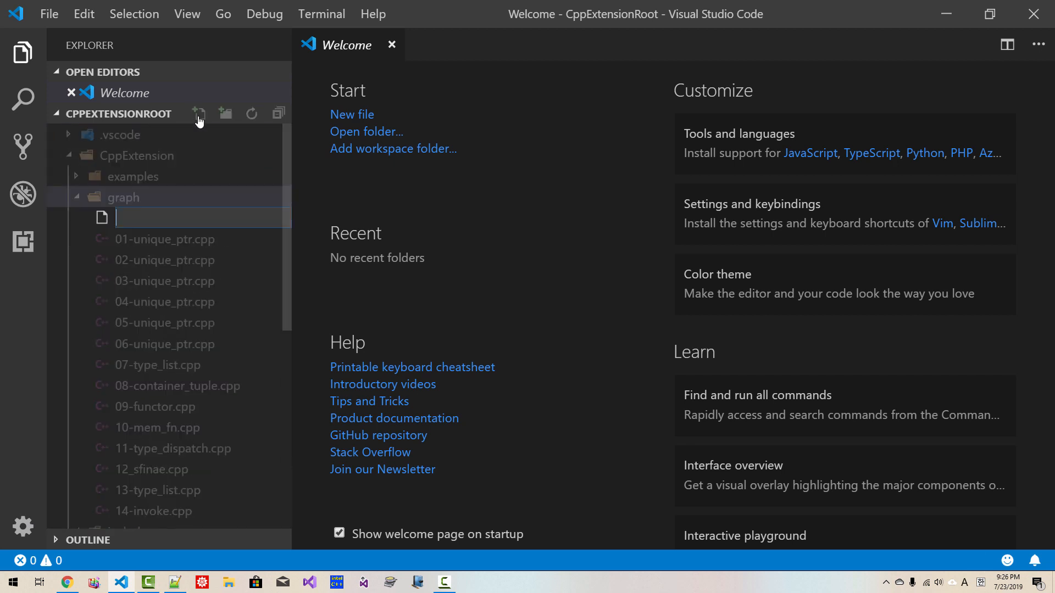
text(15-)
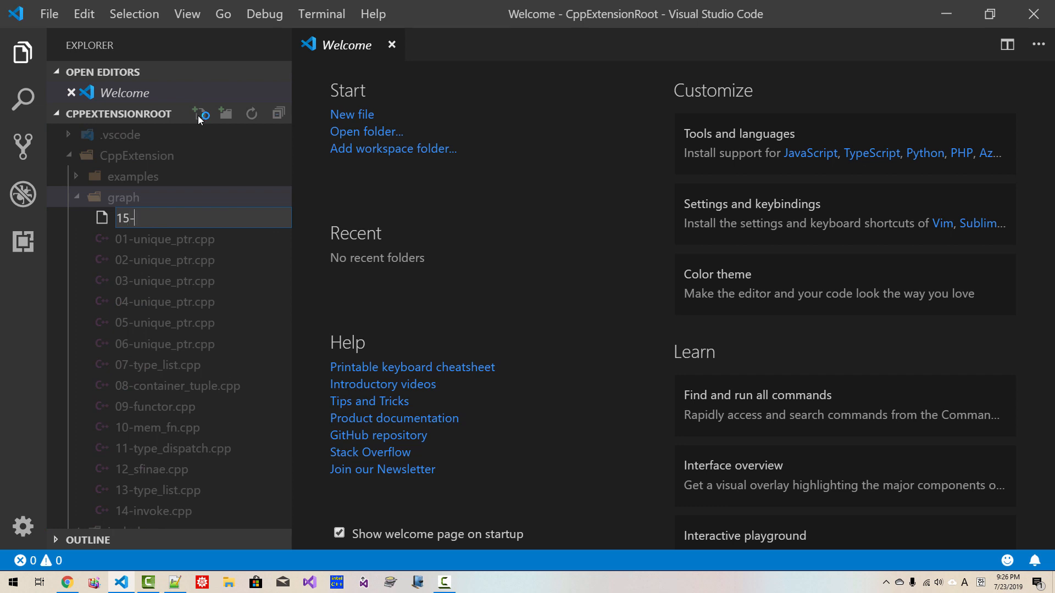
text(mixin)
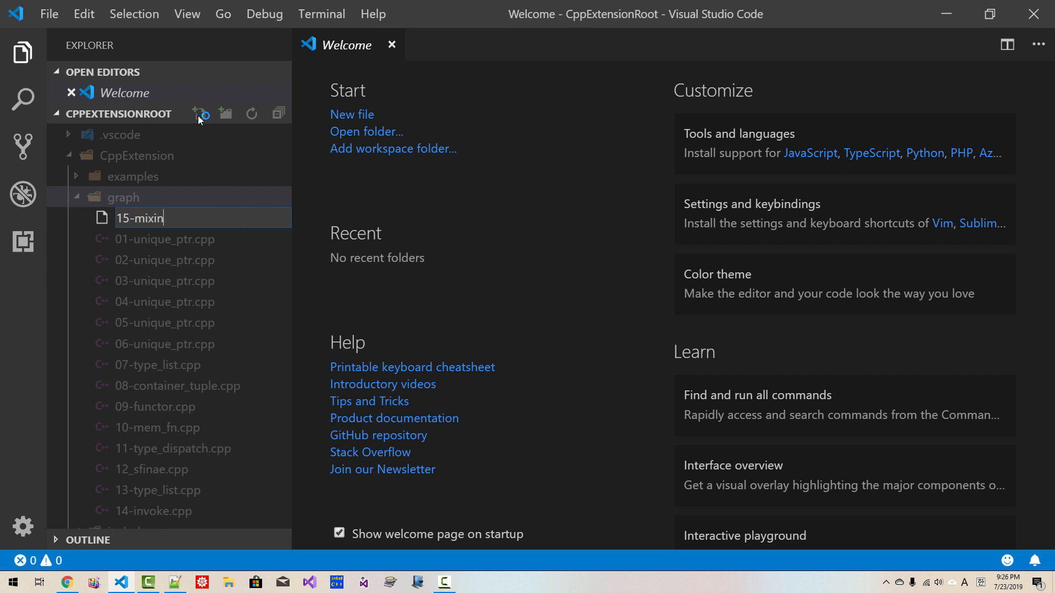
key(Enter)
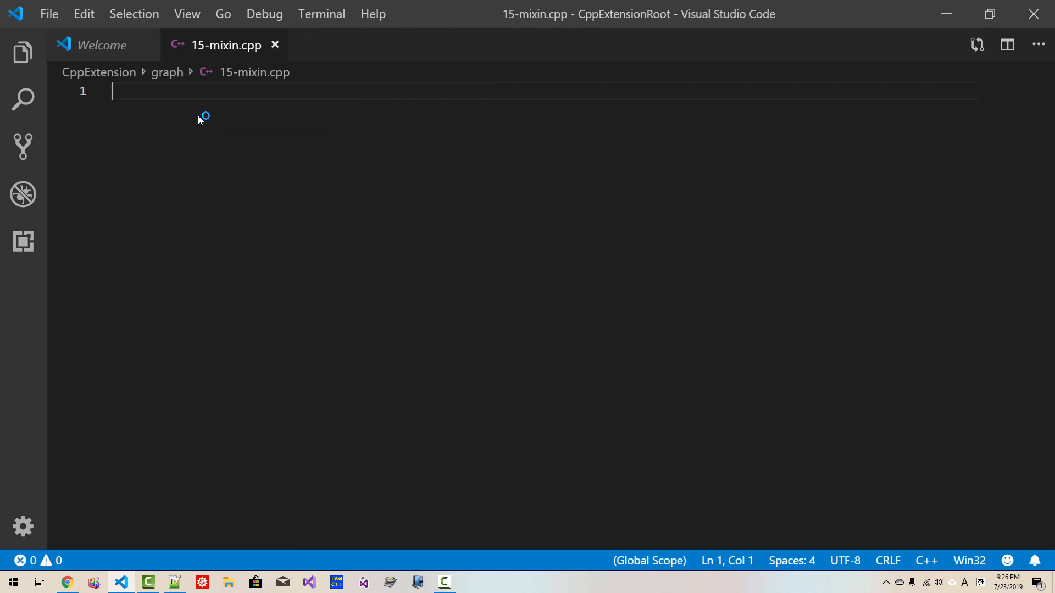
Include the tpf_output.hpp header using IntelliSense completion
text(#include <)
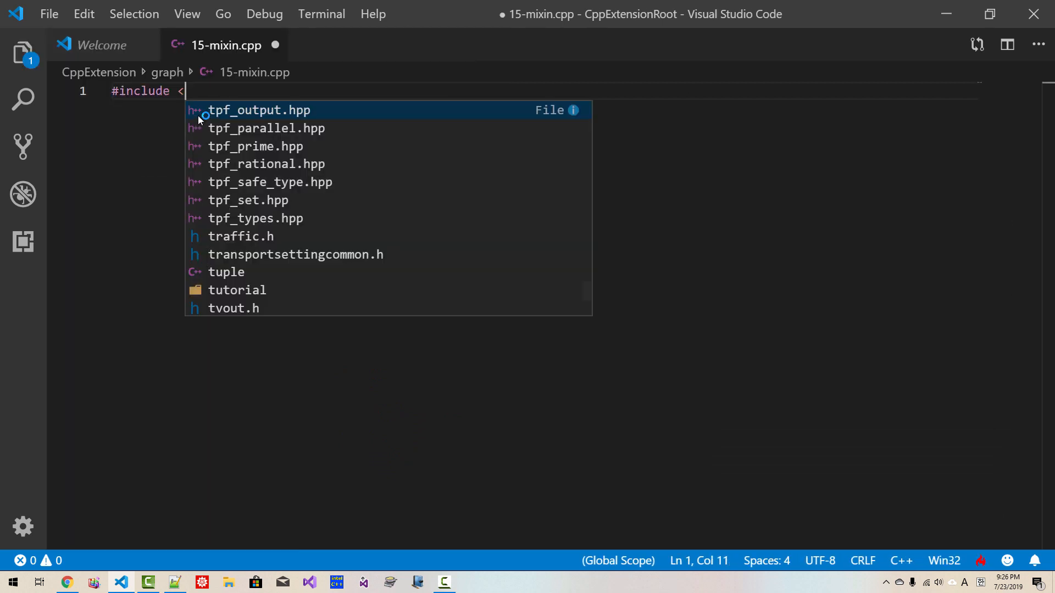
text(tpf_outp)
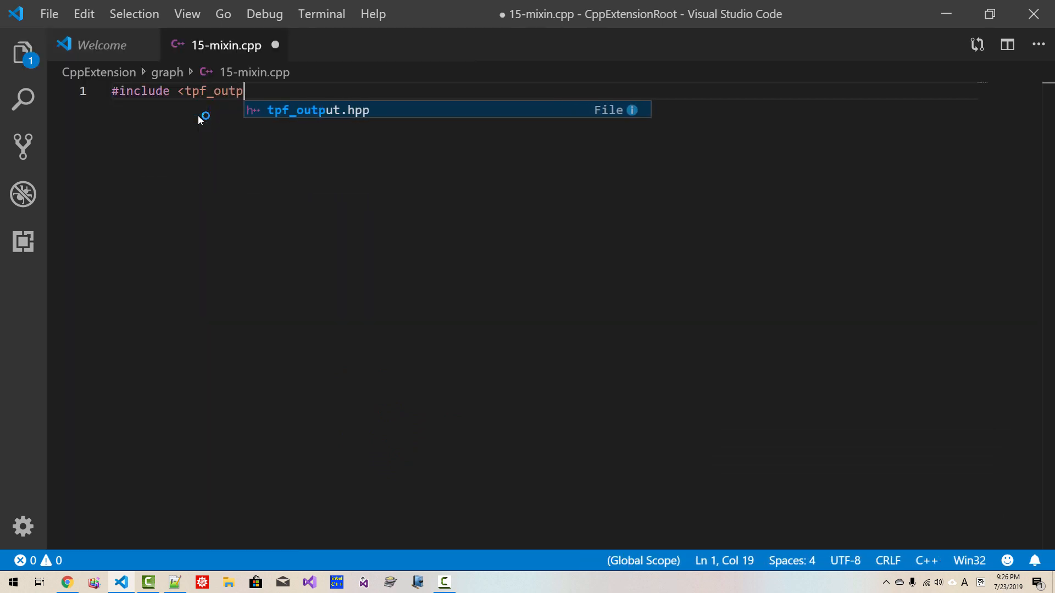
key(Tab)
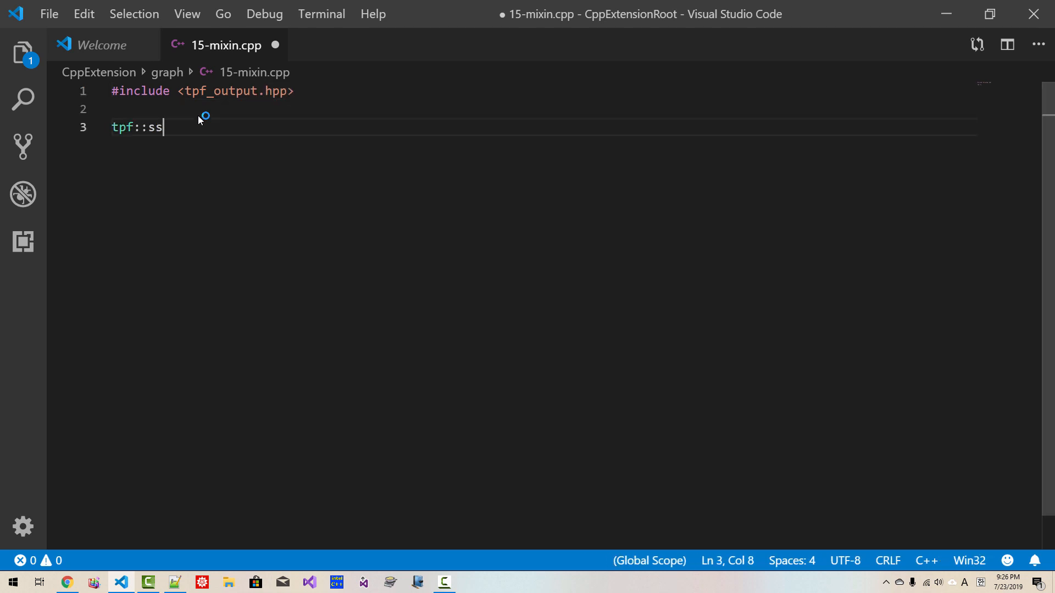
Declare tpf::sstream stream, auto endl = tpf::endl and auto nl = tpf::nl
text(tream stream;)
text(auto)
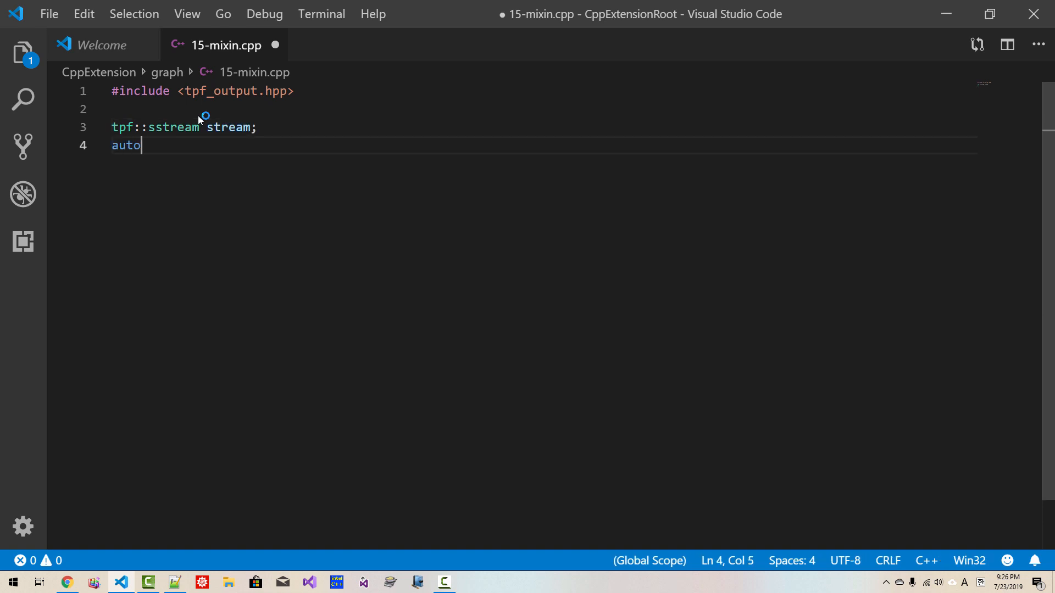
text(endl =)
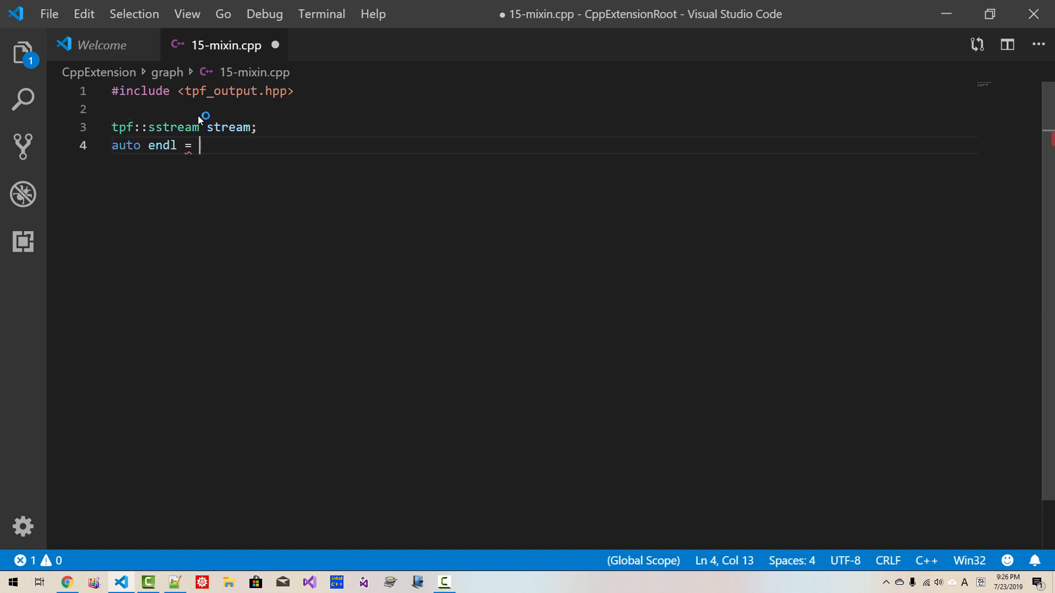
text(tpf::endl;)
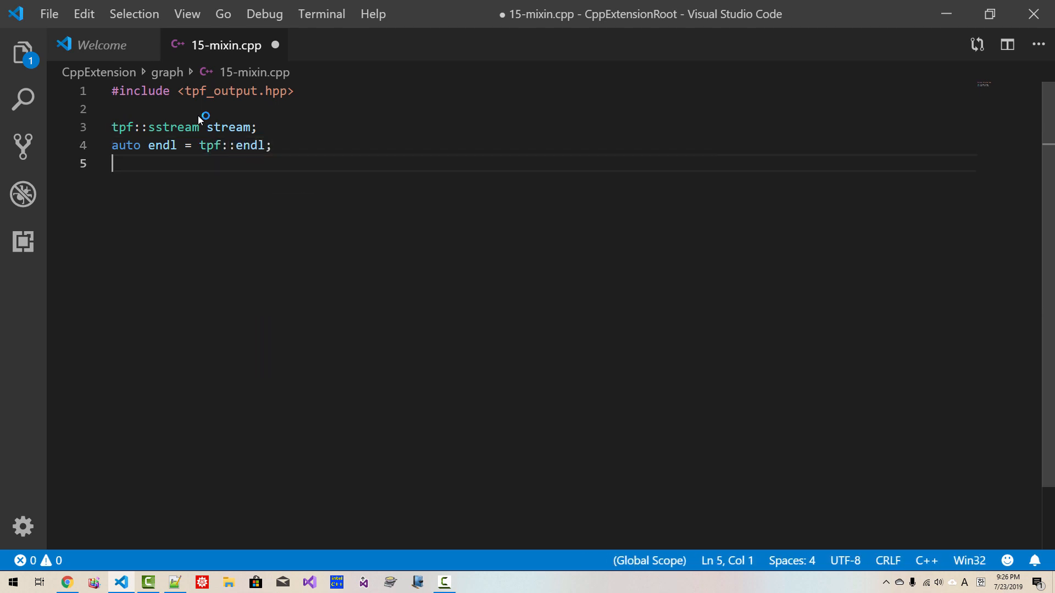
text(auto)
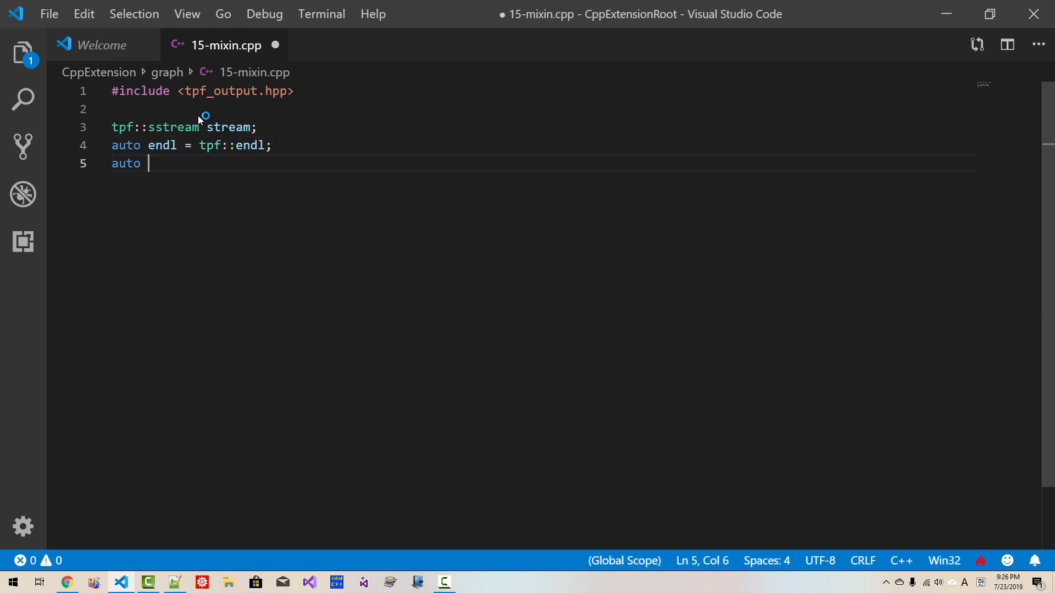
text(nl =)
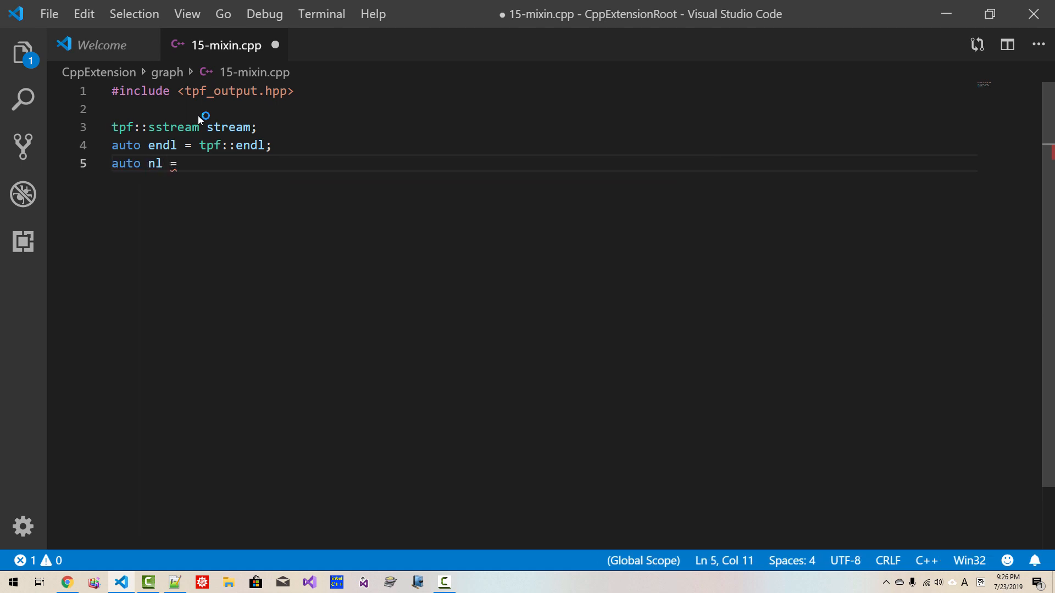
text(tpf::nl;)
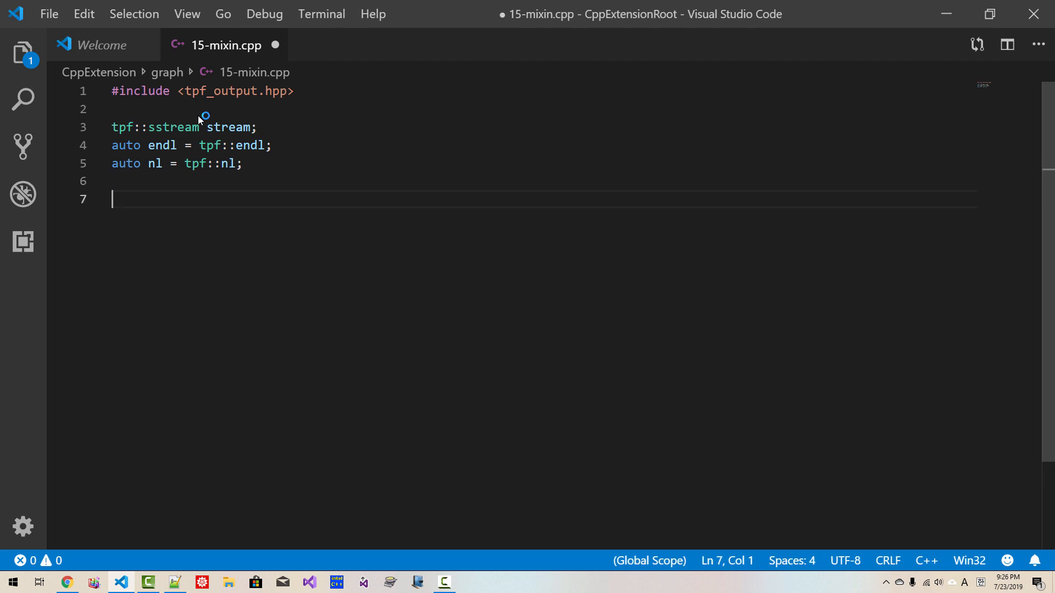
Declare classes Point and Circle, giving Point int members m_x and m_y
text(clas)
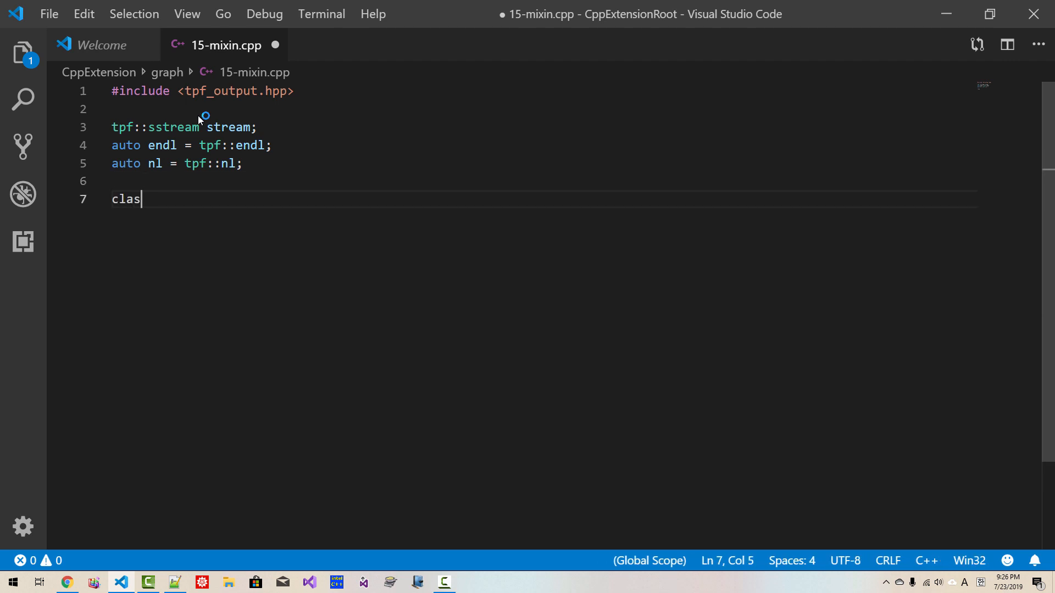
text(s)
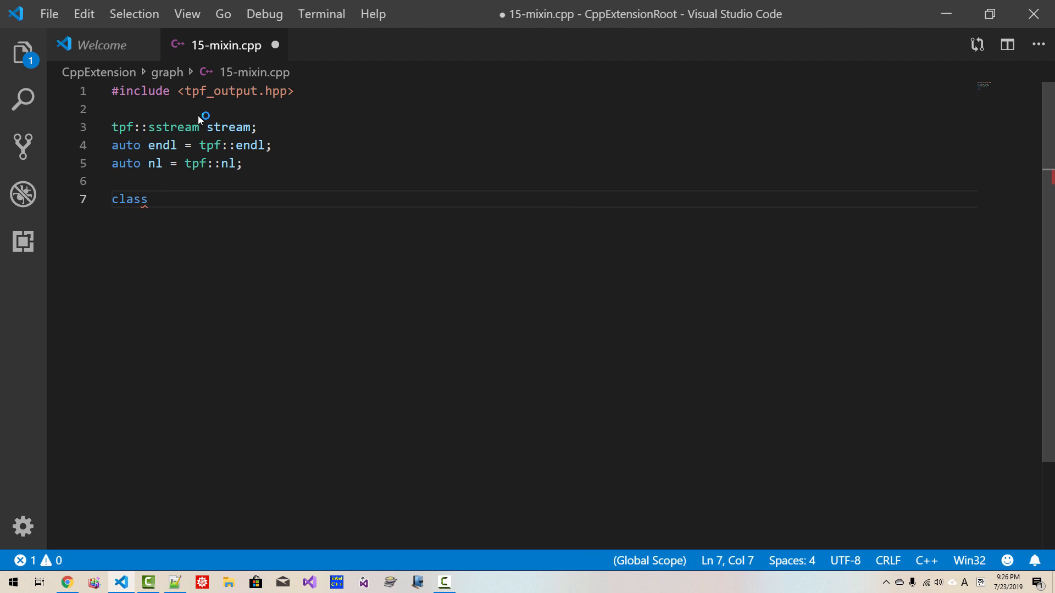
text(Circle)
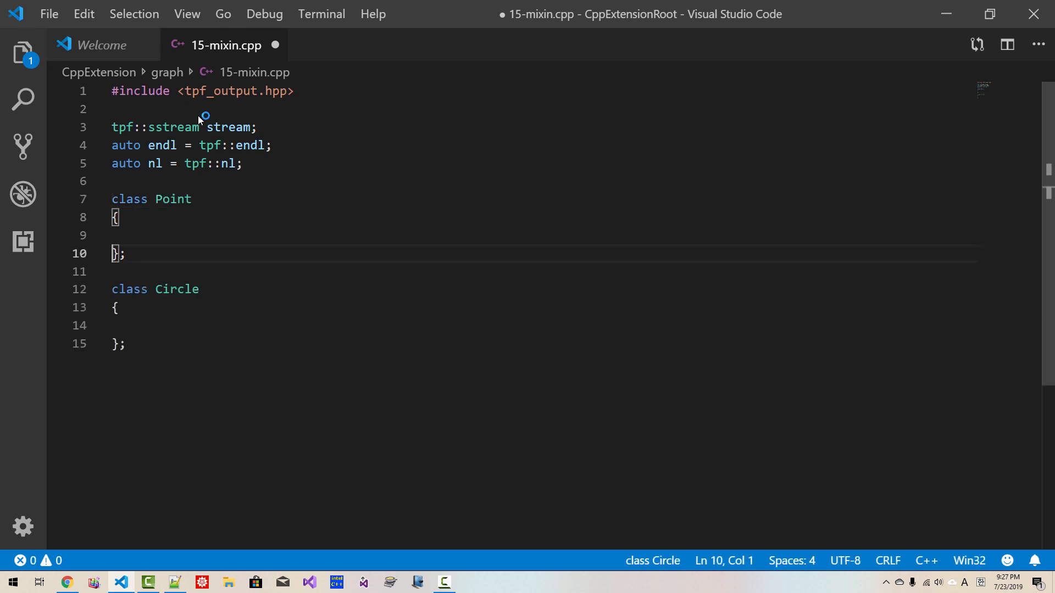
text(int)
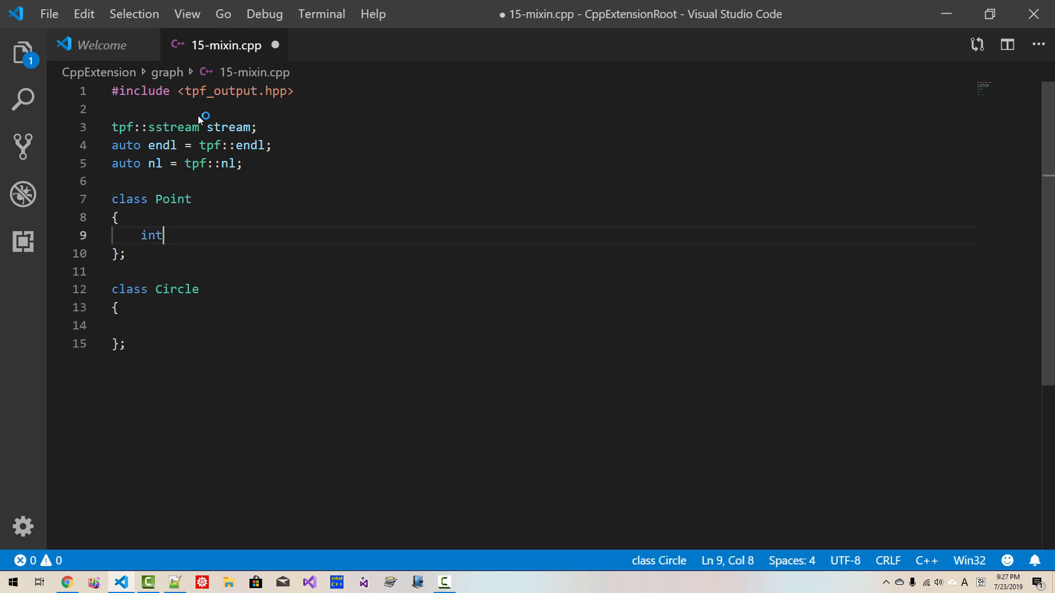
text(m_x)
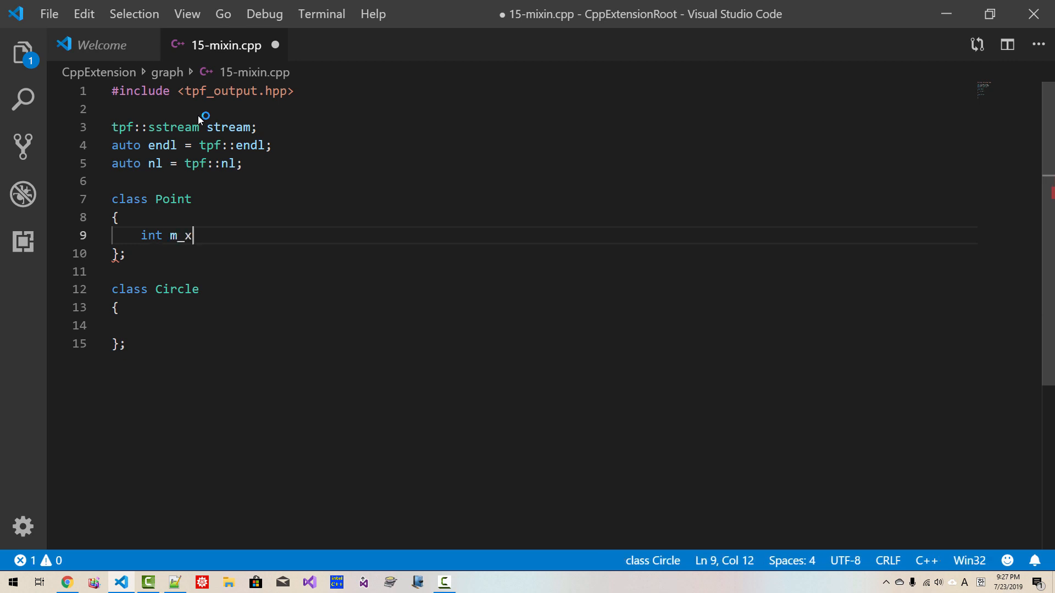
text(, m_y;)
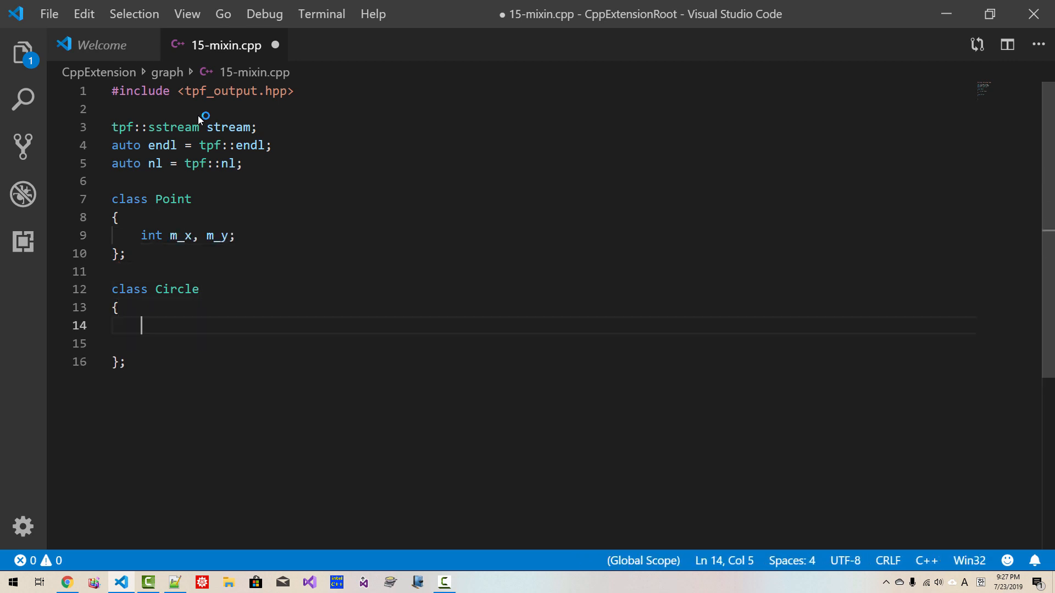
Give Circle the members Point m_center and int m_radius
text(Point m)
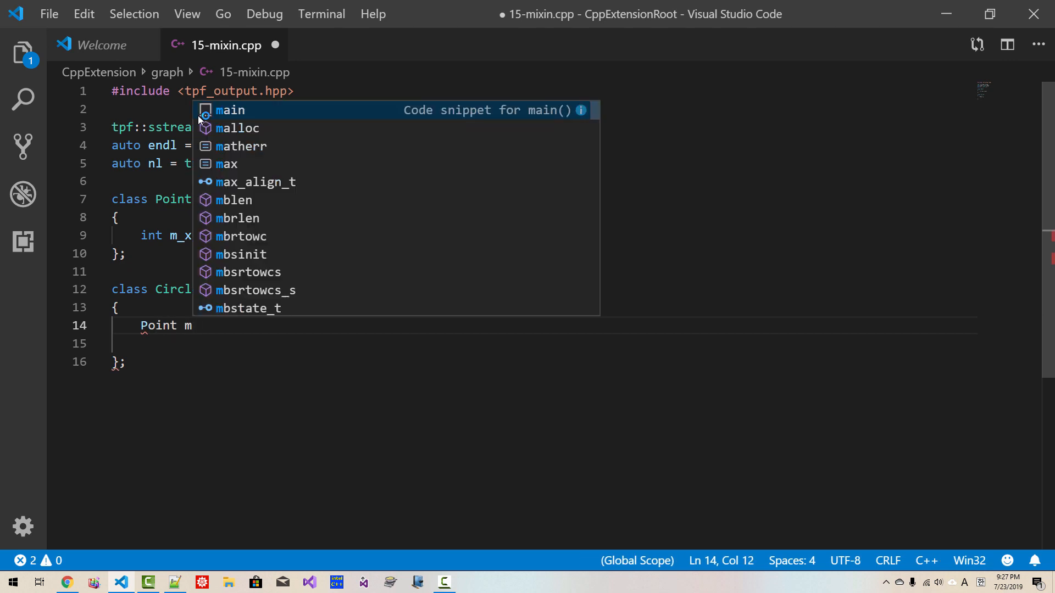
text(_poi)
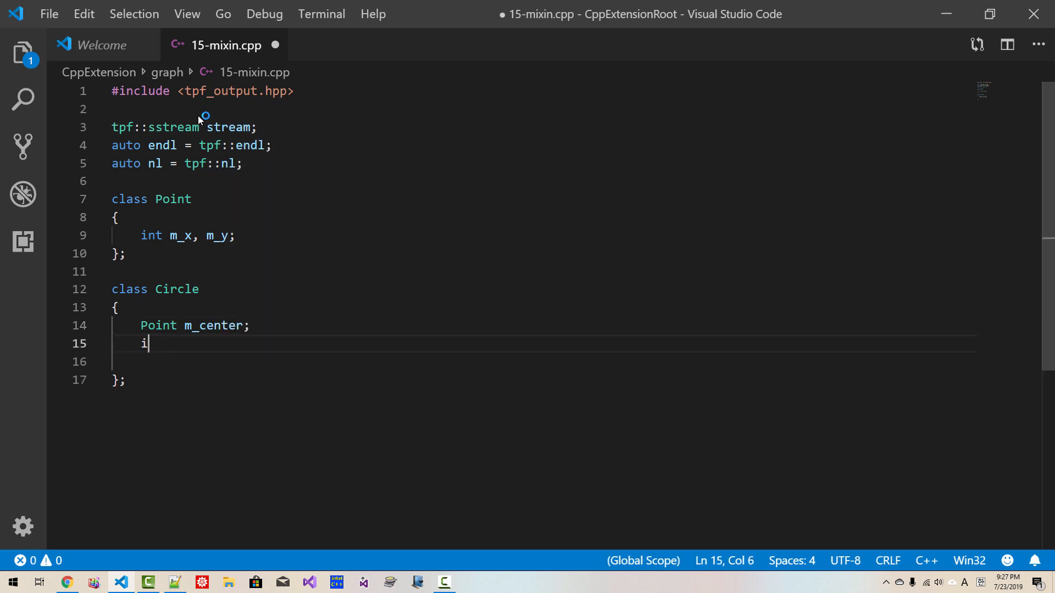
text(nt m_ra)
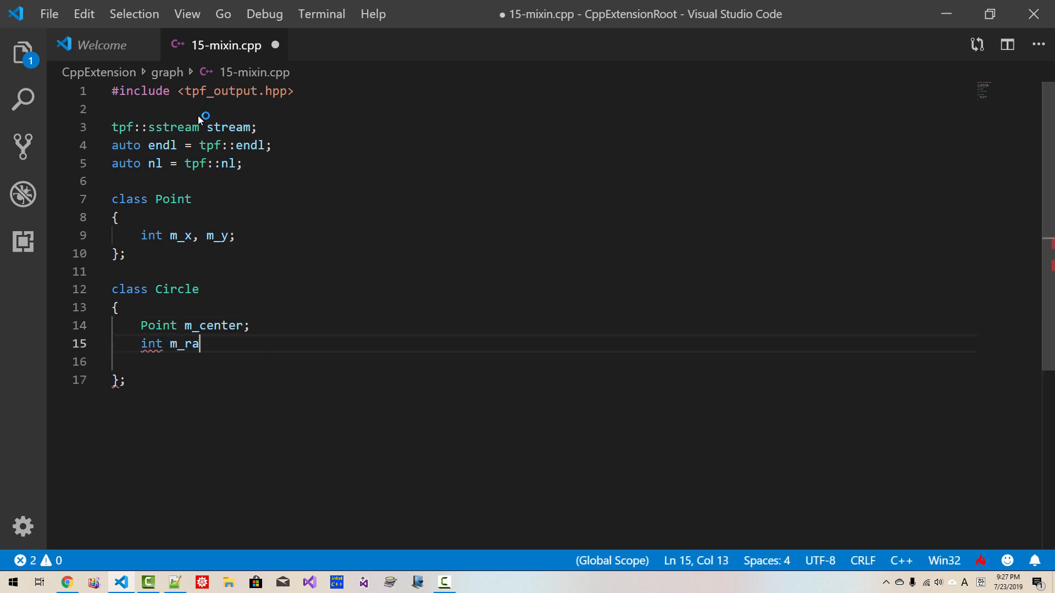
text(dius;)
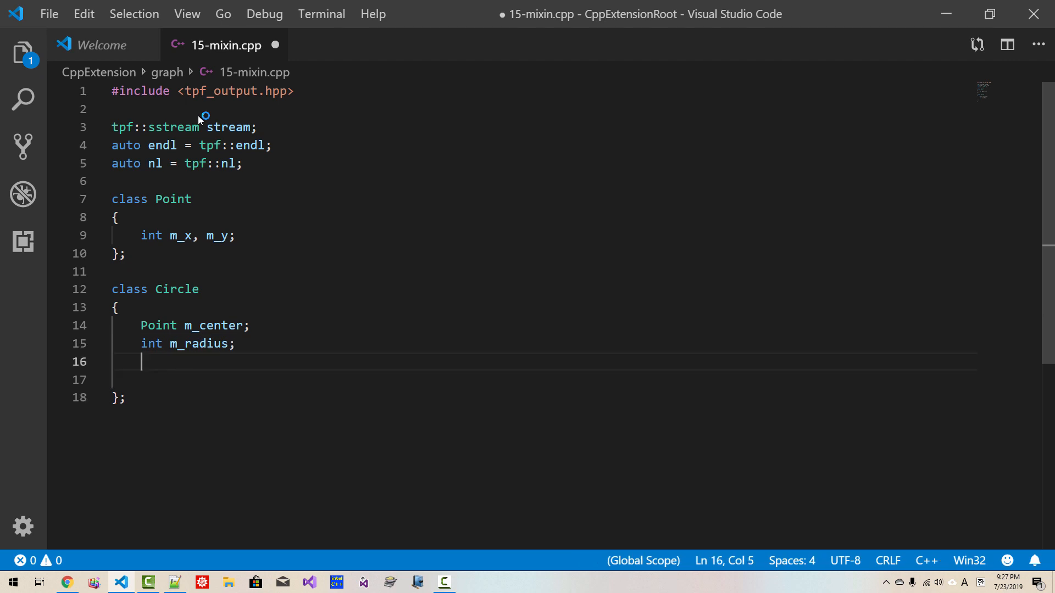
Add const display() to Circle streaming "Circle - center: ", m_center.m_x, m_center.m_y and m_radius
key(Enter)
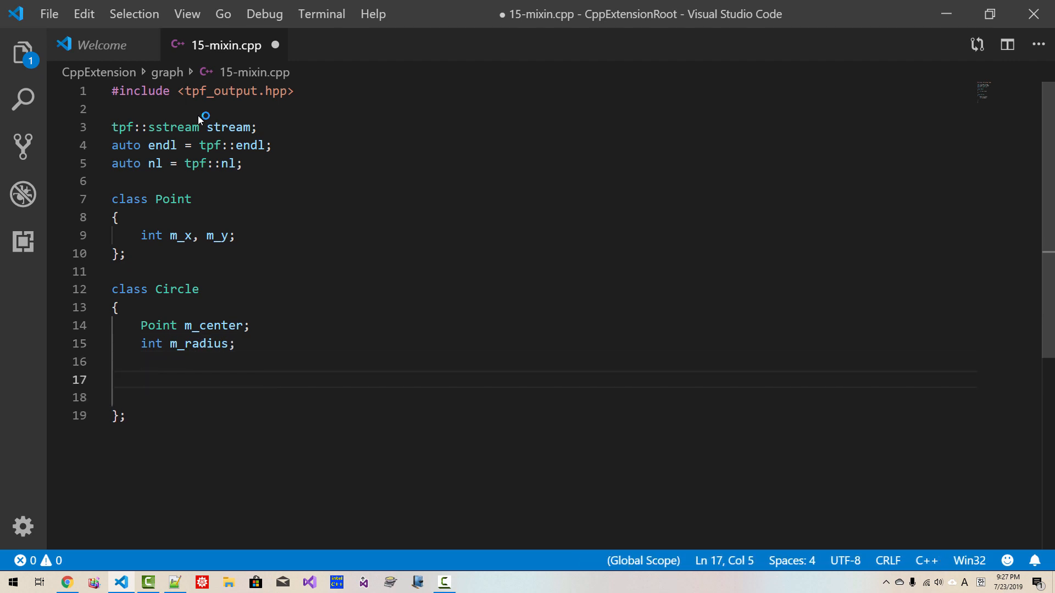
text(void)
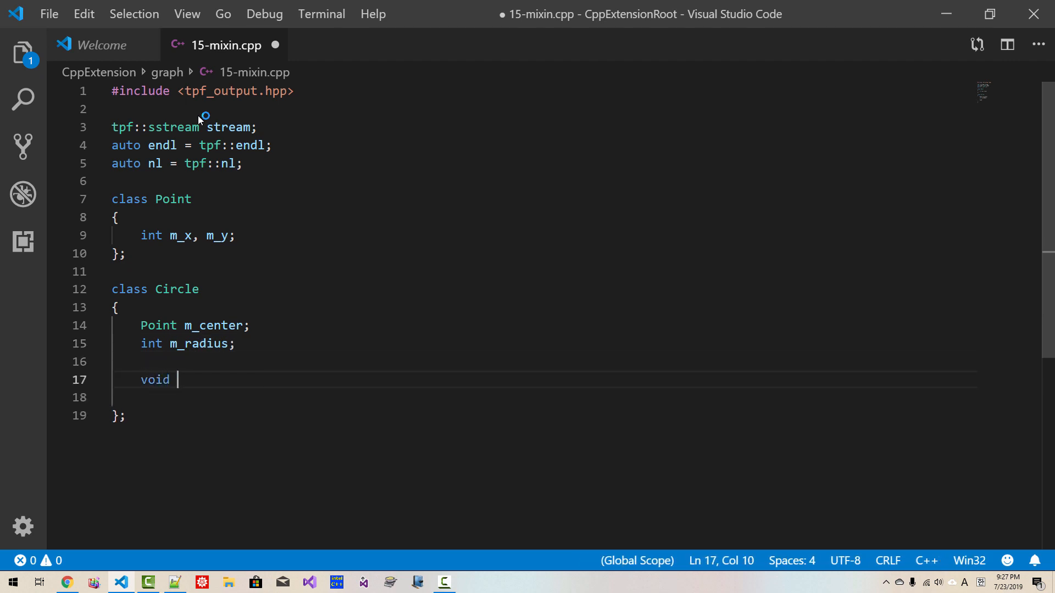
text(display() const)
text(stream <<)
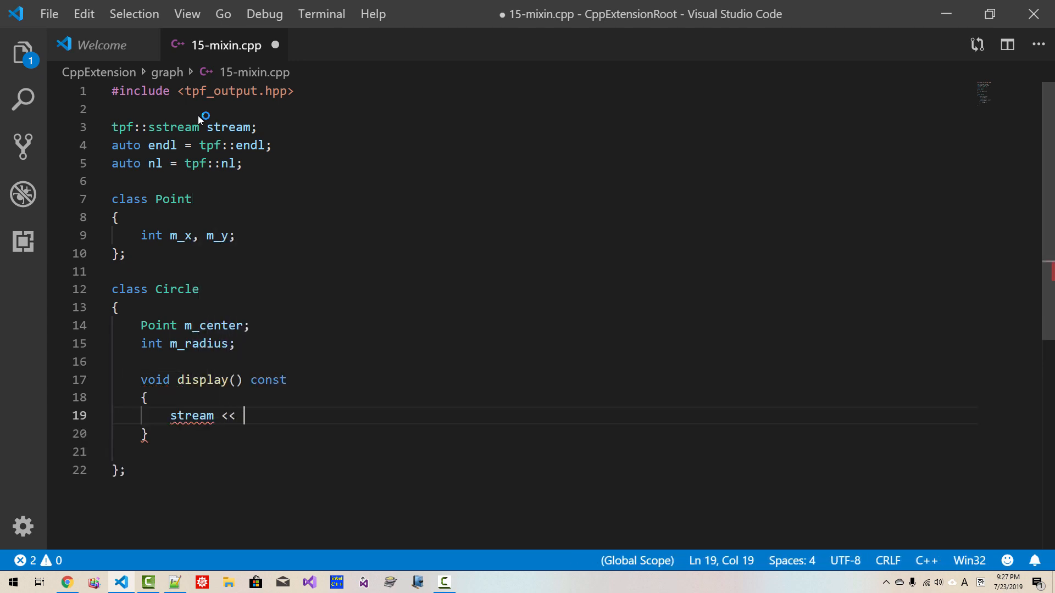
text("Circle - c)
text(m_center)
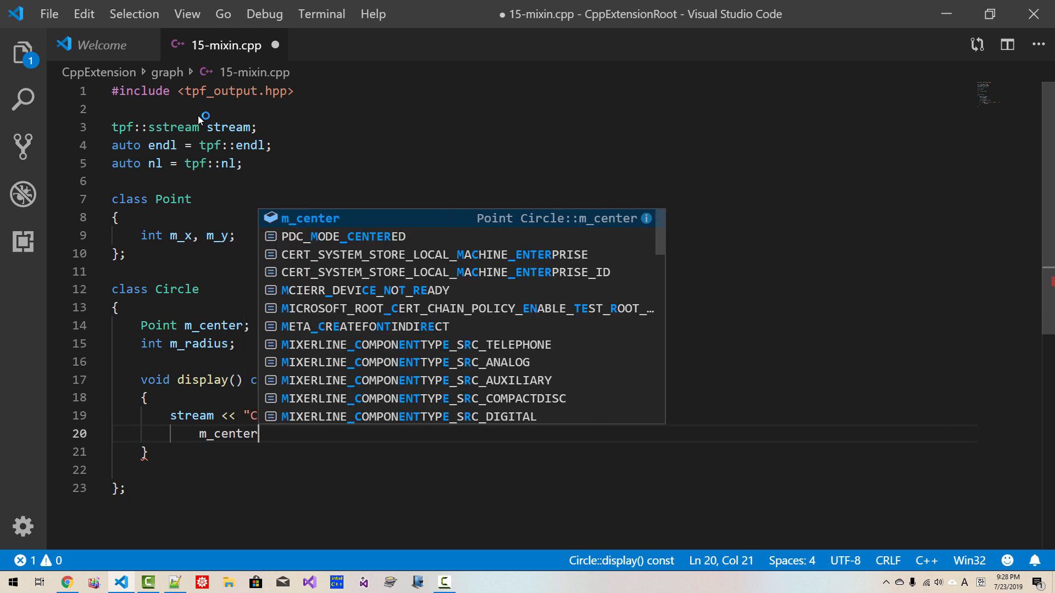
text(.m_x)
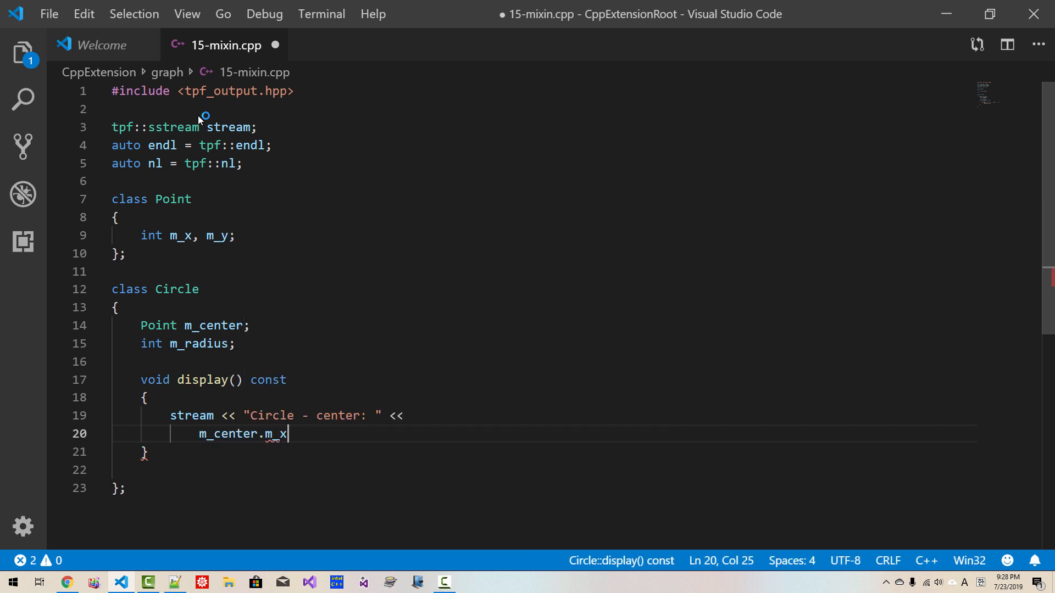
text(<< ", " << m)
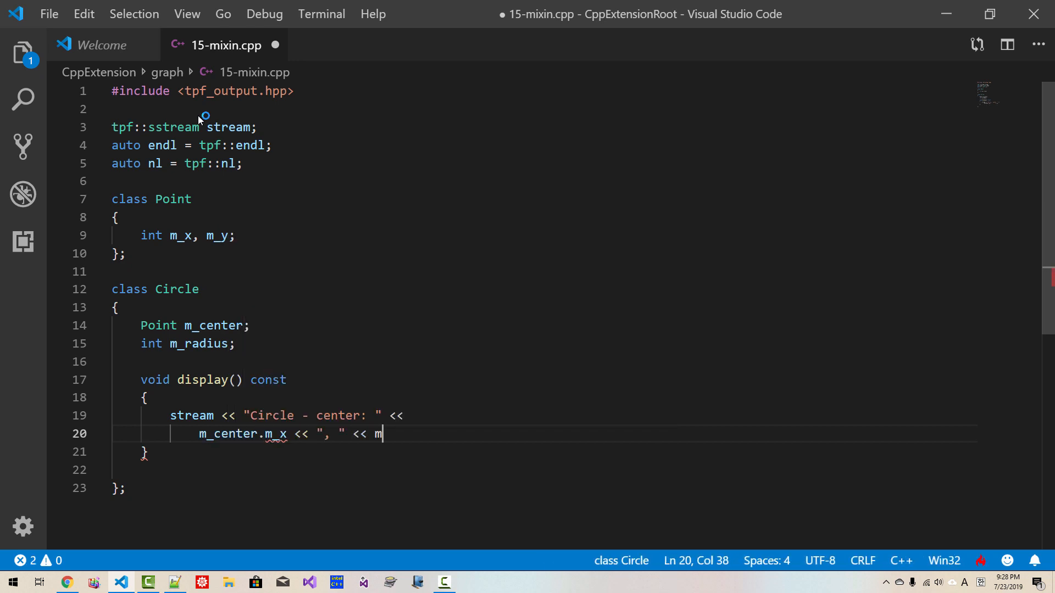
text(.center.m_y)
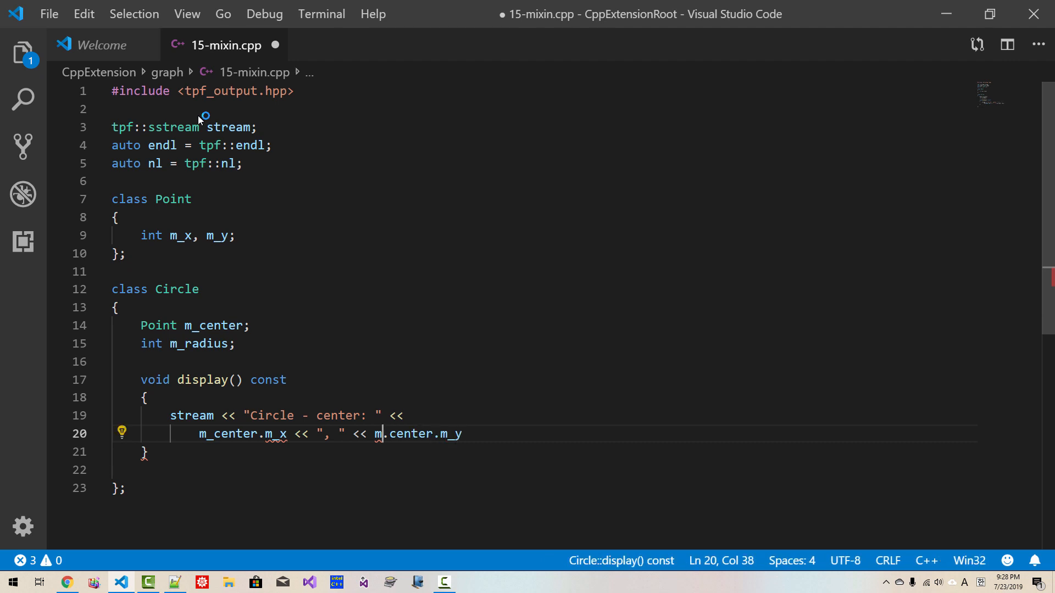
text(_center)
text(<< ", )
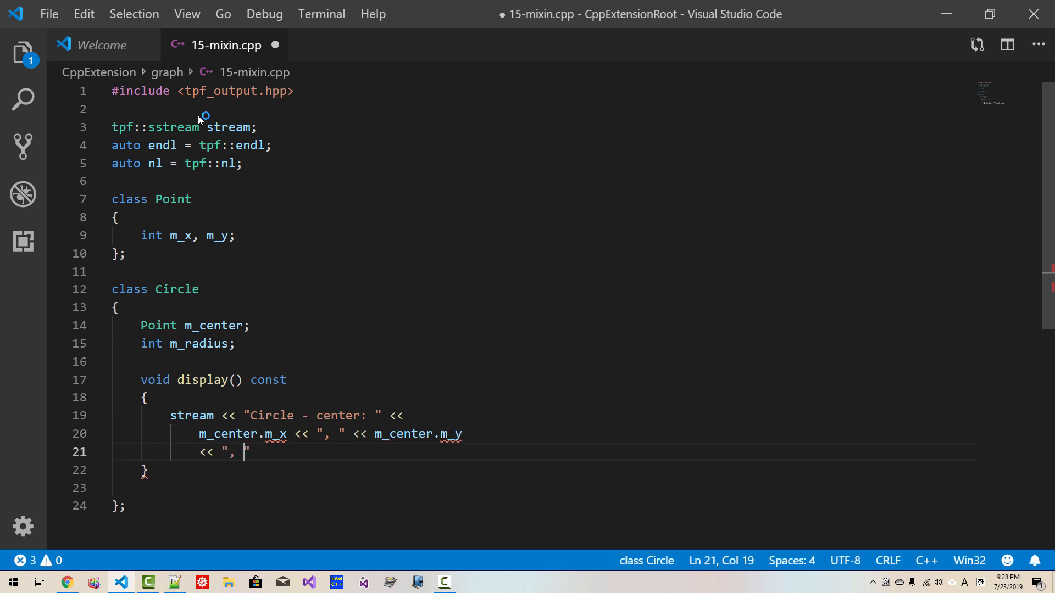
text(m_radius;)
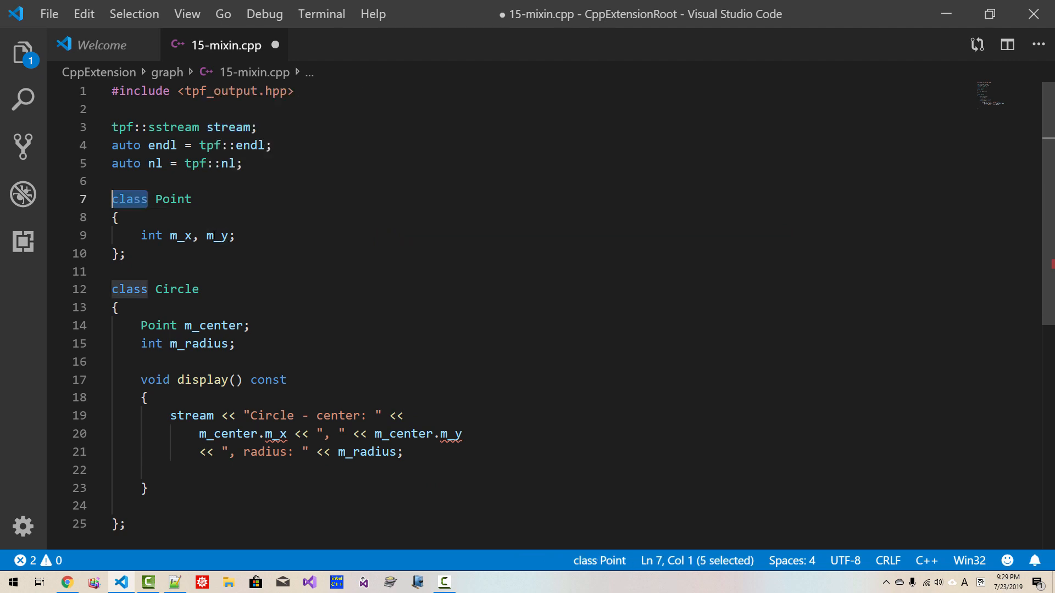
Change Point and Circle to structs and add struct Square with Point m_center, int m_width_height
text(struct)
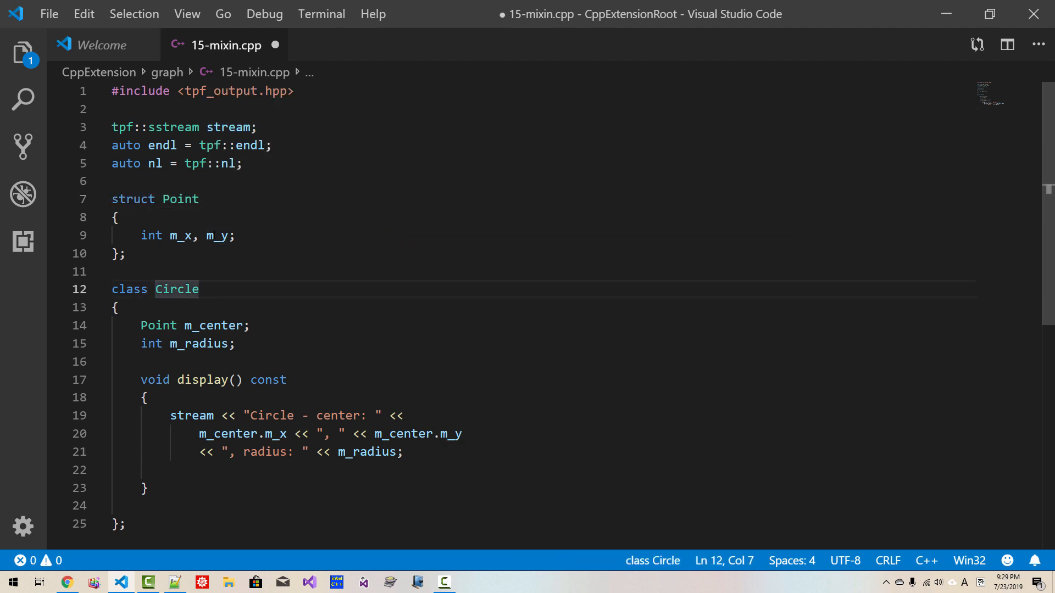
text(struct Circle)
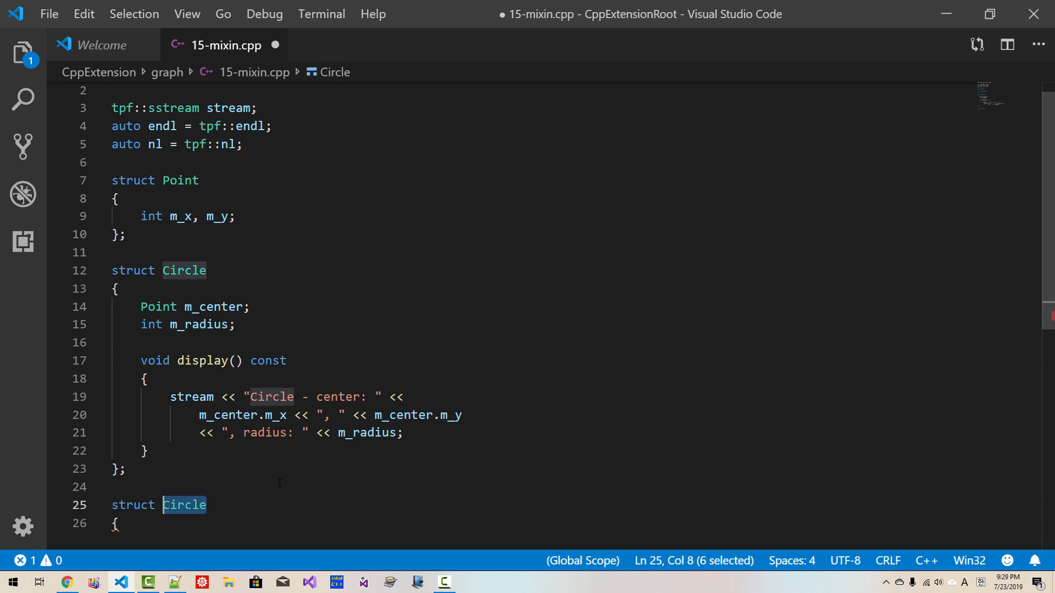
text(Square)
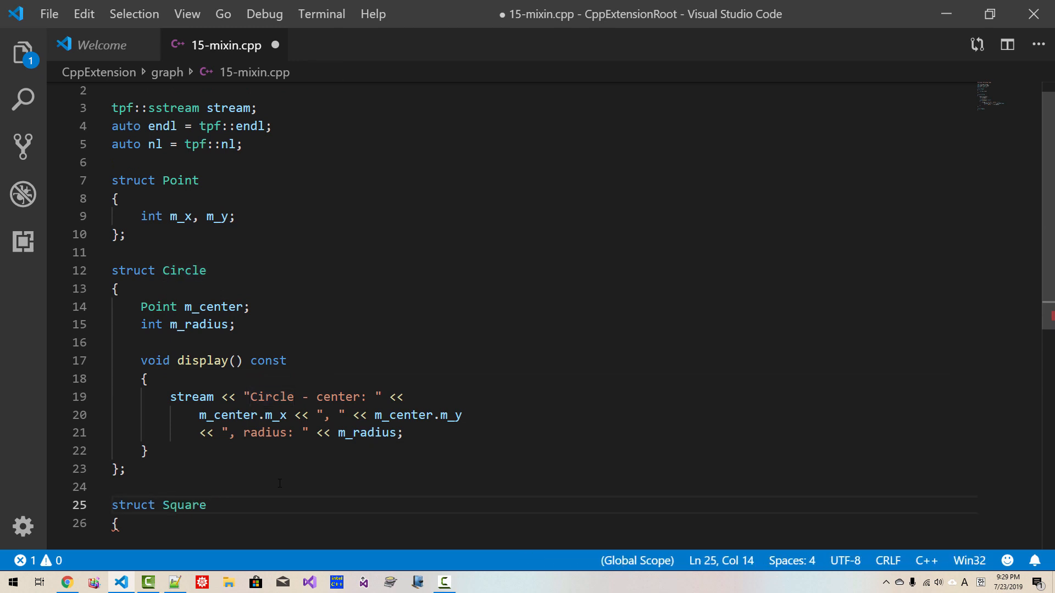
text(Point)
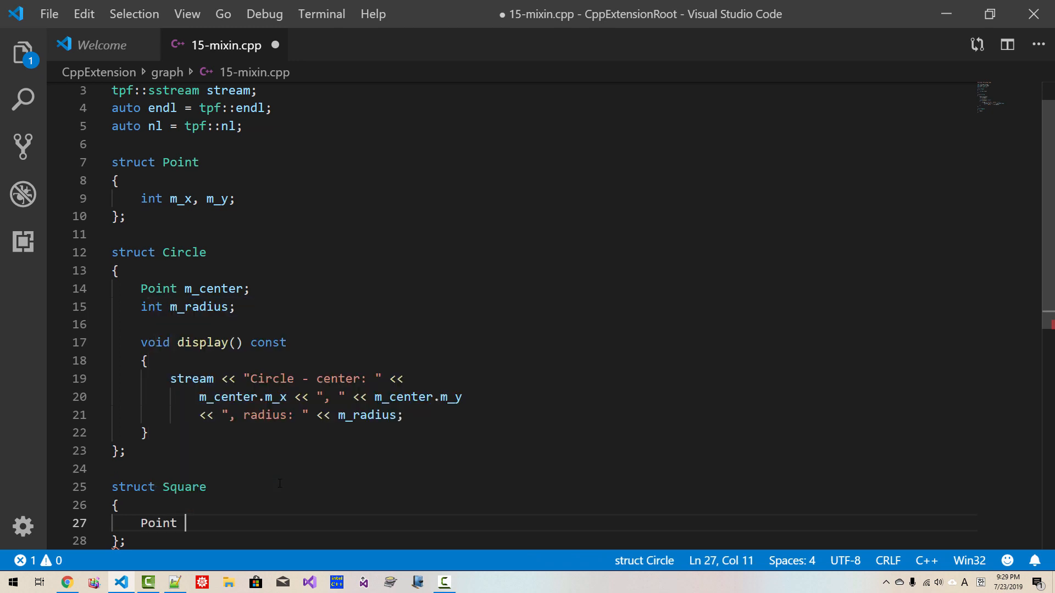
text(m_center;)
text(in)
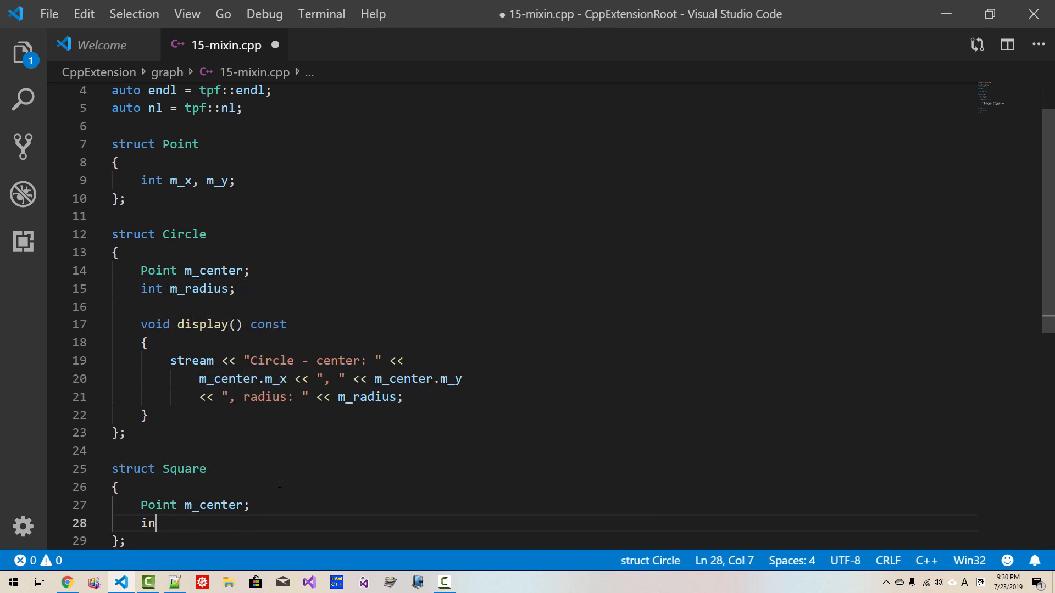
text(t m_)
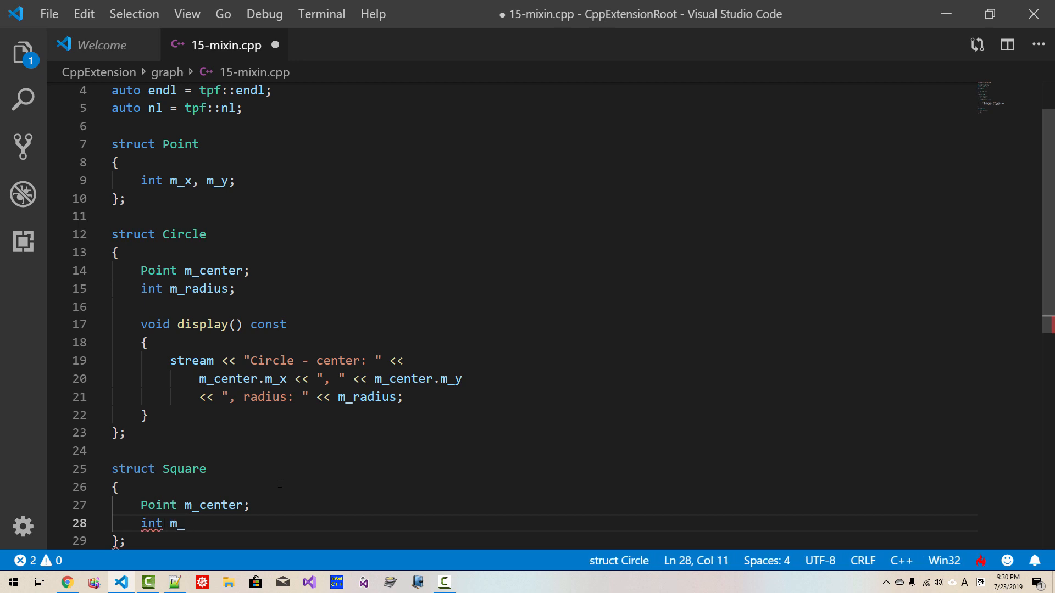
text(wid)
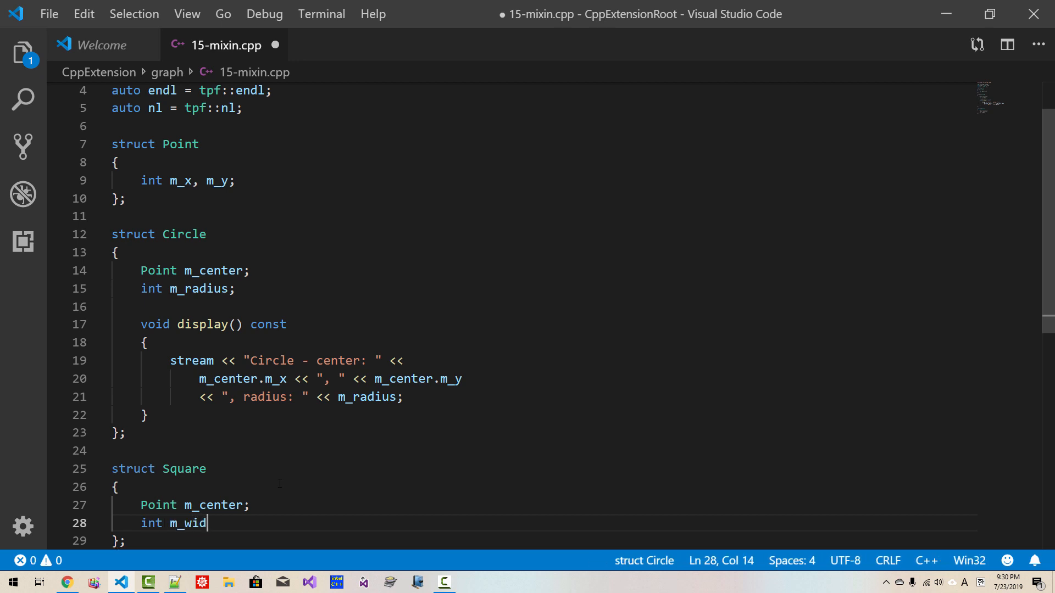
text(th_height;)
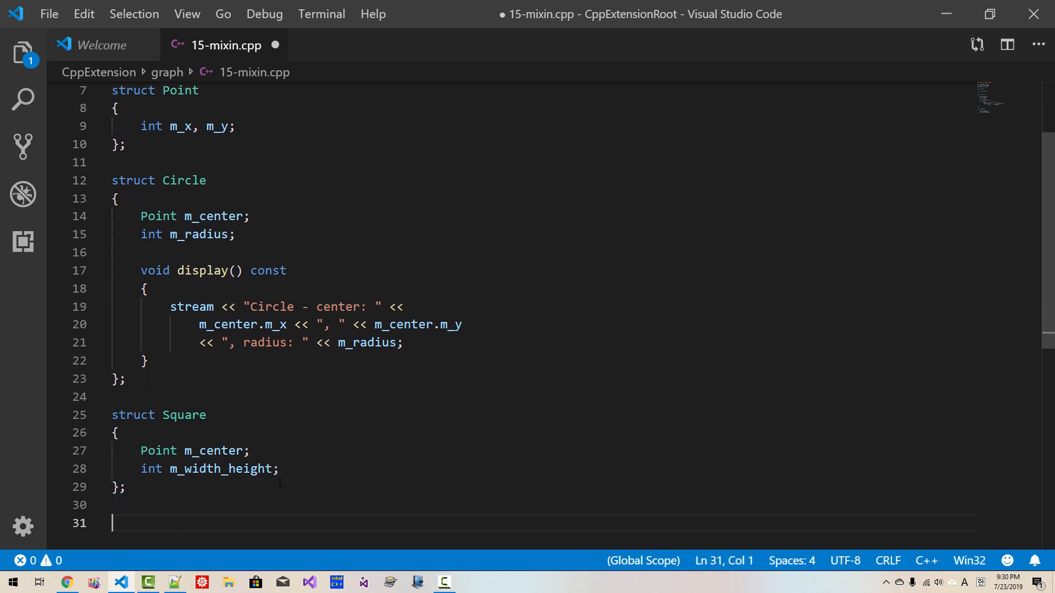
Declare struct Shape : public Circle, public Square containing an empty display() function
text(struct Sh)
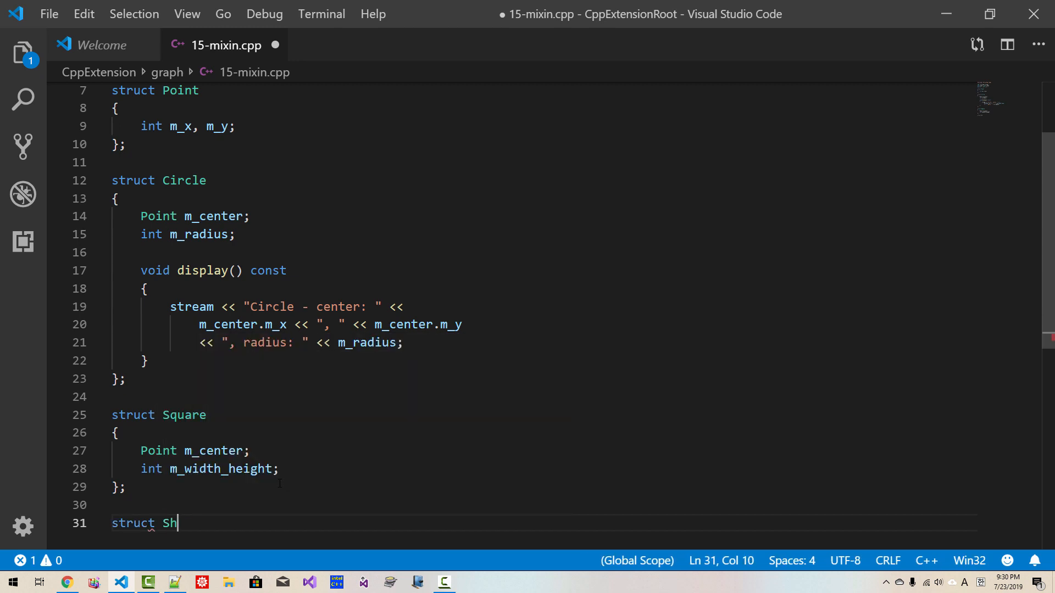
text(ape:)
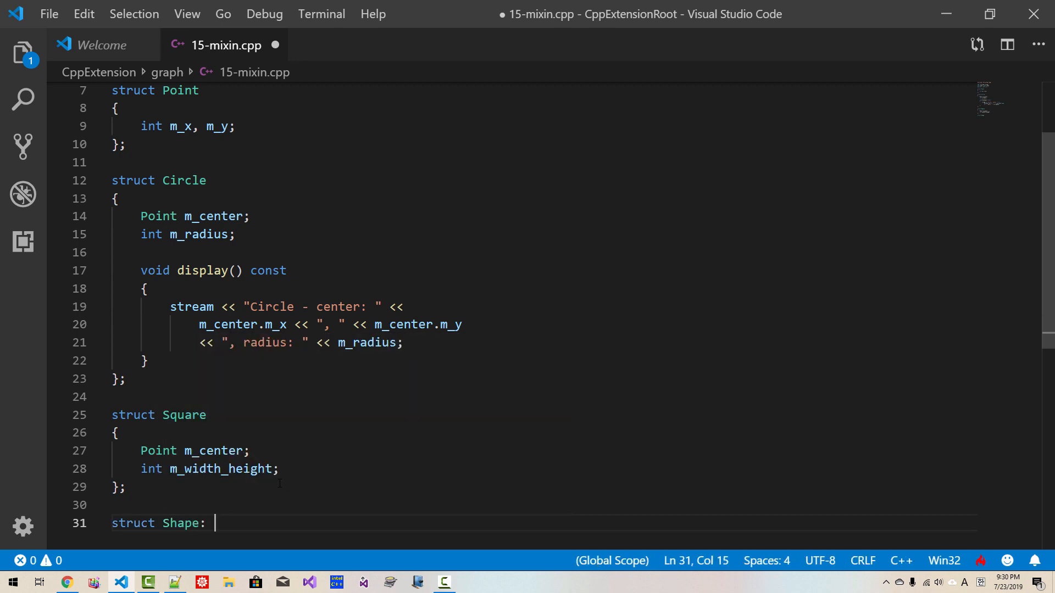
text(Cirs)
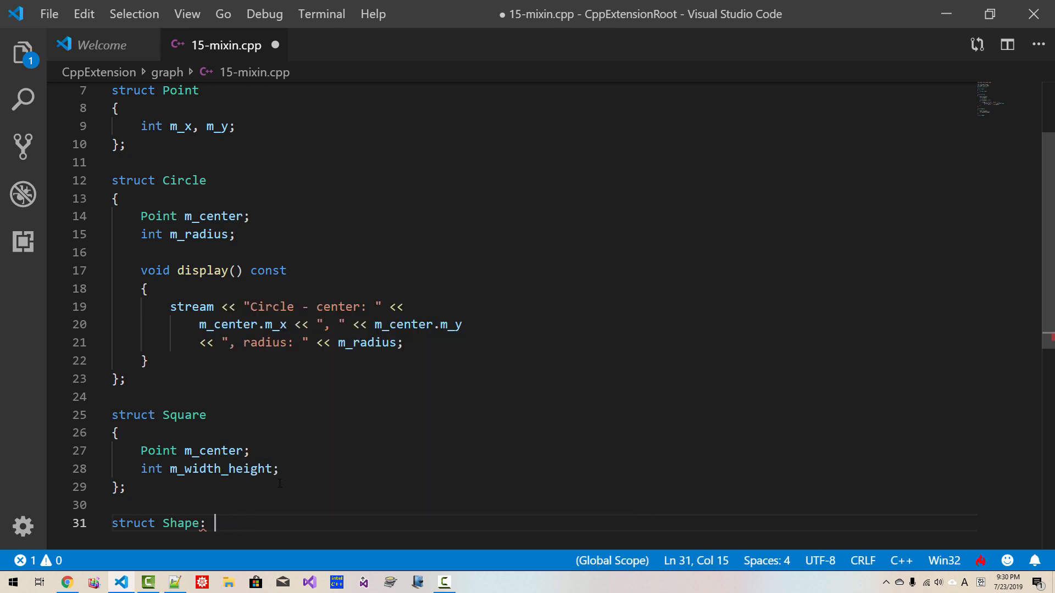
text(public)
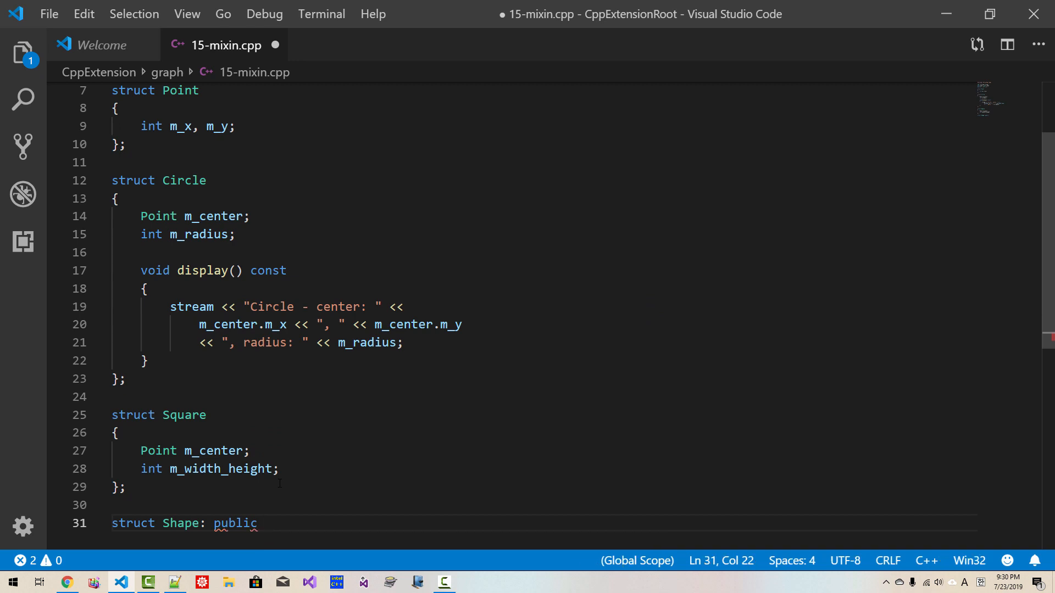
text(Circle)
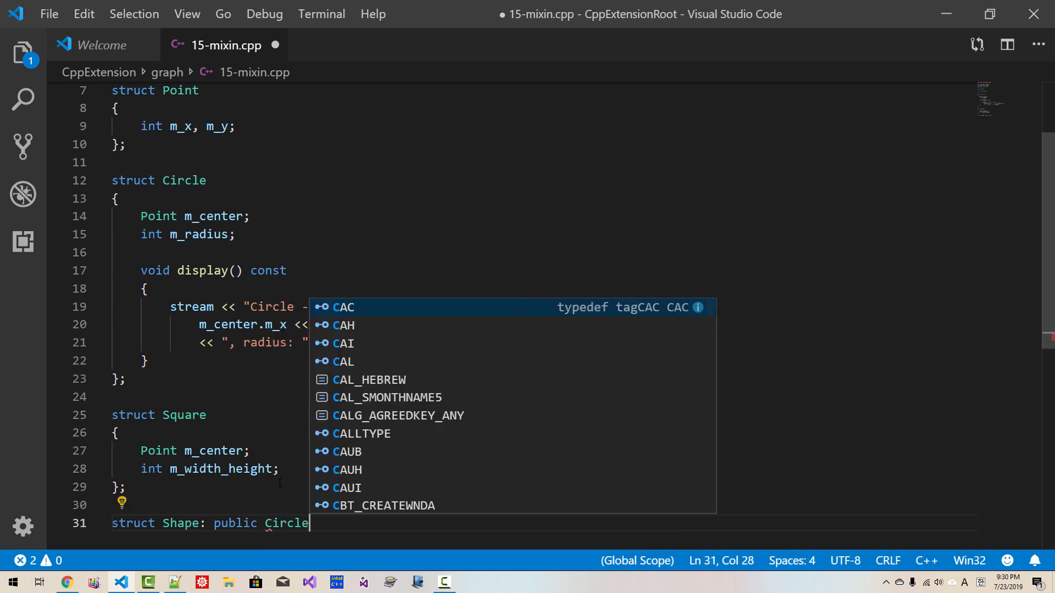
text(, ppublic)
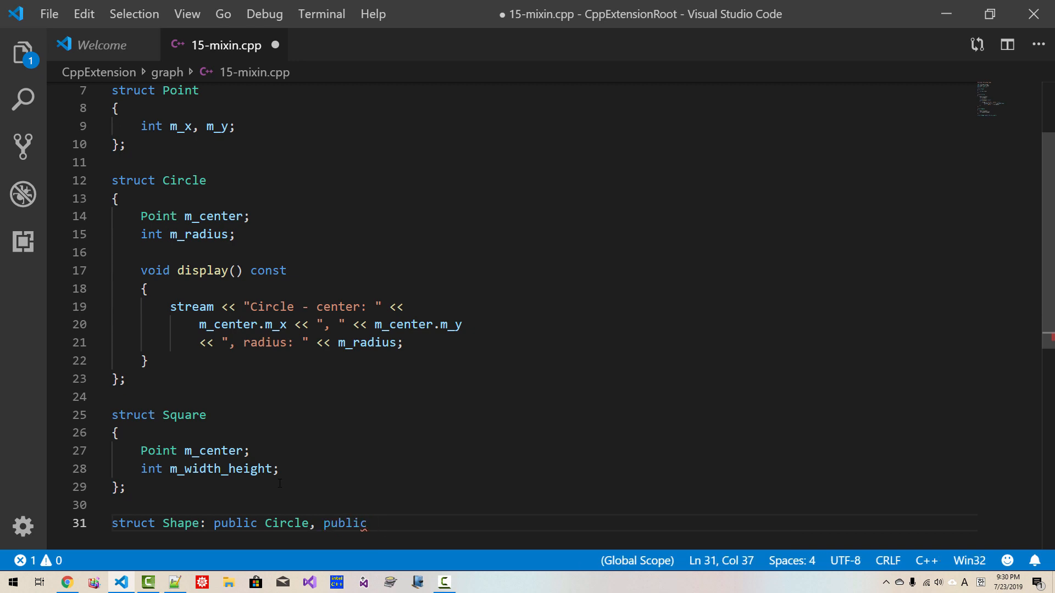
text(Square)
text(void disp)
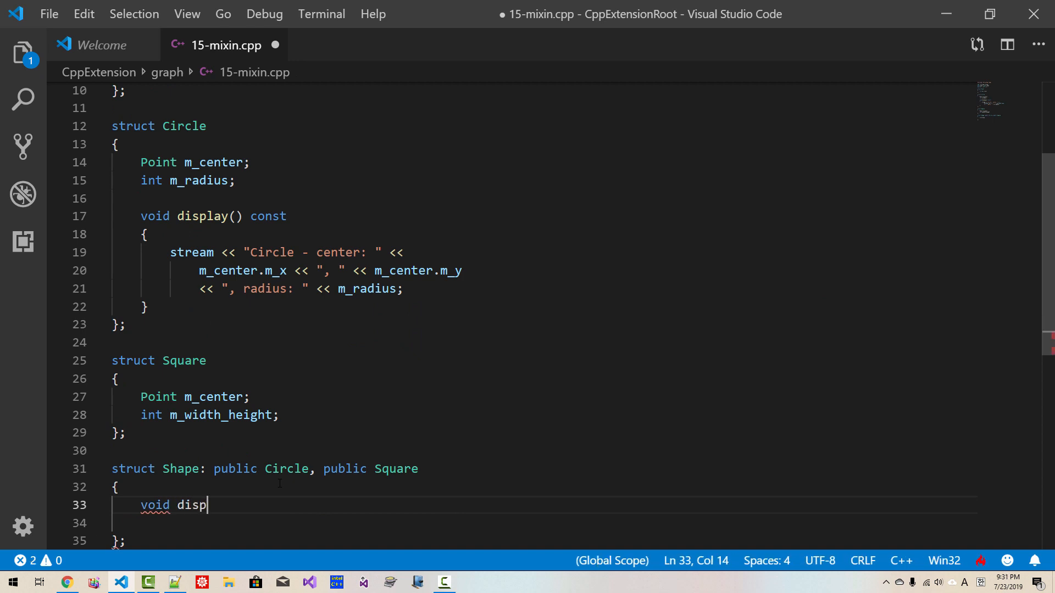
text(lay())
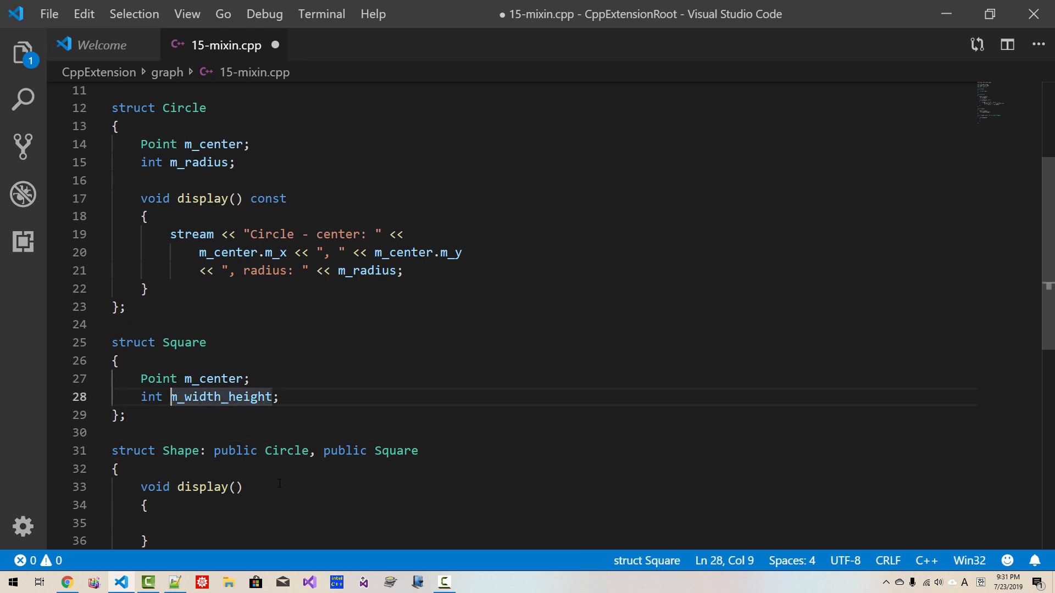
Give Square a display() streaming "Square - center: " with m_center.m_x and m_center.m_y
text(void)
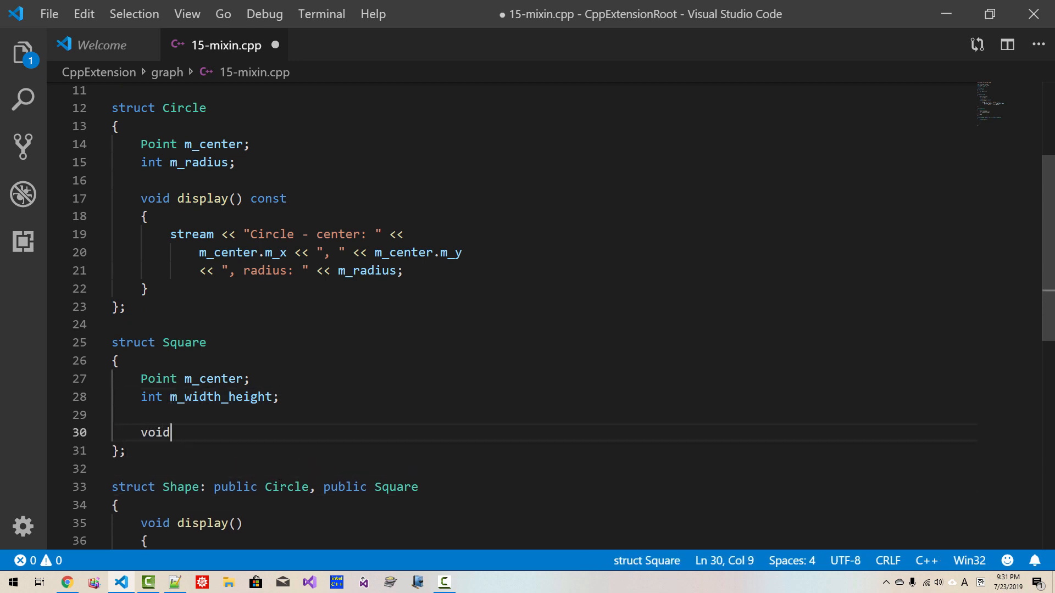
text(display() const)
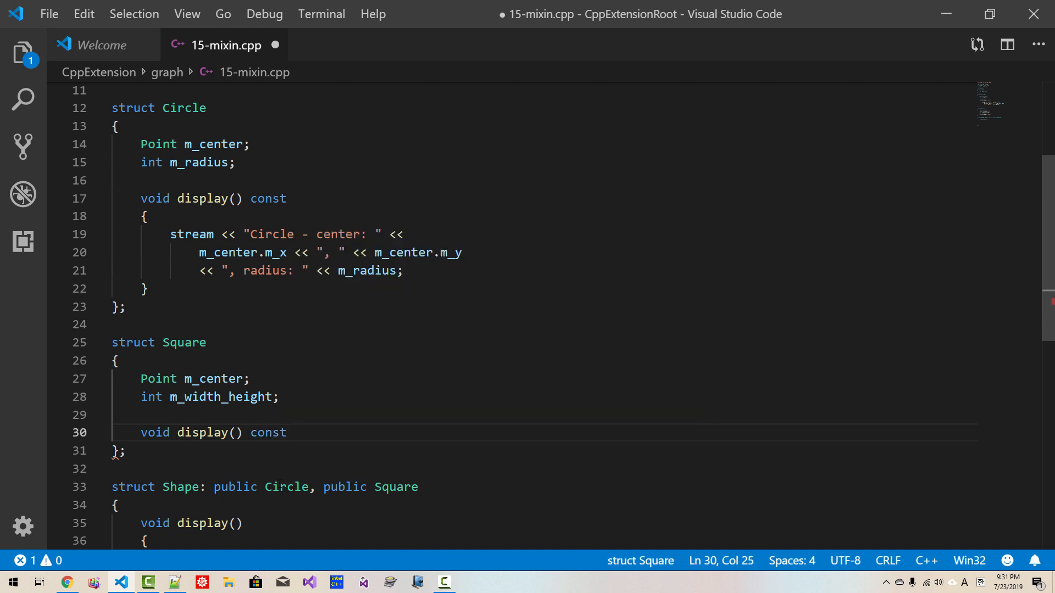
text({})
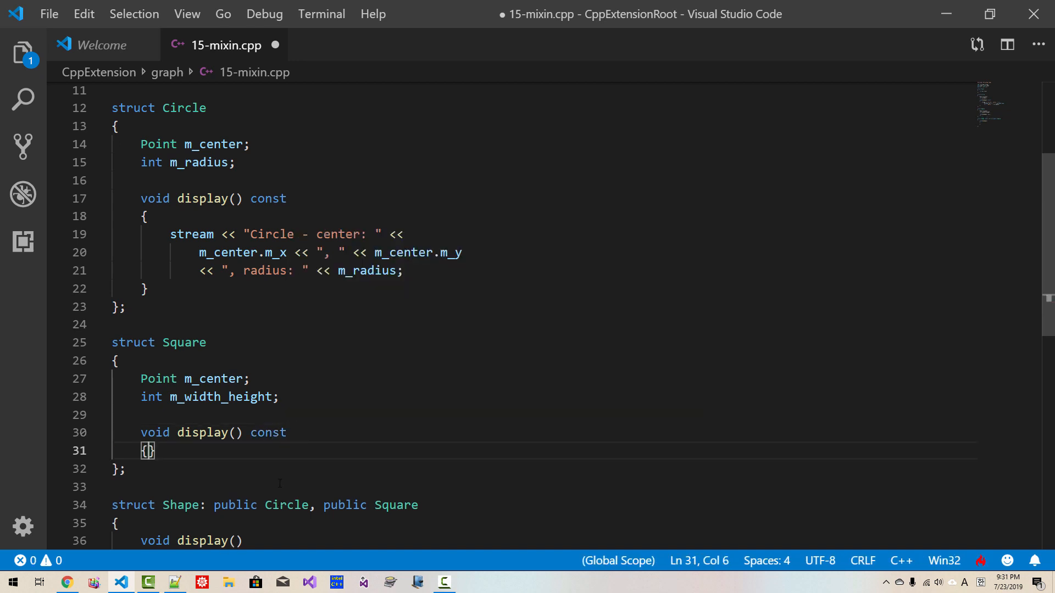
text(stram)
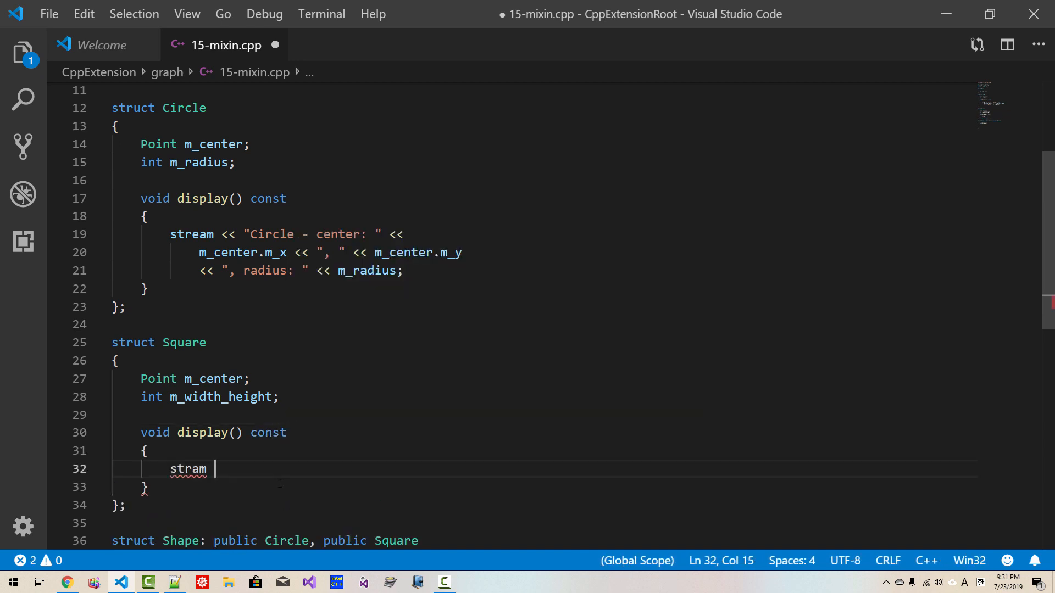
text(<< "")
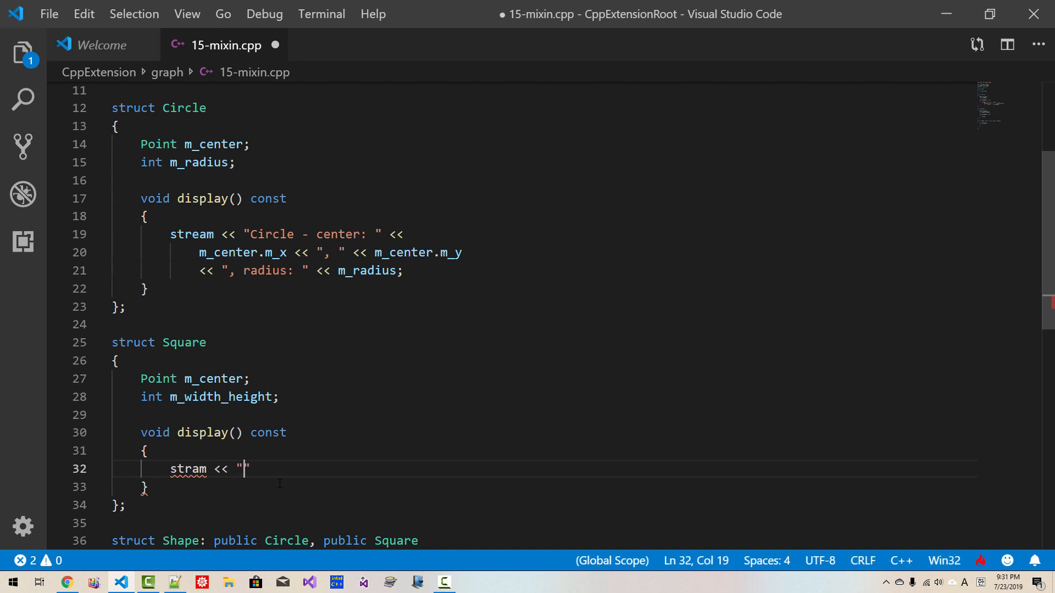
text(Square)
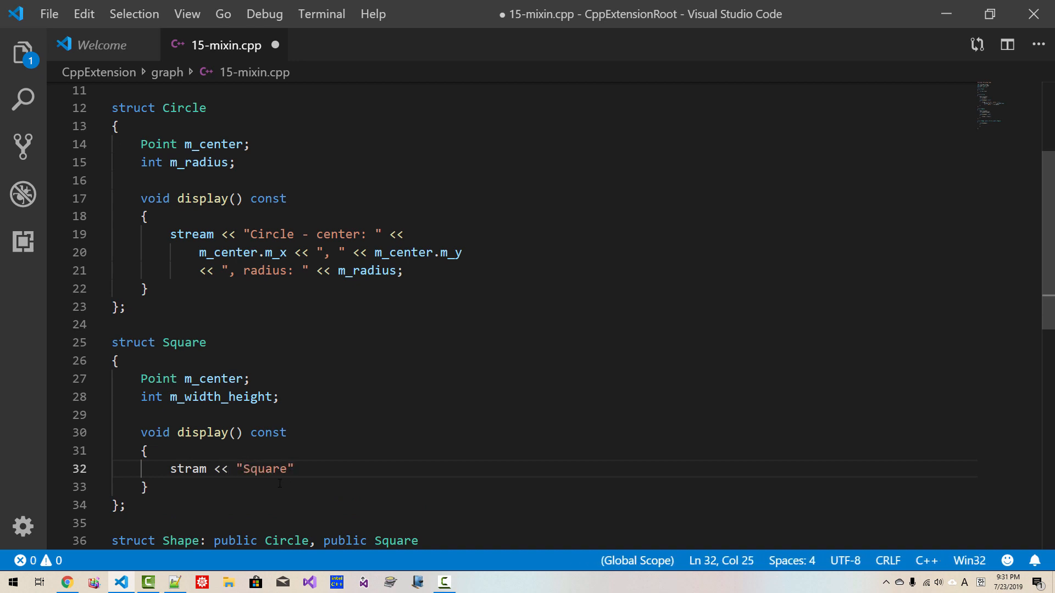
text(-)
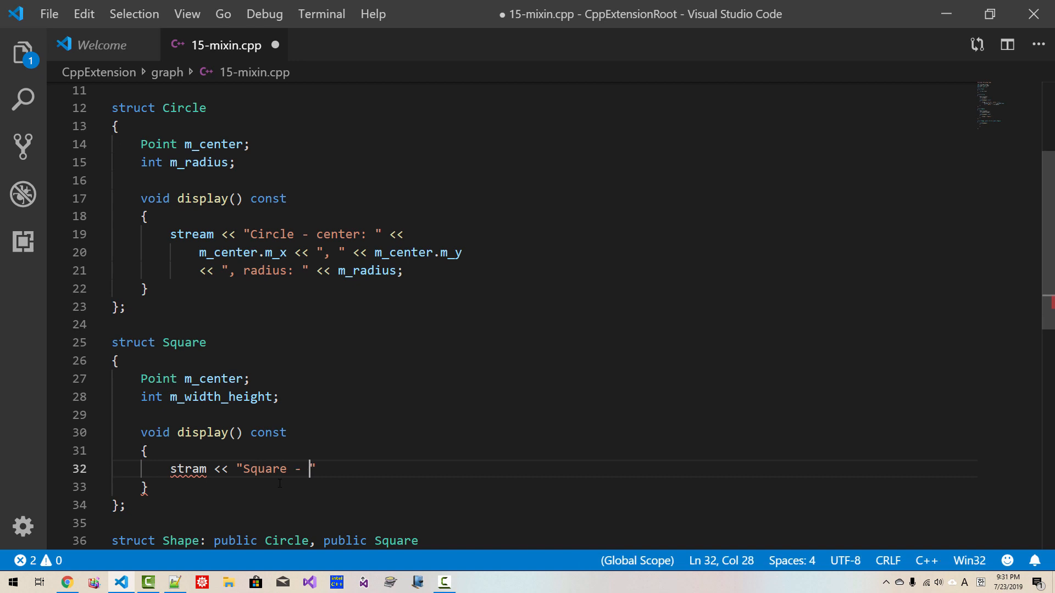
text(center)
text(<< m)
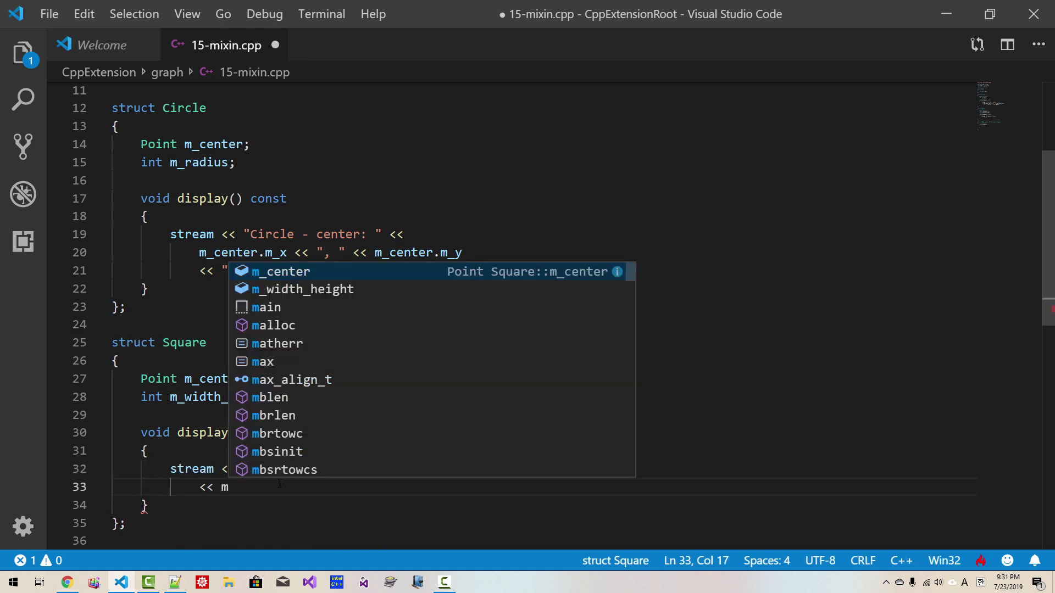
text(_center)
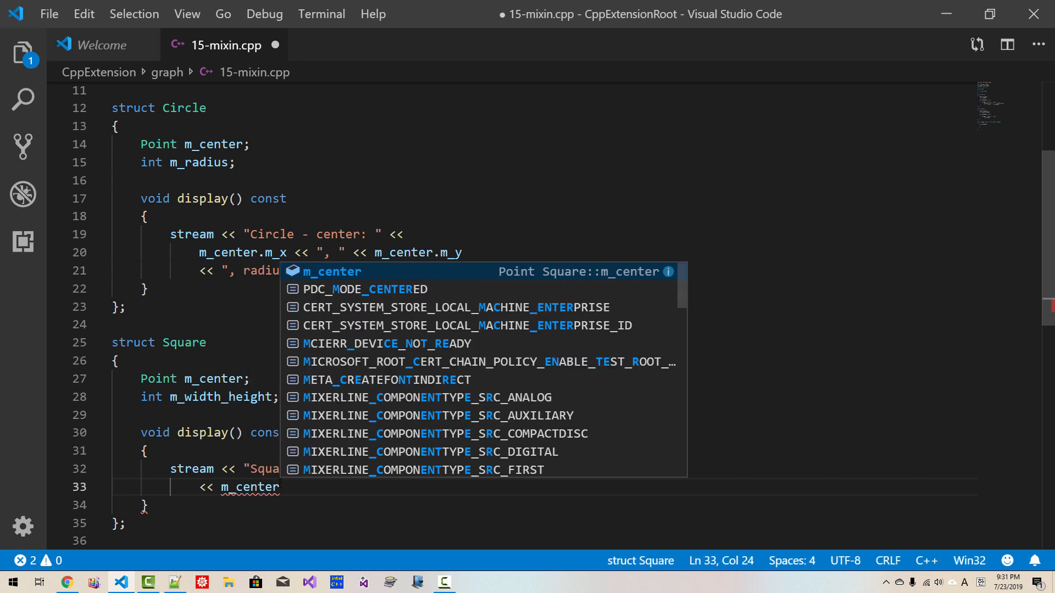
text(.m_x <<)
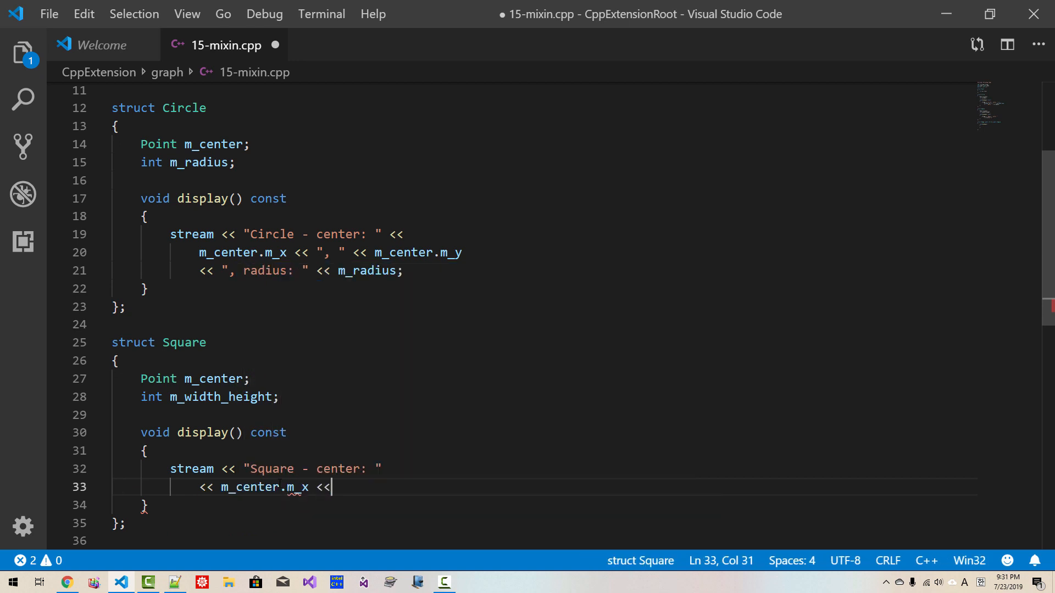
text(", " << m_)
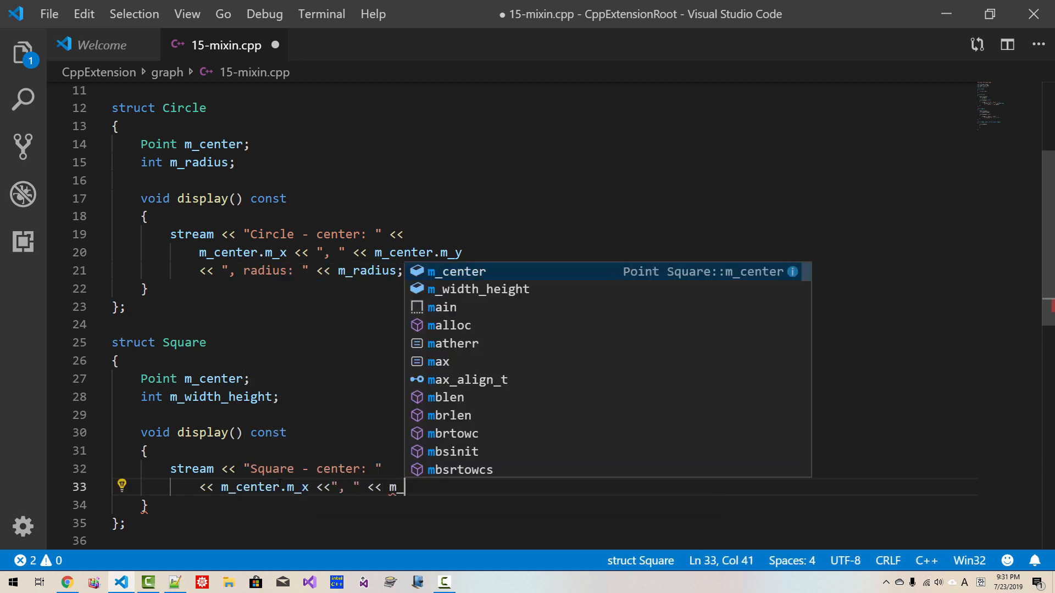
text(center.m_y)
text(<<") - )
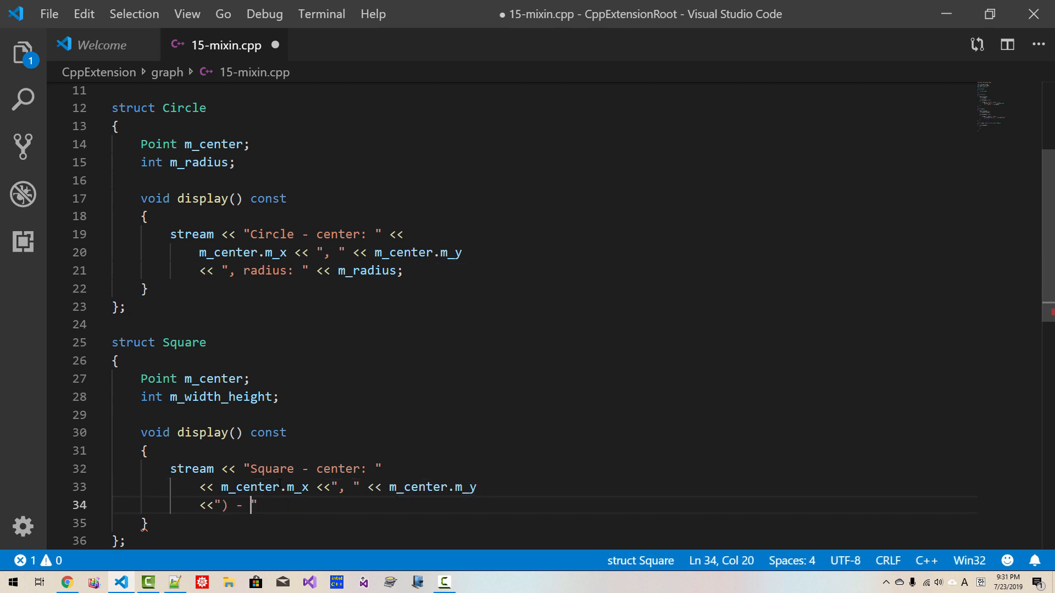
Label Square's size output "Side" and stream the renamed m_side member
text(Width)
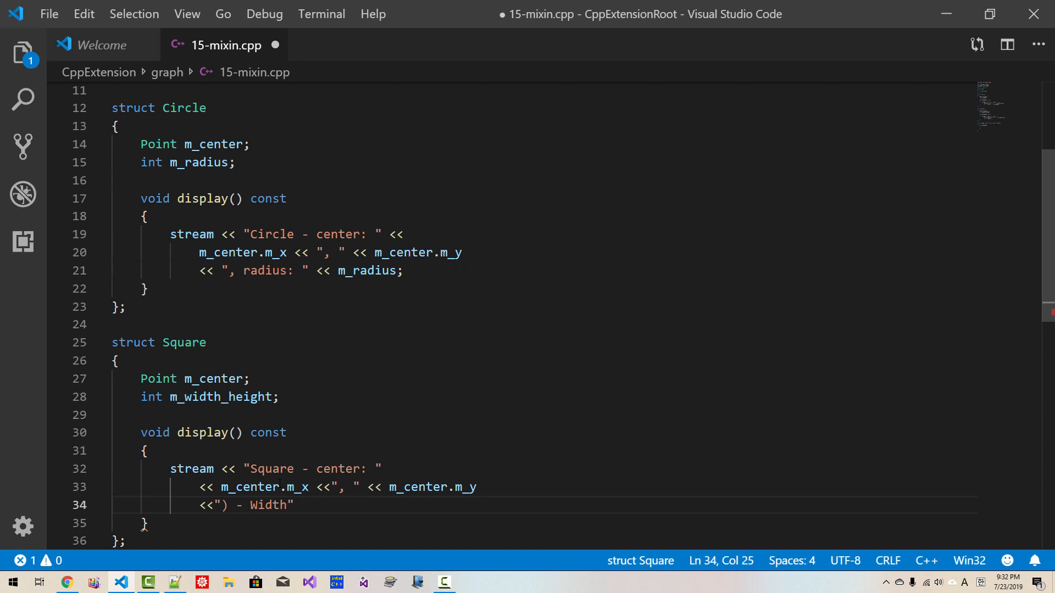
text(Height:)
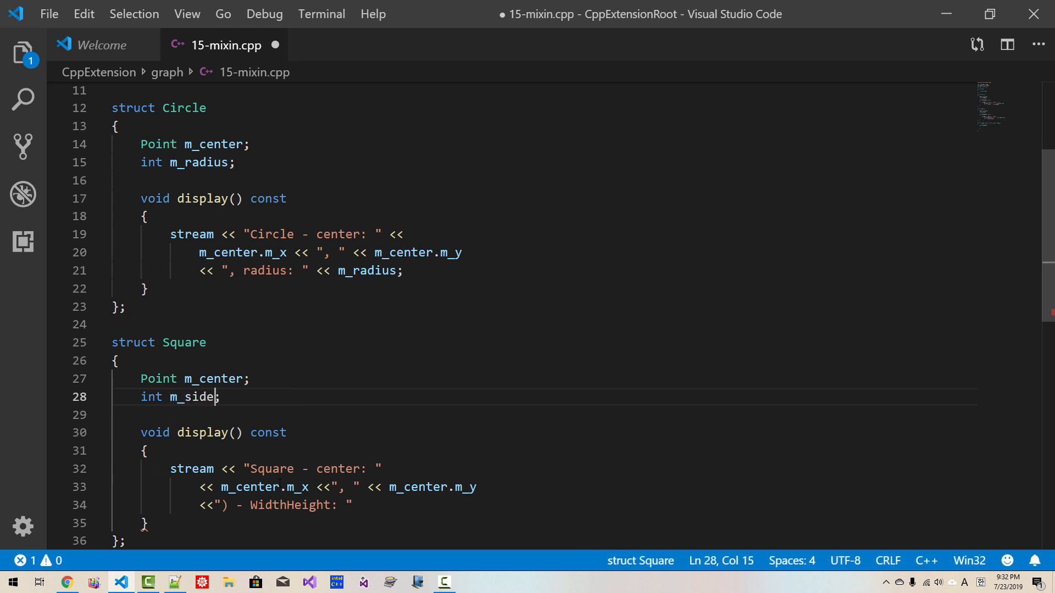
text(Side)
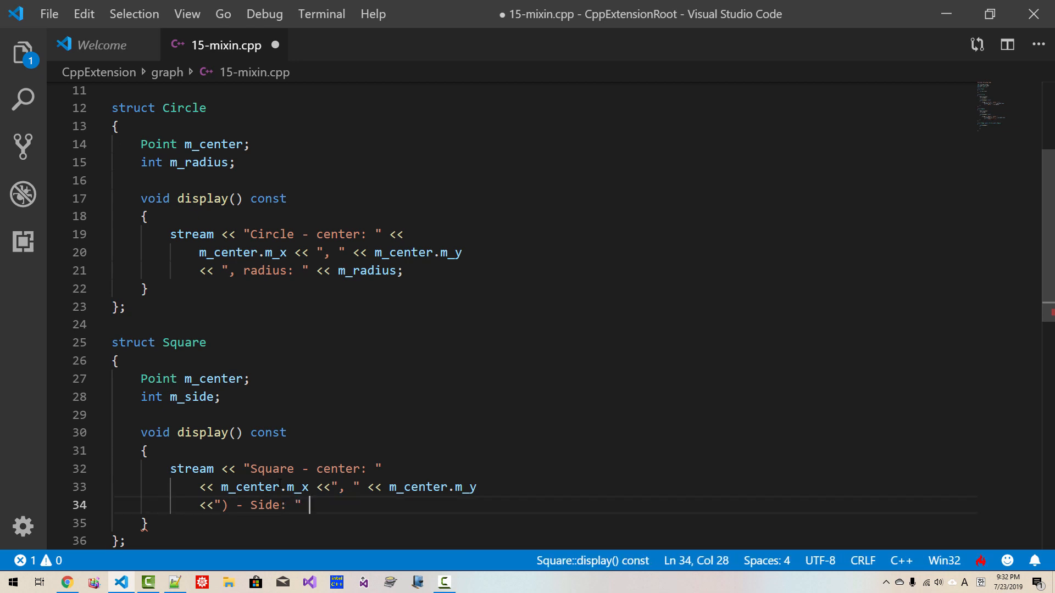
text(<<)
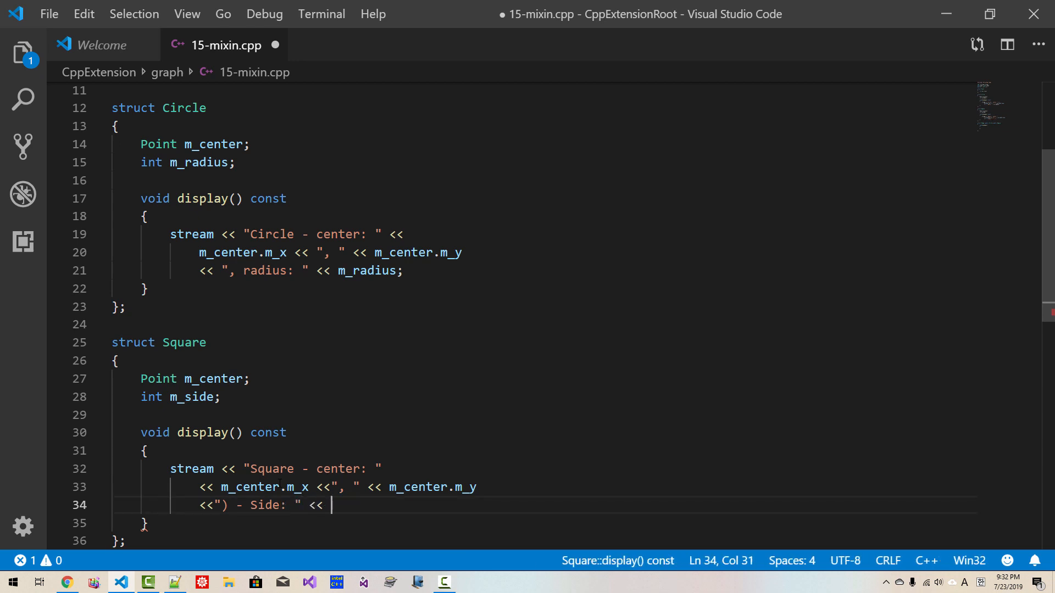
text(m_sid)
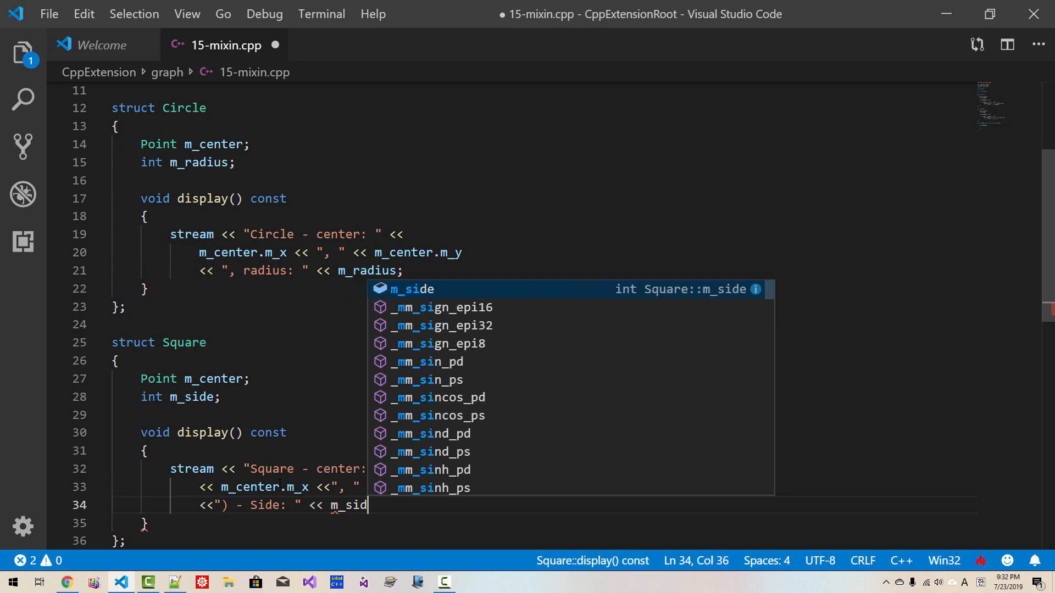
text(e << endl;)
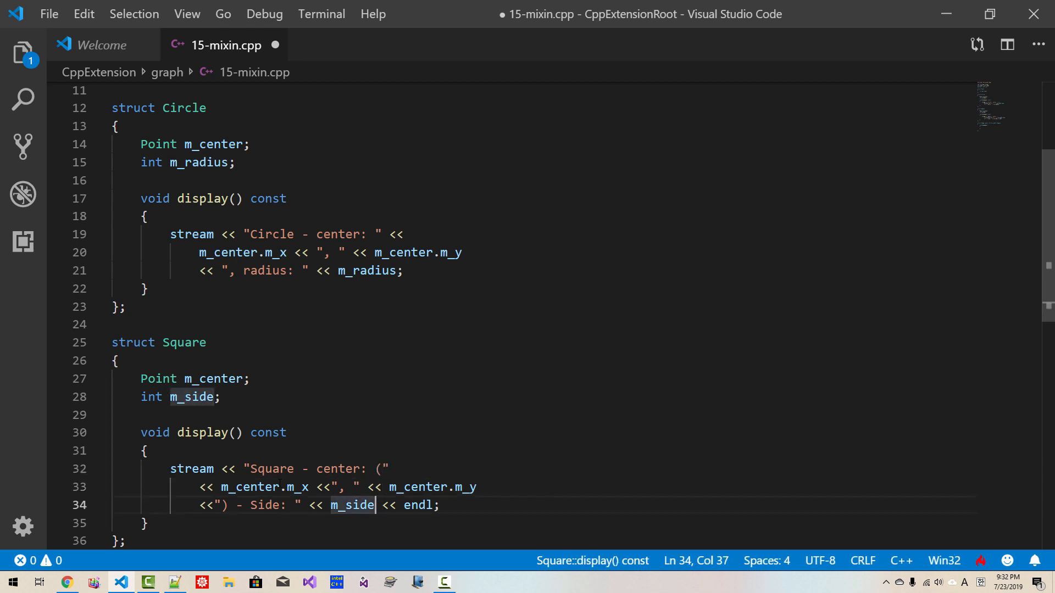
click(316, 234)
text(()
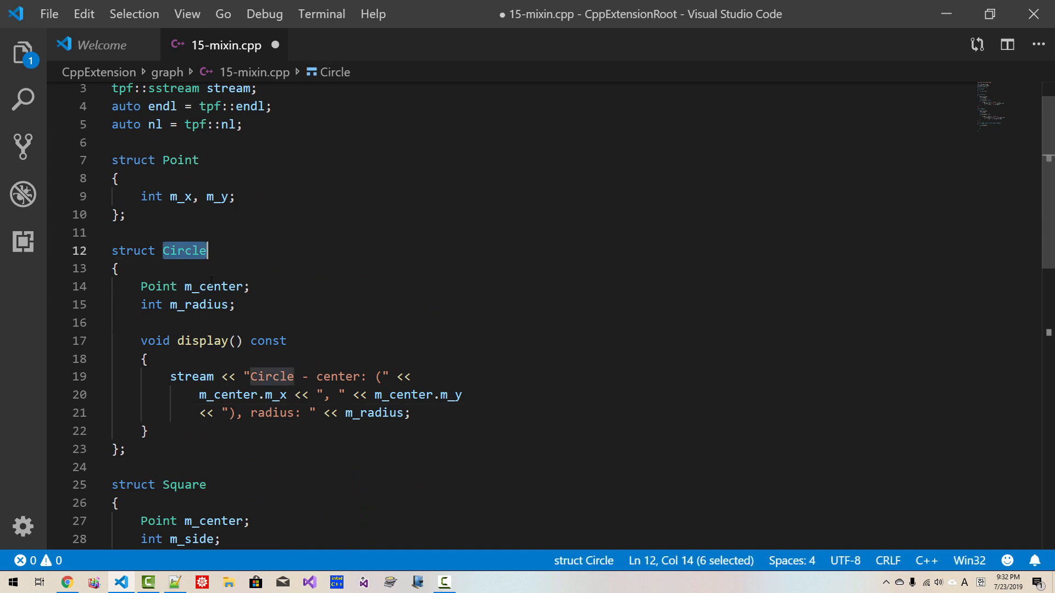
Parenthesize Circle's printed center and mark Shape's display() as const
double_click(201, 340)
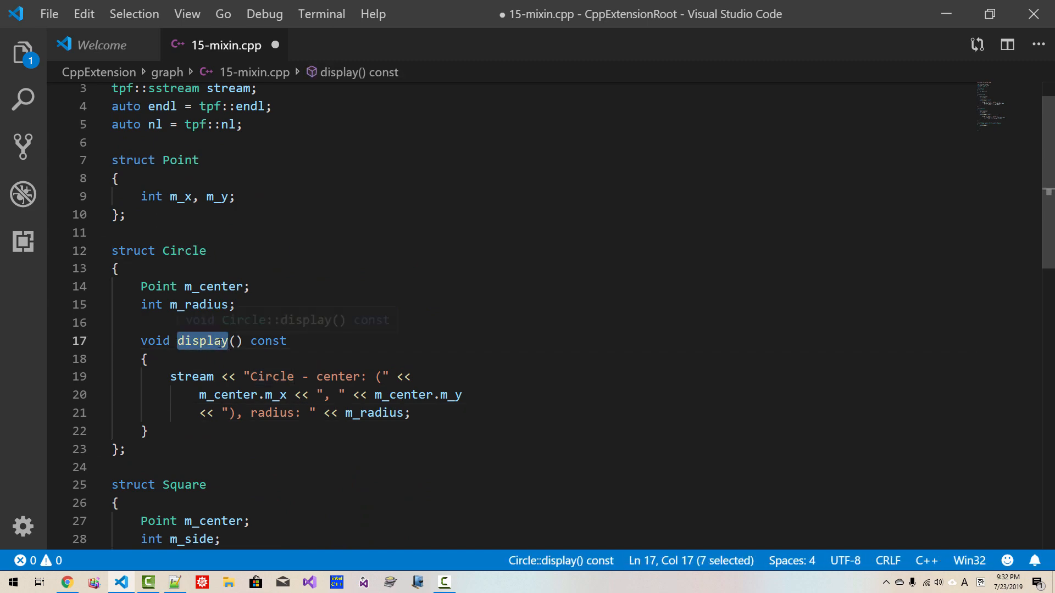
double_click(184, 295)
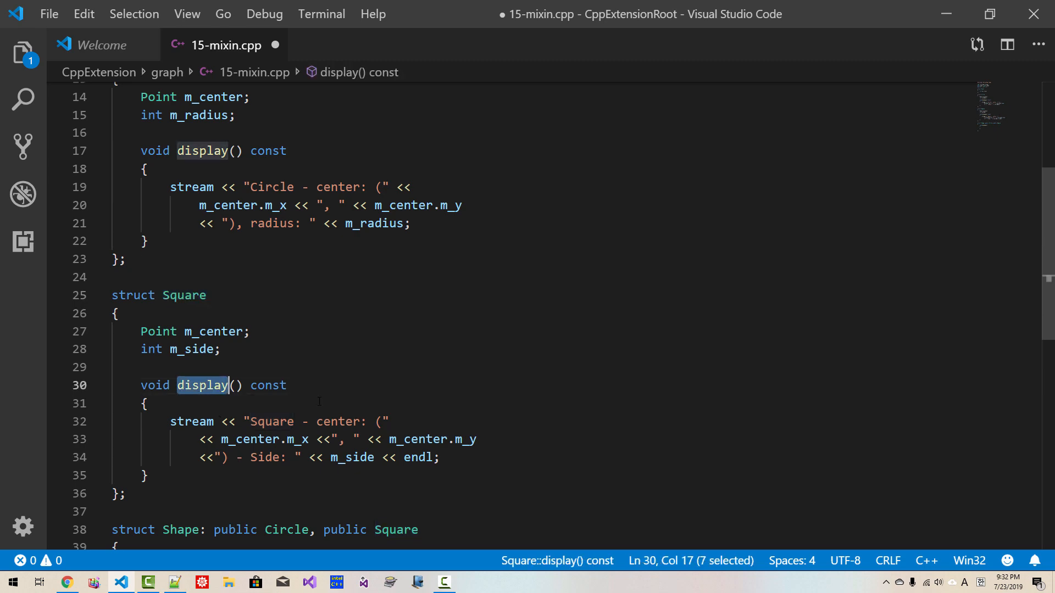
scroll(down, 3)
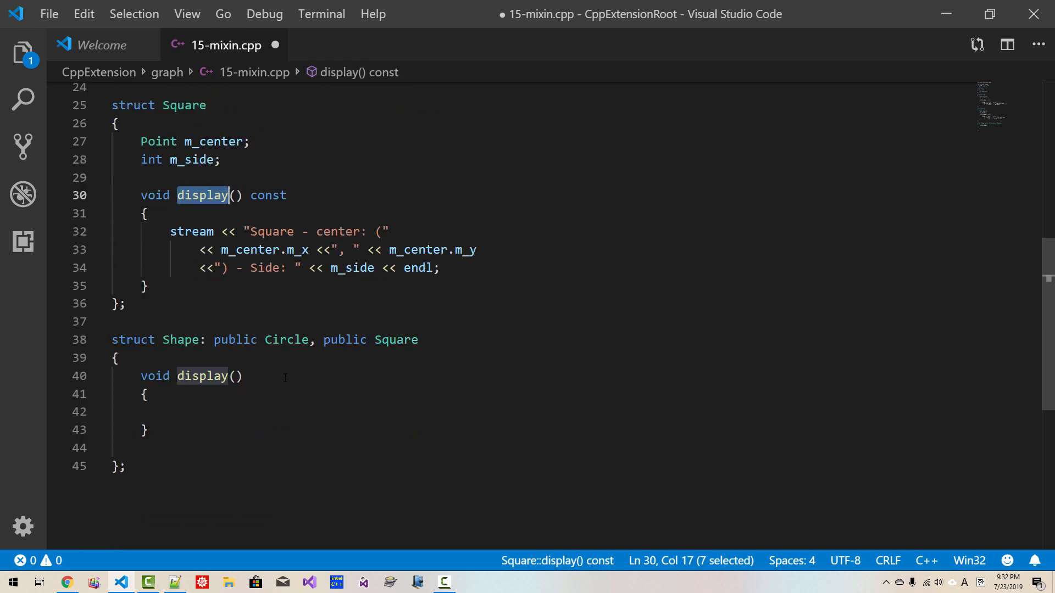
text(const)
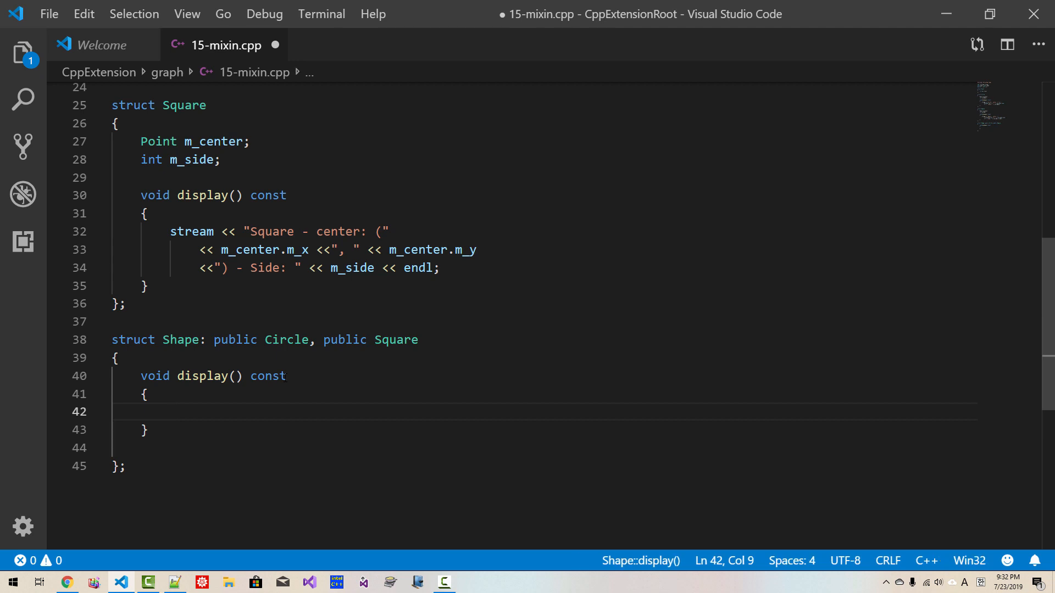
mouse_move(395, 339)
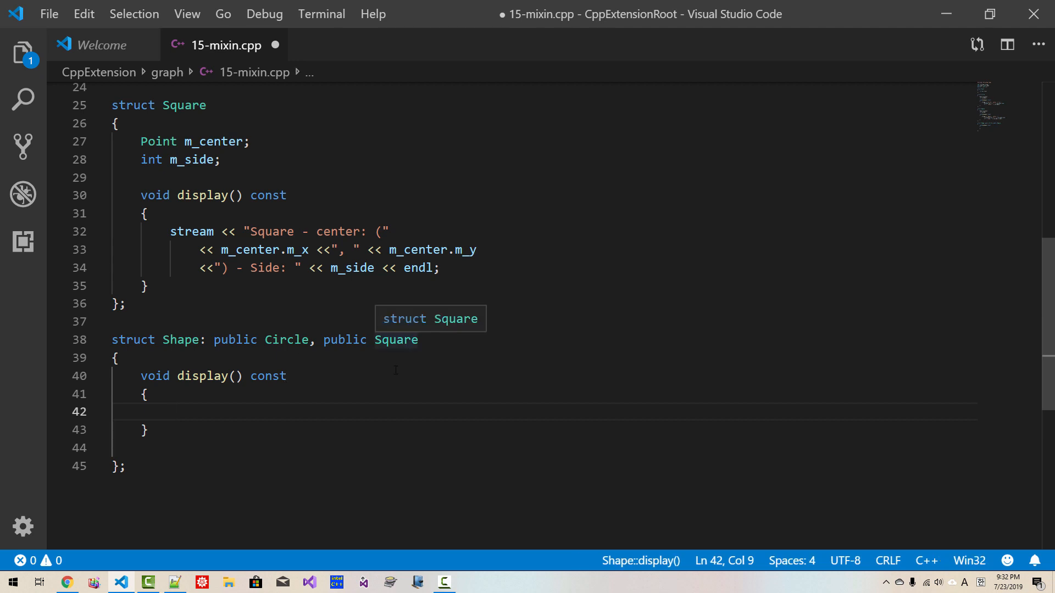
mouse_move(380, 393)
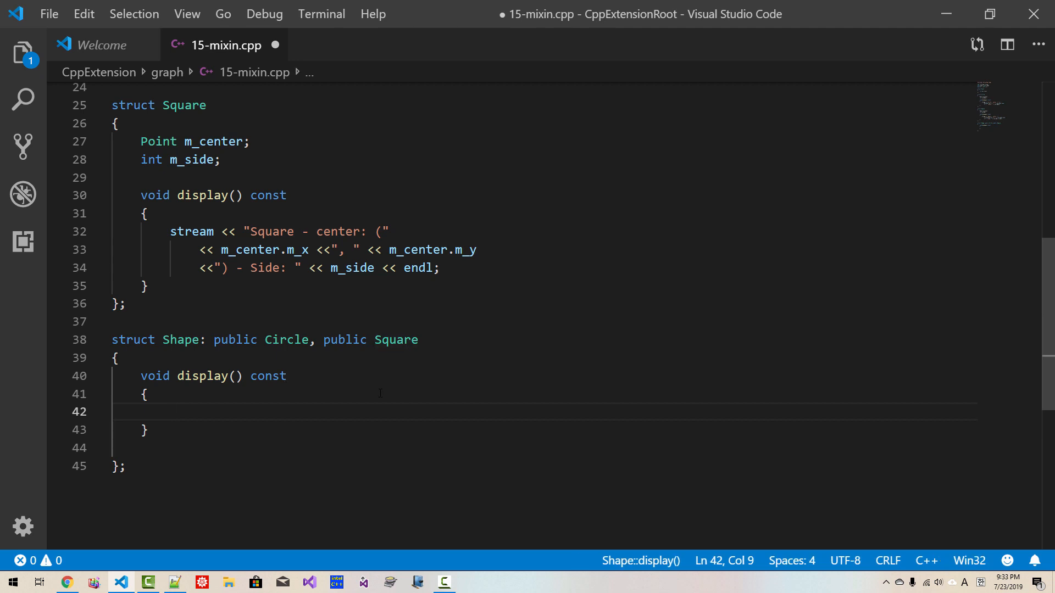
Cast *this to const Circle& as base_circle and call its display
text(auto& base)
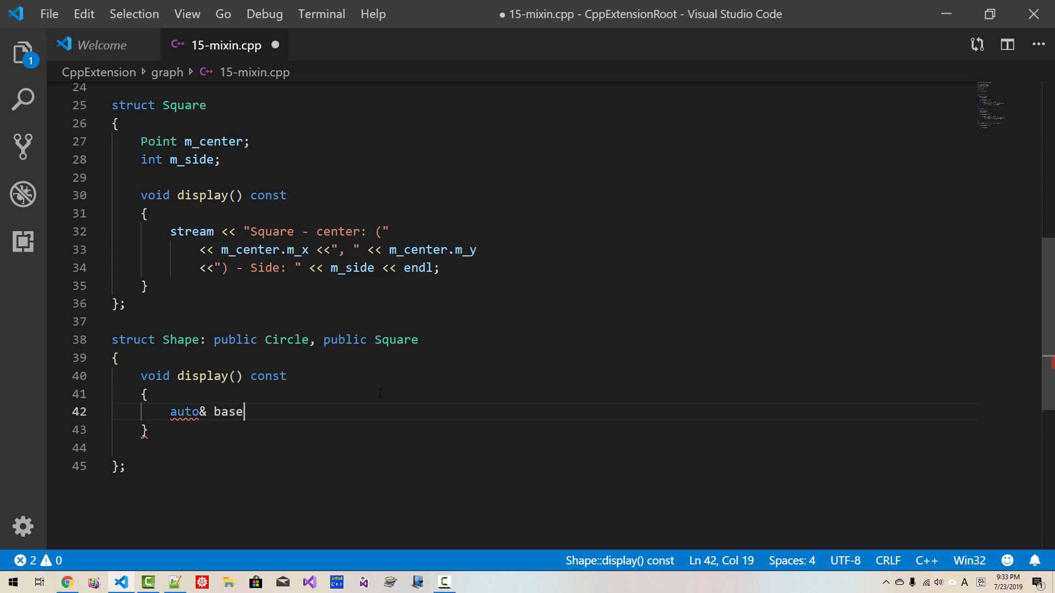
text(_circle)
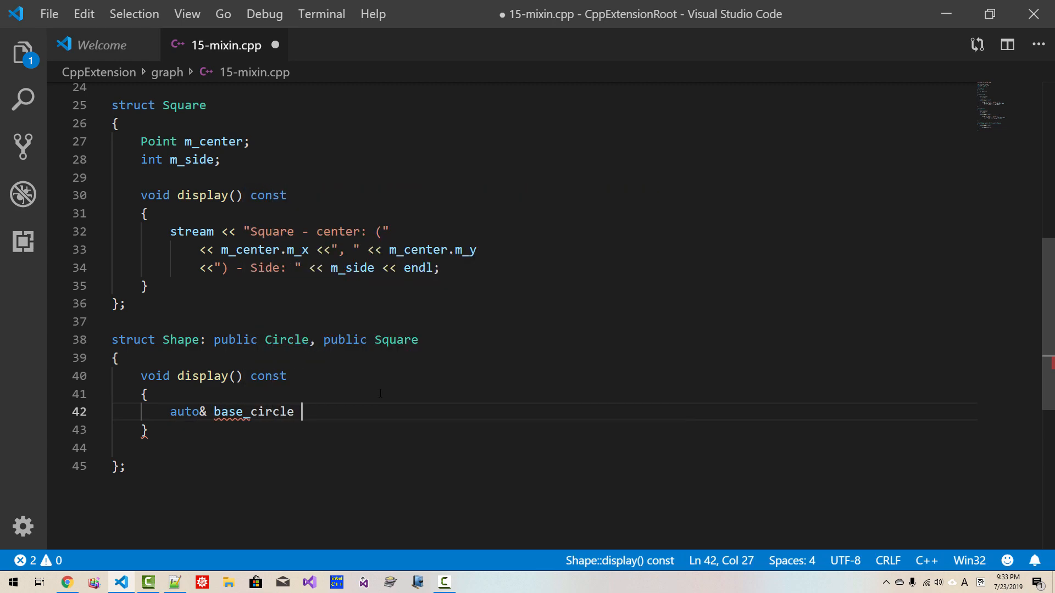
text(=)
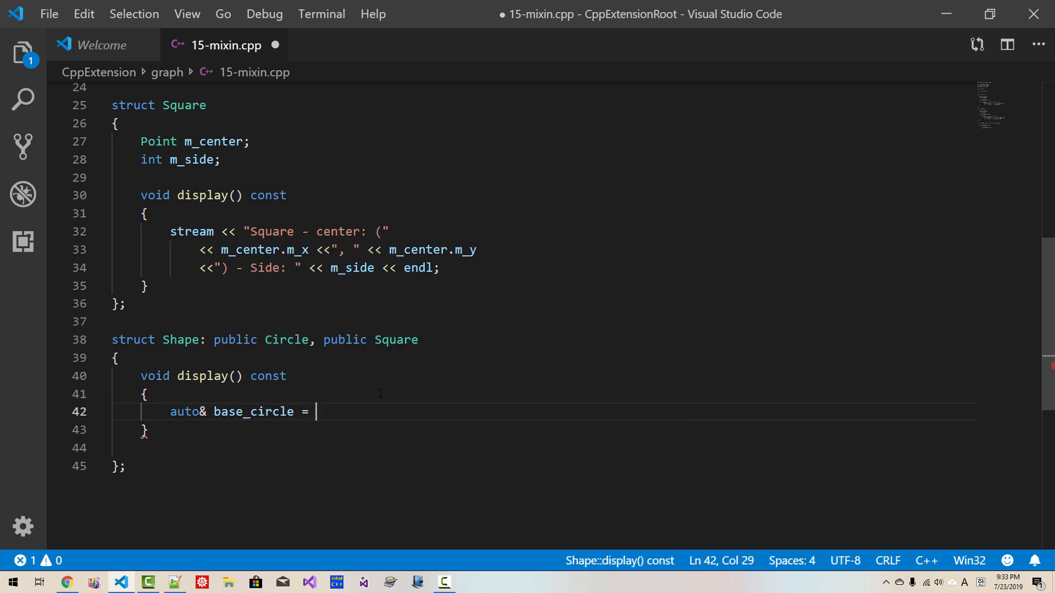
text(static_cast<)
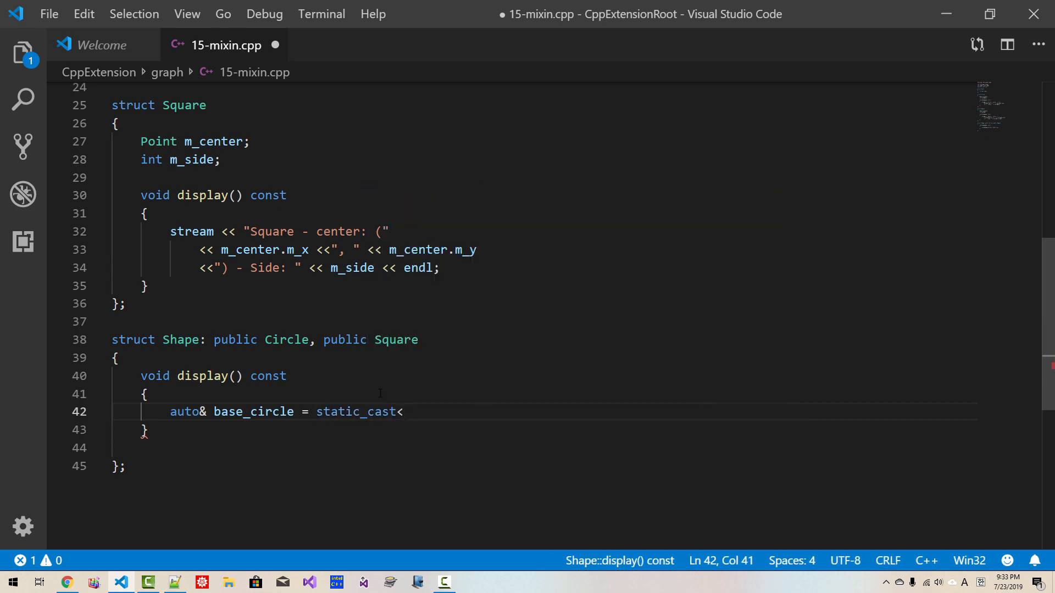
text(const)
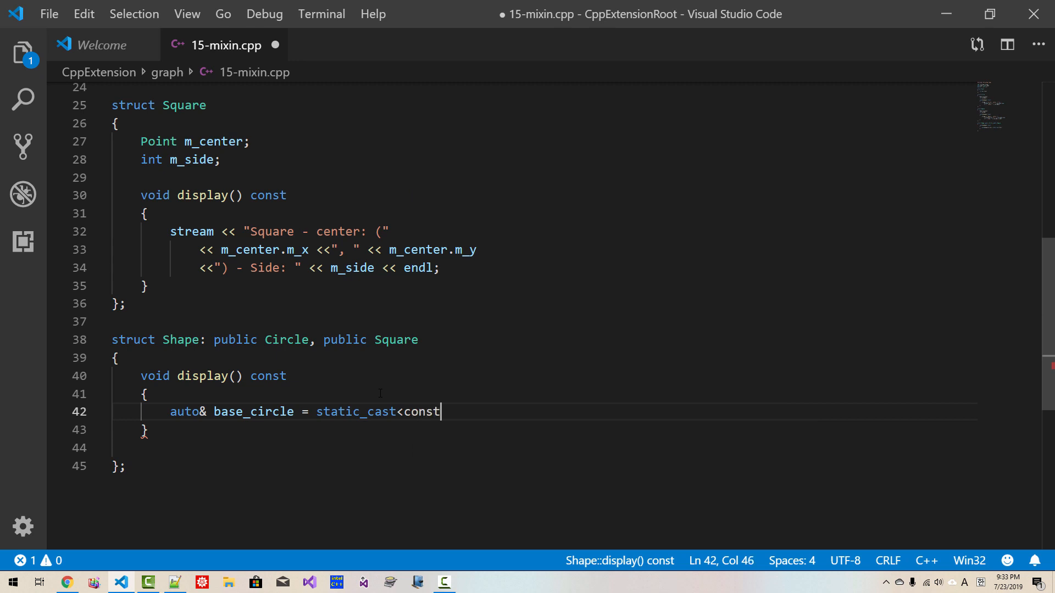
text(Circle)
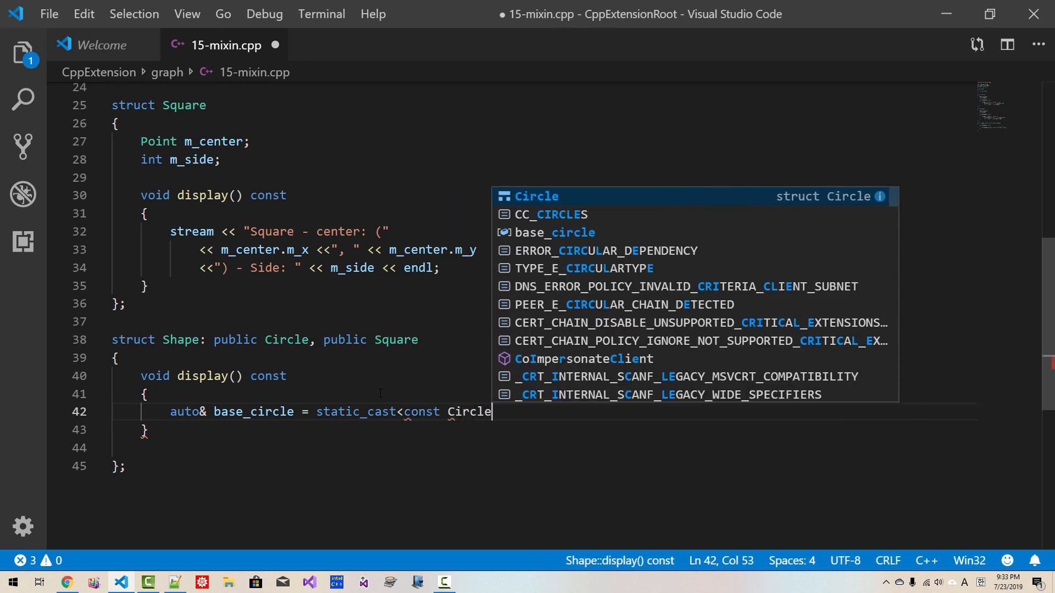
text(&>)
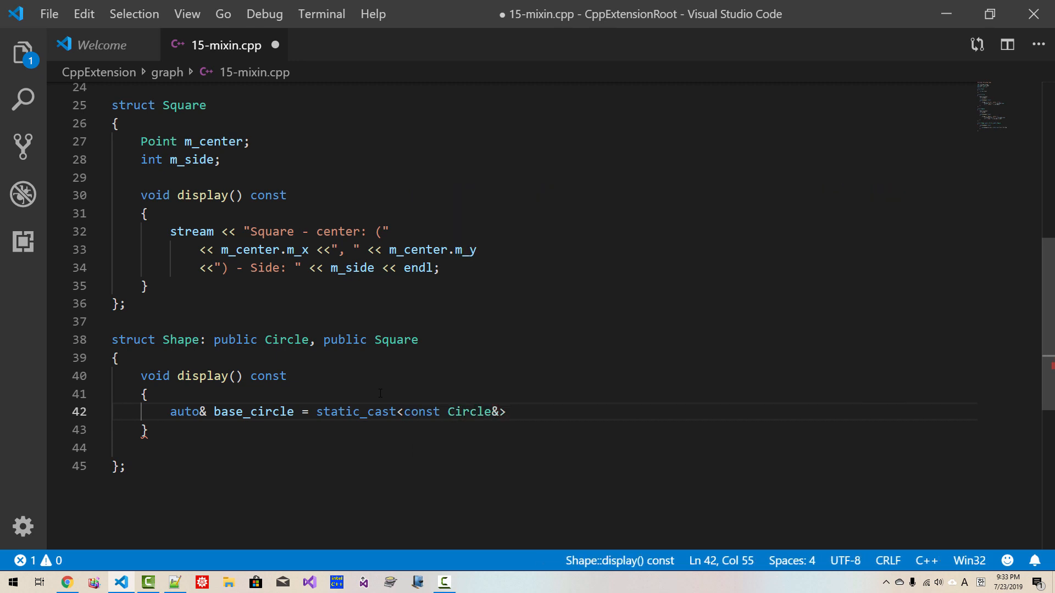
text((*this))
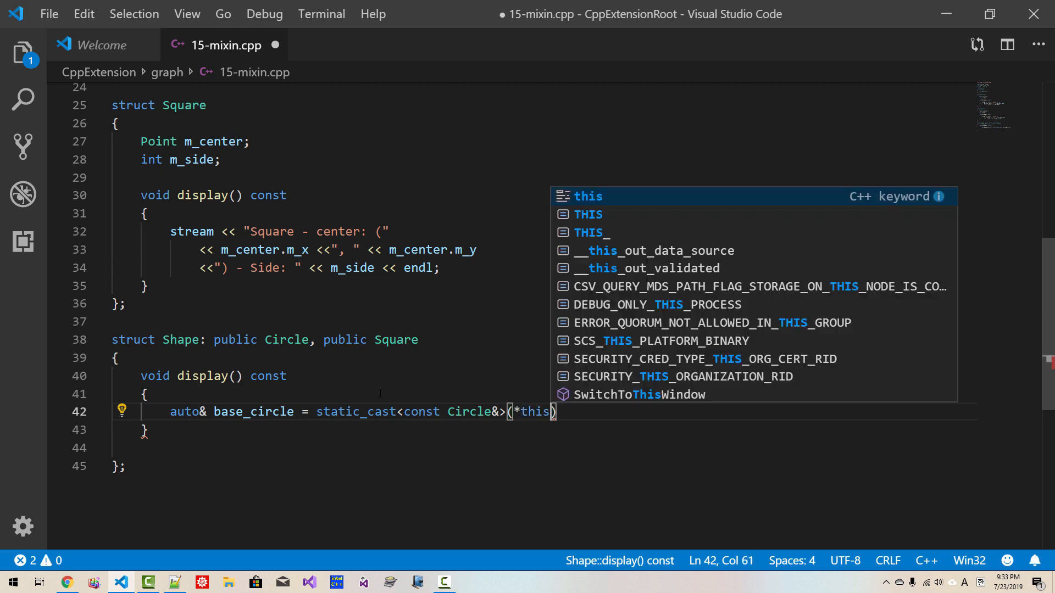
key(Enter)
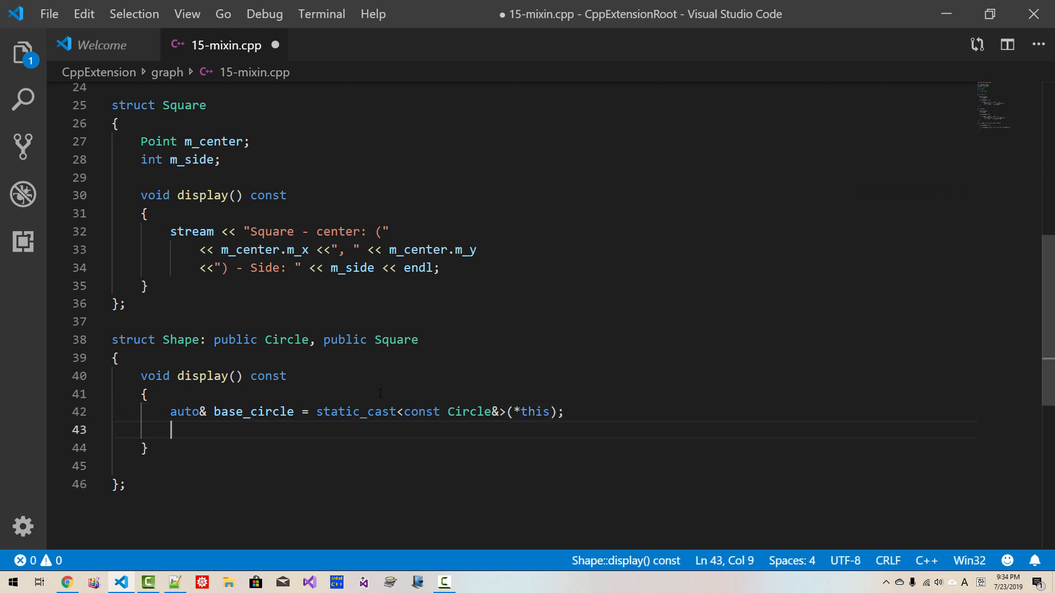
text(base_)
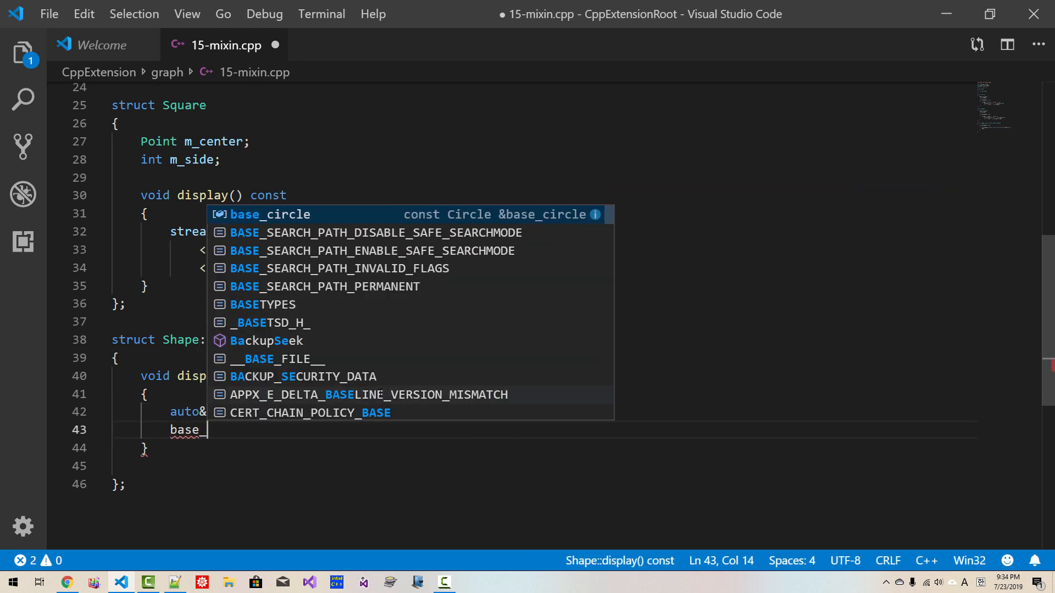
text(circ)
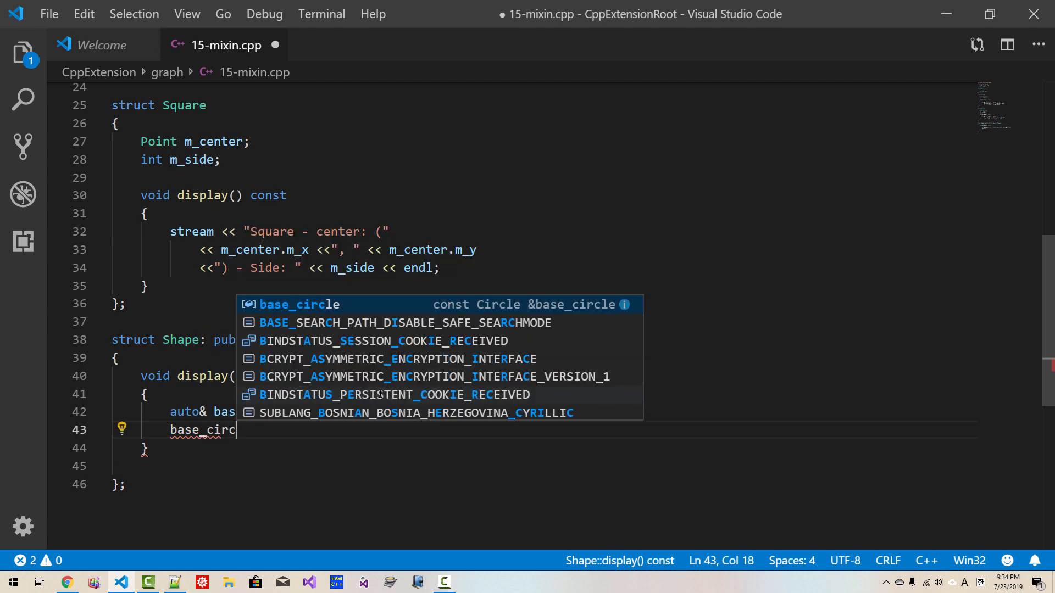
Cast *this to const Square& as base_square and call its display
text(auto)
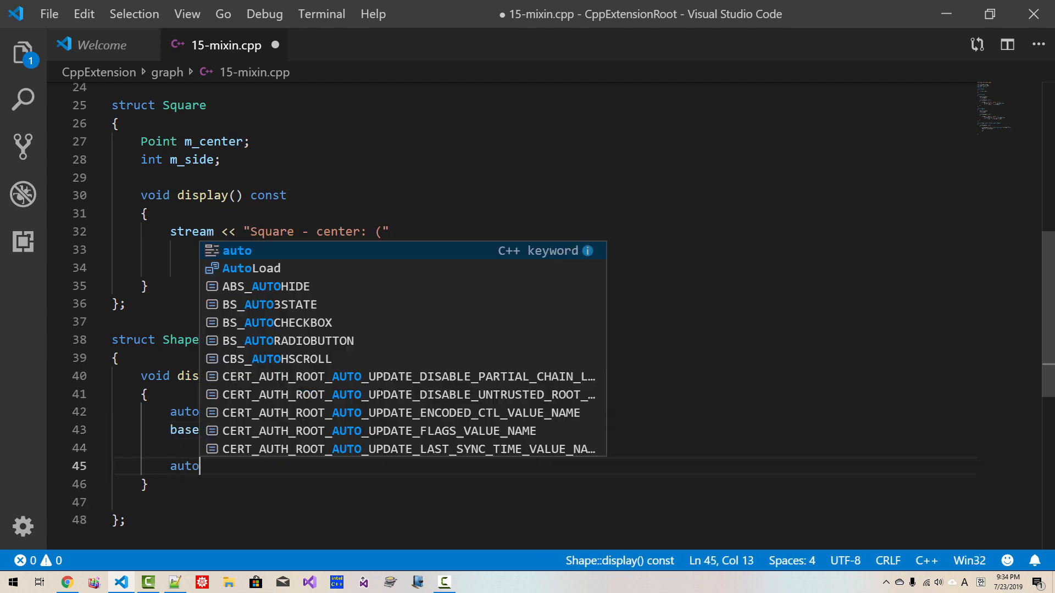
text(& base_)
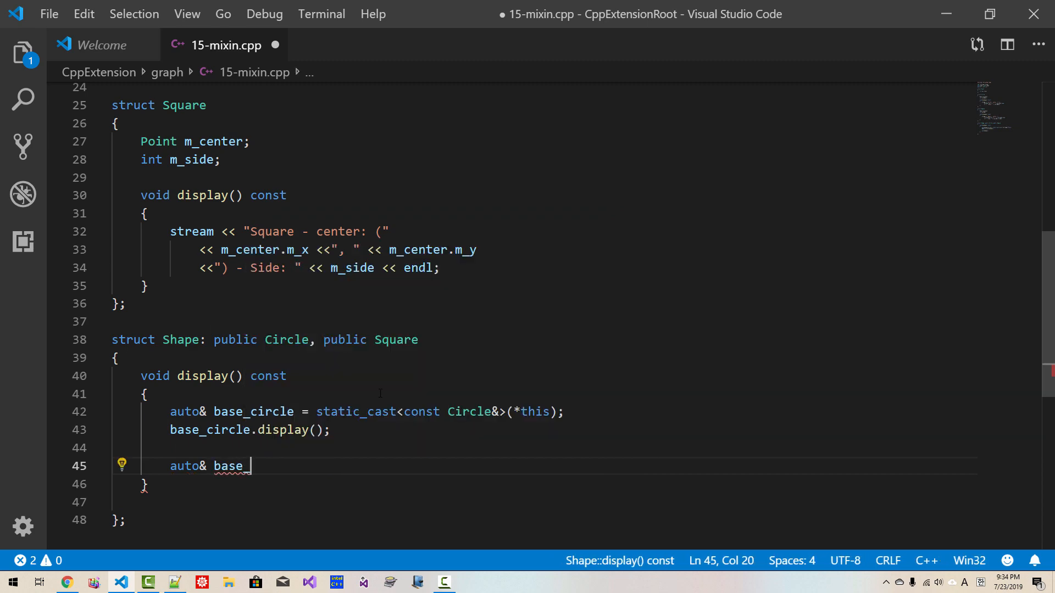
text(square =)
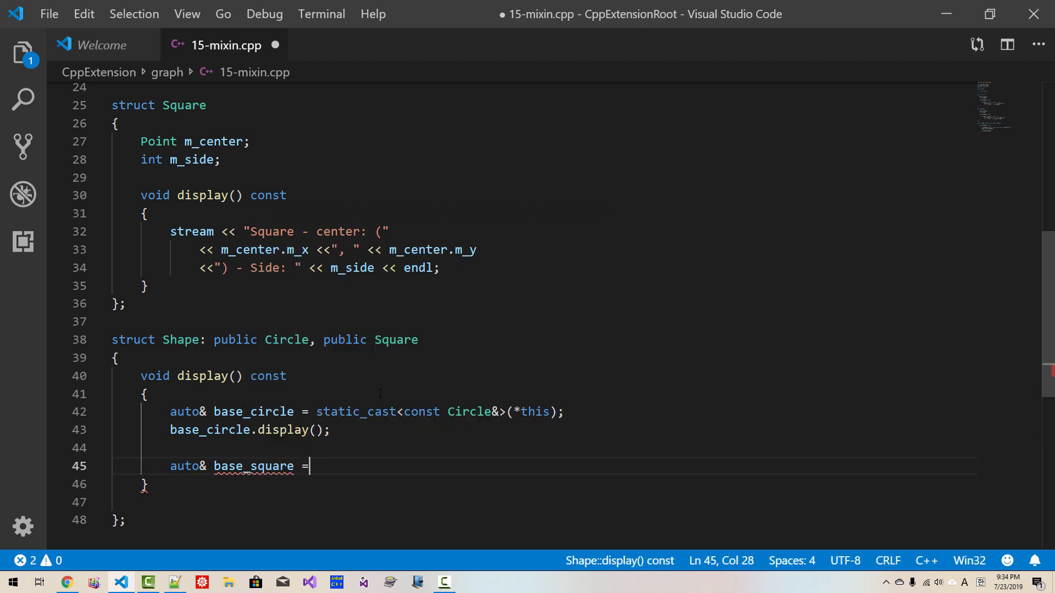
text(static_cas)
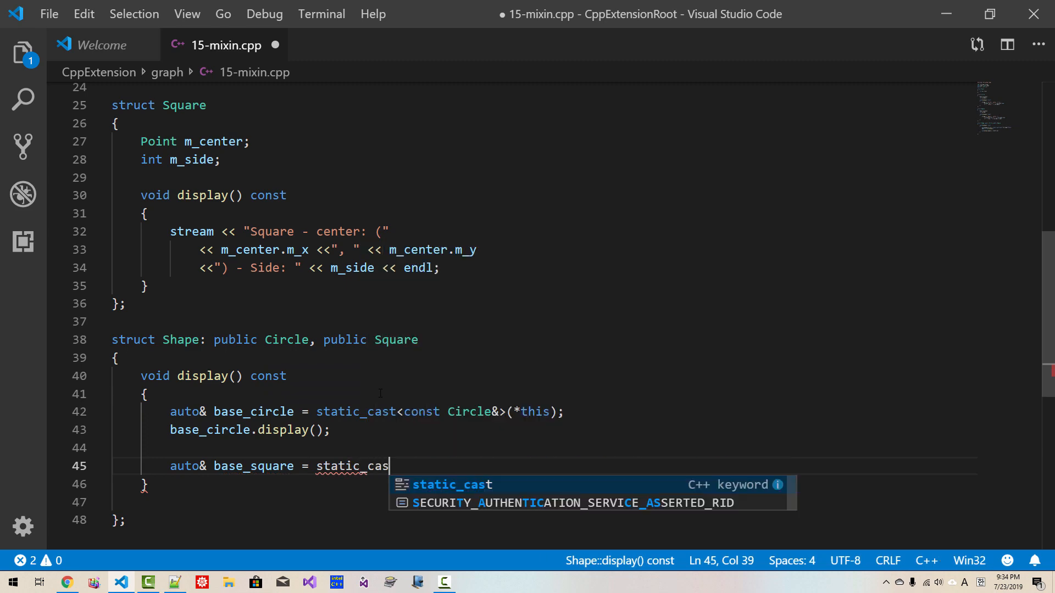
text(t<const)
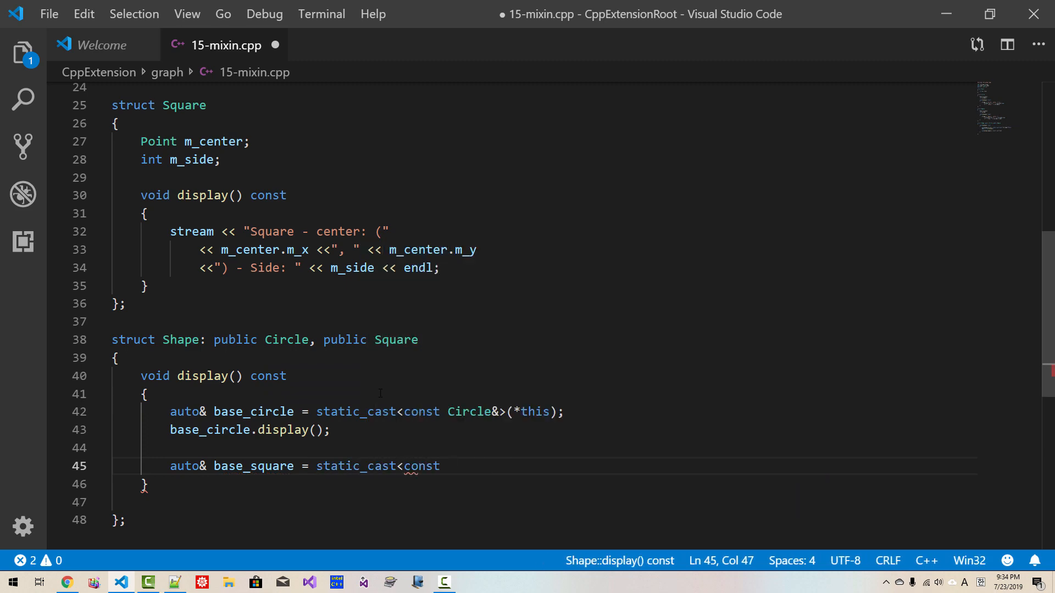
text(Square&>()
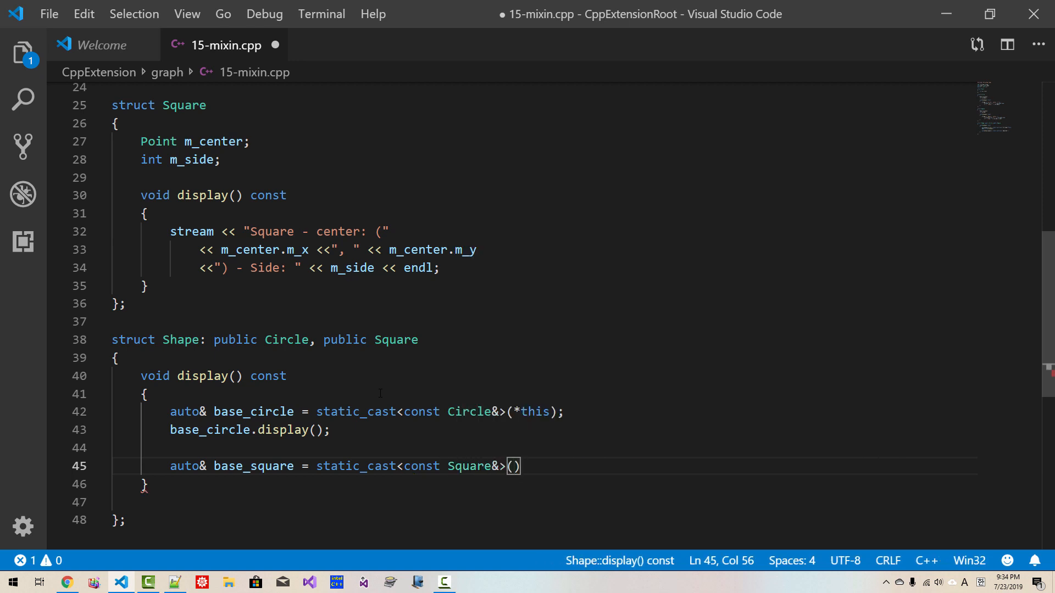
text(*this)
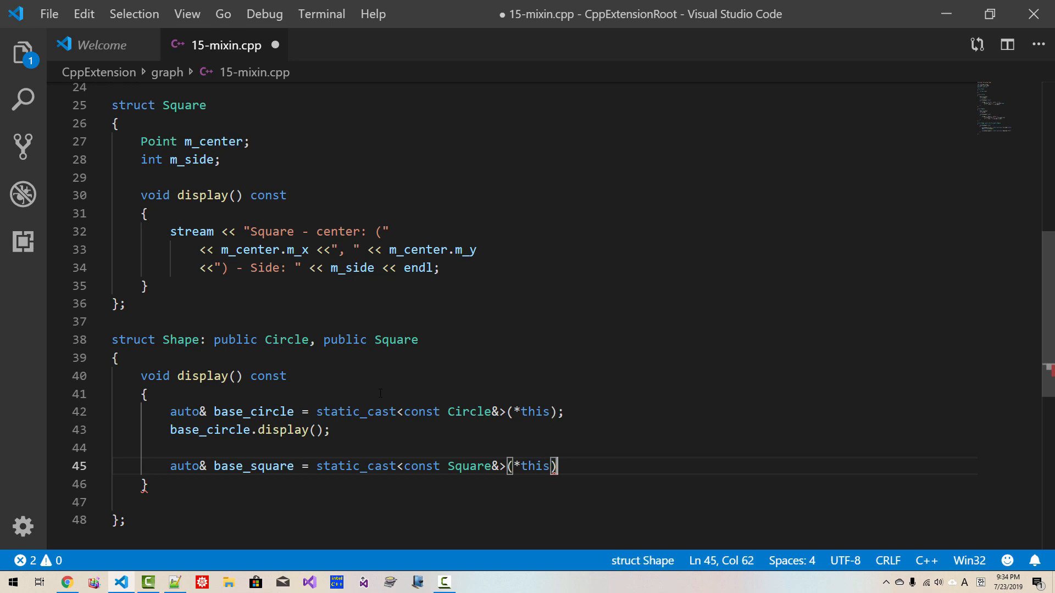
key(Enter)
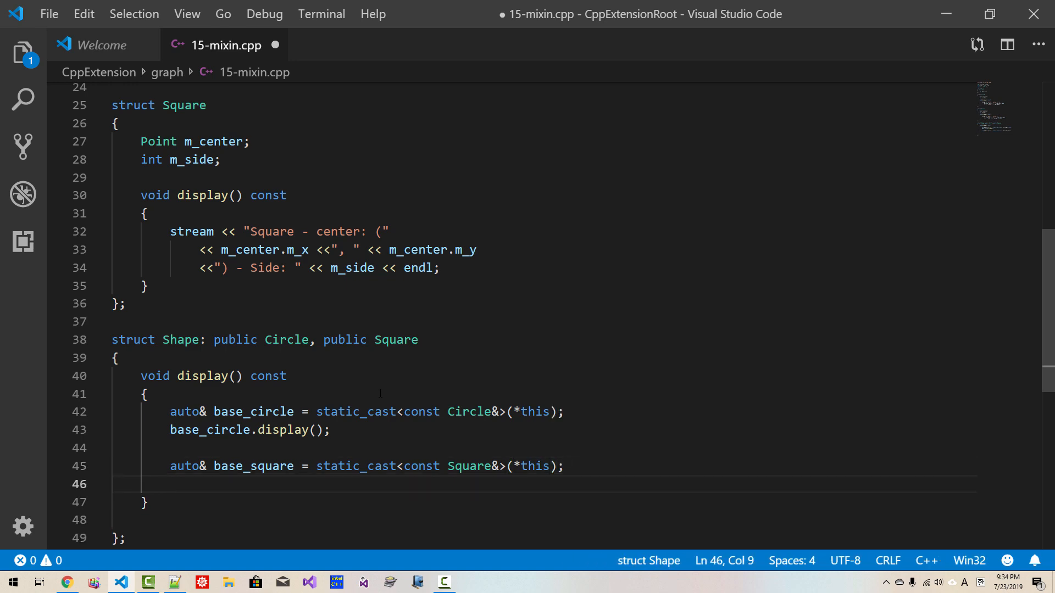
text(base_suqre)
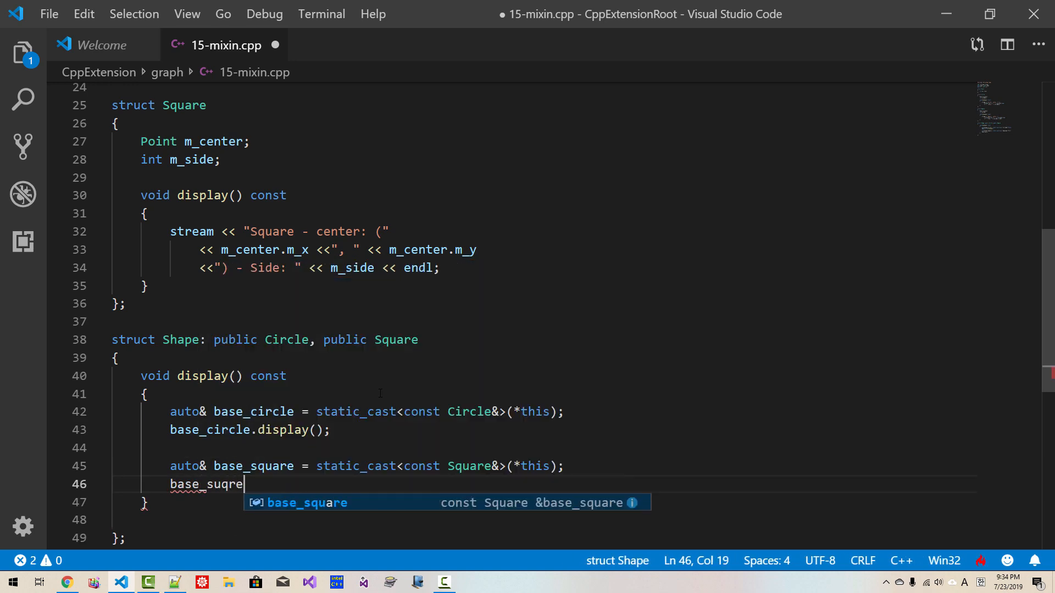
text(square.display();)
text(void)
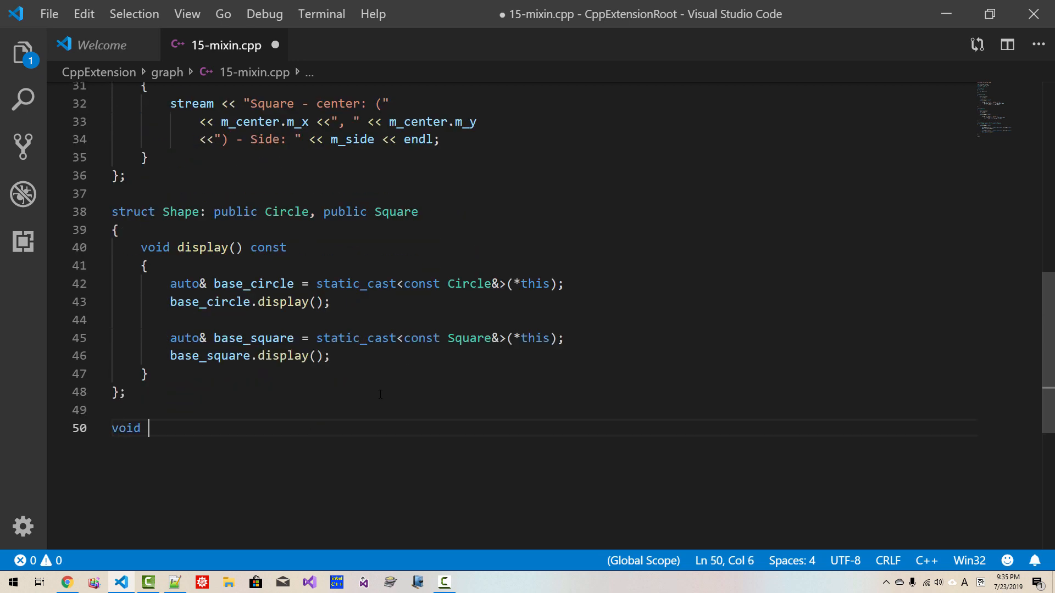
Write void test_shape() below Shape, declaring a default-constructed Shape s{}
text(test_)
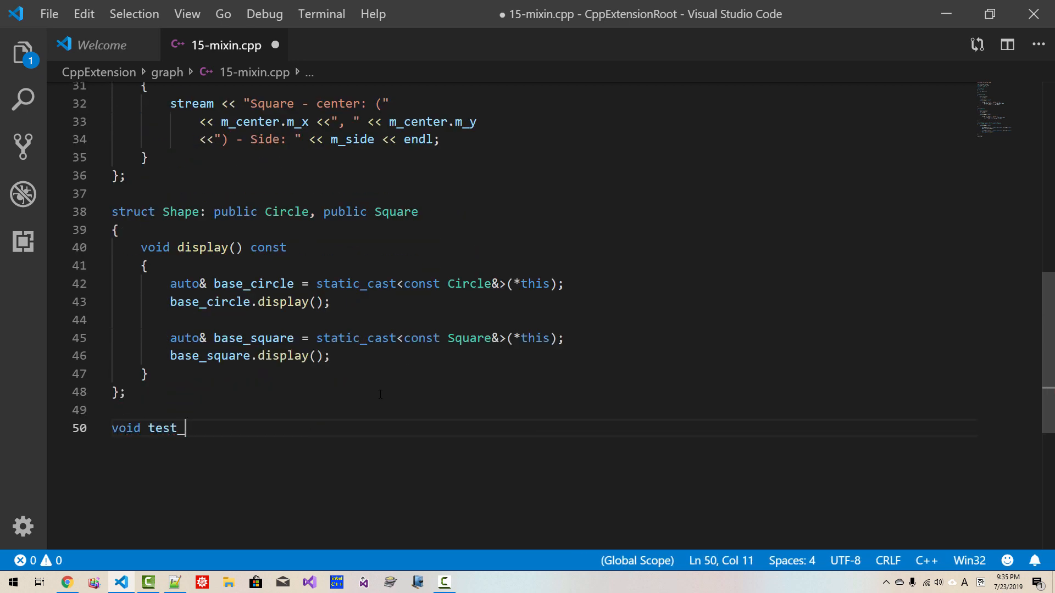
text(shape()
text(Shape s)
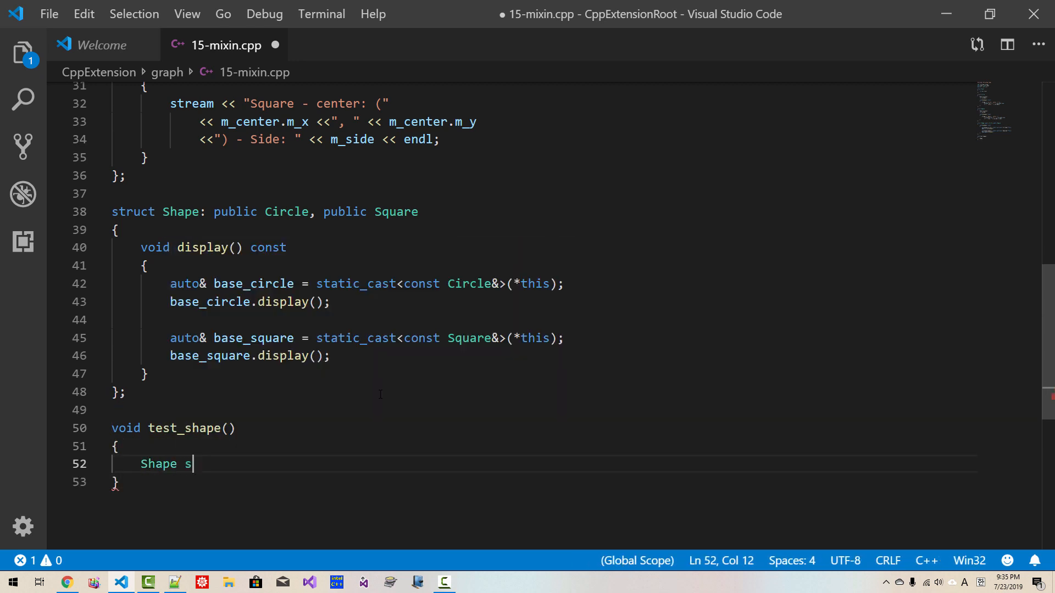
text({)
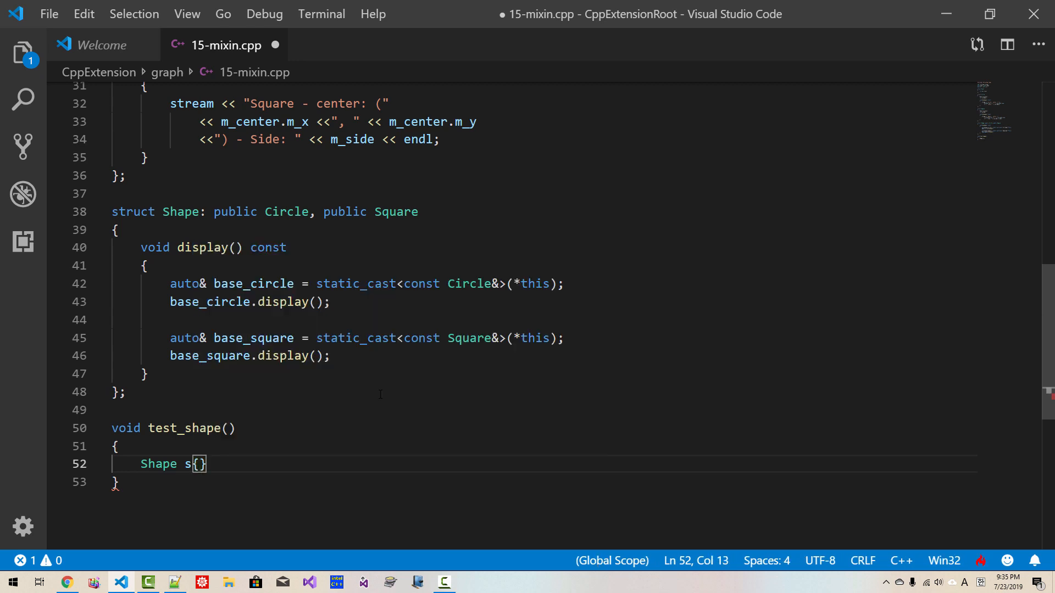
click(201, 301)
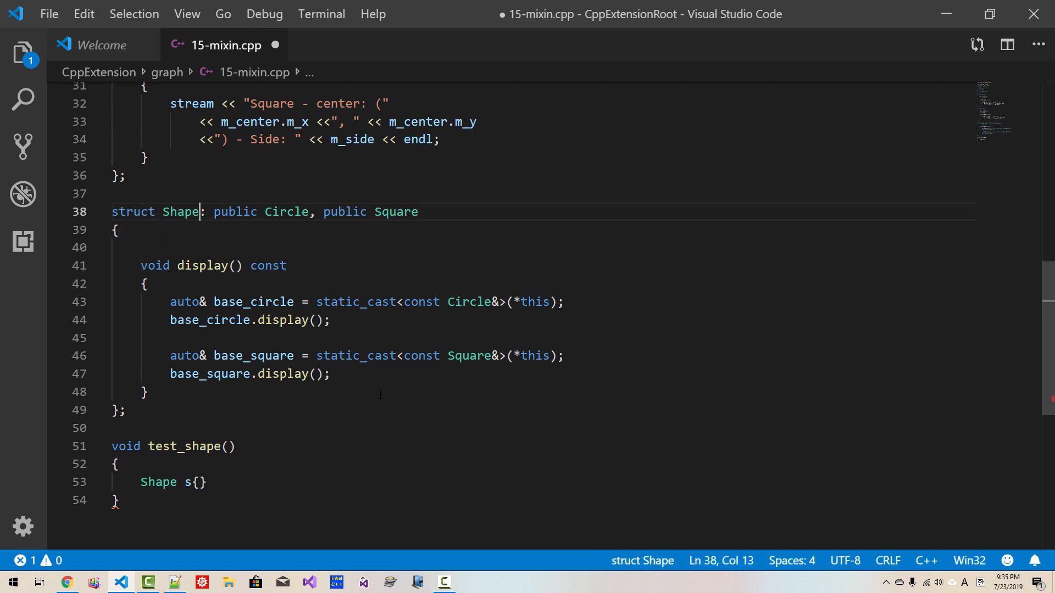
Add the constructor Shape(Circle c, Square s): Circle{c}, Square{s} { } inside struct Shape
text(Shape(Circle c,)
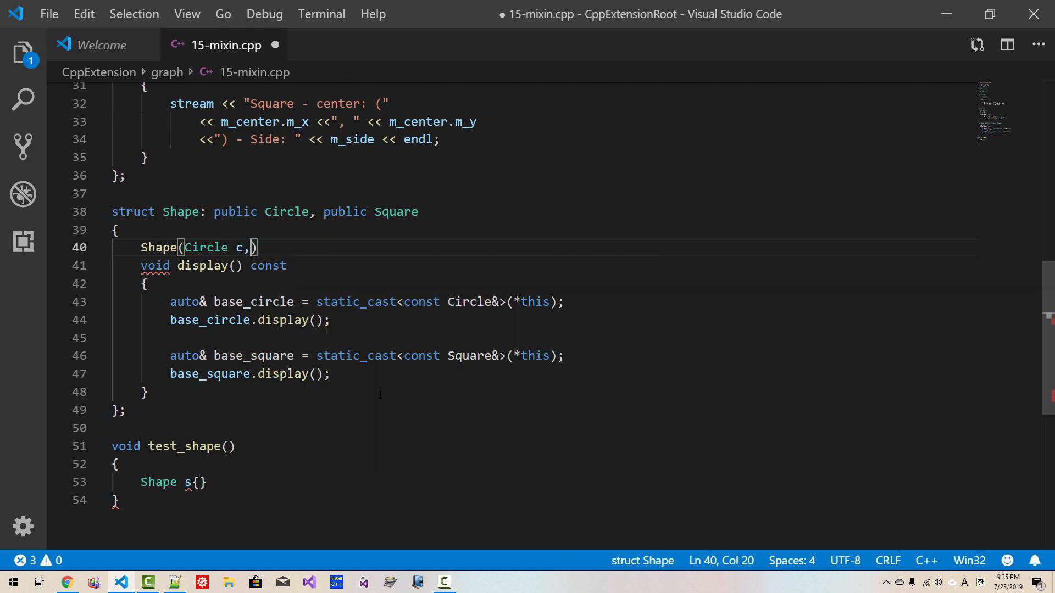
text(Square)
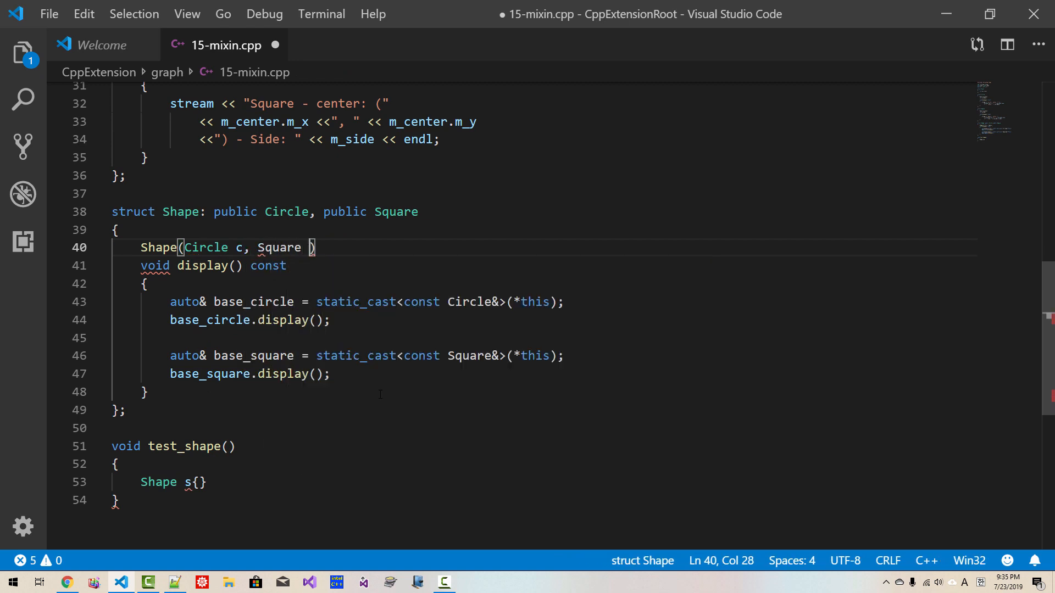
text(s):)
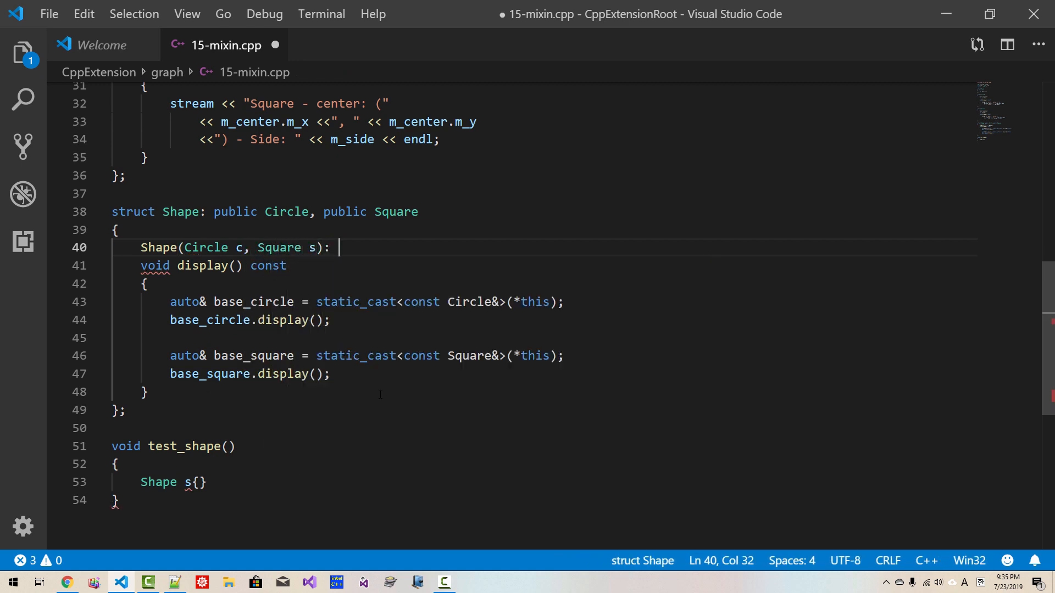
text(Circle{c)
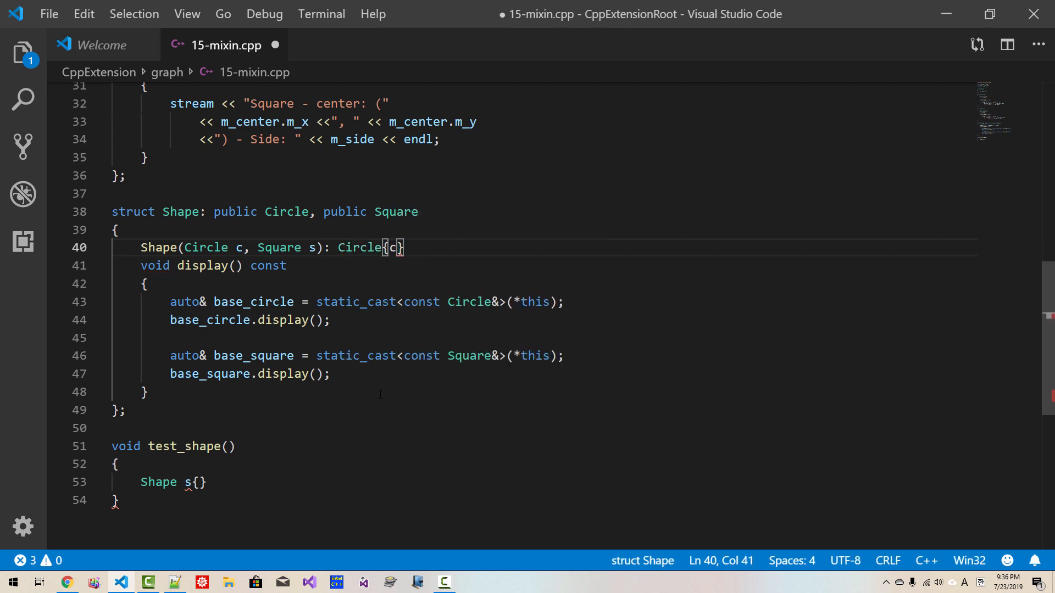
text(, S)
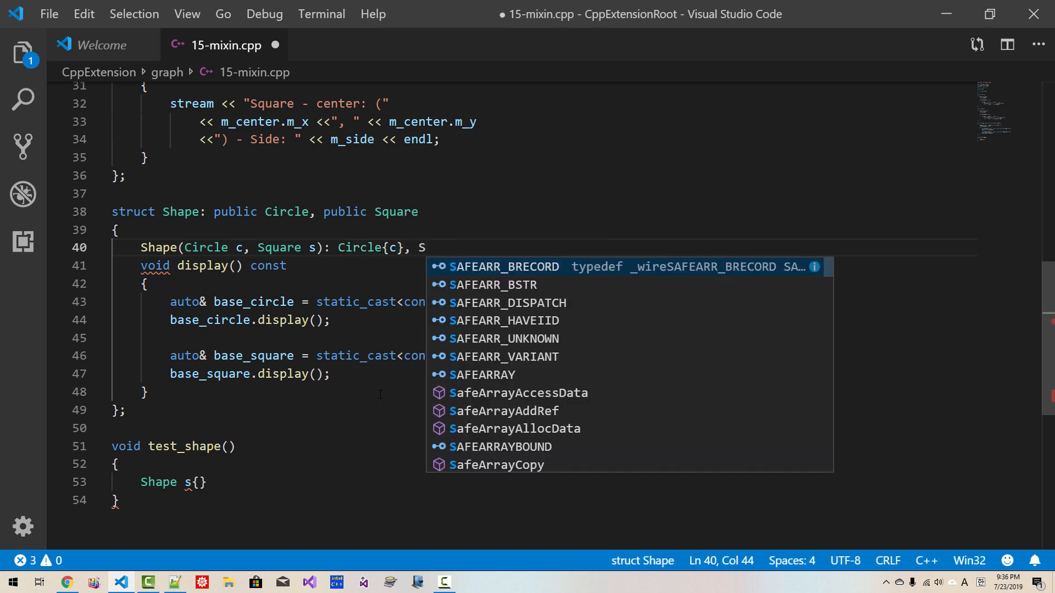
text(quare{s} {)
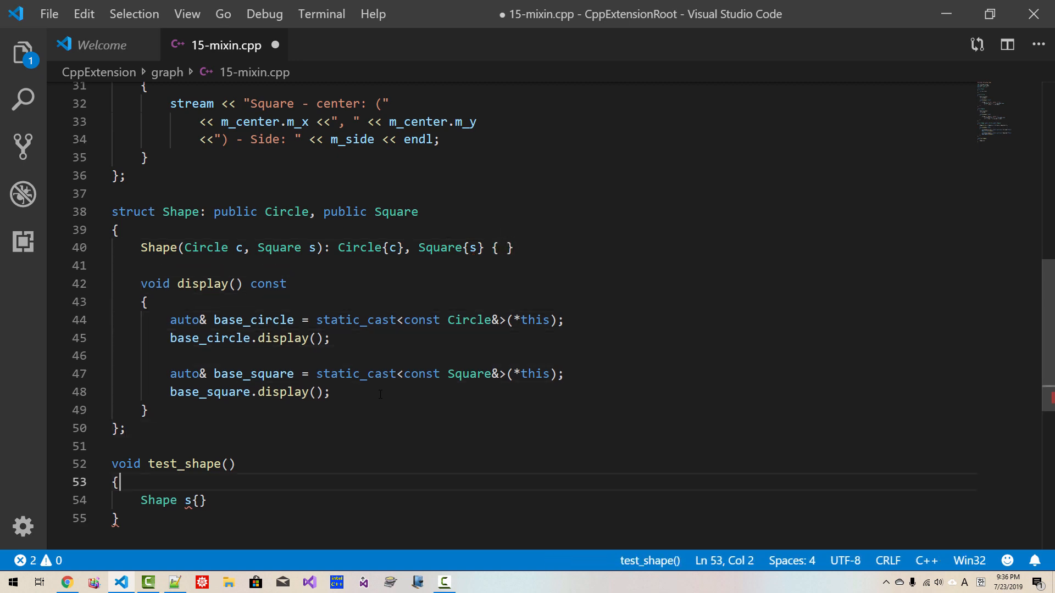
Declare Shape s{Circle{{3, 5}, 6}, Square{{3, 3}, 7}} in test_shape
text(C)
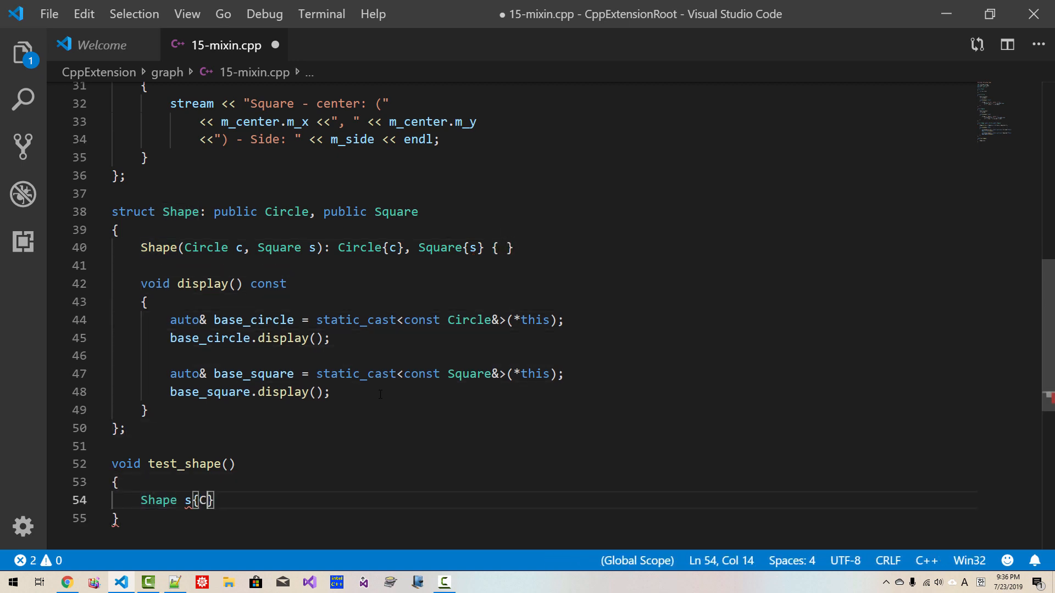
text(ircle{}, Sq })
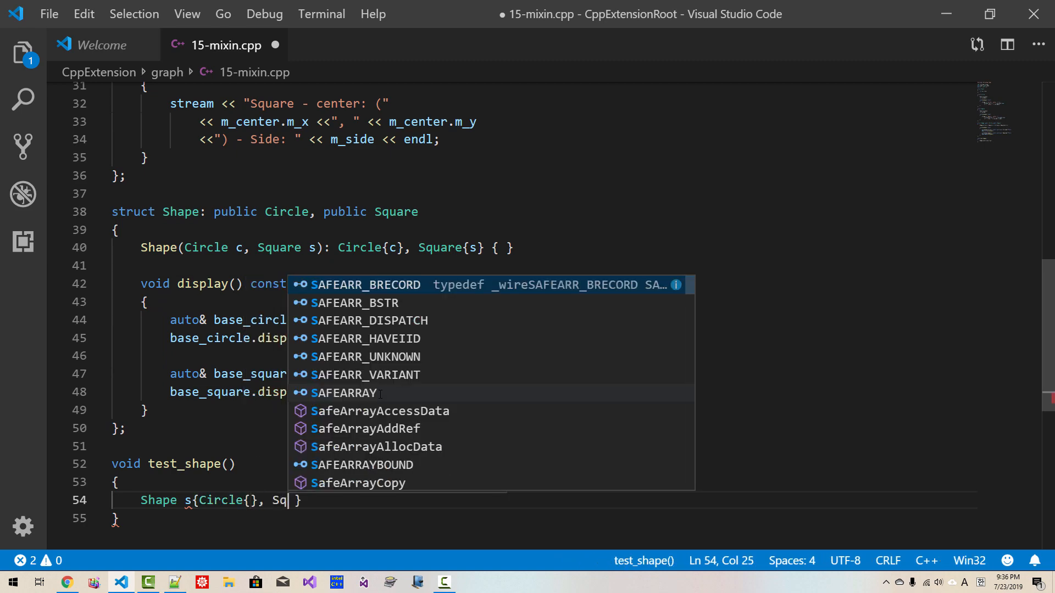
text(uare{})
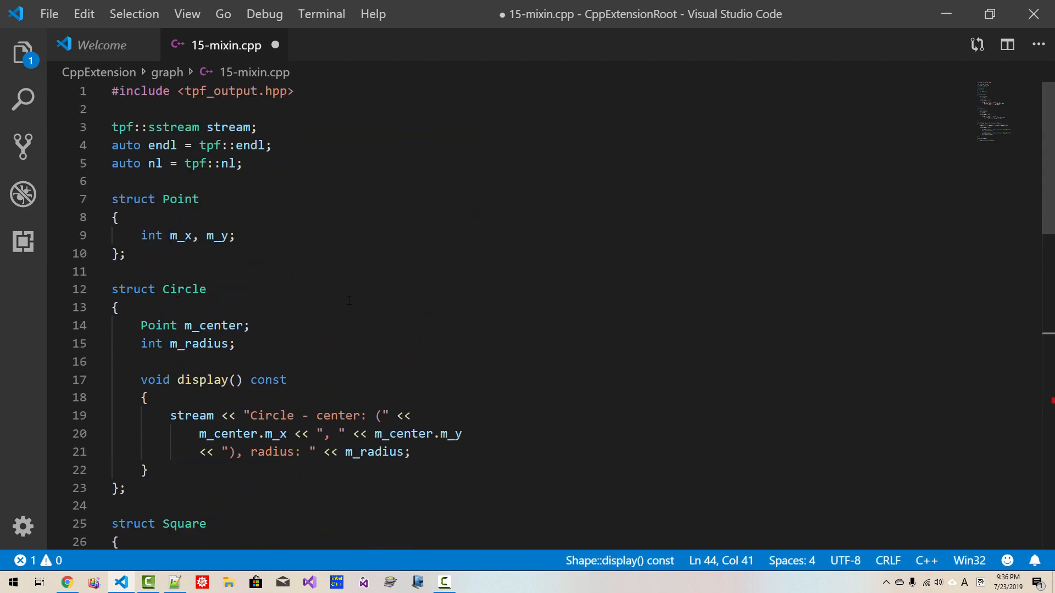
mouse_move(213, 326)
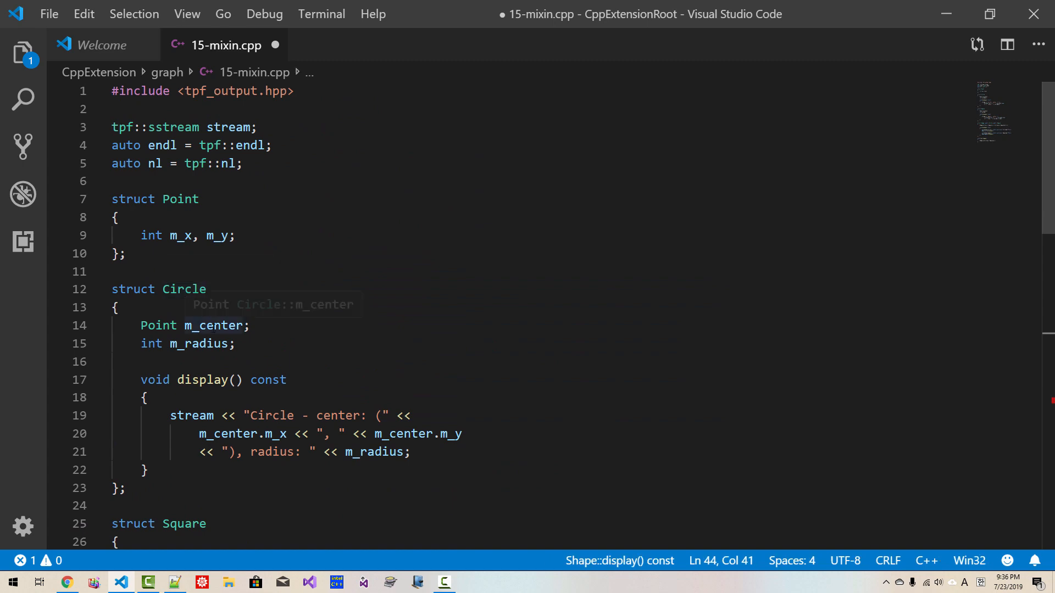
mouse_move(194, 343)
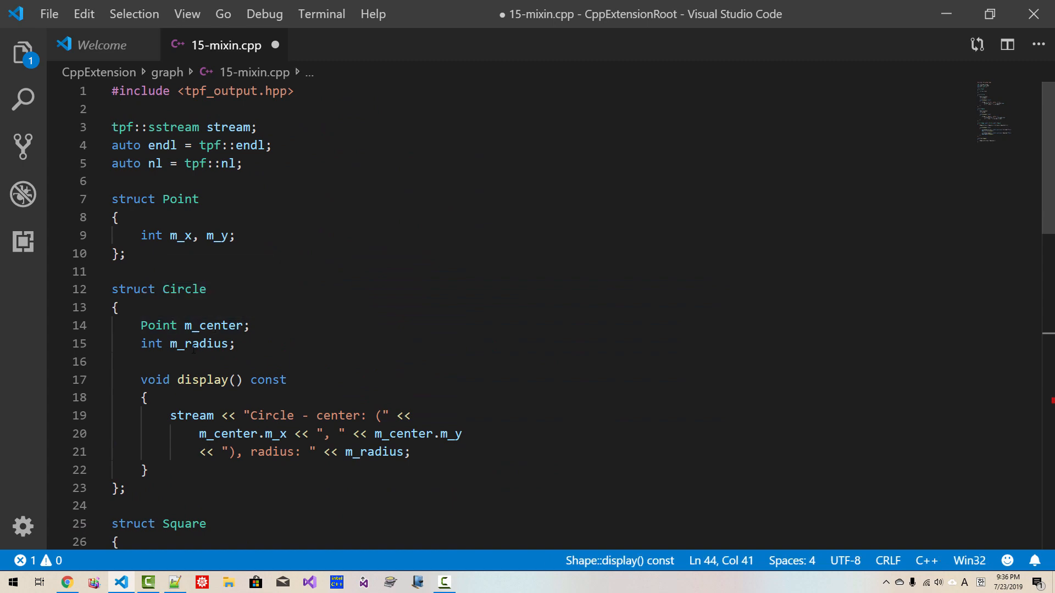
scroll(down, 3)
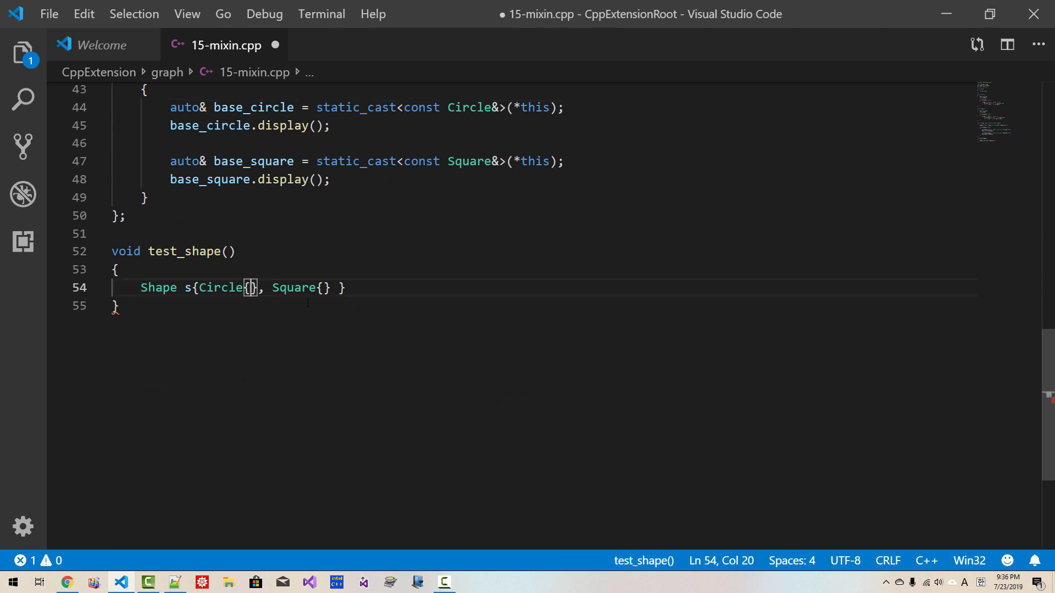
text(3,)
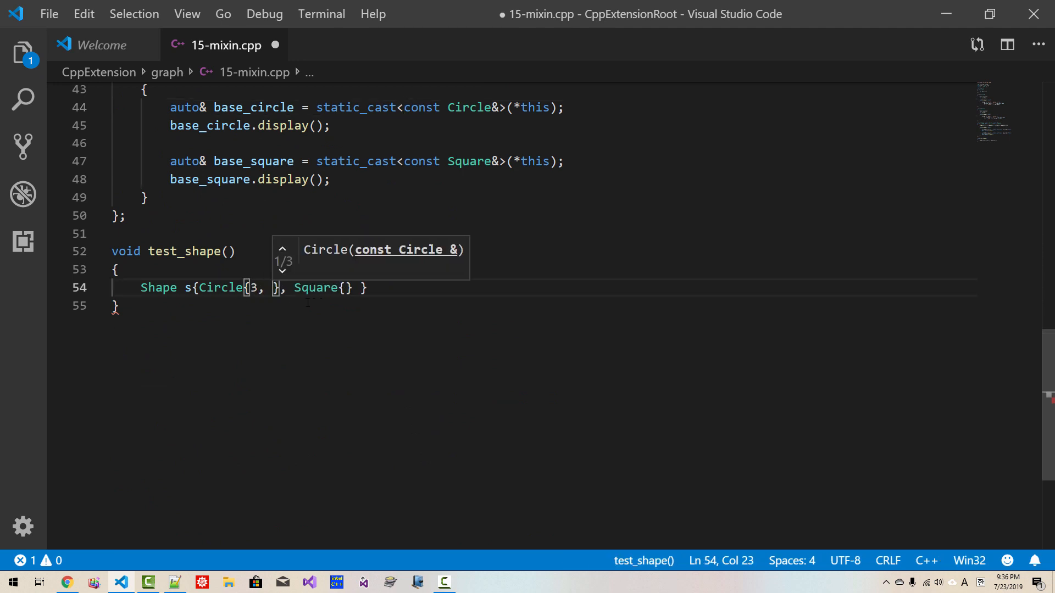
text(5)
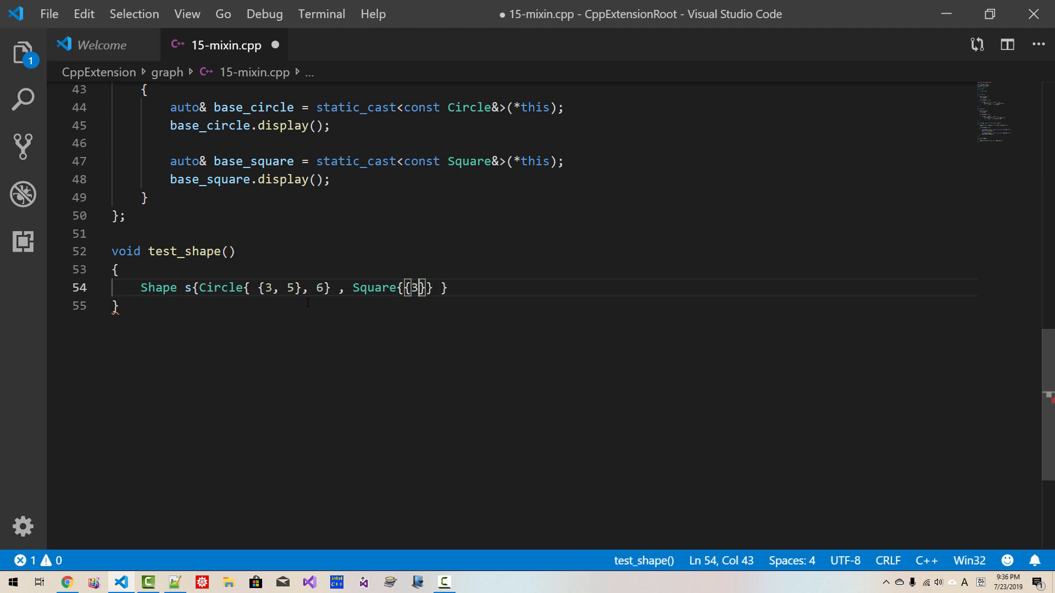
text(, 3)
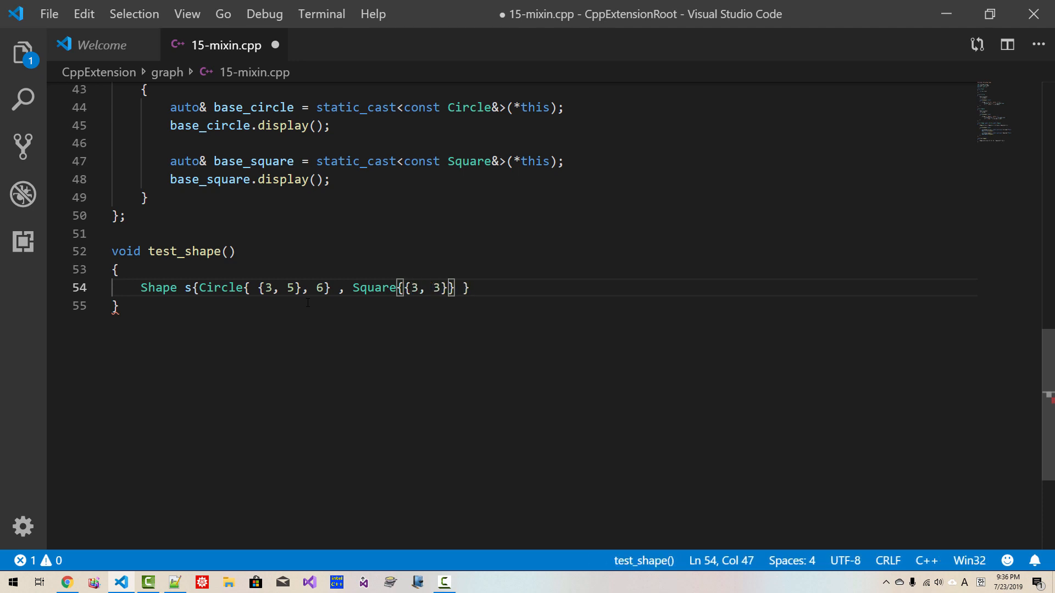
text(, 7)
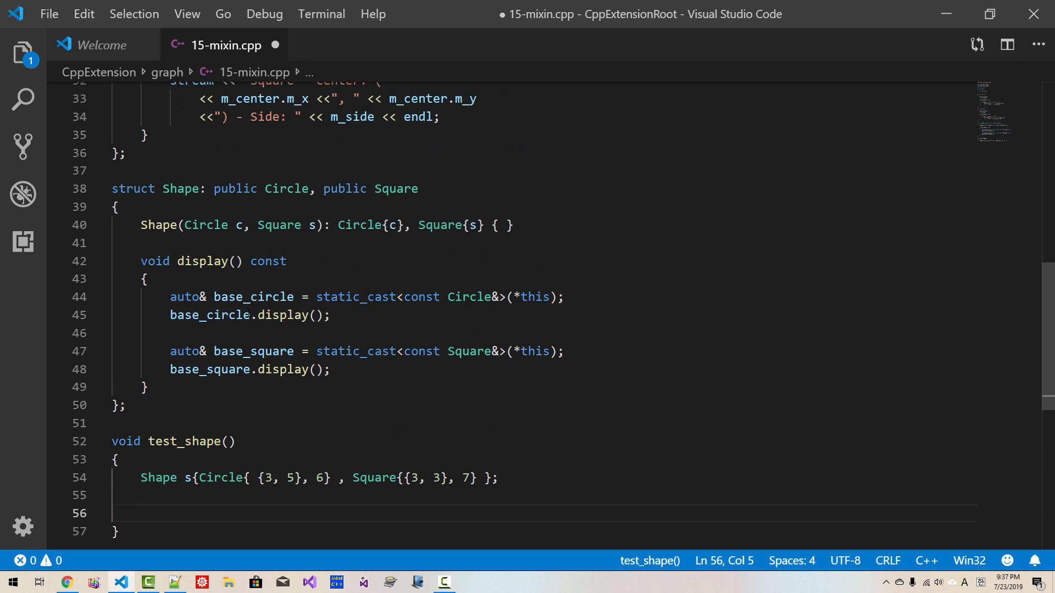
Call s.display(); at the end of test_shape
text(s)
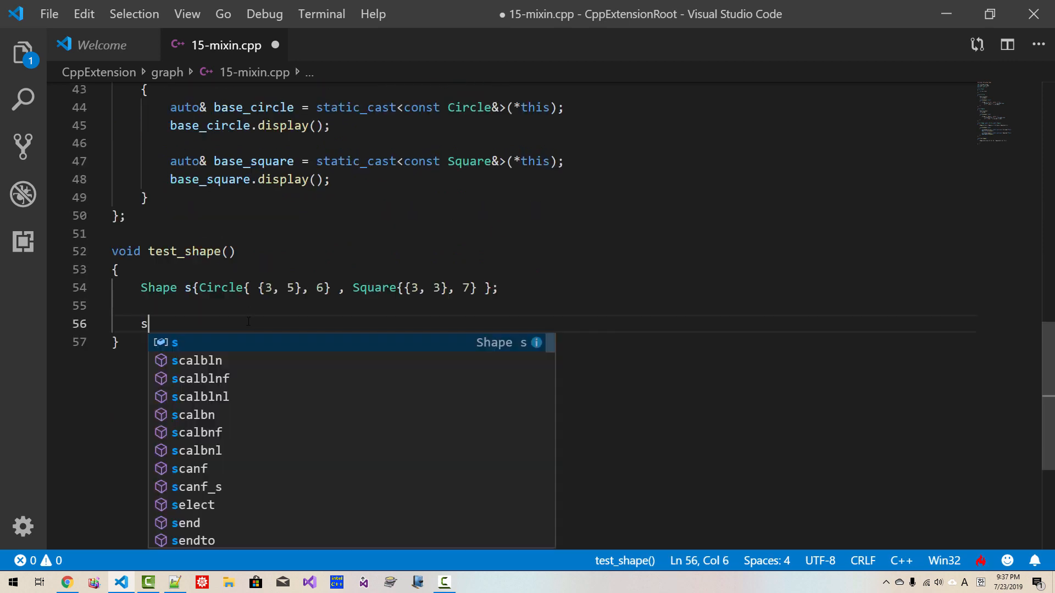
text(.display()
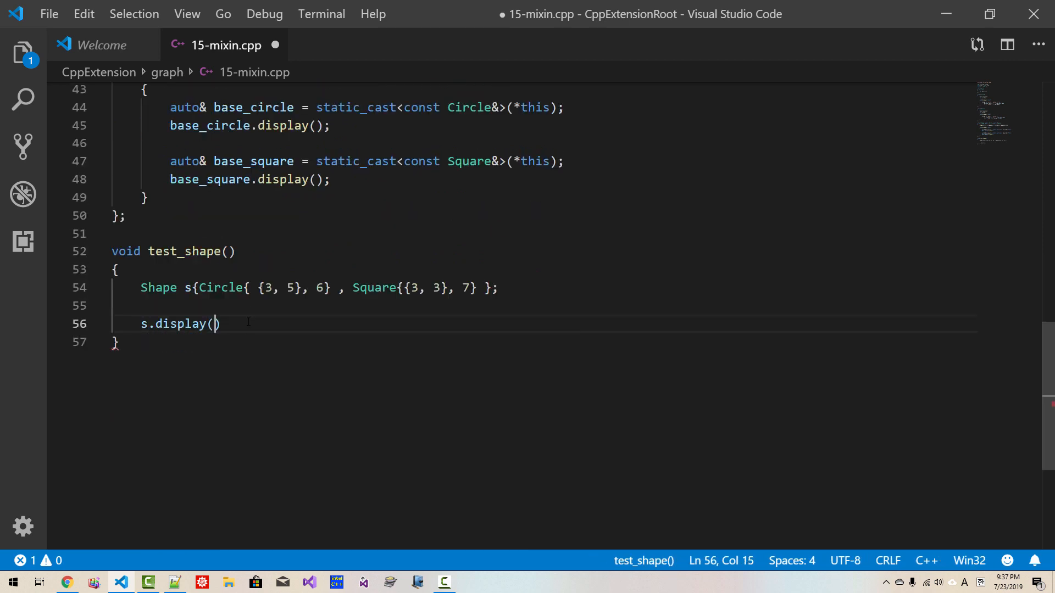
text();)
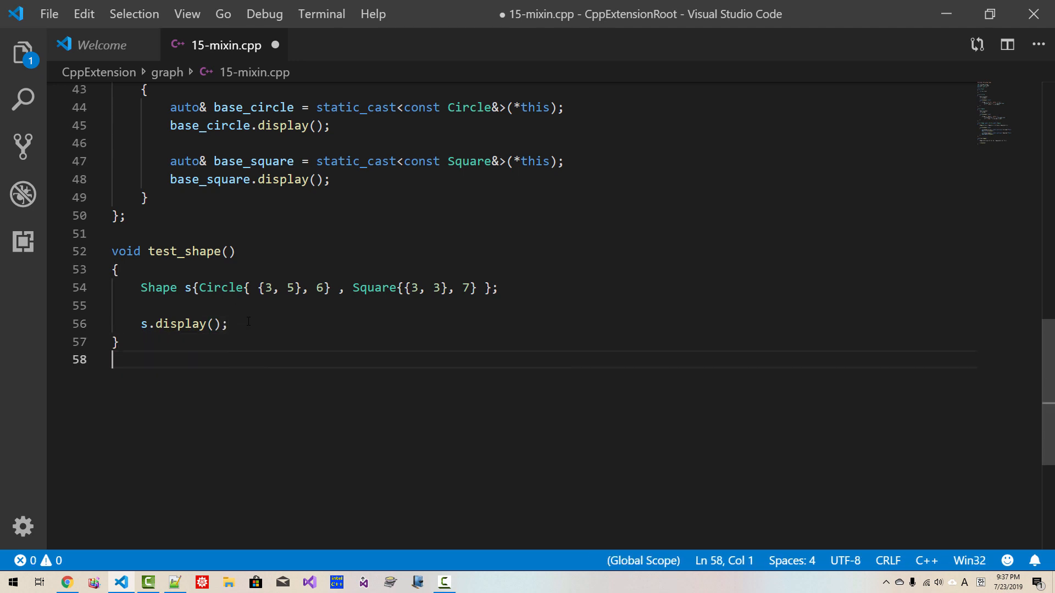
Add int main() that calls test_shape();
text(int main()
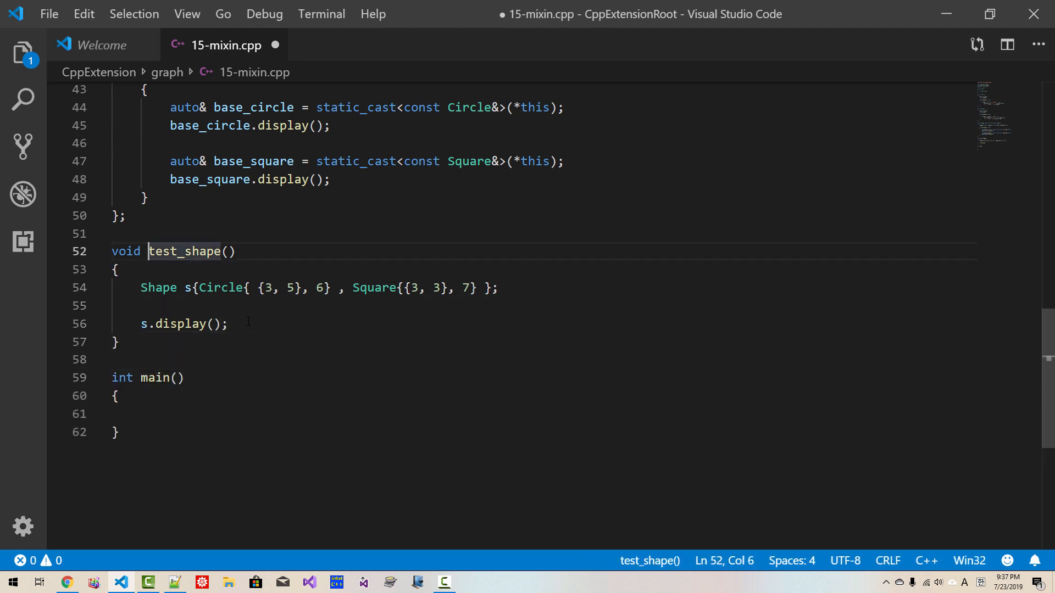
text(test_shape())
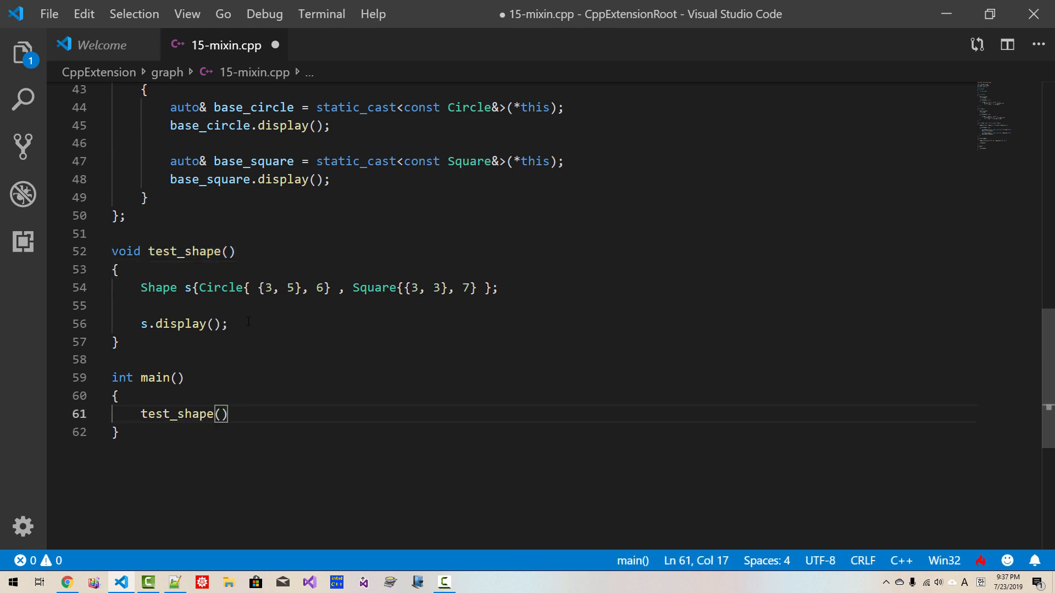
text(;)
text(c)
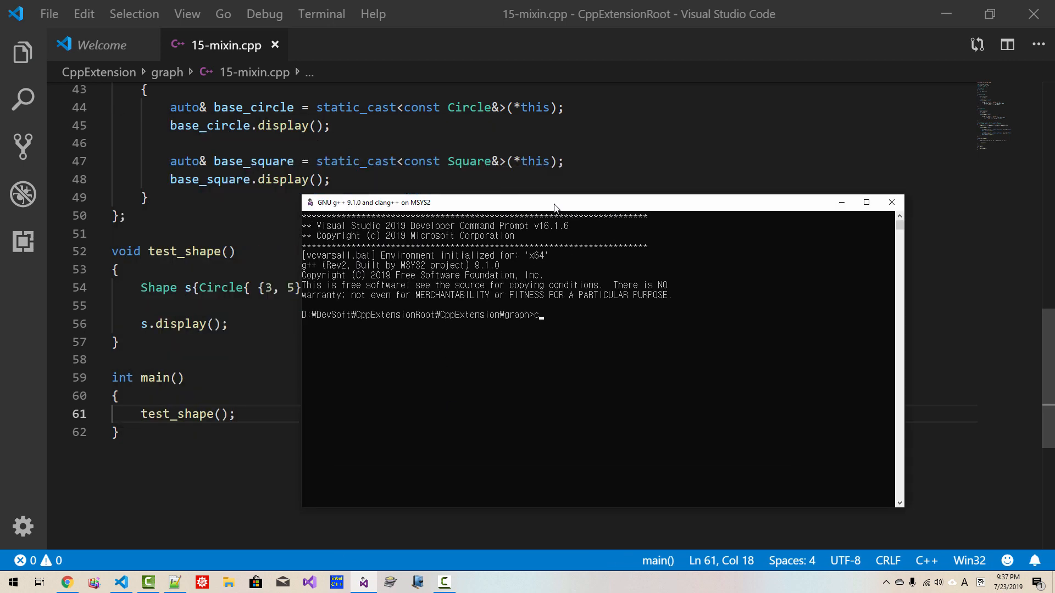
Compile 15-mixin.cpp using clang++ -std=c++17 in the prompt
text(lang++)
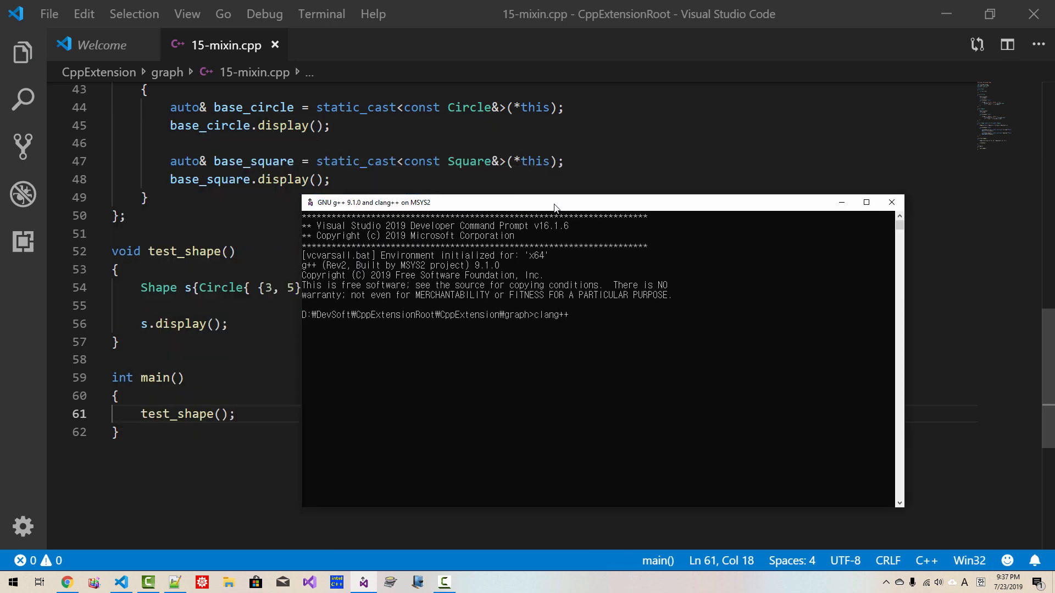
text(-std)
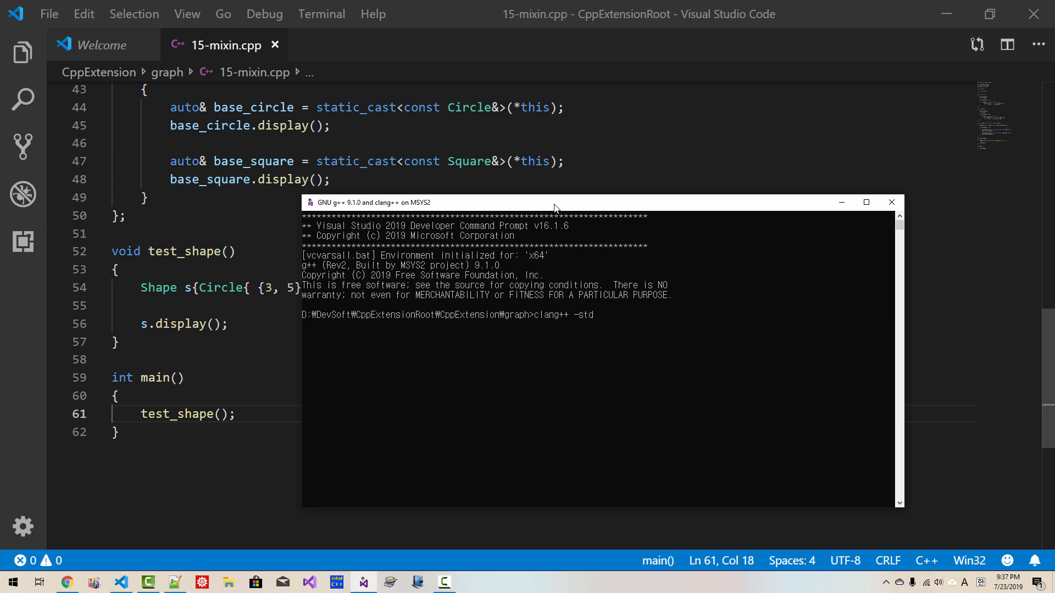
text(=c++1)
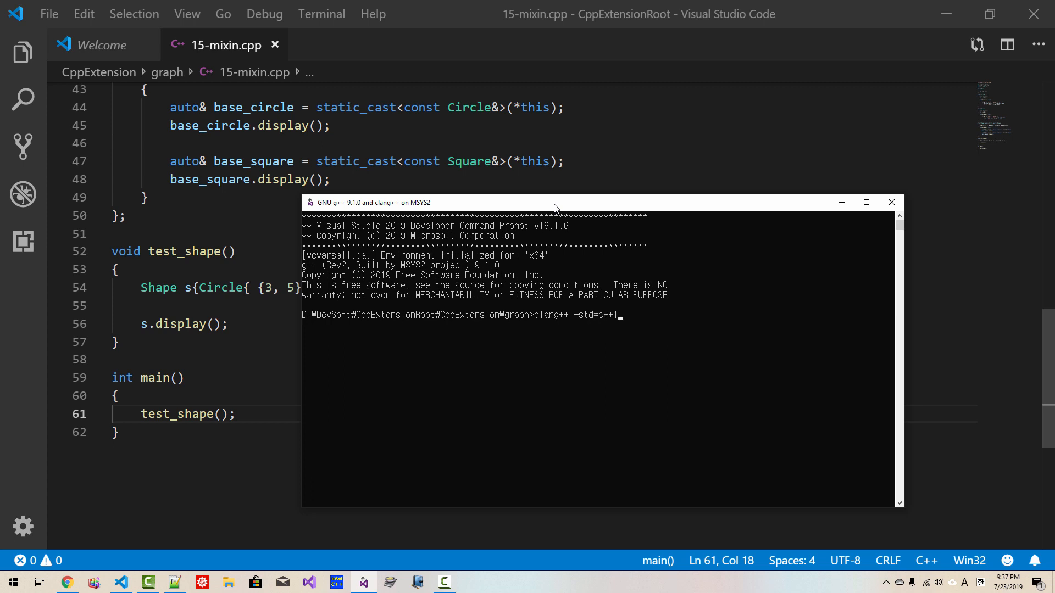
text(7)
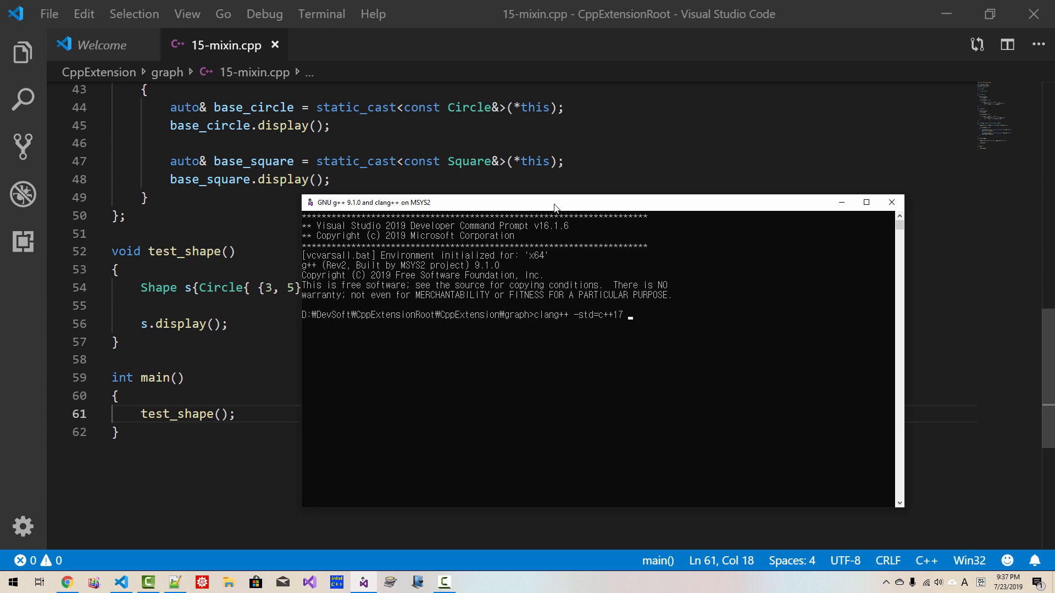
text(15-mi)
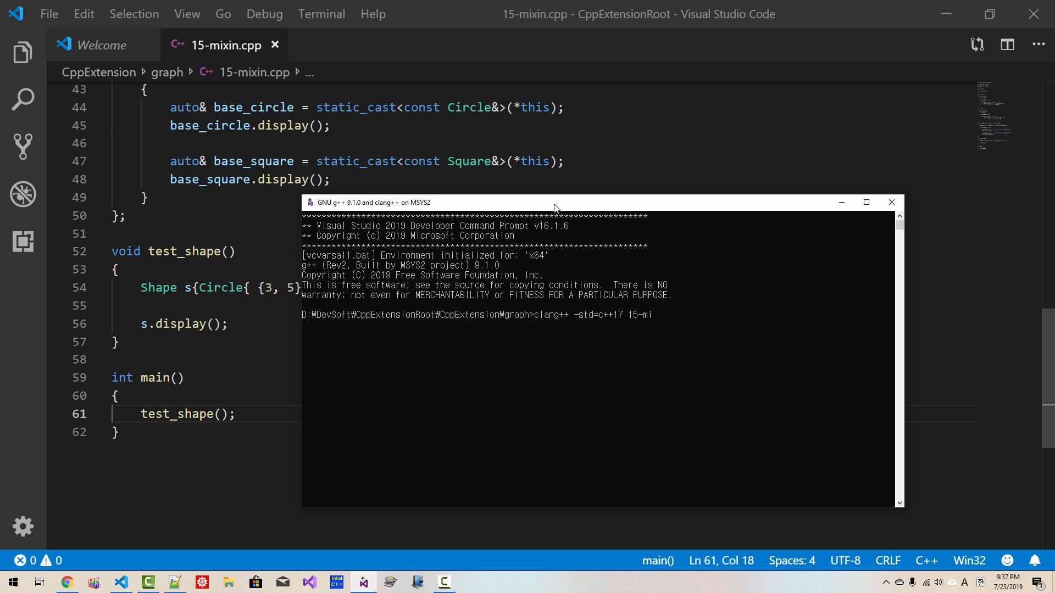
text(xin.cpp)
text(a)
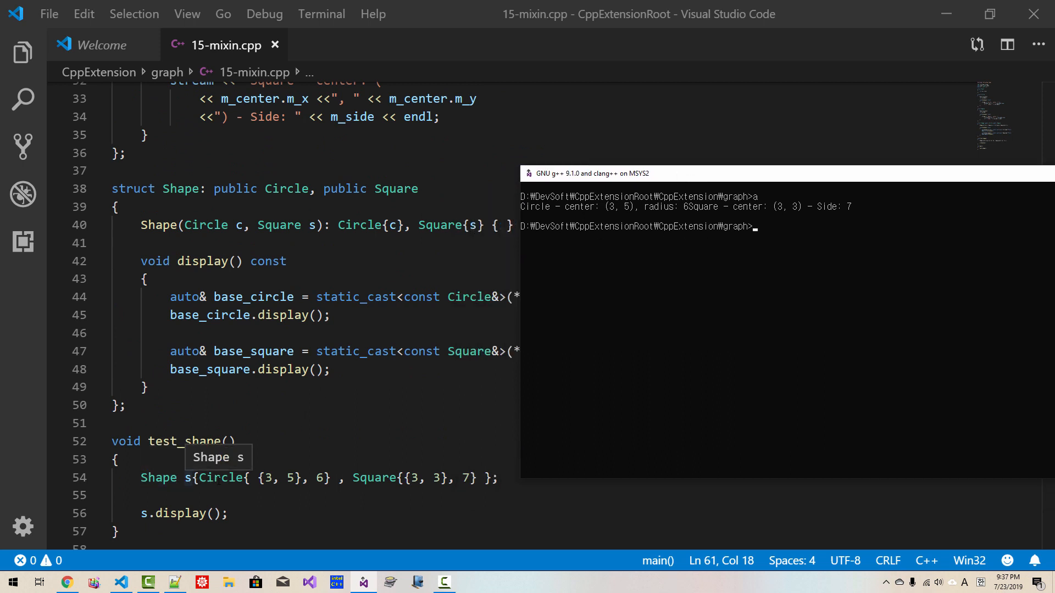
mouse_move(220, 477)
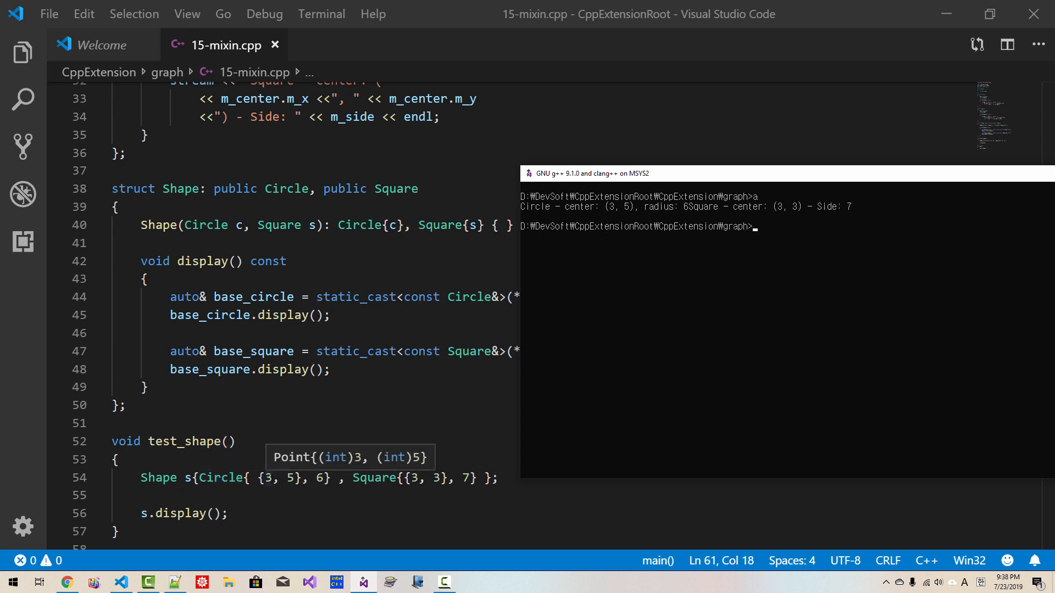
mouse_move(599, 212)
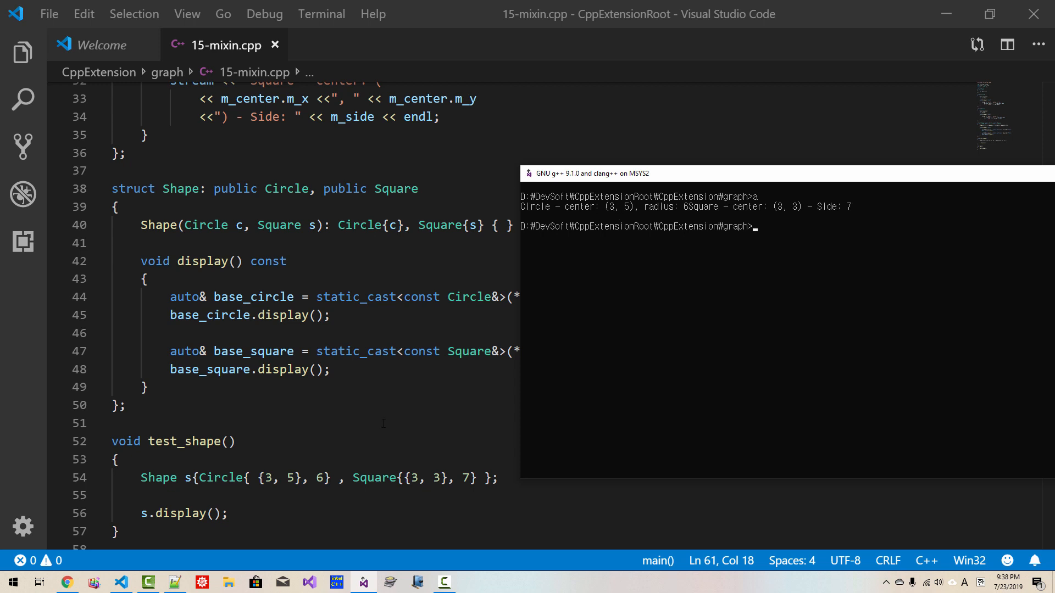
mouse_move(693, 220)
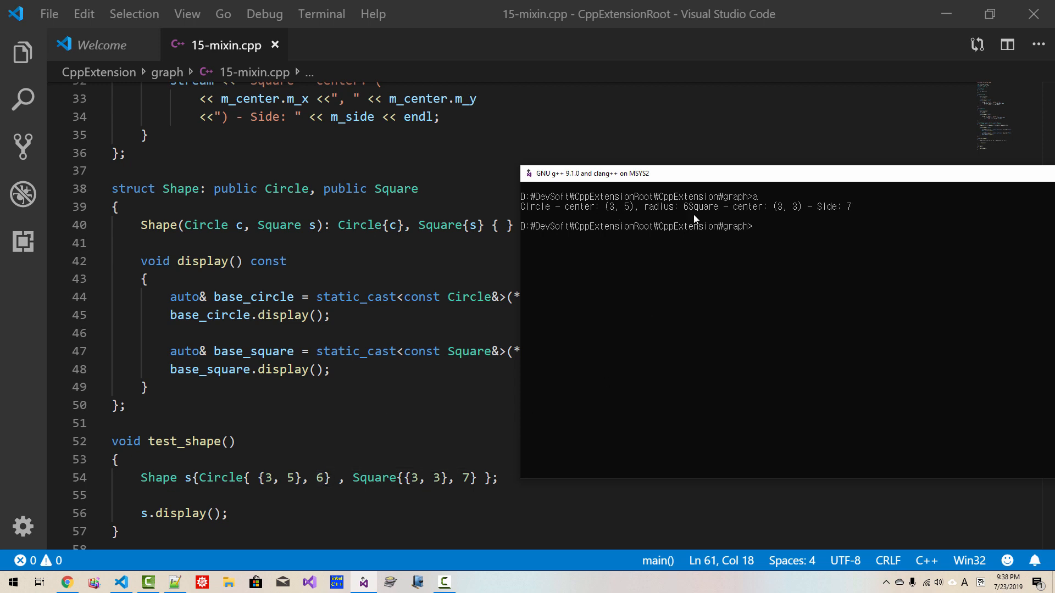
mouse_move(342, 250)
text(a)
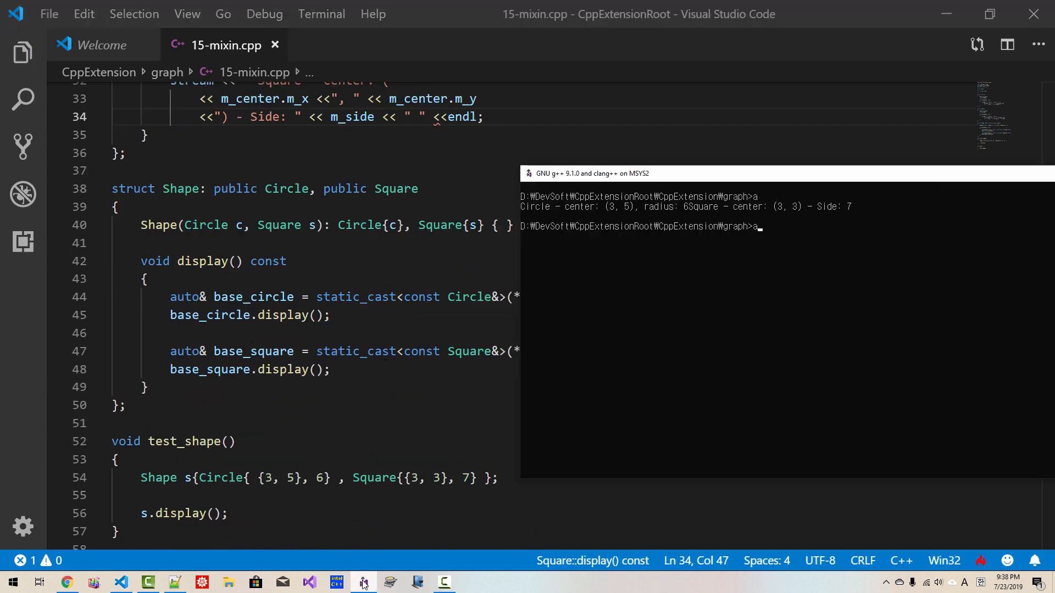
Recompile 15-mixin.cpp with clang++ -std=c++17 and drag-select a block of text
text(clang++ -std=c++17 15-mixin.cpp)
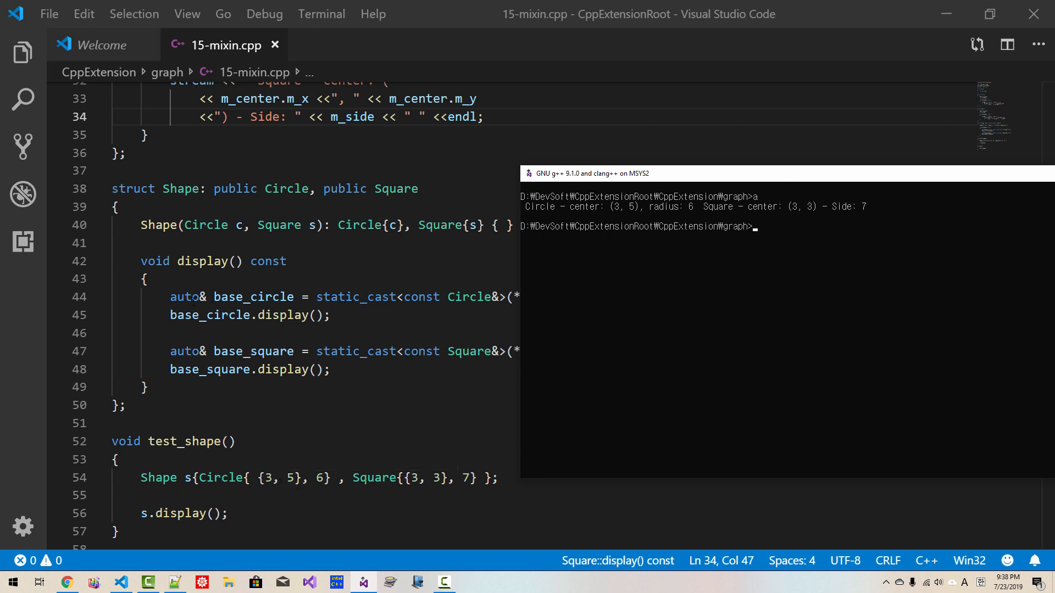
drag(171, 297, 330, 315)
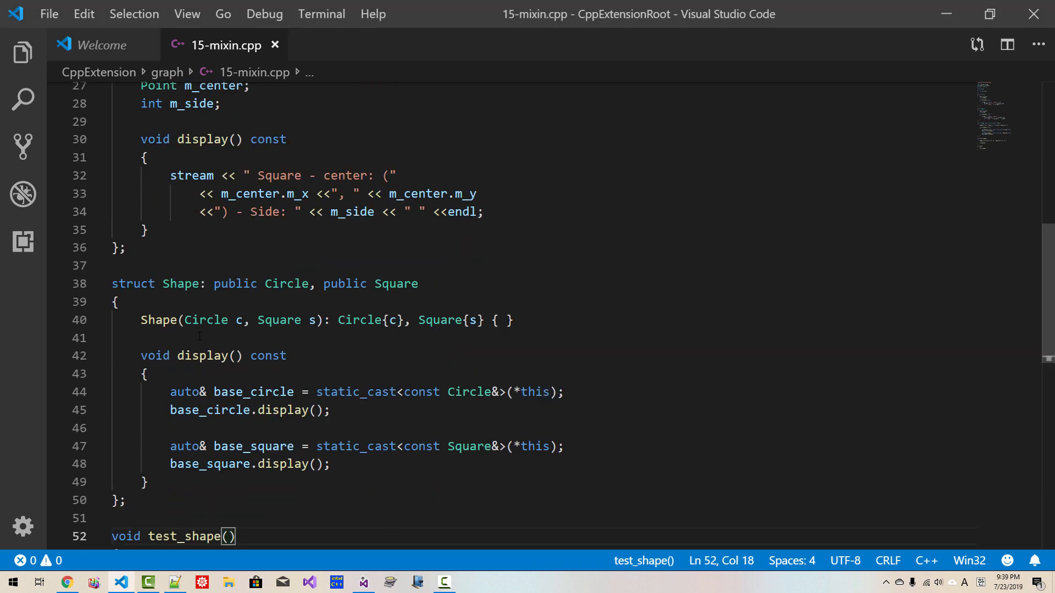
mouse_move(286, 284)
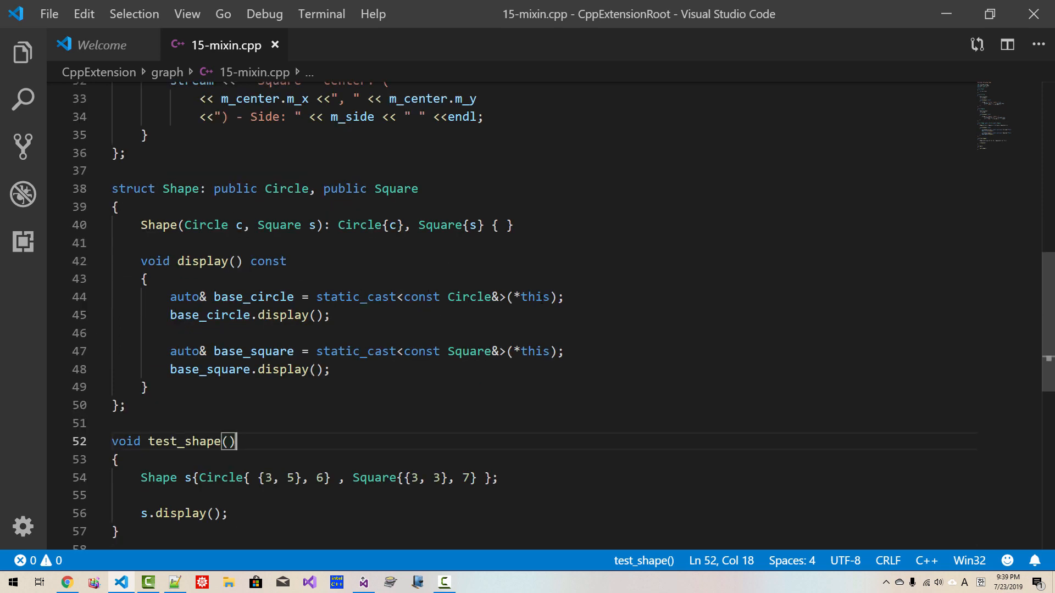
In Shape::display(), comment out the Circle cast lines and start a Circle::display() call
click(542, 296)
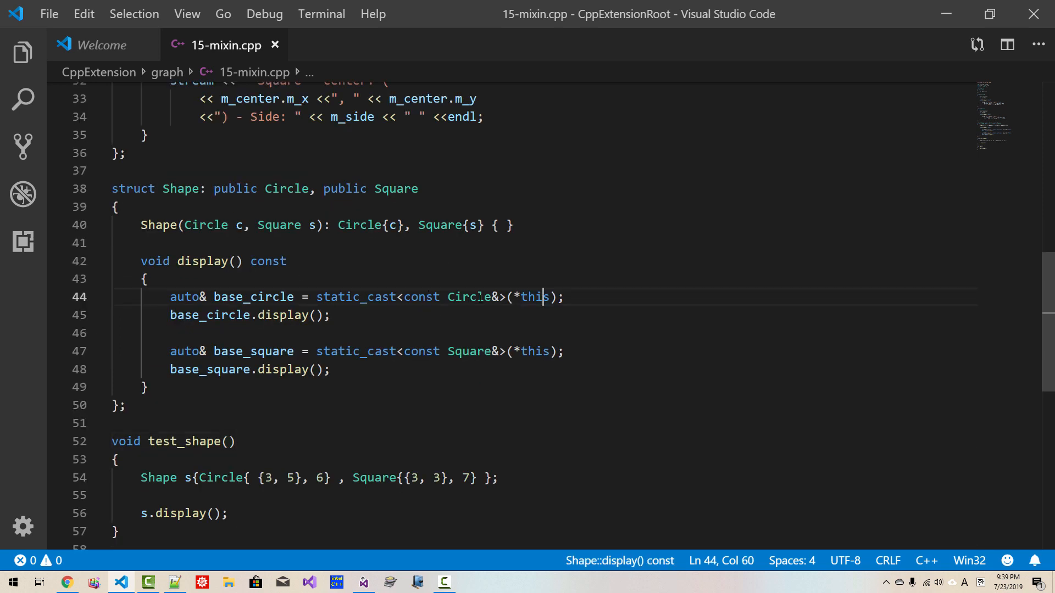
click(469, 296)
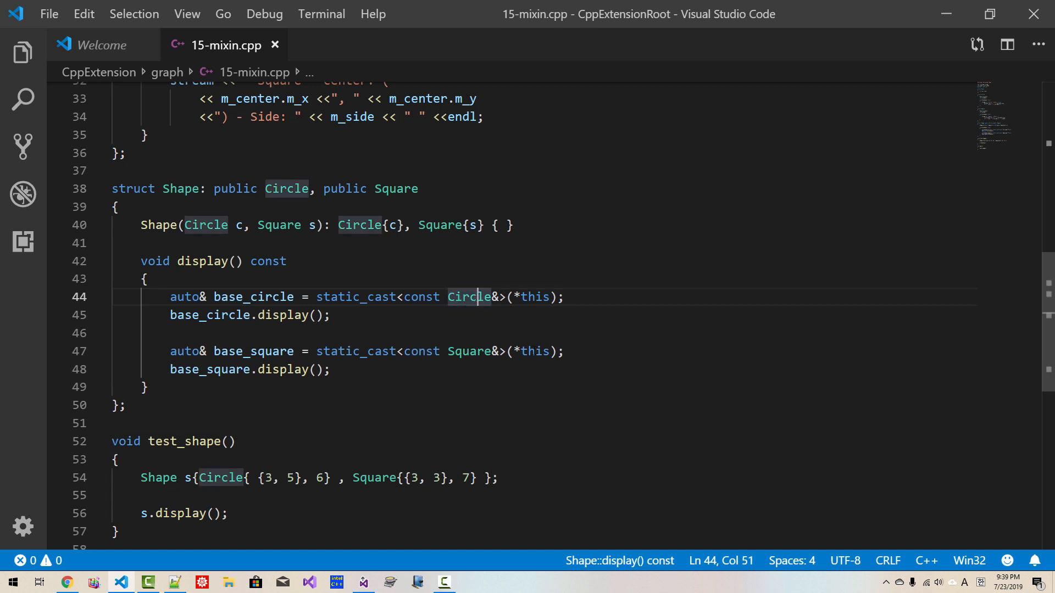
click(468, 351)
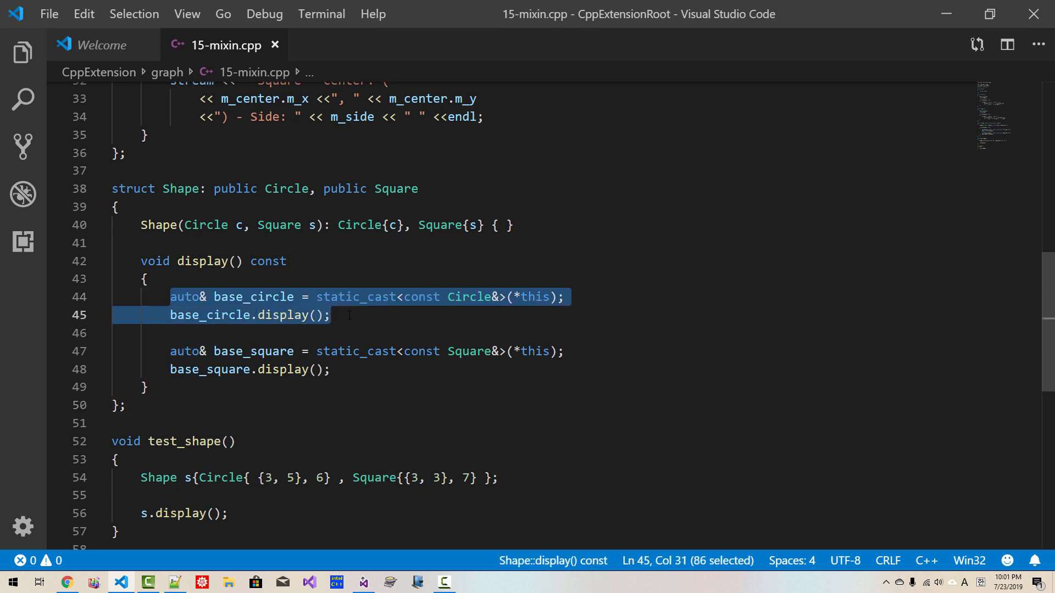
key(ctrl+/)
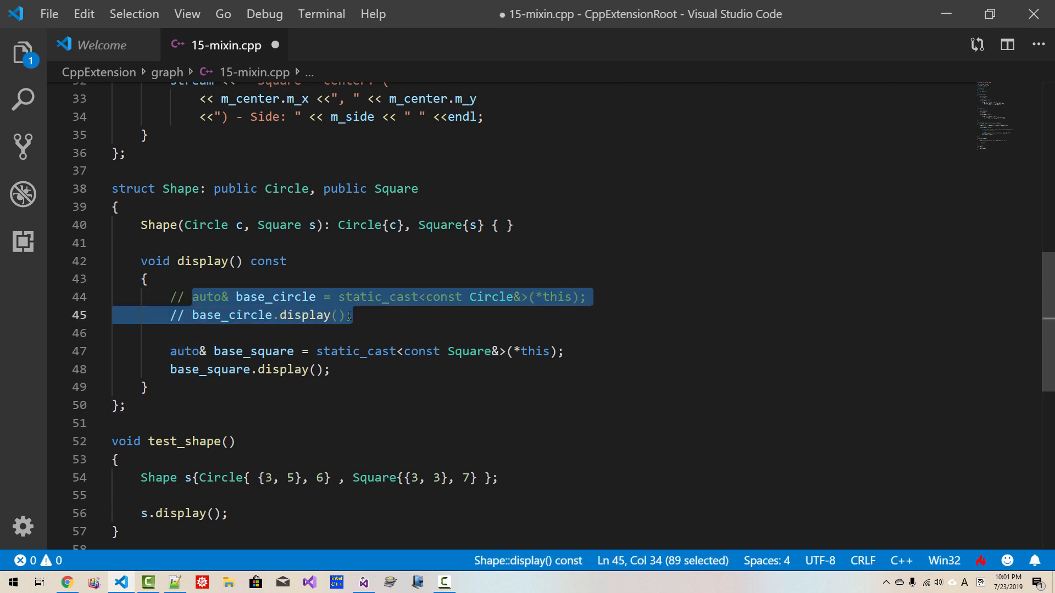
text(Circle::display();)
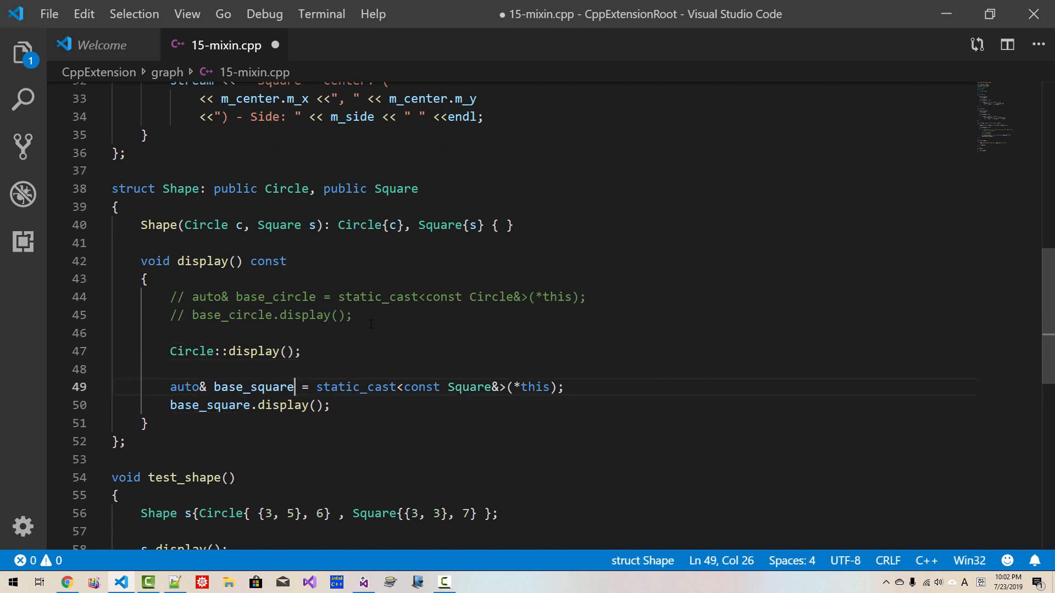
Comment out the Square cast lines and call Square::display(); directly
drag(294, 386, 307, 404)
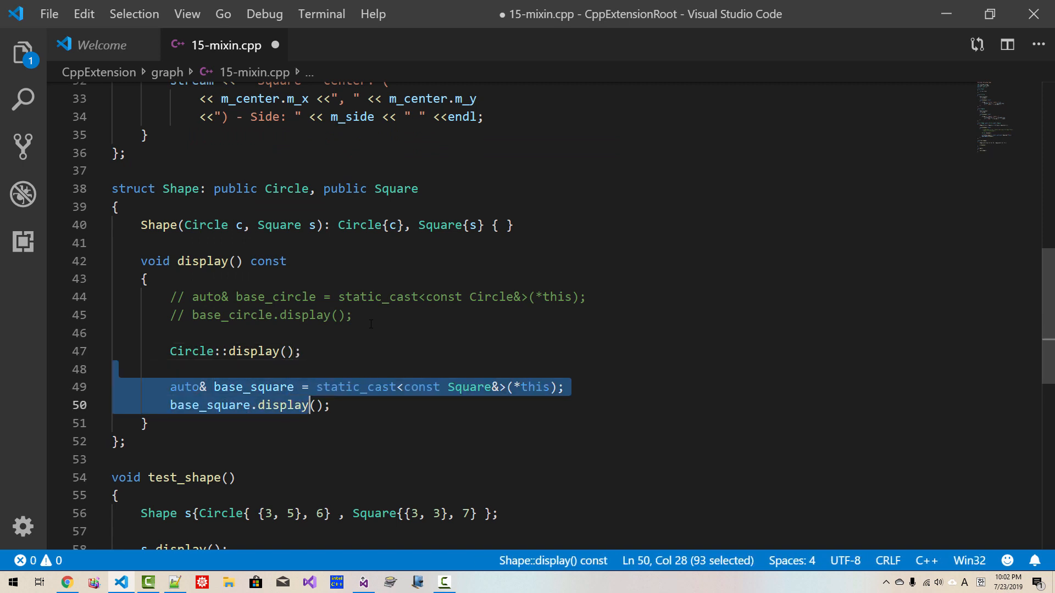
key(ctrl+k)
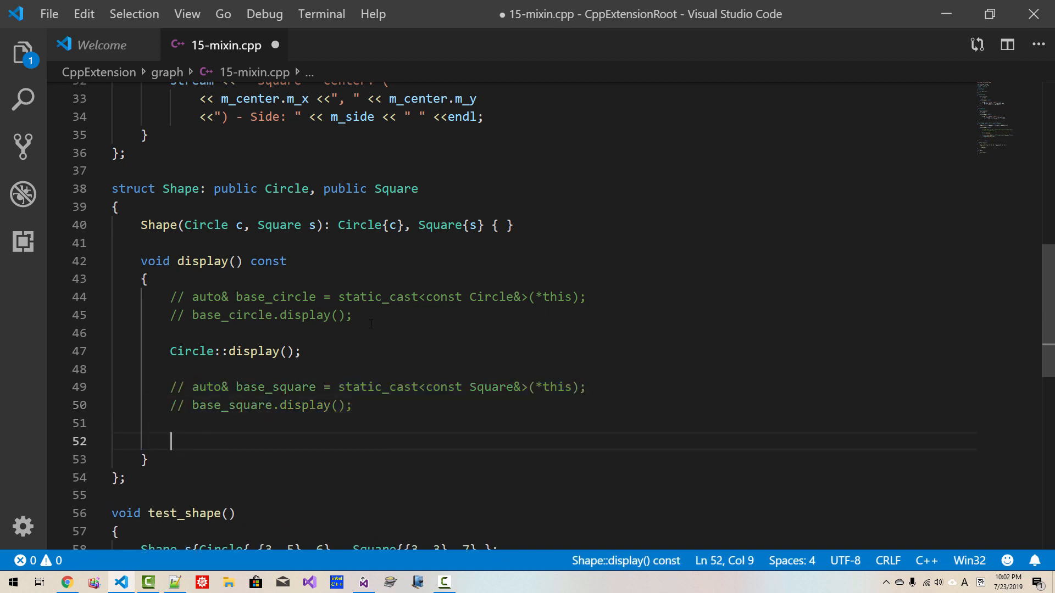
text(Sqyu)
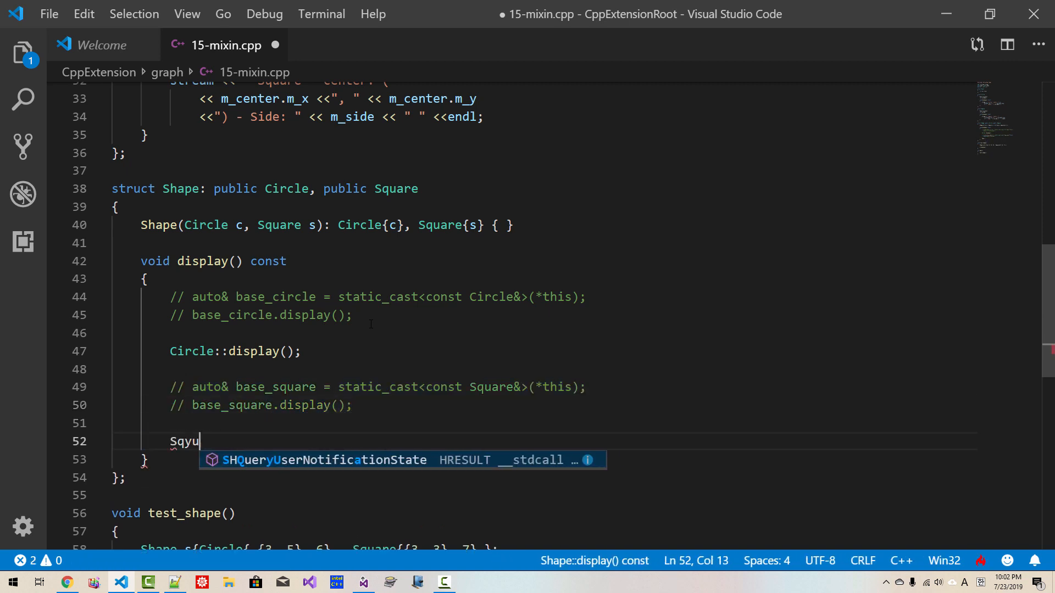
text(Square::display()
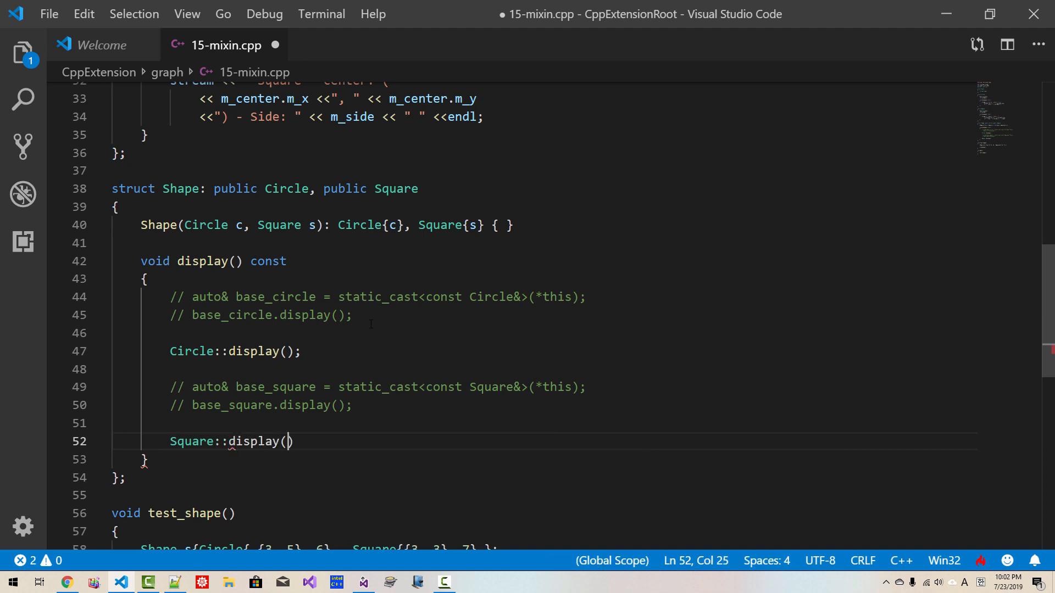
text();)
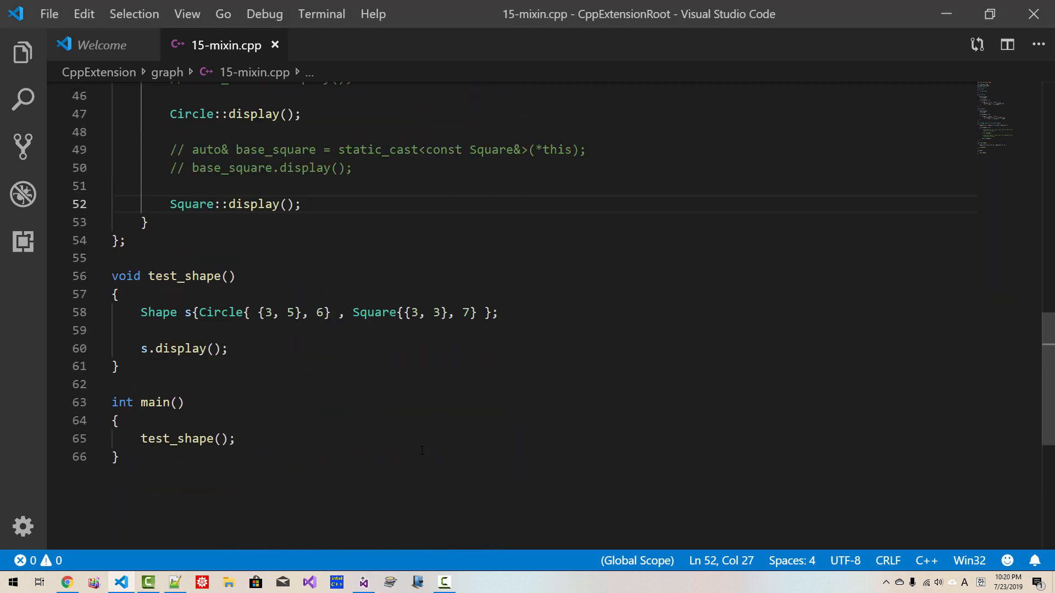
Below test_shape, declare template<typename... Types> struct Mixin: public Types... { };
click(121, 367)
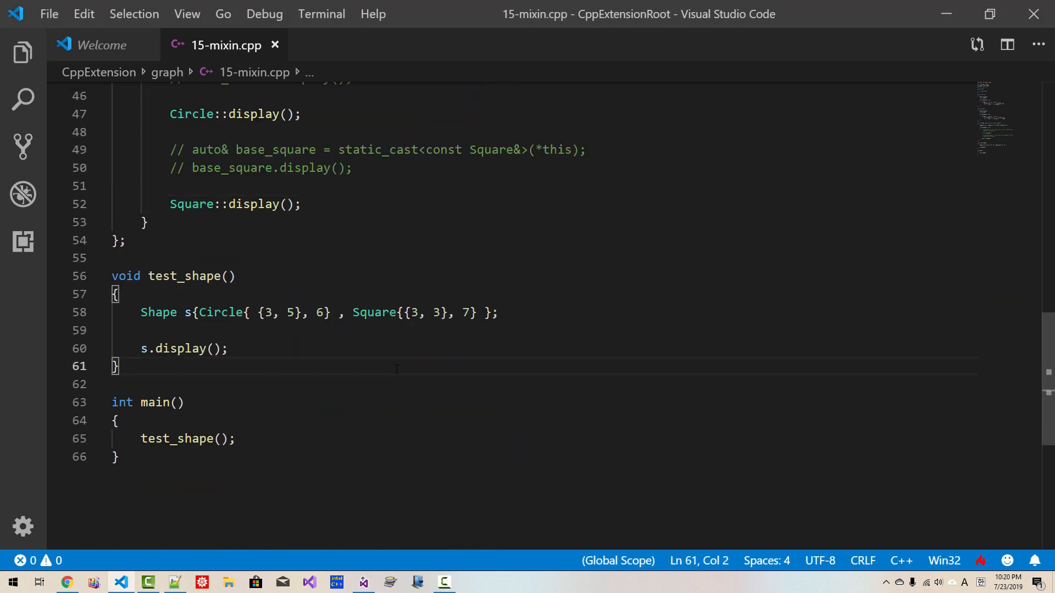
text(template<typename...)
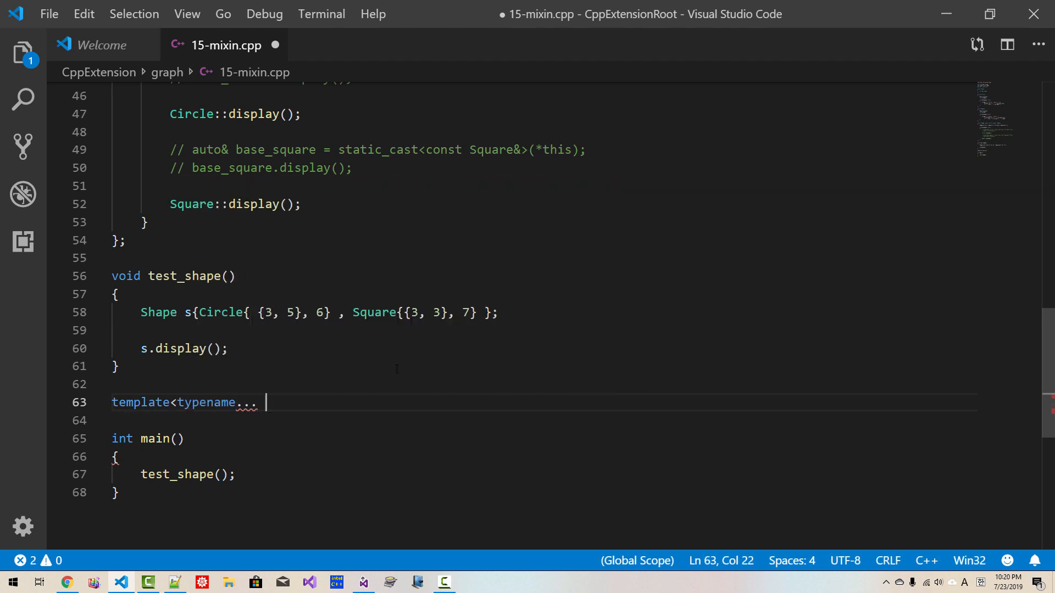
text(Shapes)
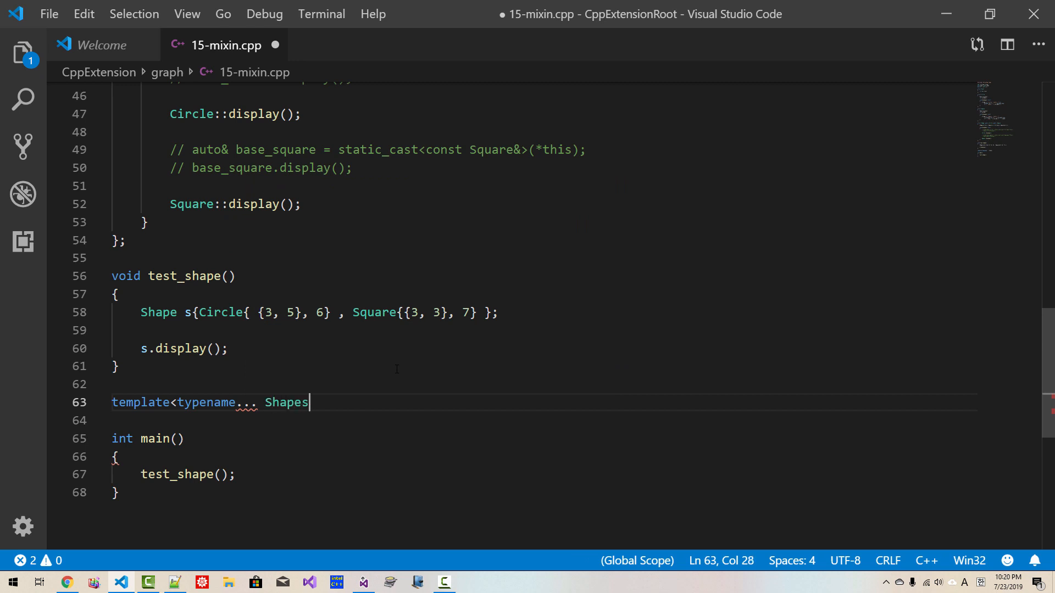
key(Backspace)
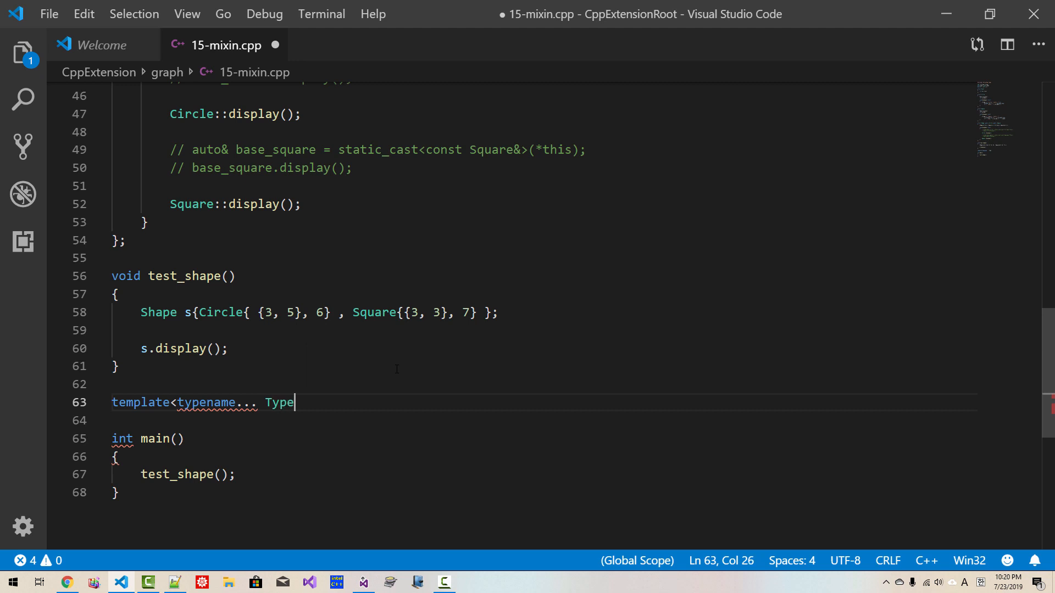
text(s>)
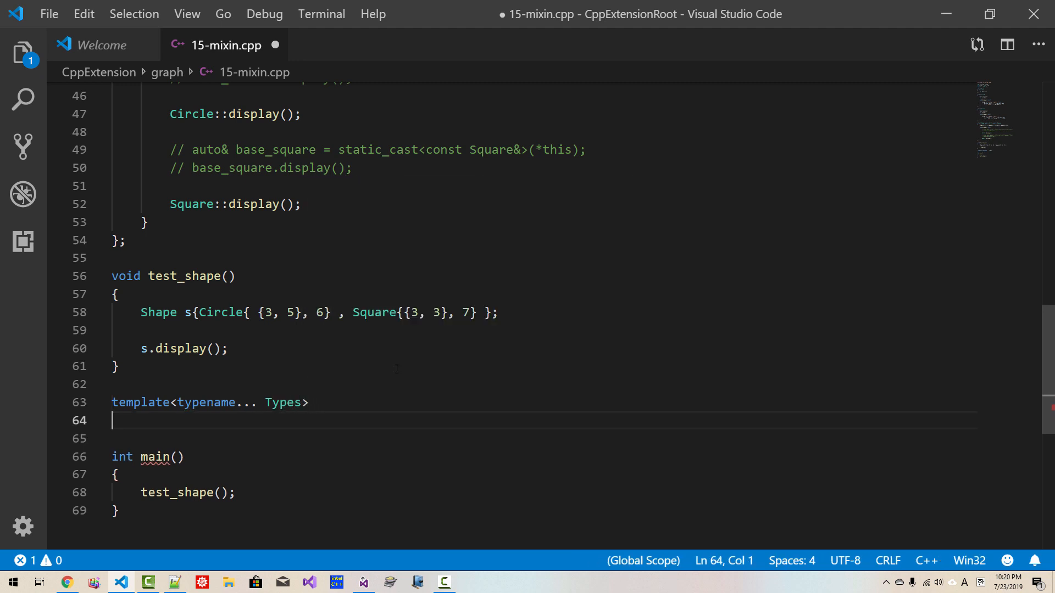
text(s)
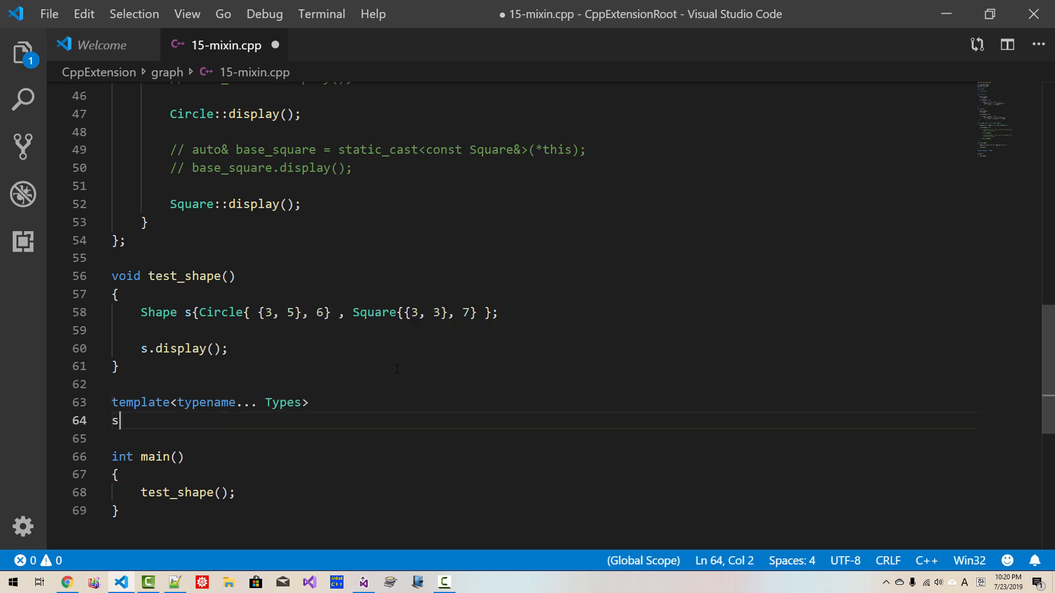
text(truct)
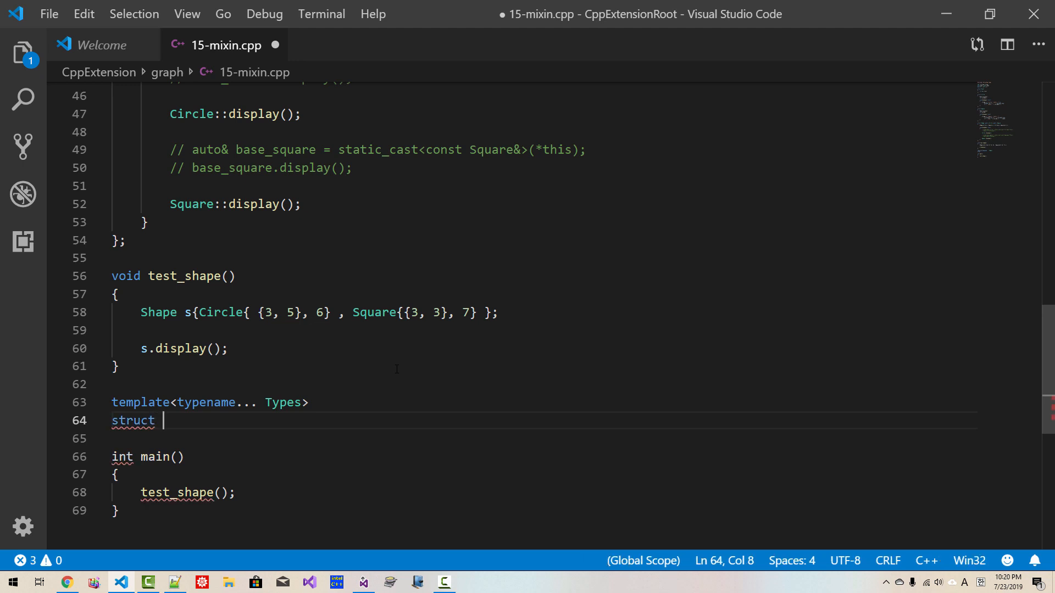
text(Mixin)
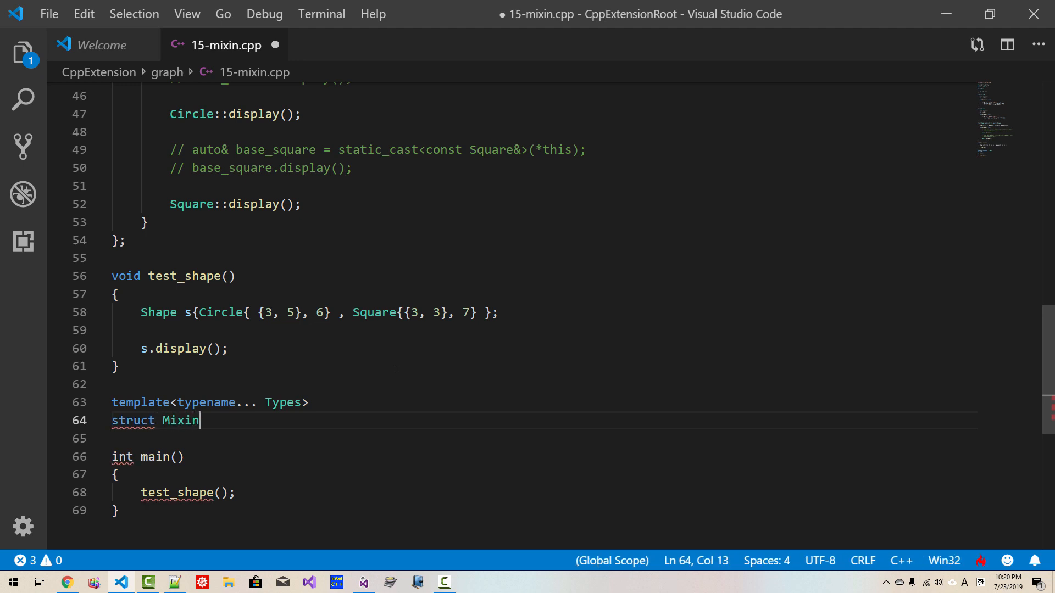
text(: public)
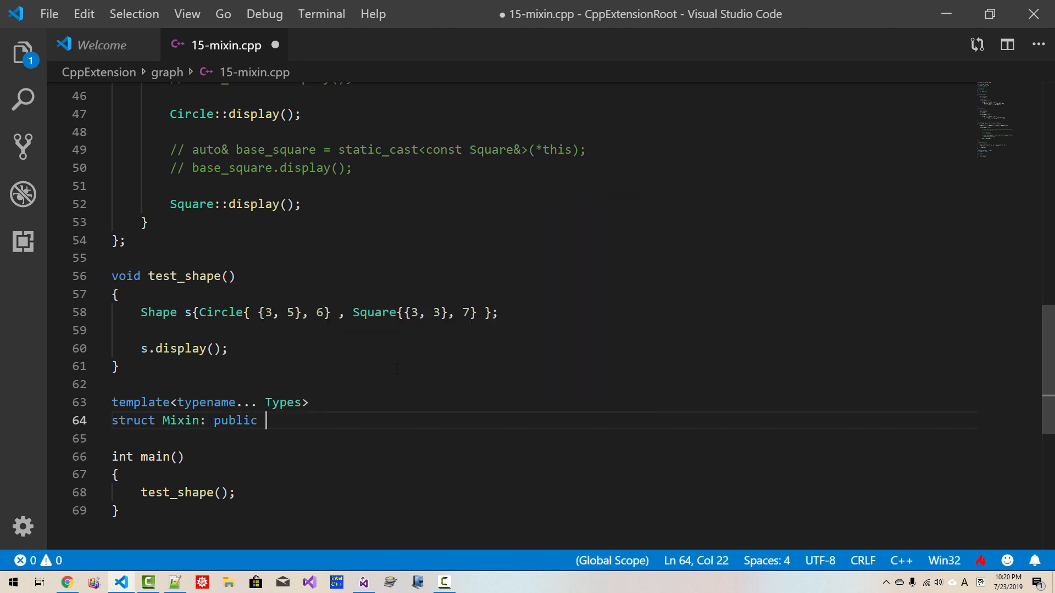
text(Types...)
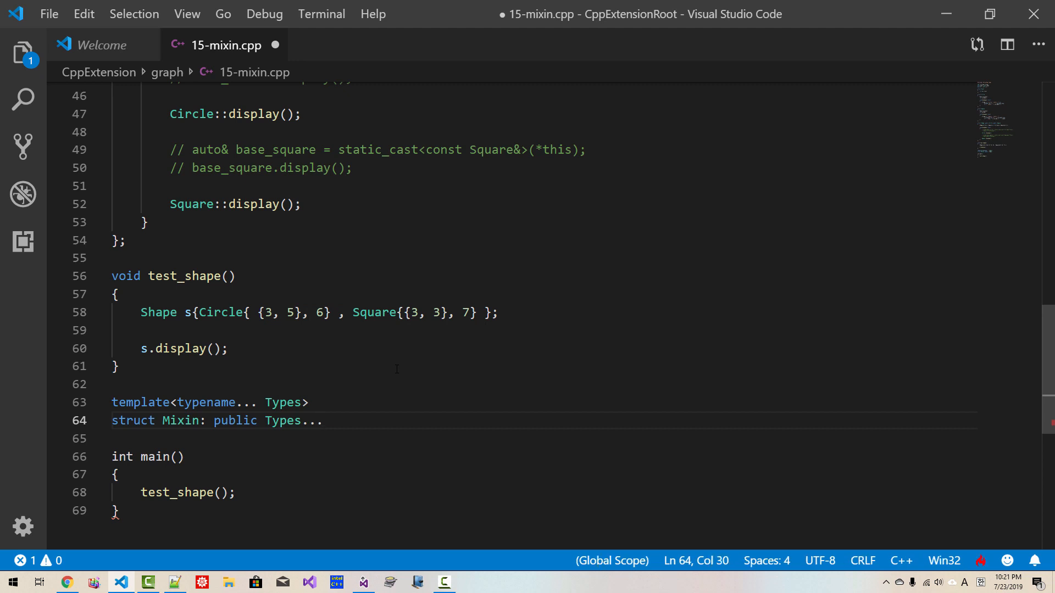
text({)
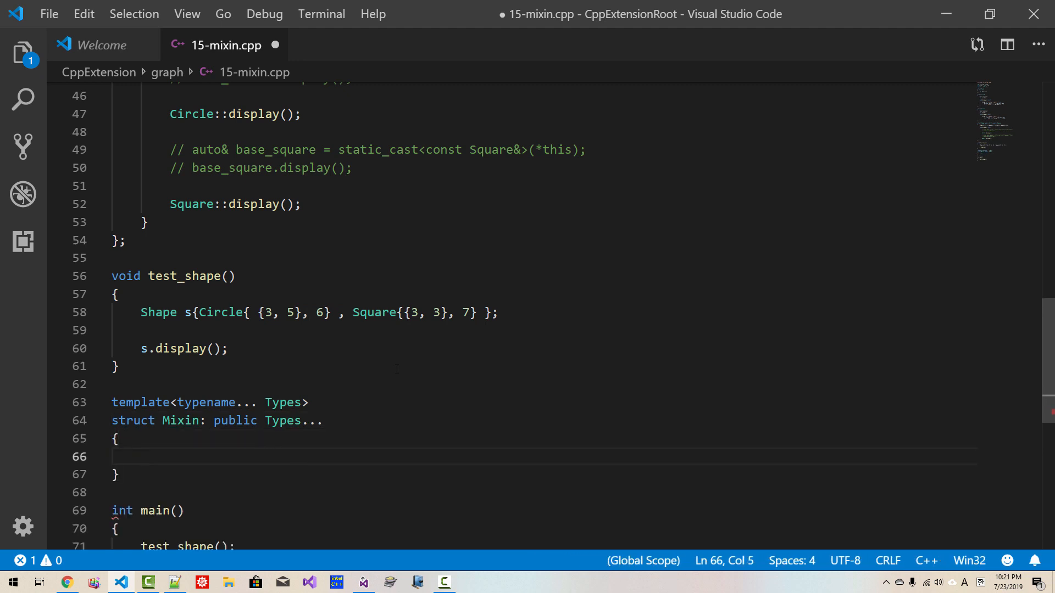
text(;)
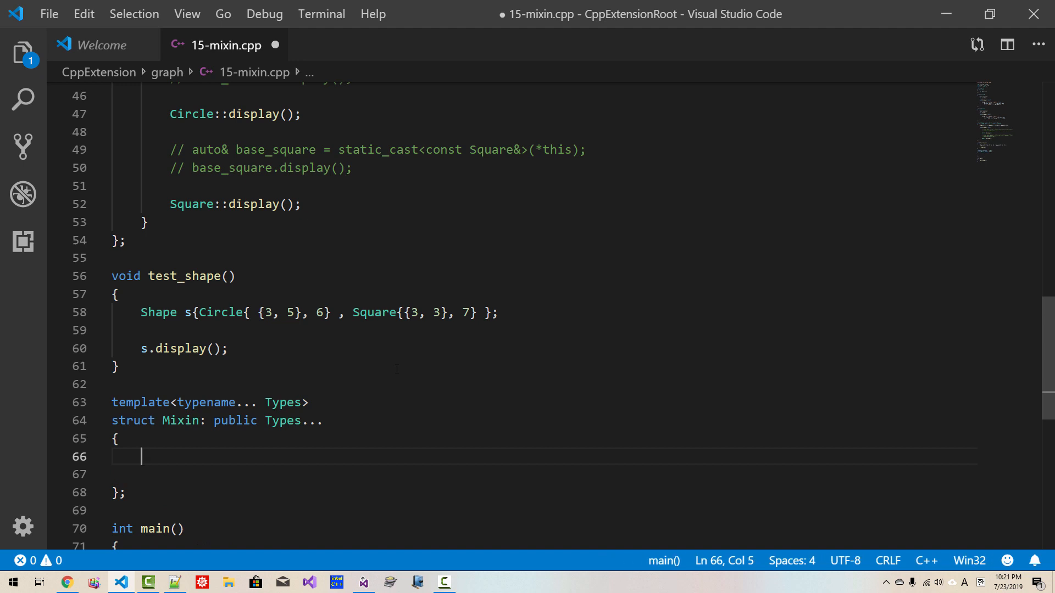
Inside Mixin, add template<typename... Shapes> followed by Mixin
text(temp)
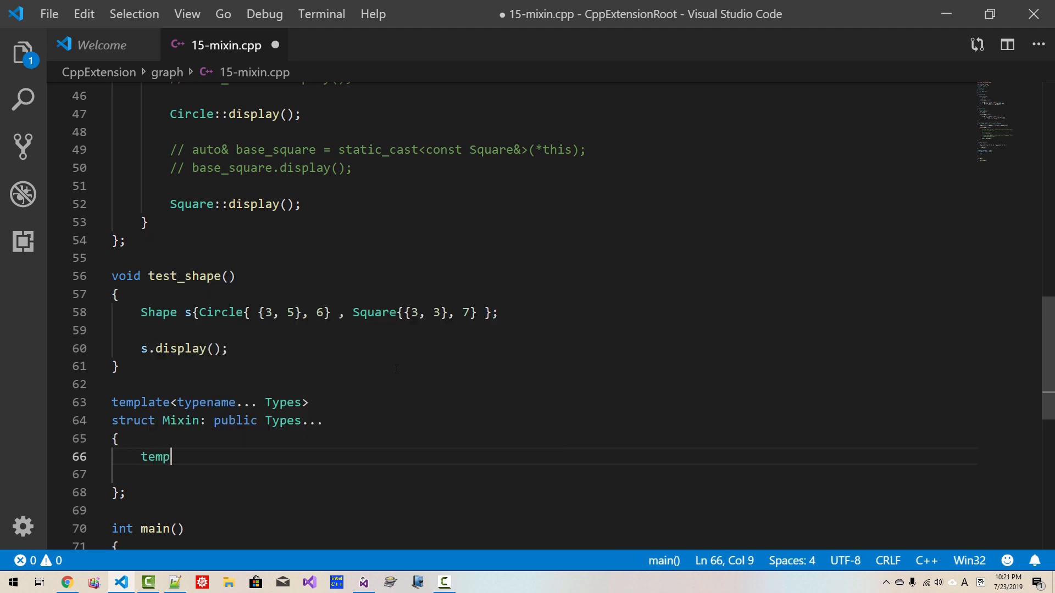
text(late<t)
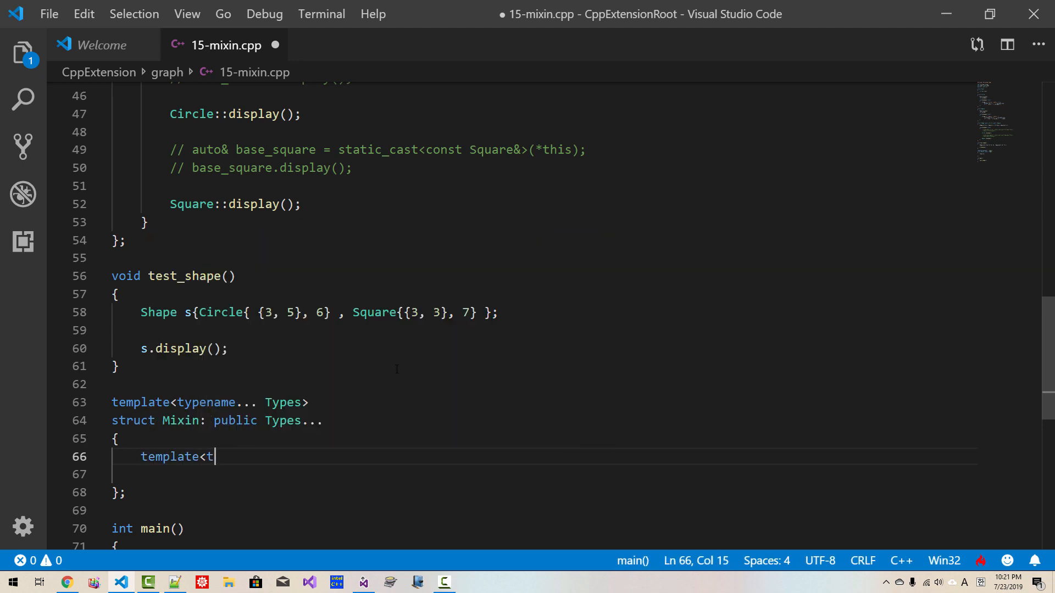
text(ypename)
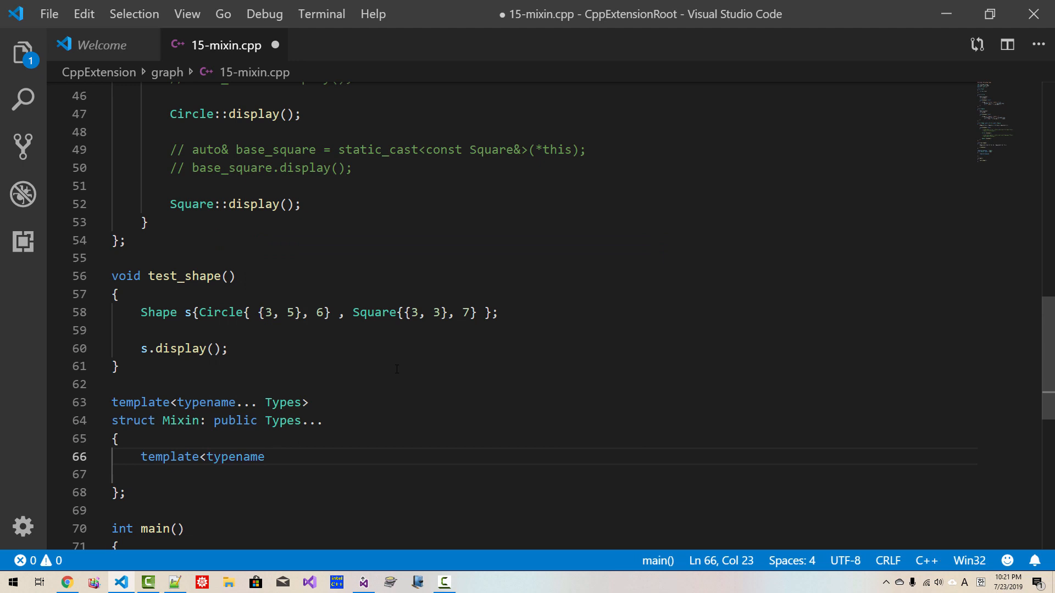
text(Shapes)
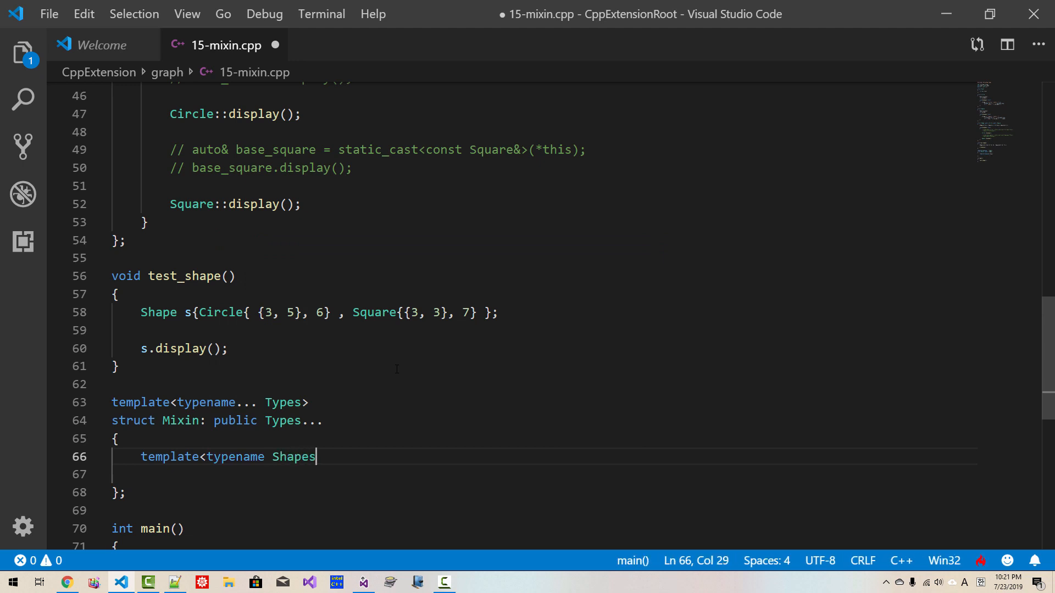
key(Backspace)
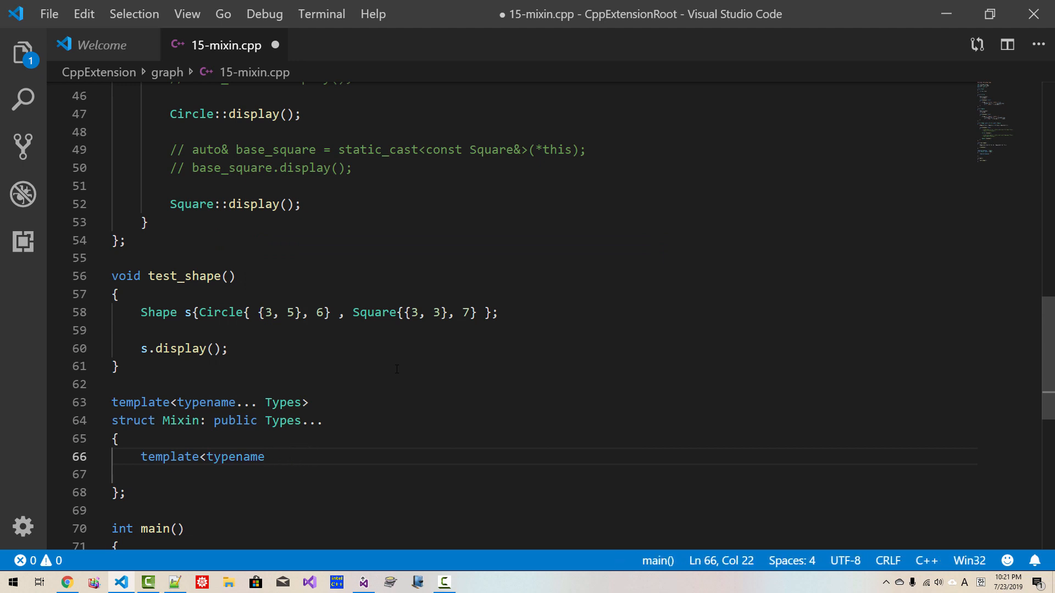
text(... Shape)
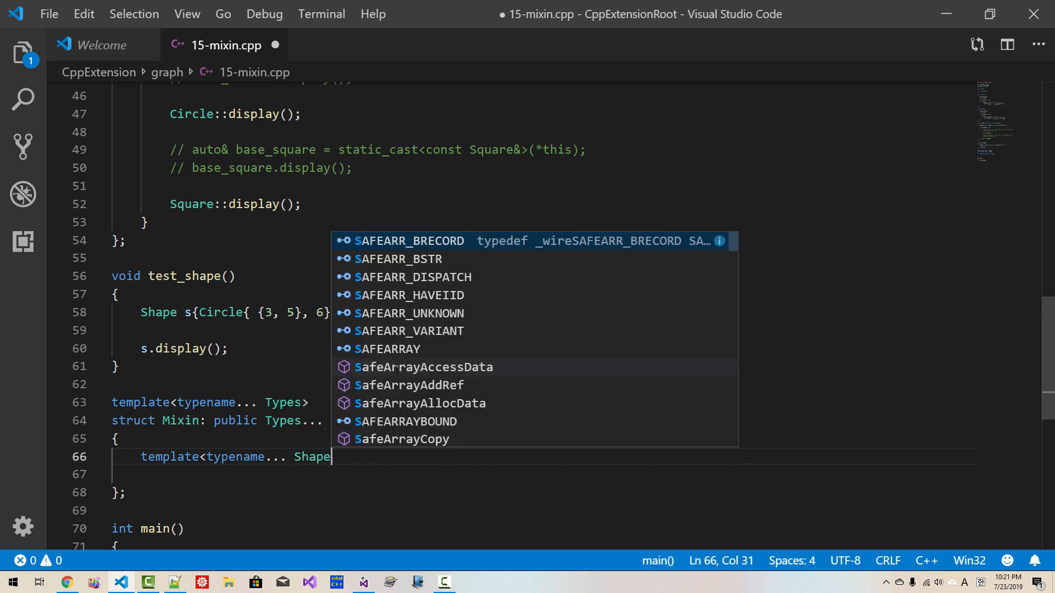
text(s>)
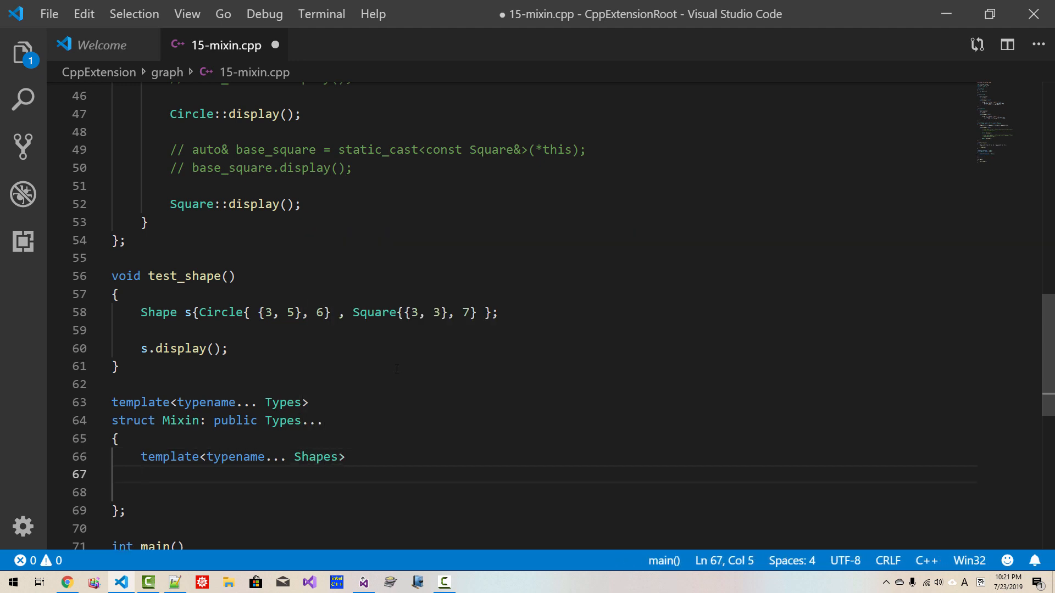
text(Mixin)
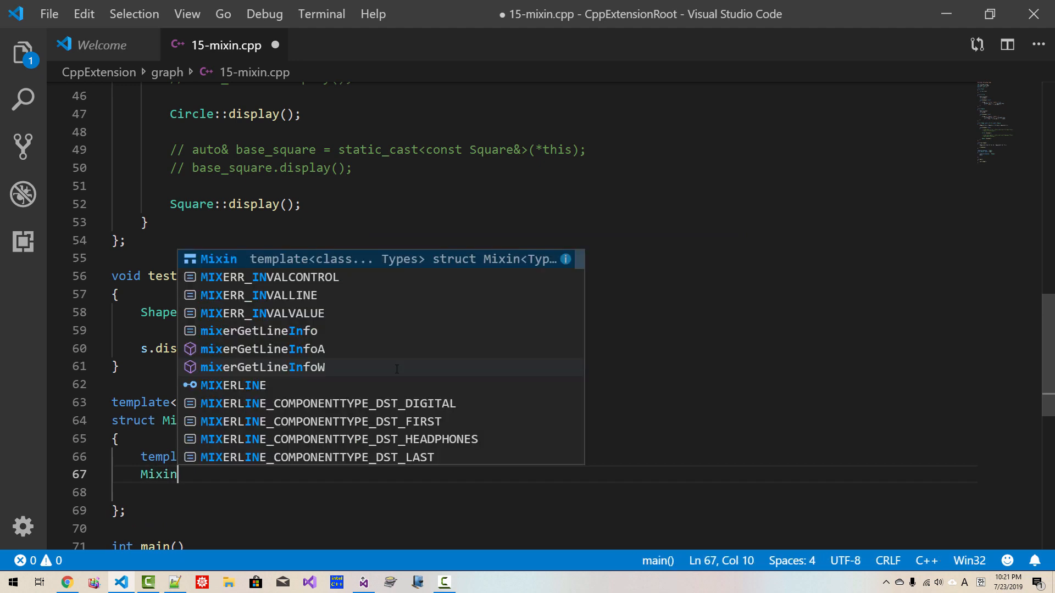
Write Mixin(Shapes... shape): Types{ shape }... { } and check the shape parameter's uses
text((Shapes... sh)
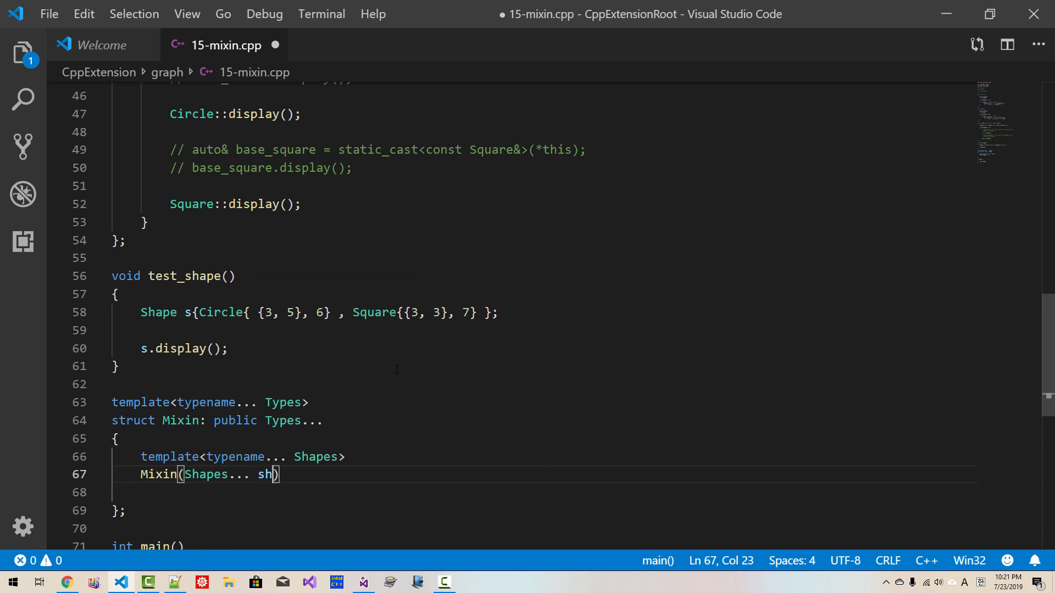
text(ape)
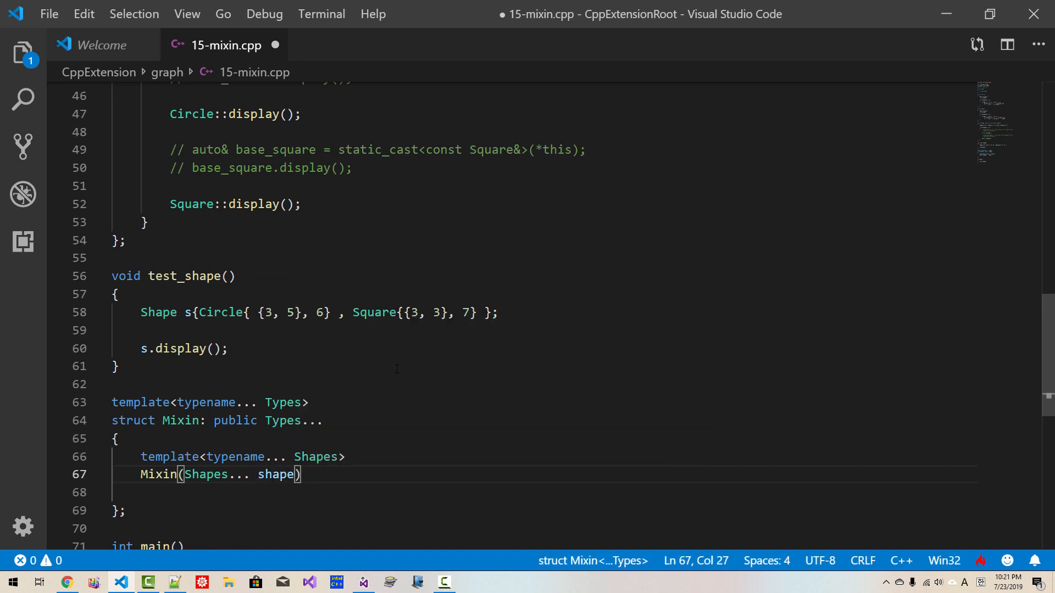
text(: T)
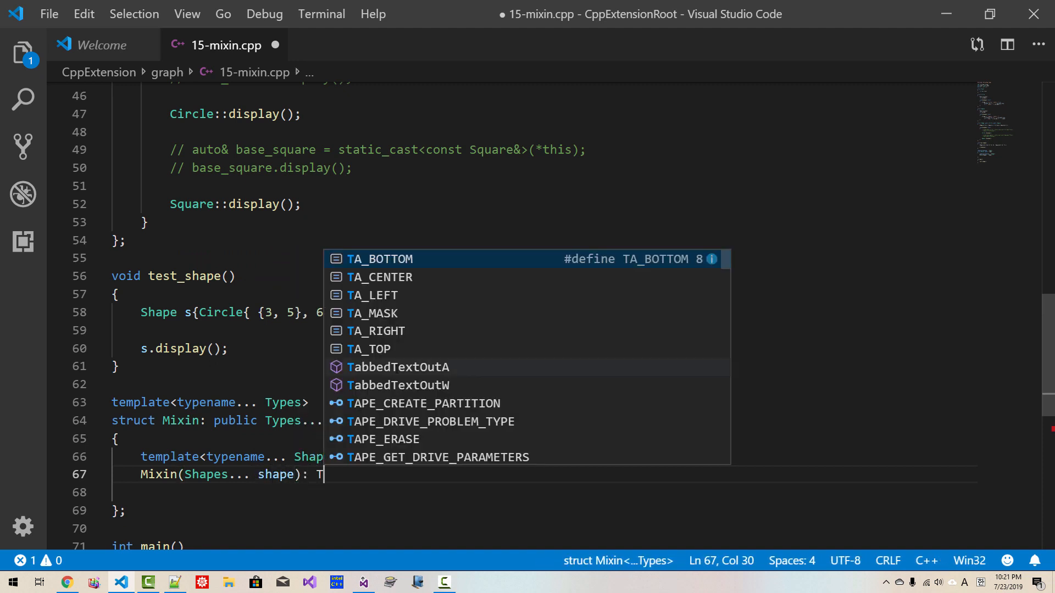
text(ypes{ shape)
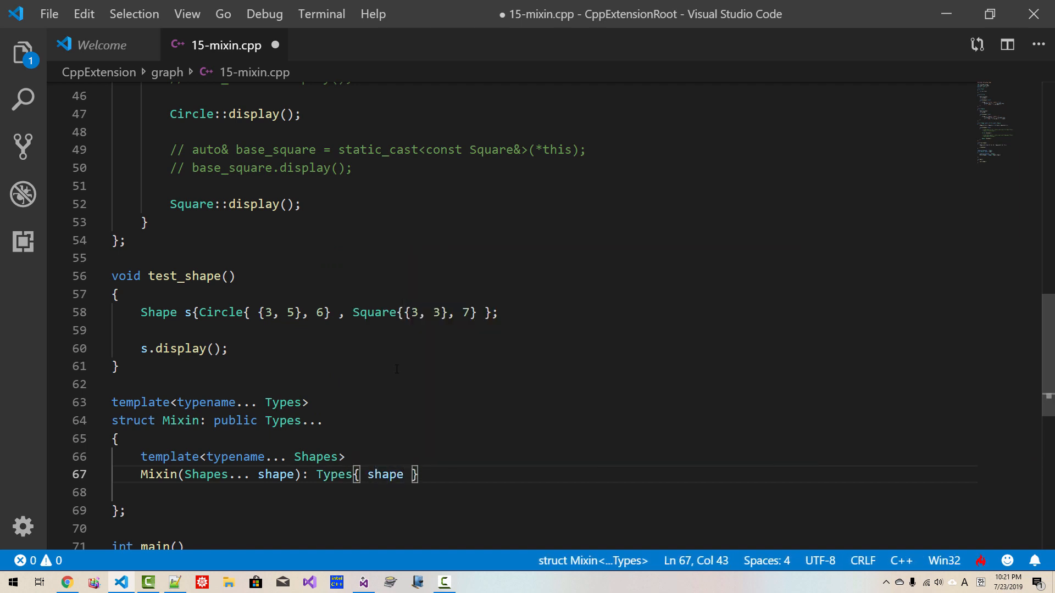
text(...)
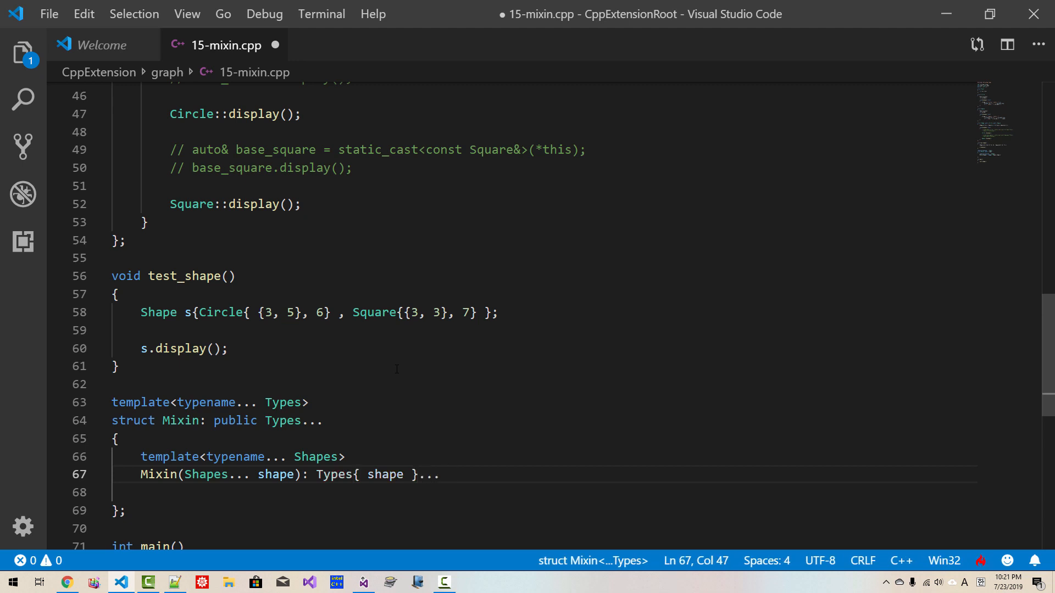
text({ })
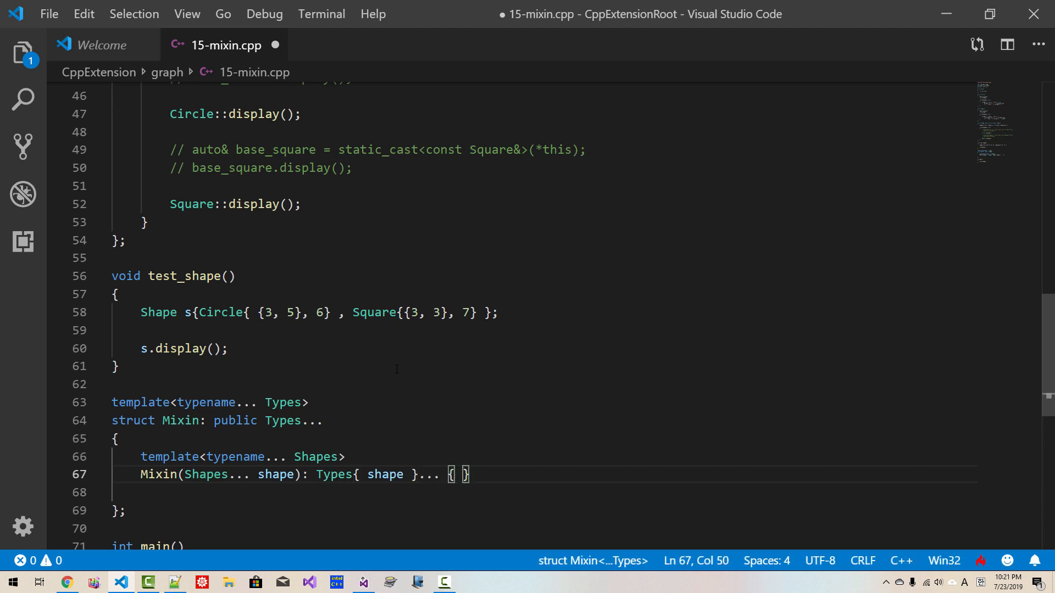
key(Enter)
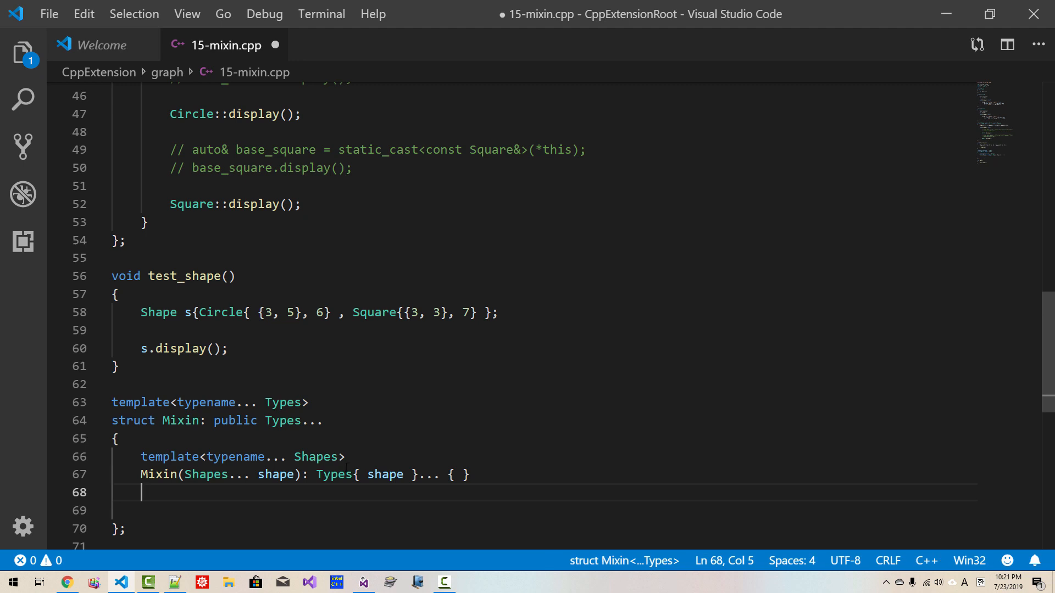
double_click(333, 474)
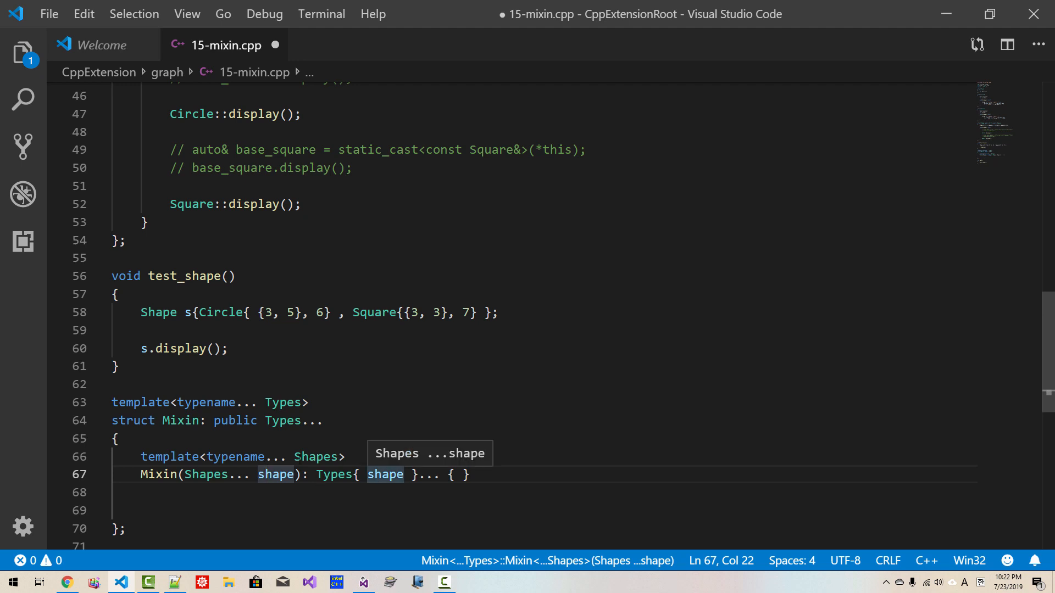
click(286, 421)
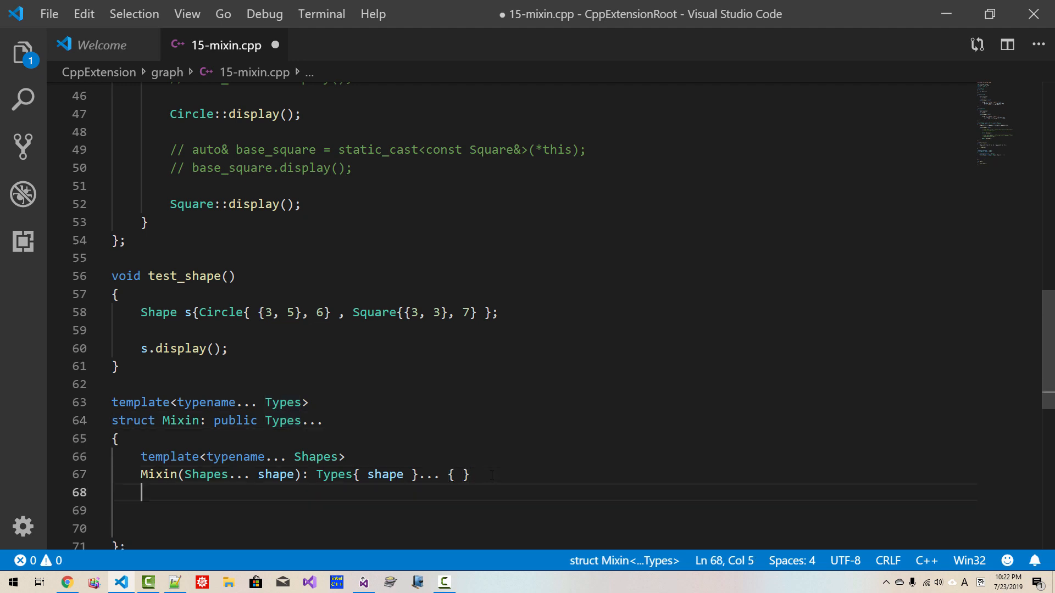
Add using Types::display() const...; inside Mixin
text(u)
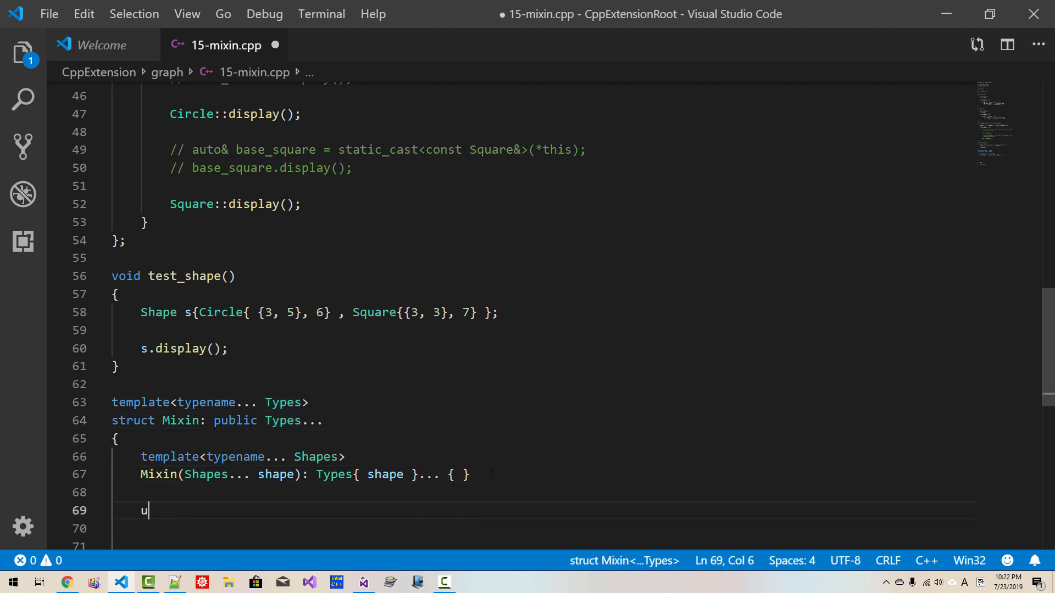
text(sing T)
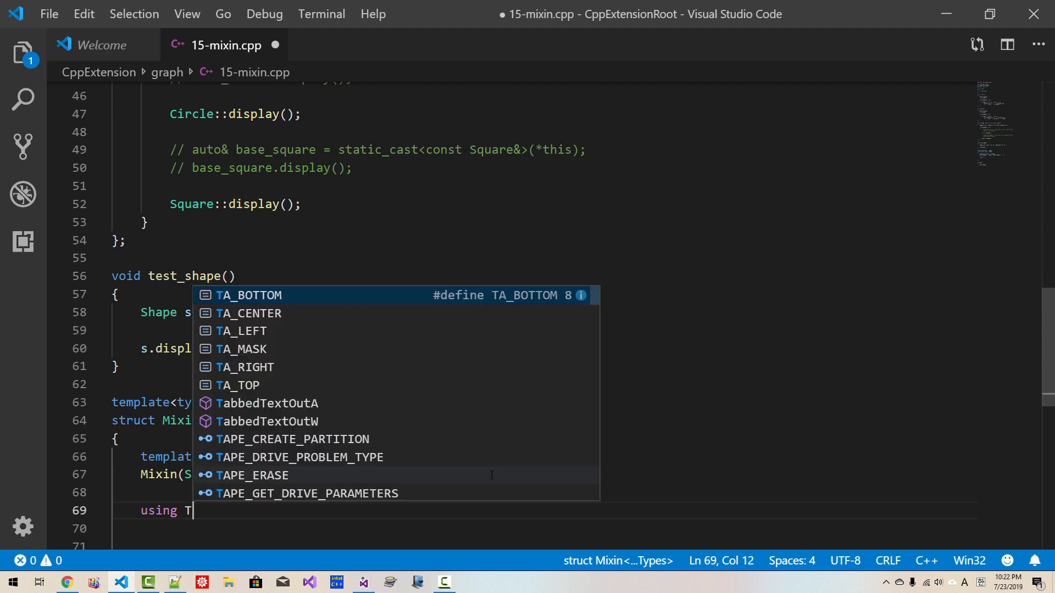
text(ypes::)
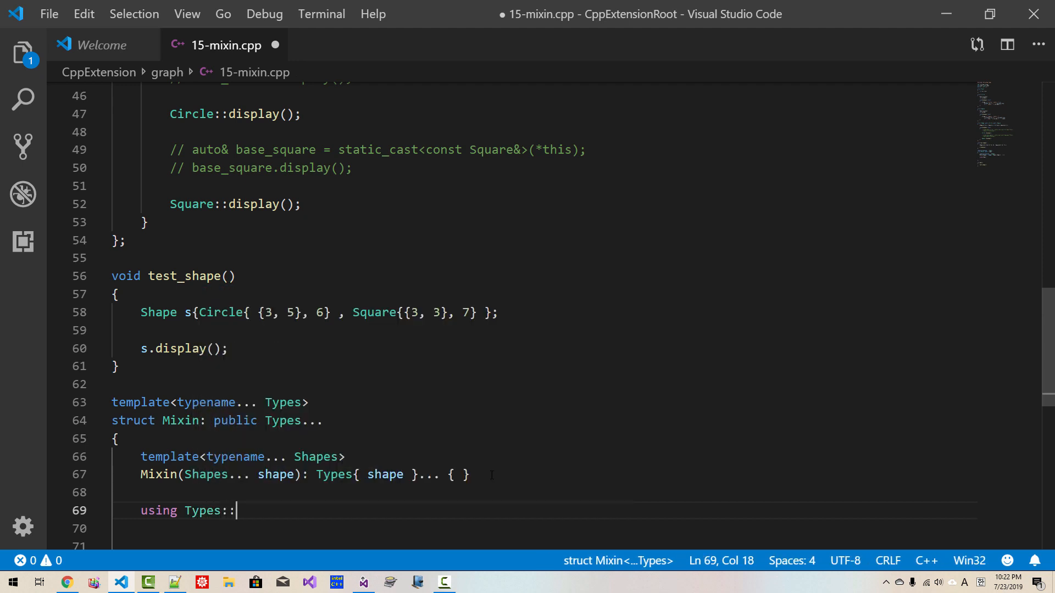
text(display() const...)
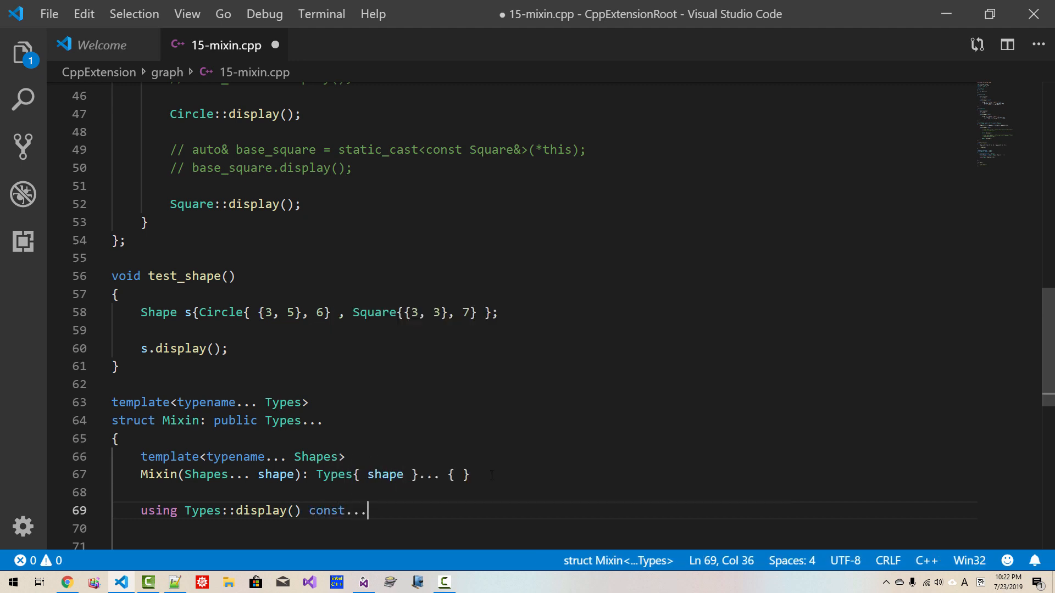
text(;)
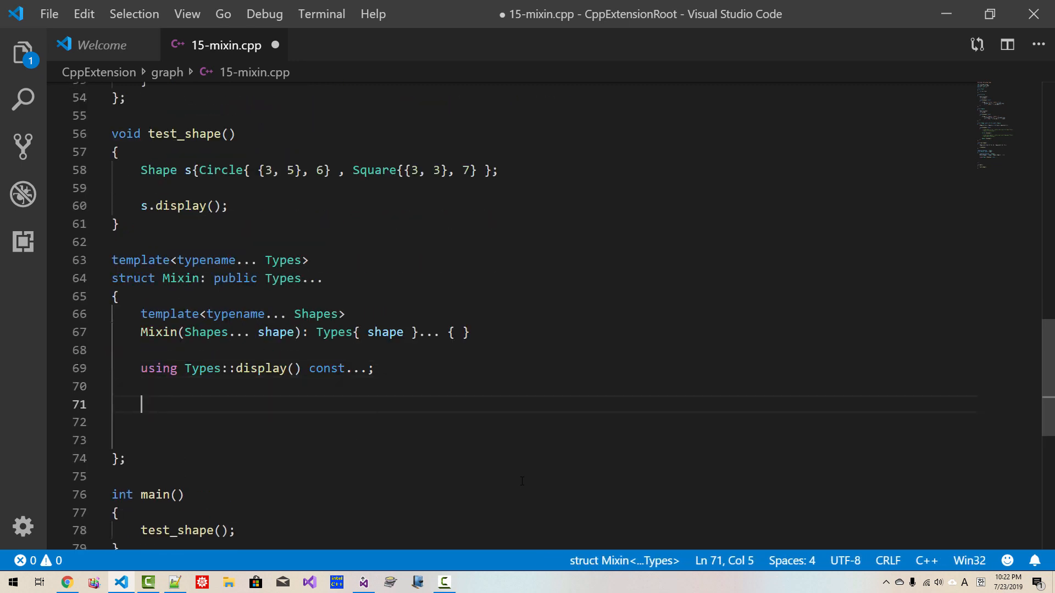
Add the alias using base_types = tpf::types::type_list_t<Types...>;
text(using)
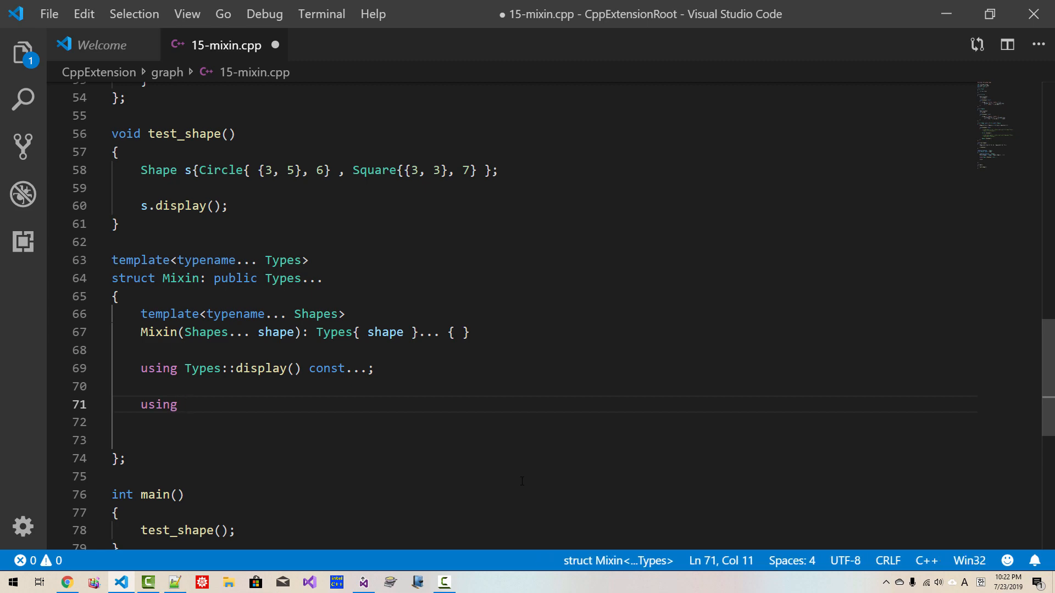
text(base_types =)
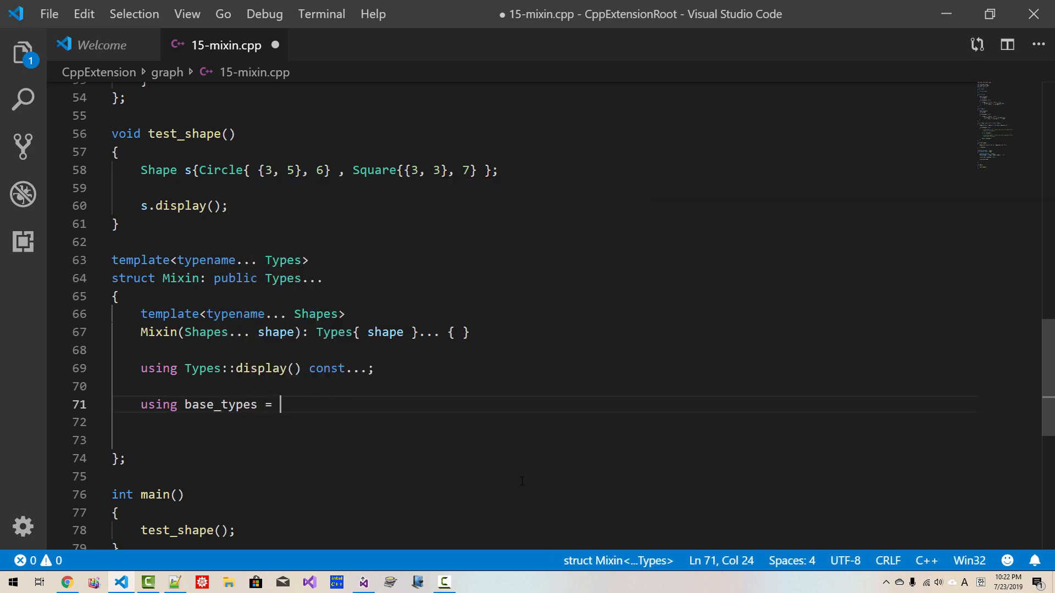
text(tpf)
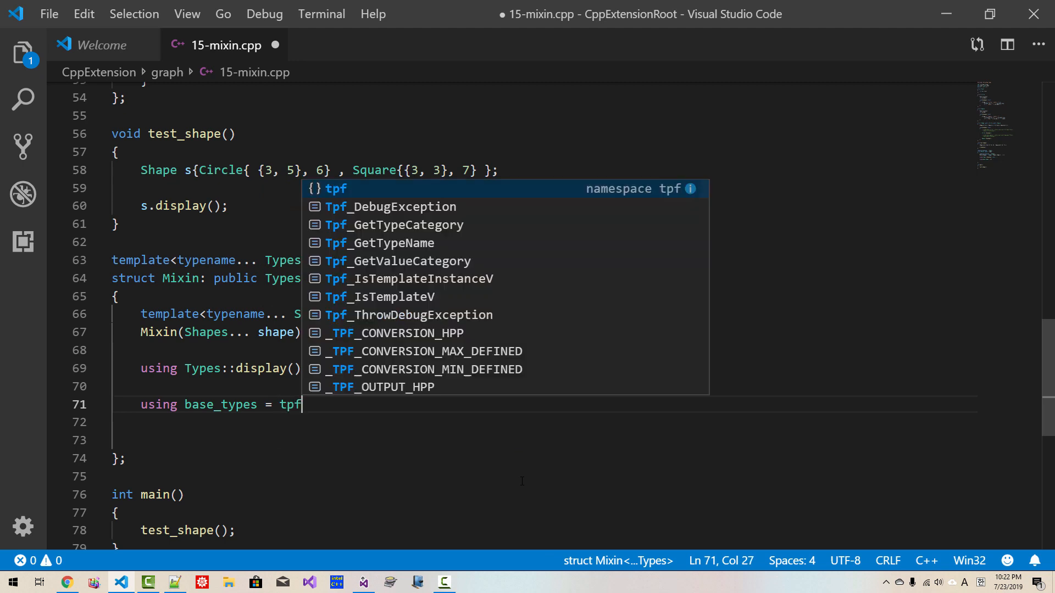
text(::types)
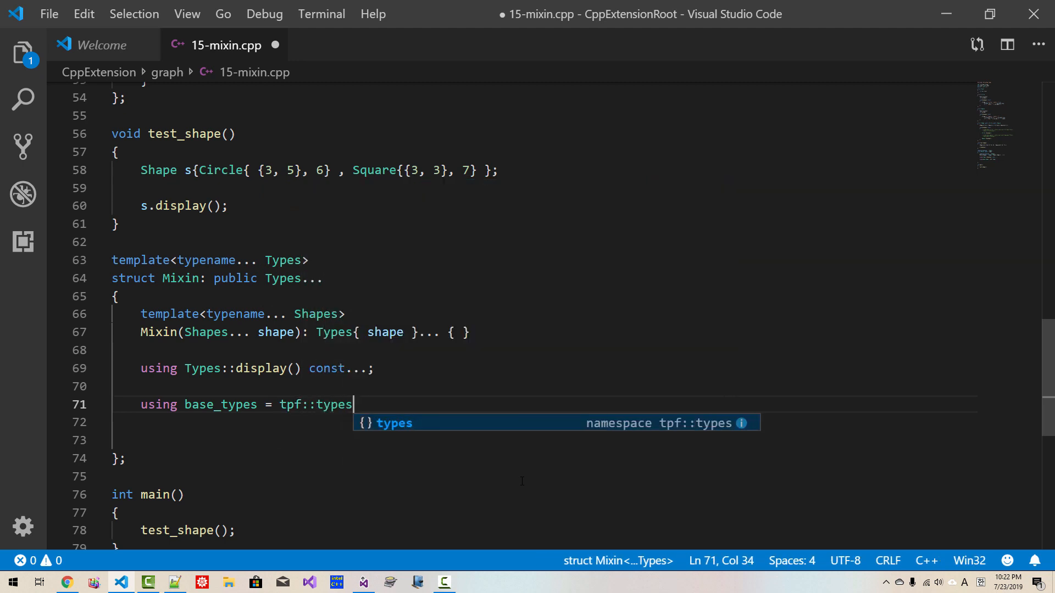
text(::type_list_t<T)
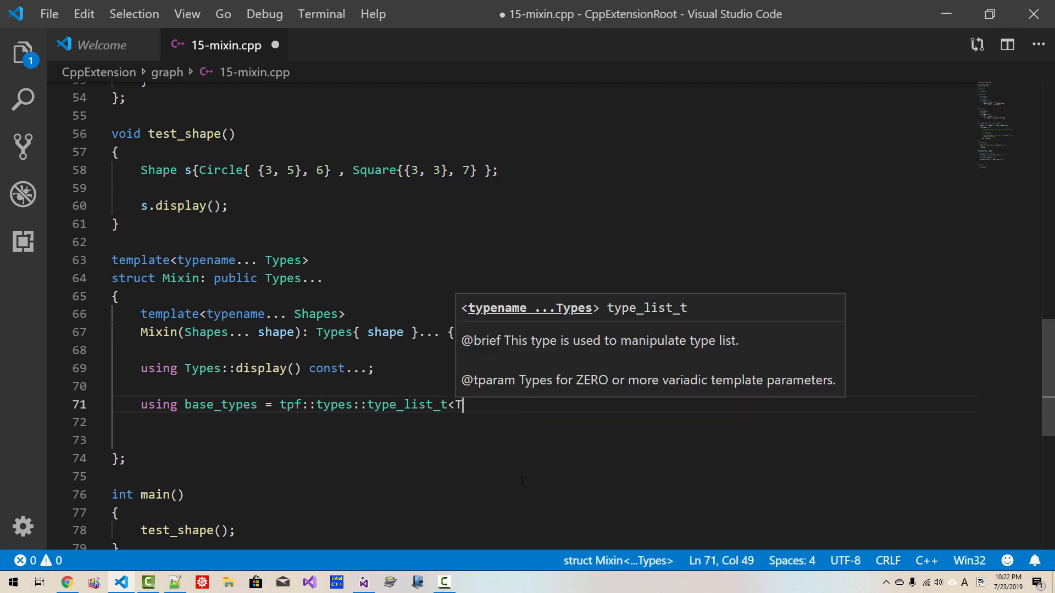
text(ypes)
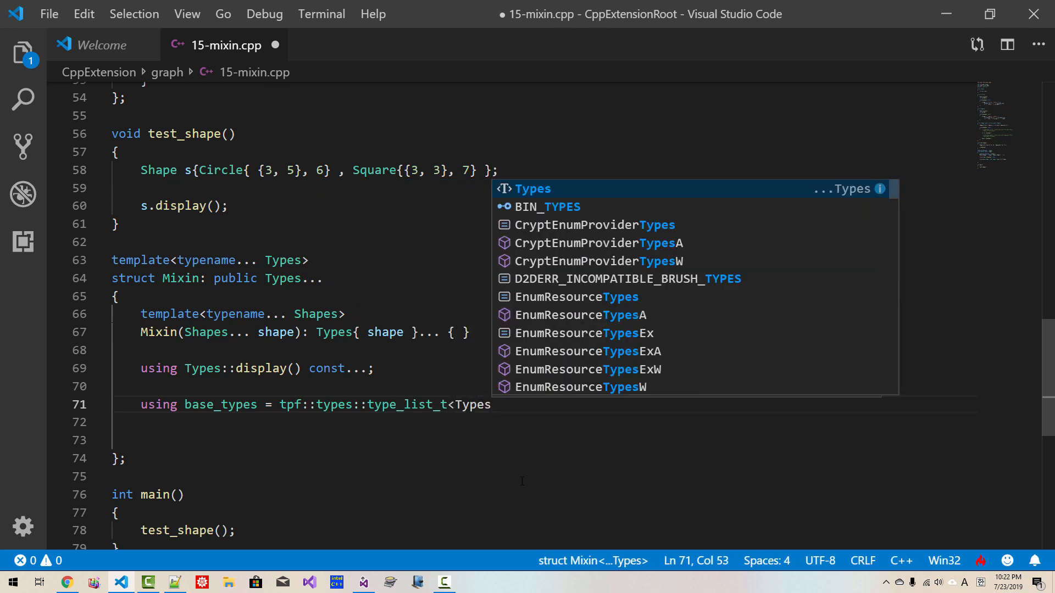
text(...>;)
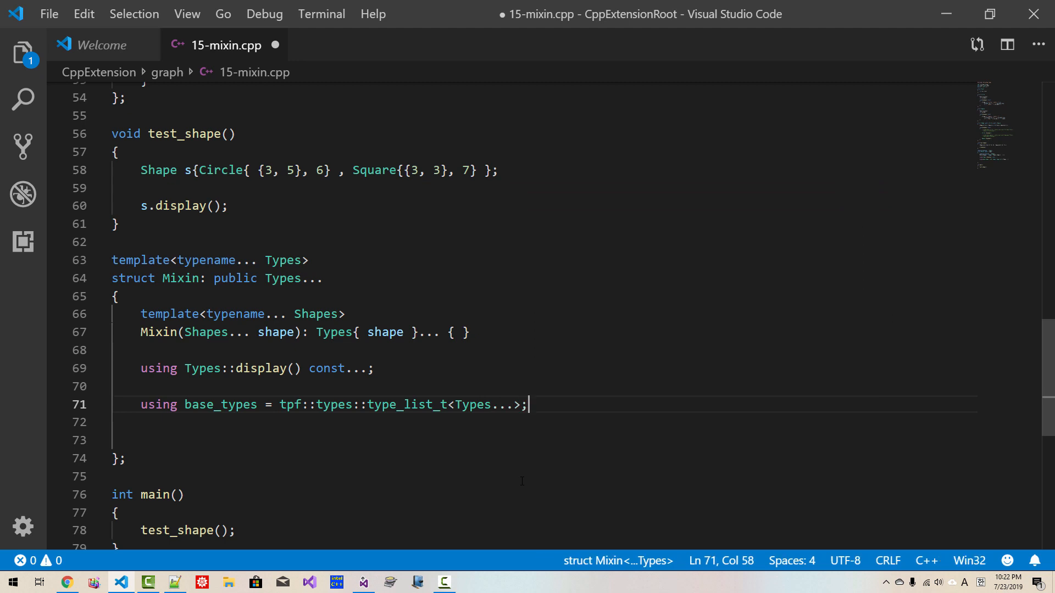
double_click(472, 404)
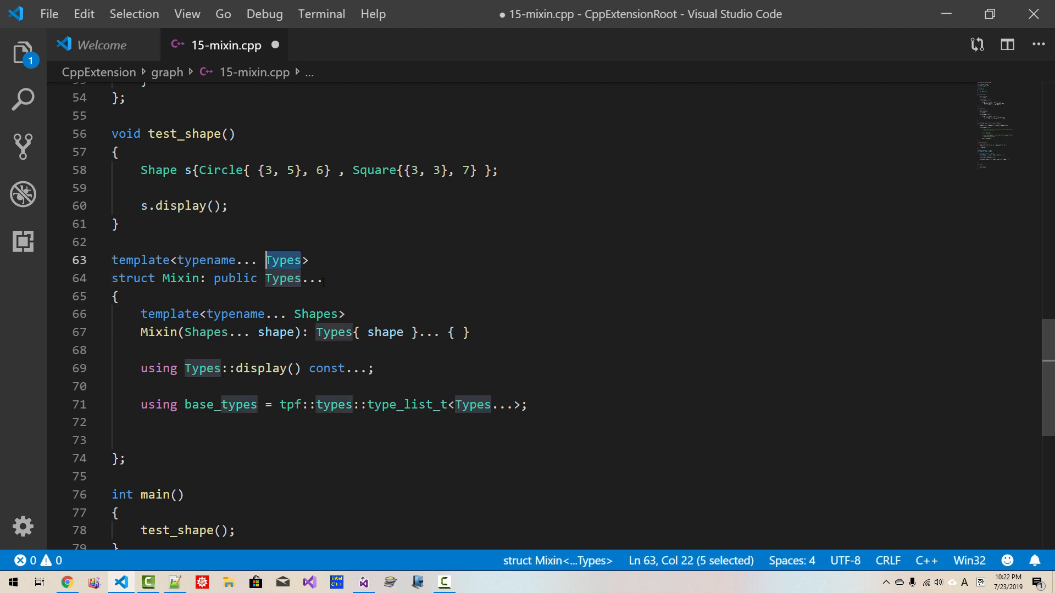
Replace Types with BaseClasses in the template header, using-declaration and type_list_t alias
text(Base)
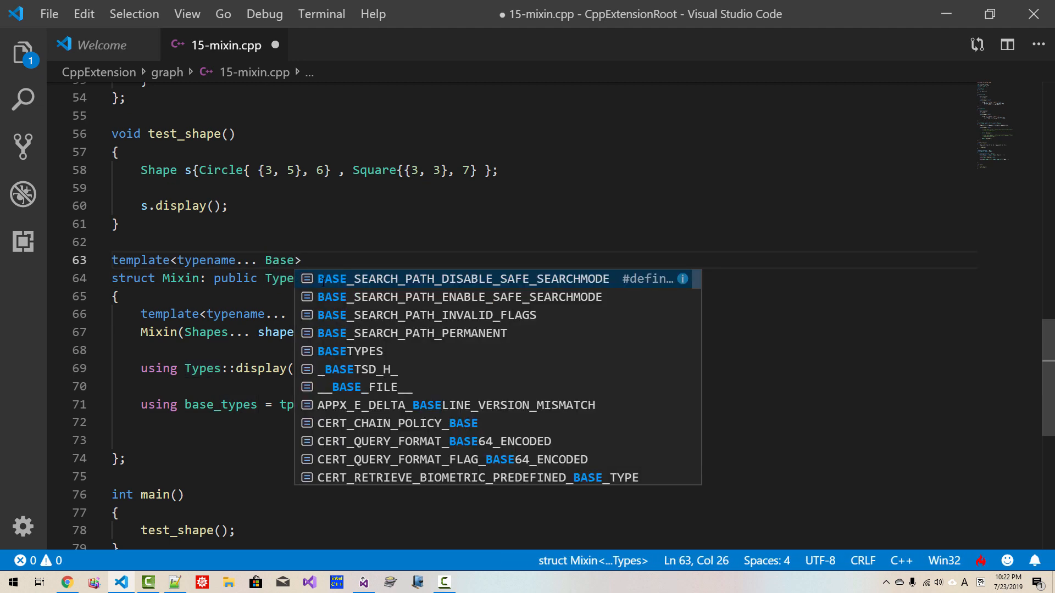
text(Classes)
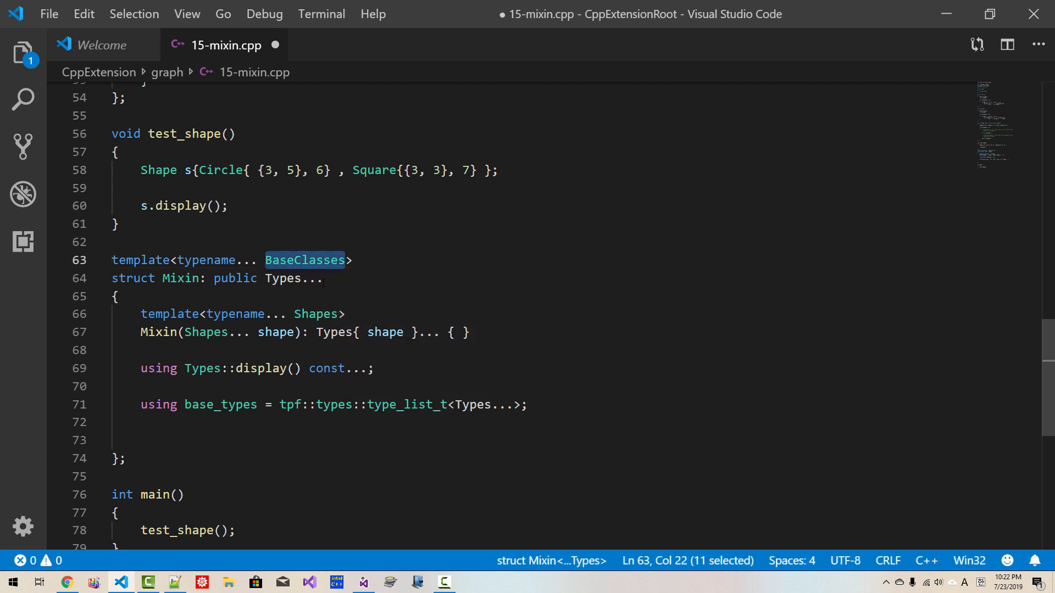
text(BaseClasses)
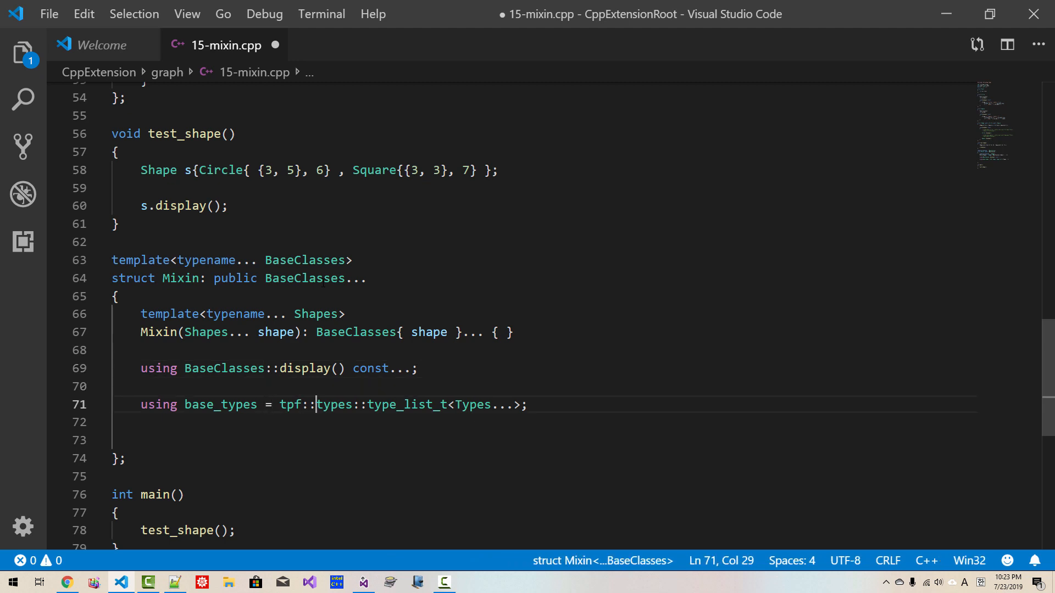
text(BaseClasses)
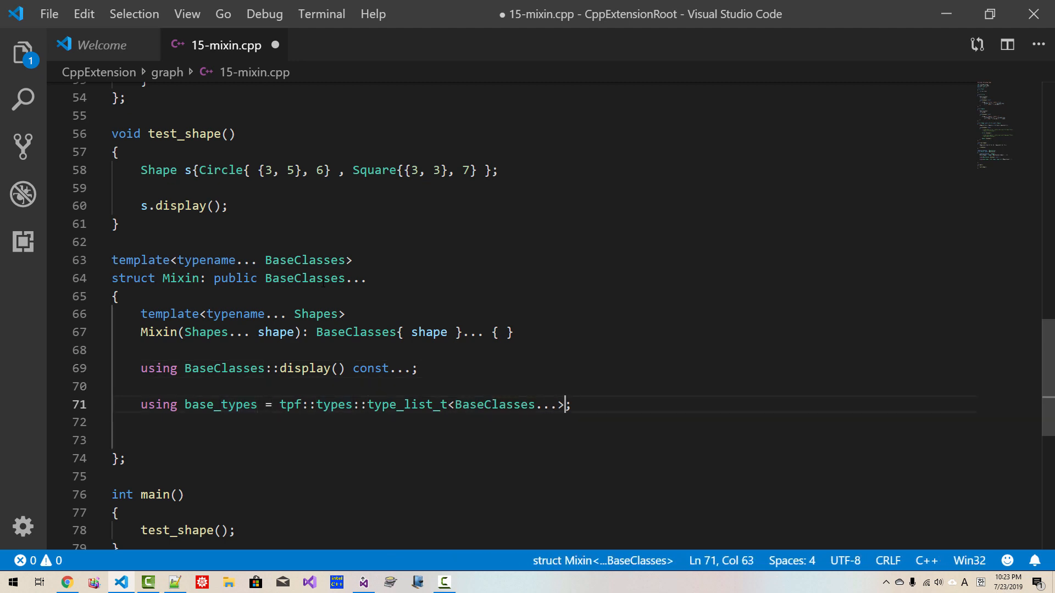
key(Enter)
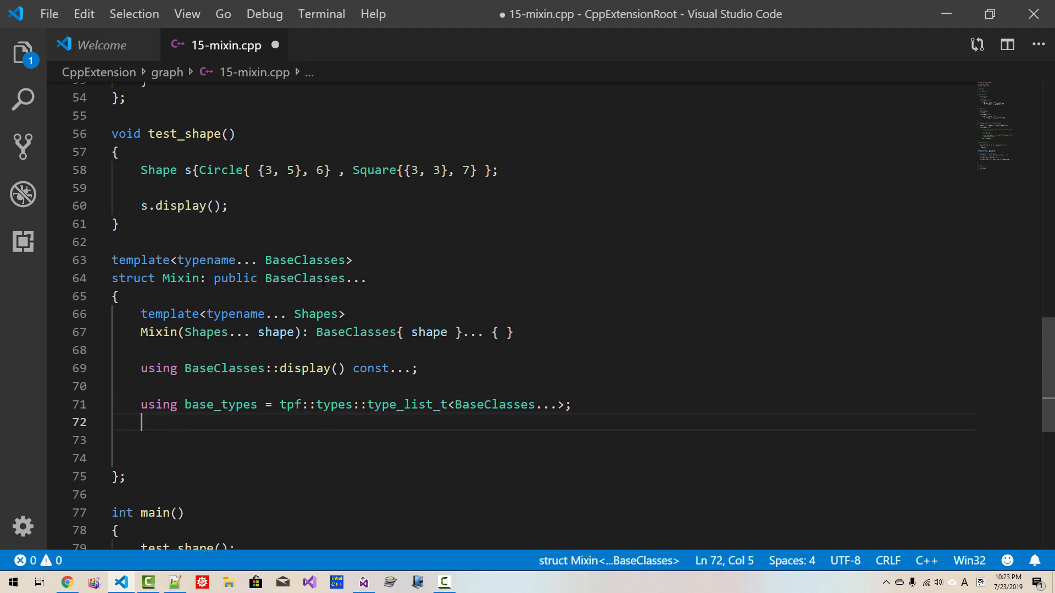
Declare an empty const display() member function in Mixin
key(Enter)
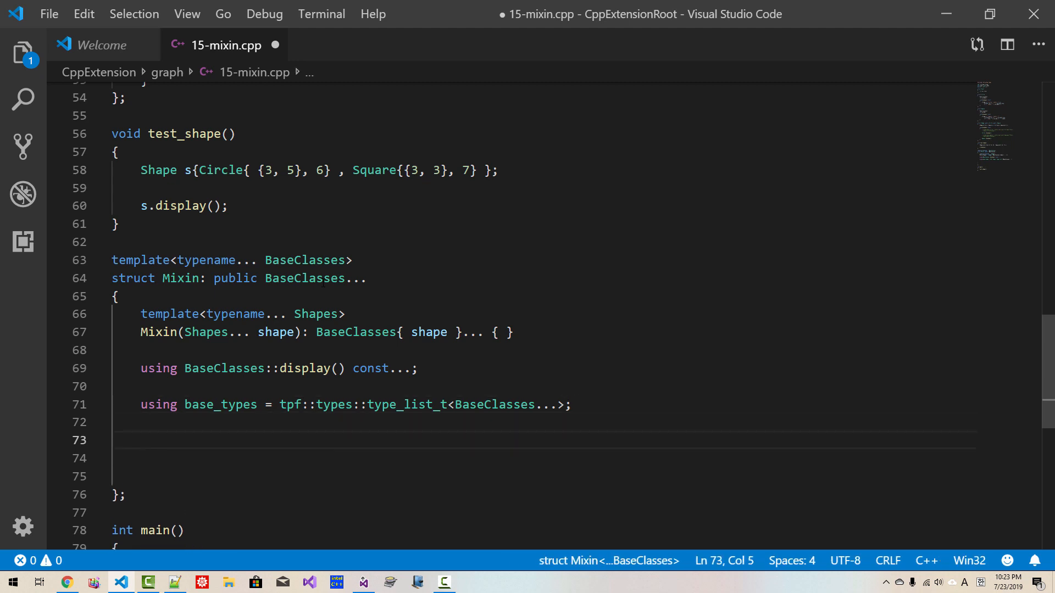
text(void d)
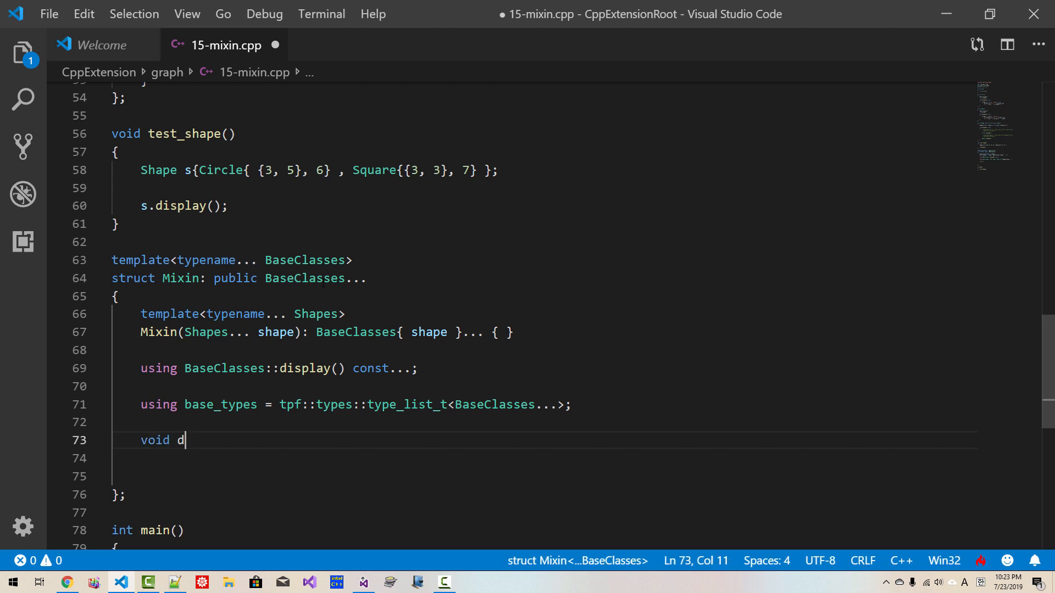
text(isplay())
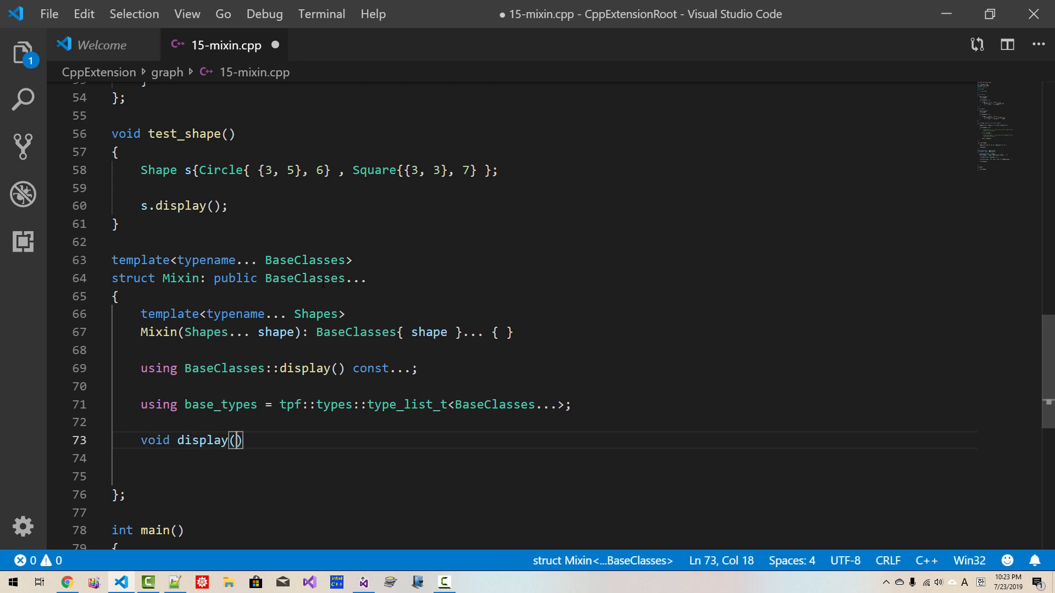
text(const{)
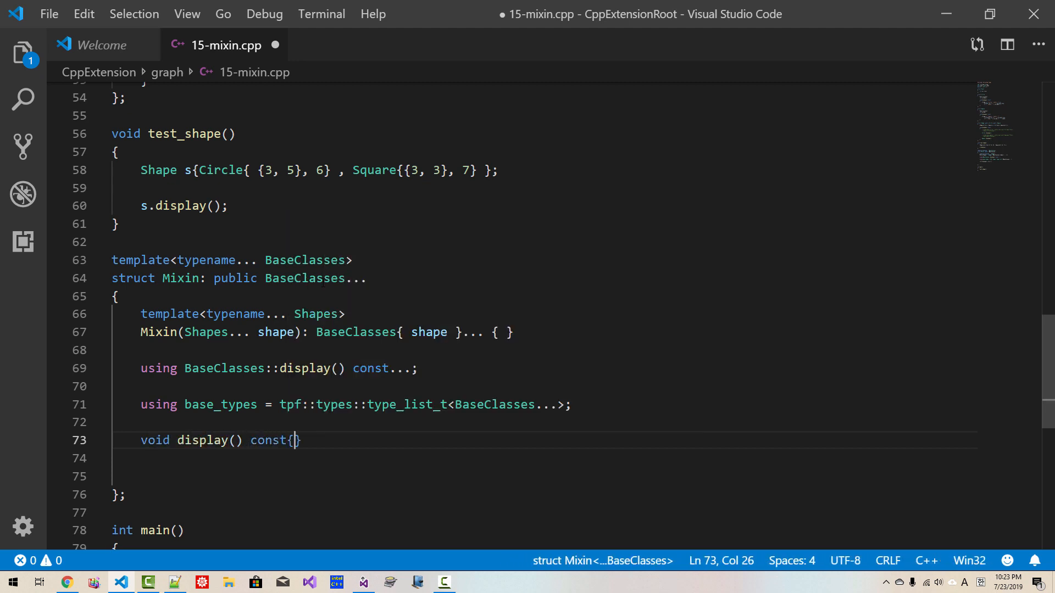
key(Enter)
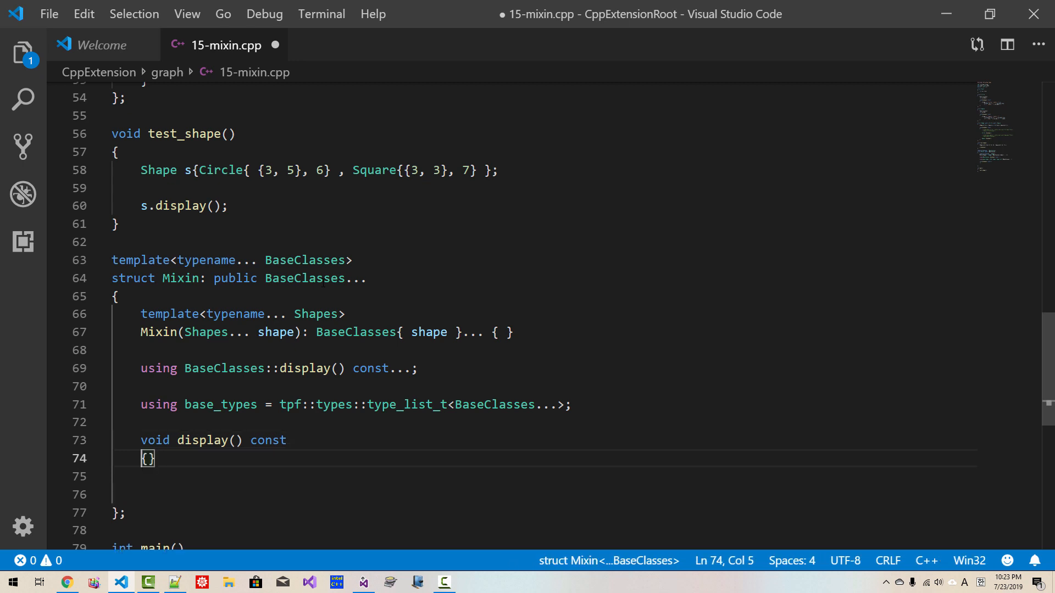
key(Enter)
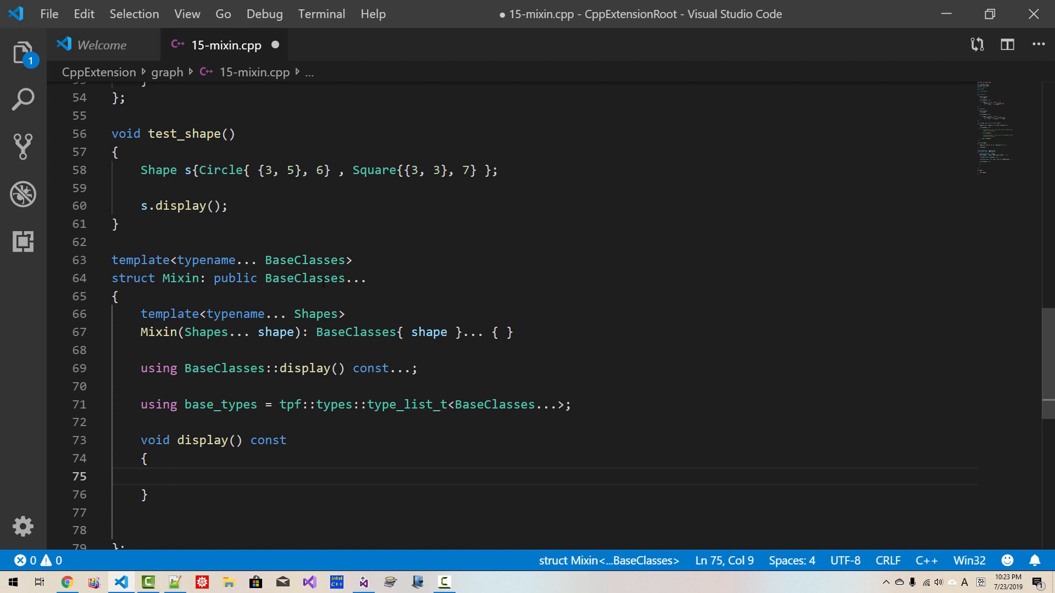
Add a first_base alias using select_first_type_t over the base types
text(using firs)
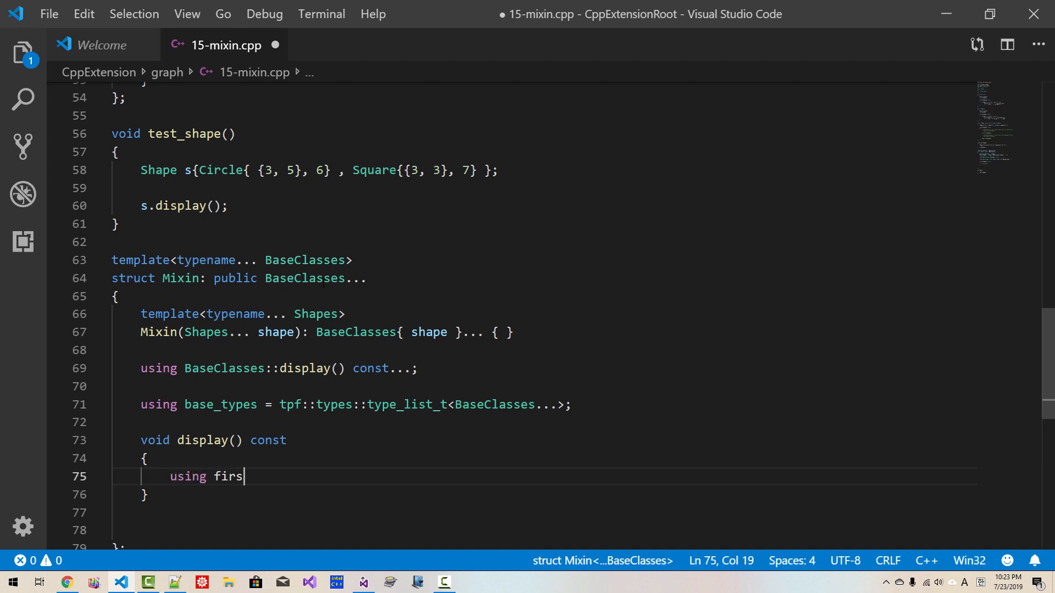
text(t_base =)
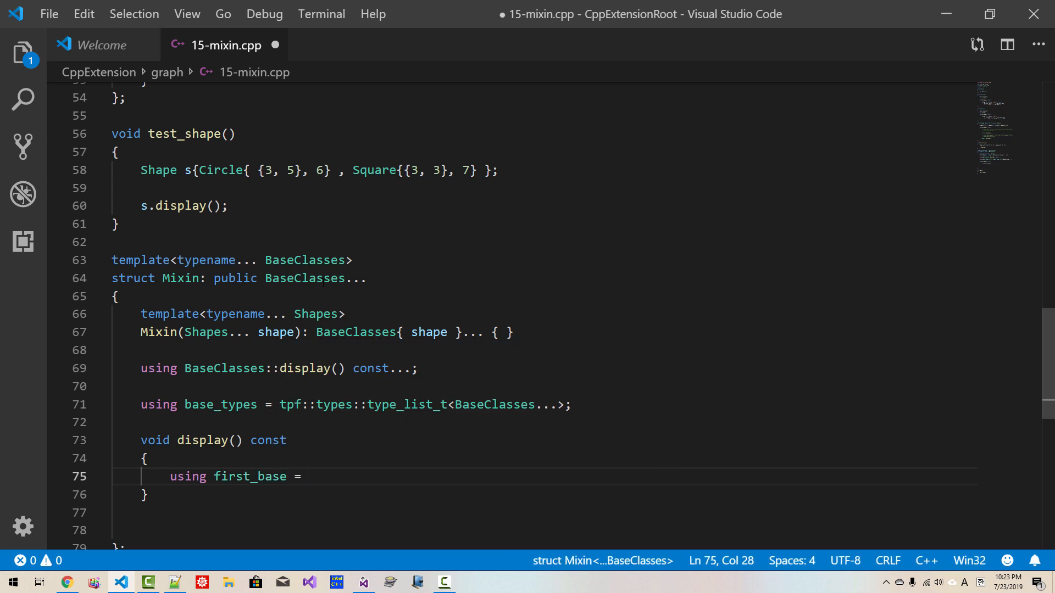
text(tpf)
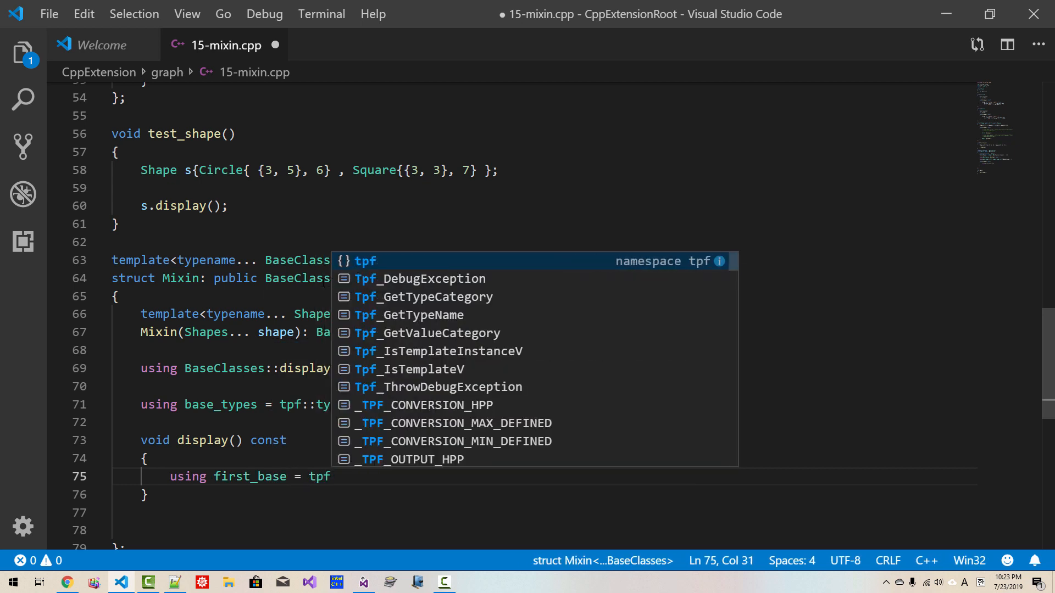
text(::types)
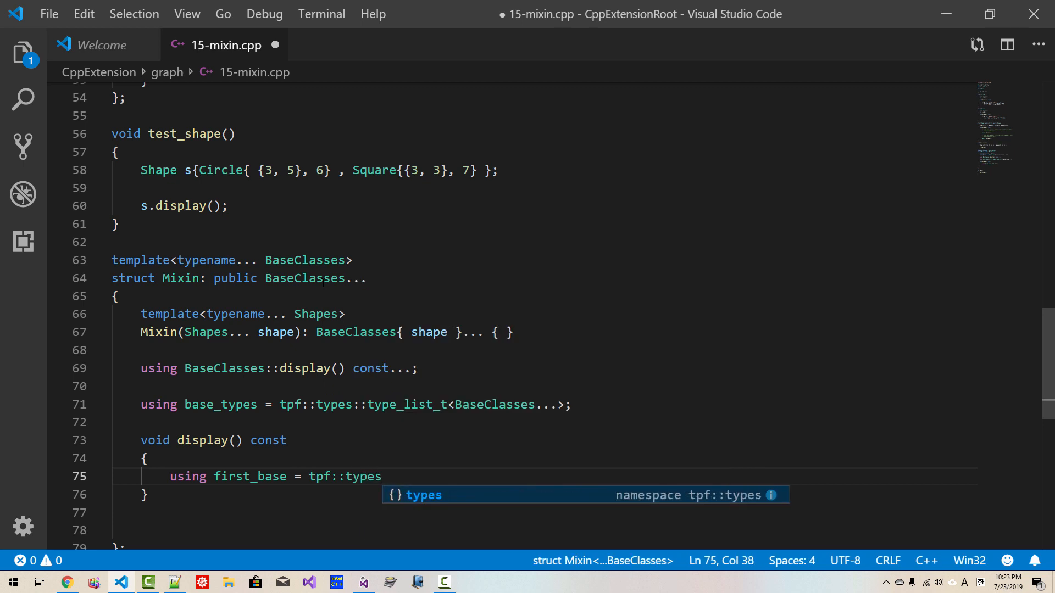
text(::selec)
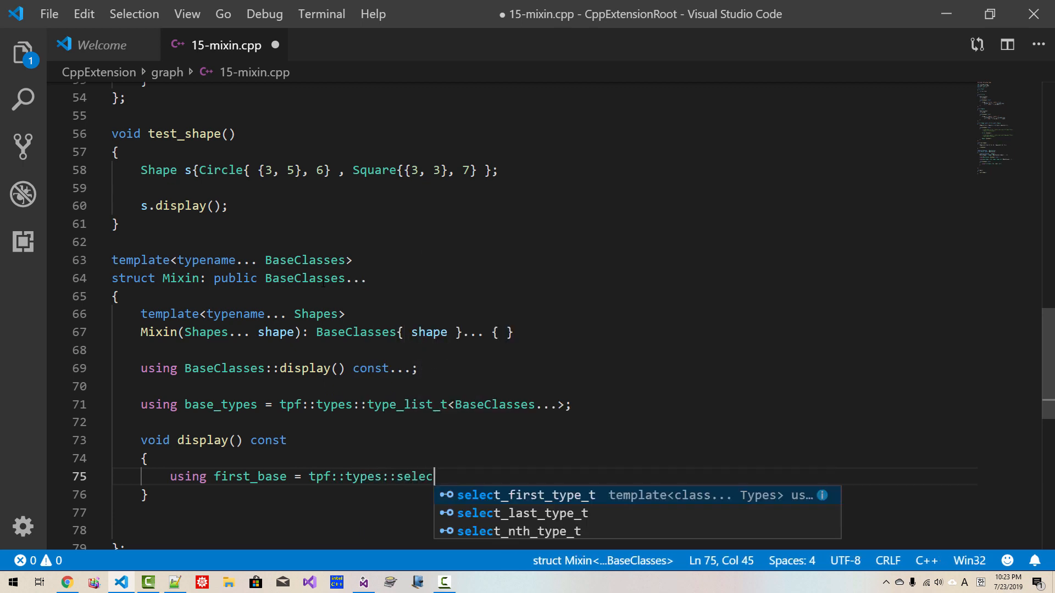
key(Tab)
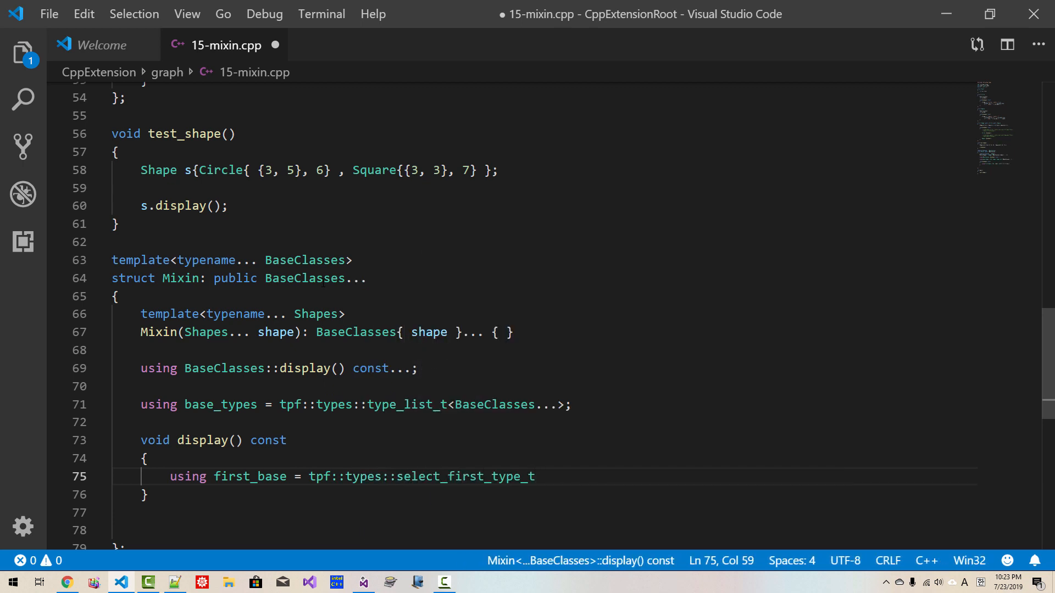
text(<)
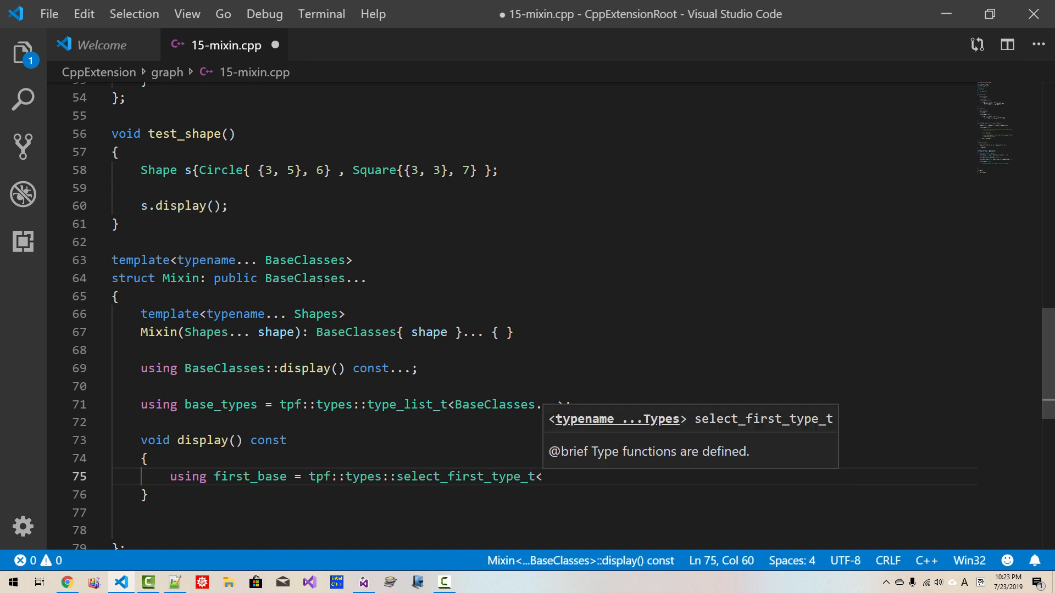
text(base_types)
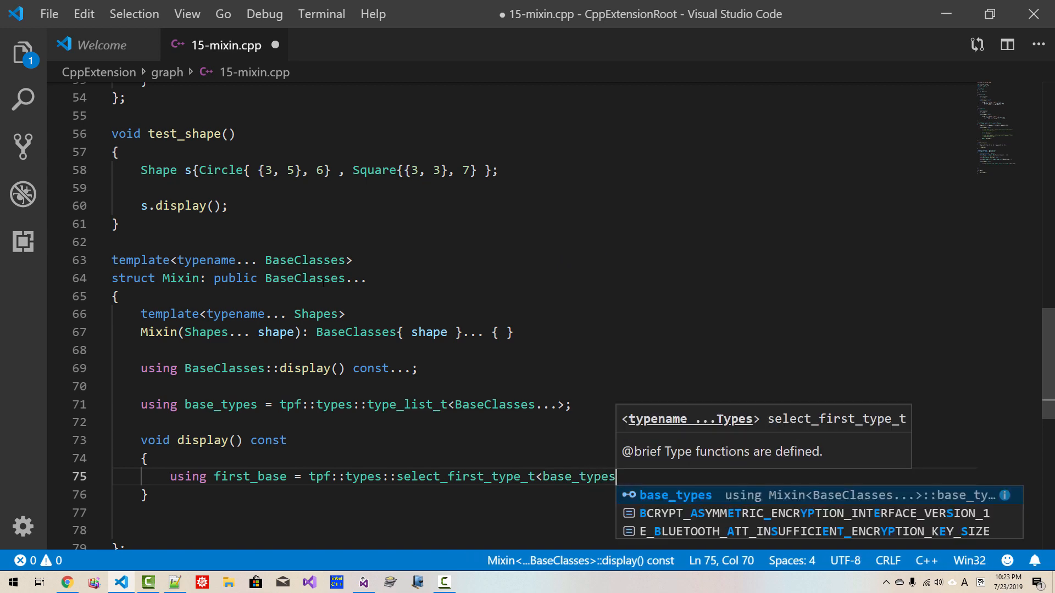
text(>)
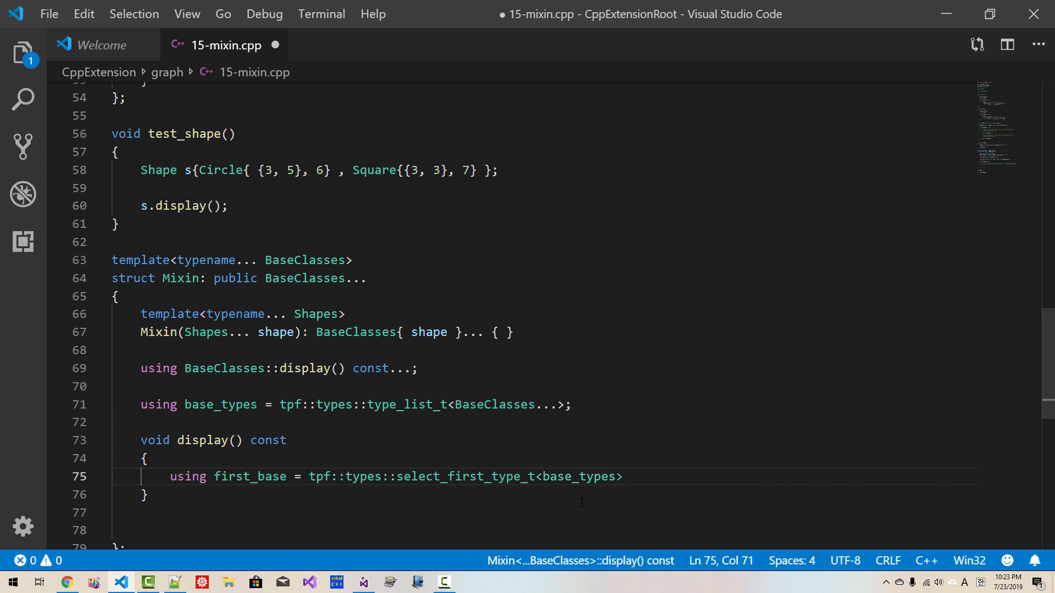
double_click(579, 476)
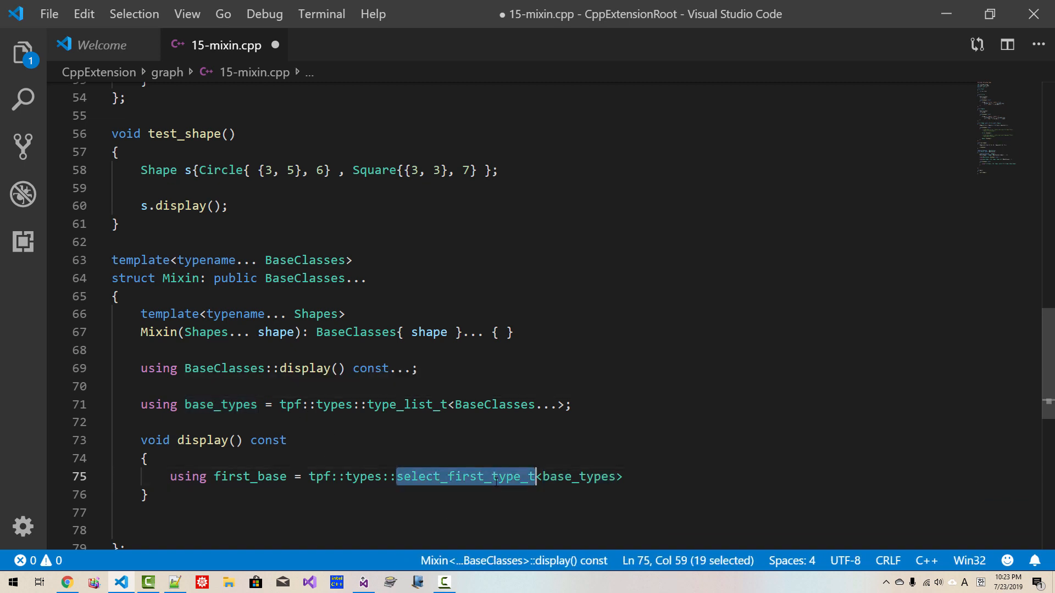
click(492, 404)
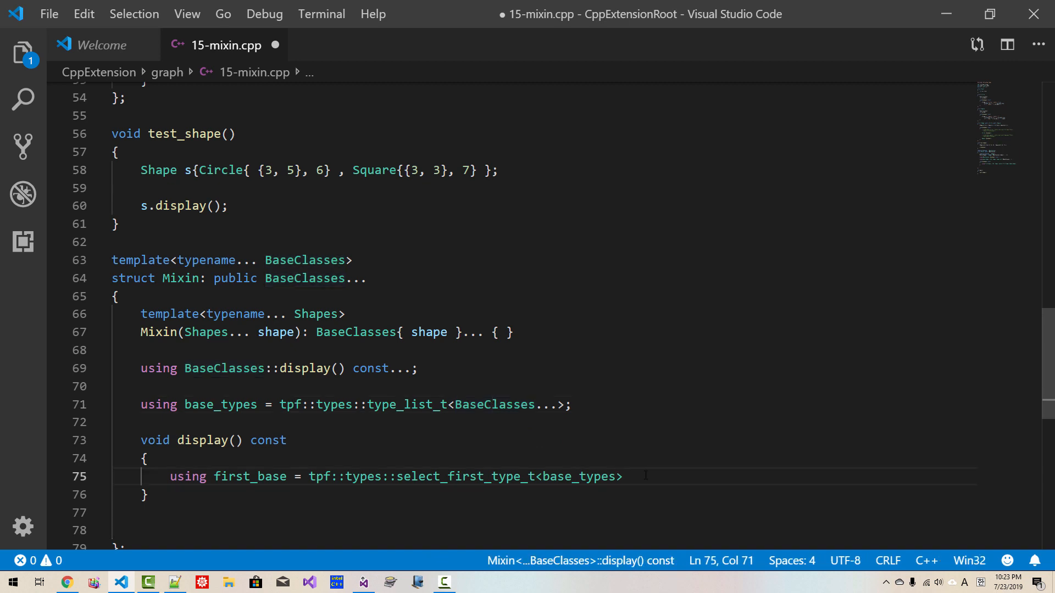
Call first_base::display(), alias second_base via select_nth_type_t<1, base_types>, and call its display()
text(f)
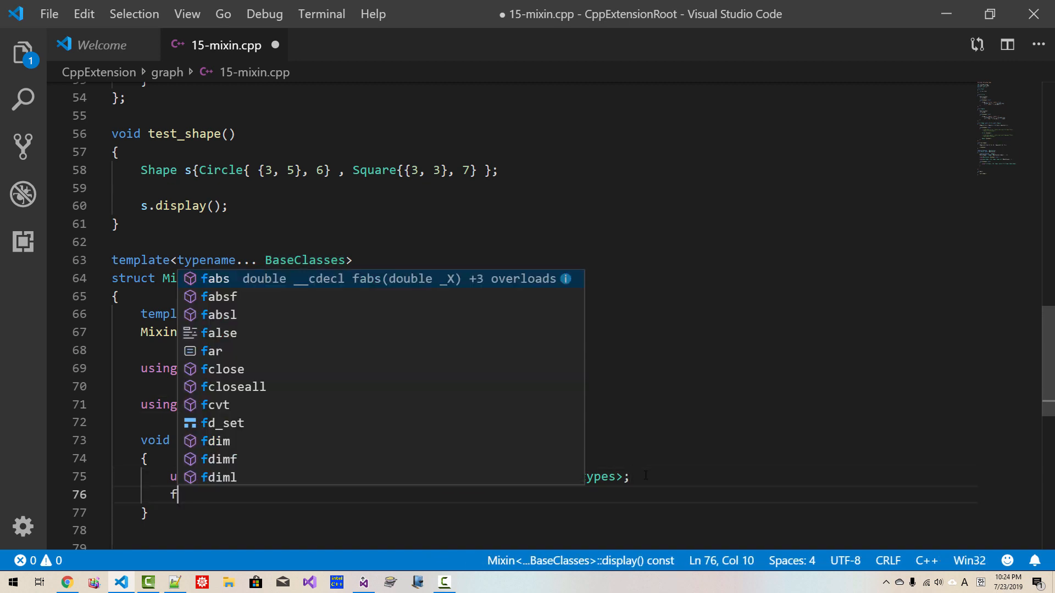
text(irst_base)
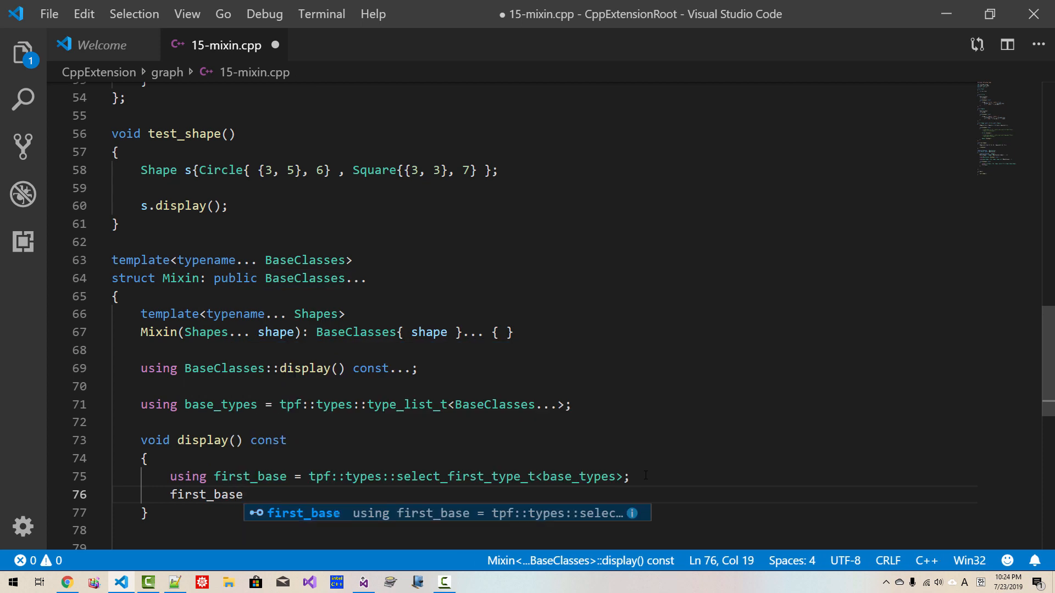
text(::display();)
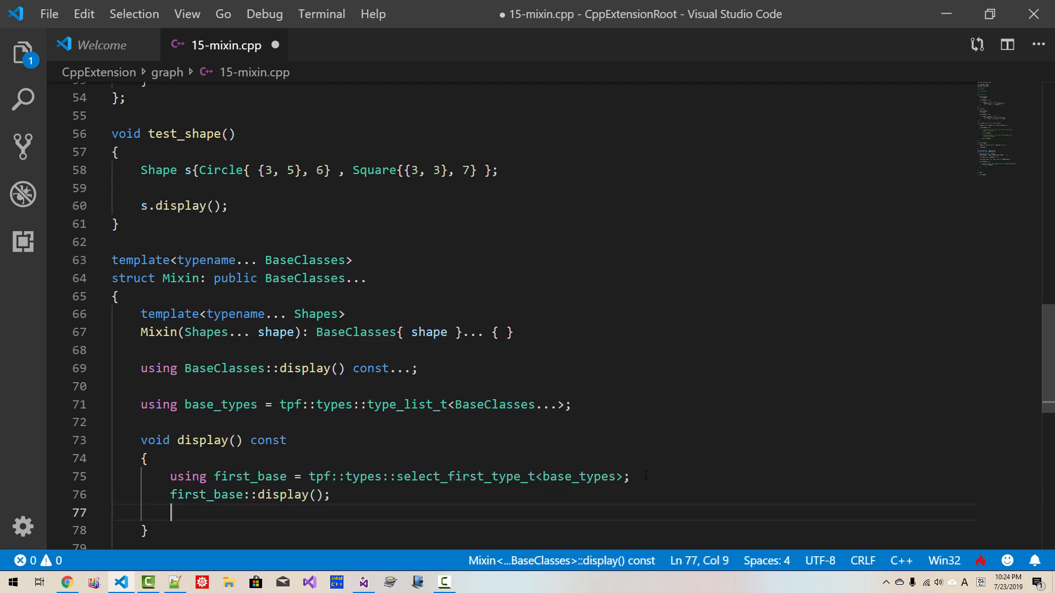
text(using second_base = tpf)
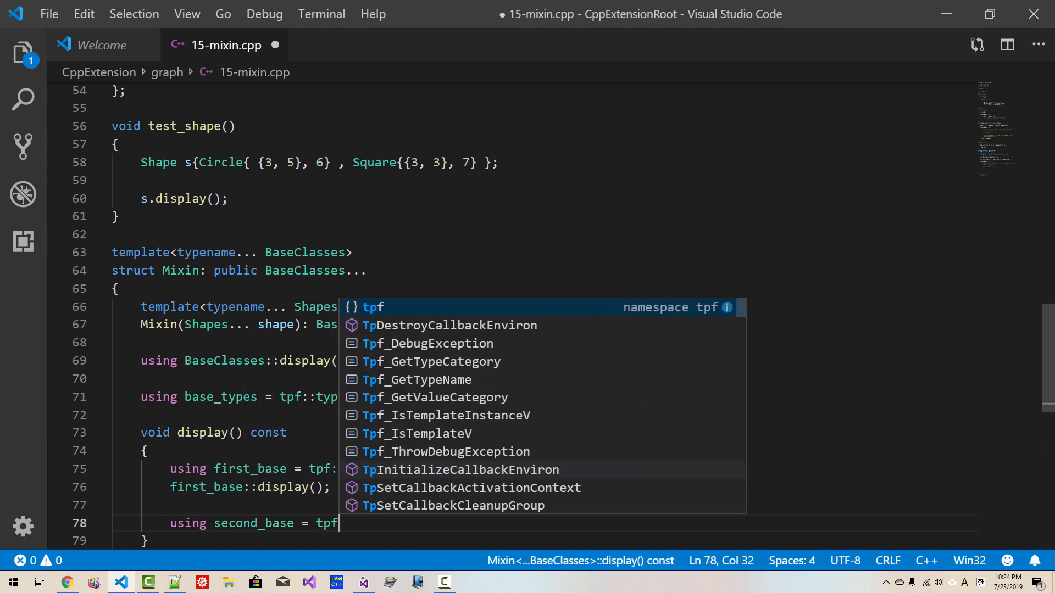
text(::types::select_nth_type_t)
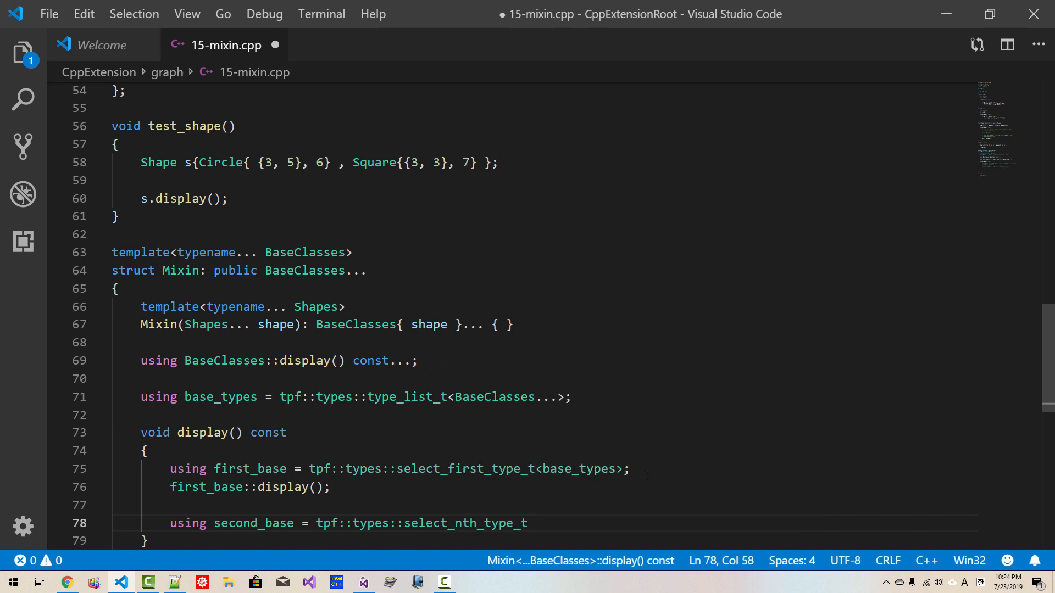
text(<1,)
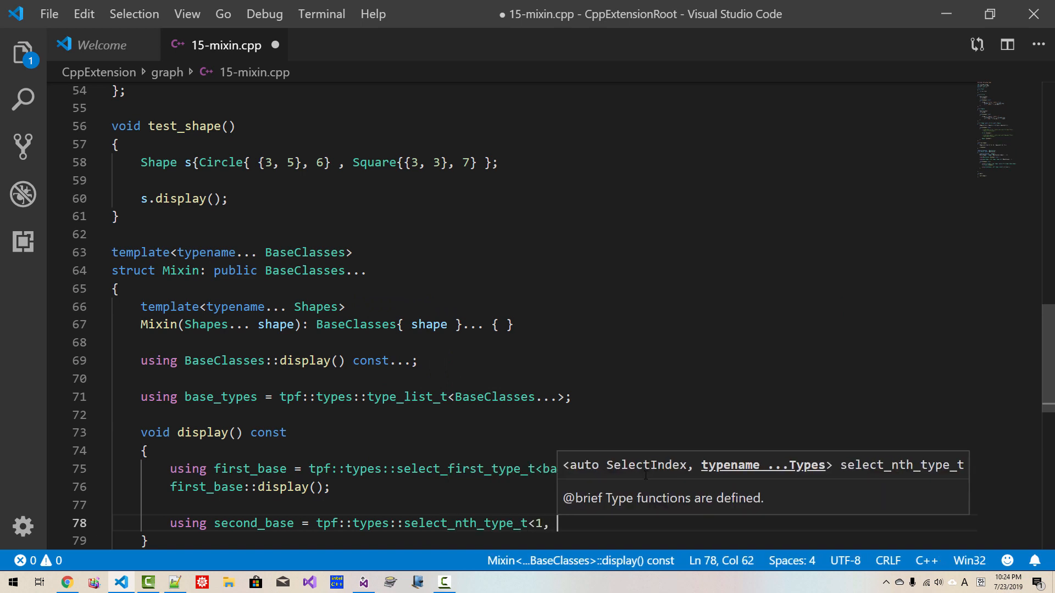
text(base_types>;)
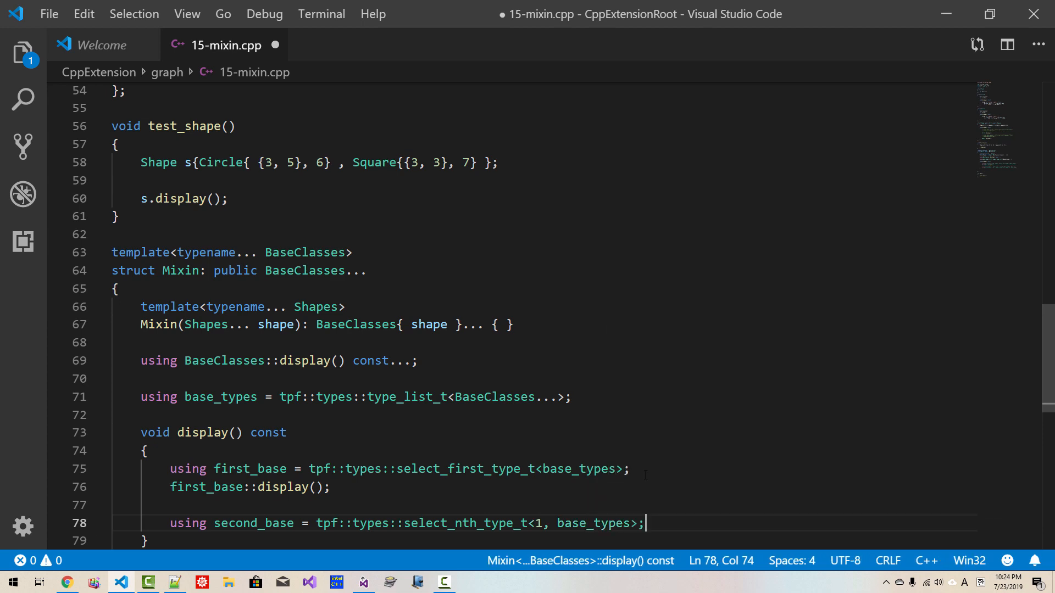
text(s)
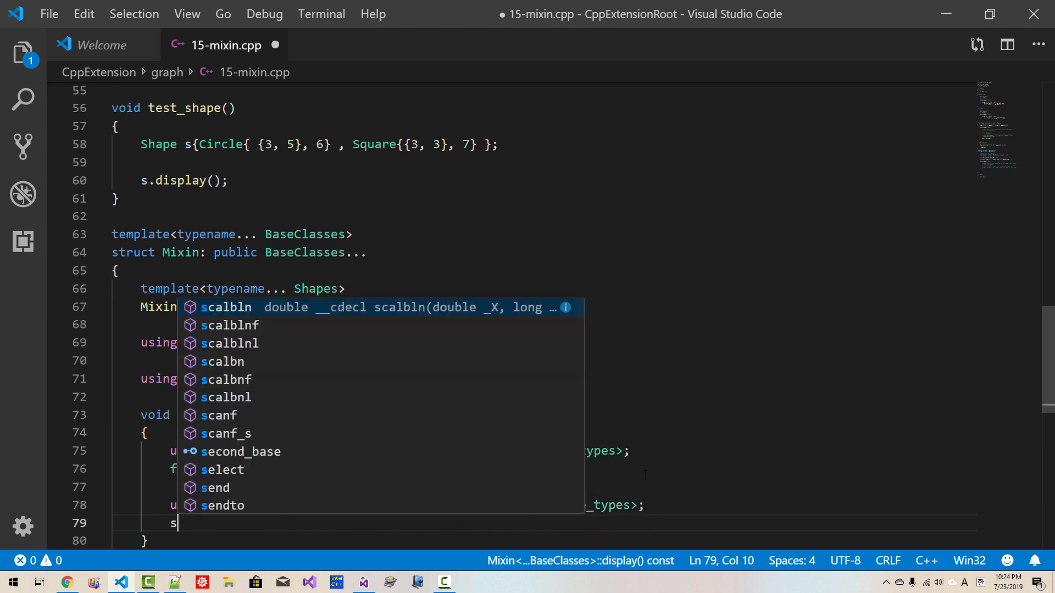
text(econd_base::d)
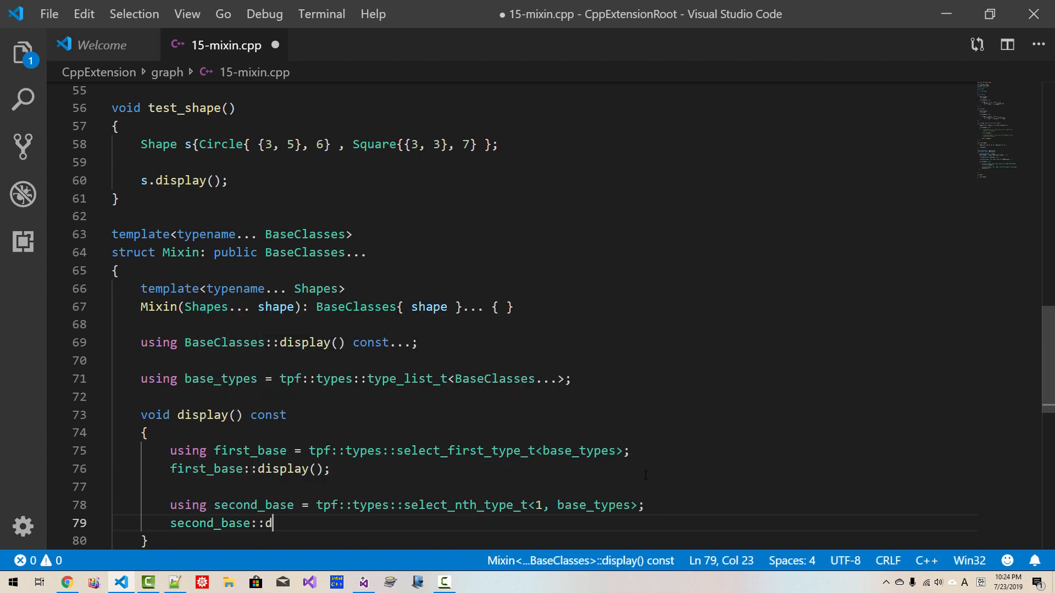
text(isplay();)
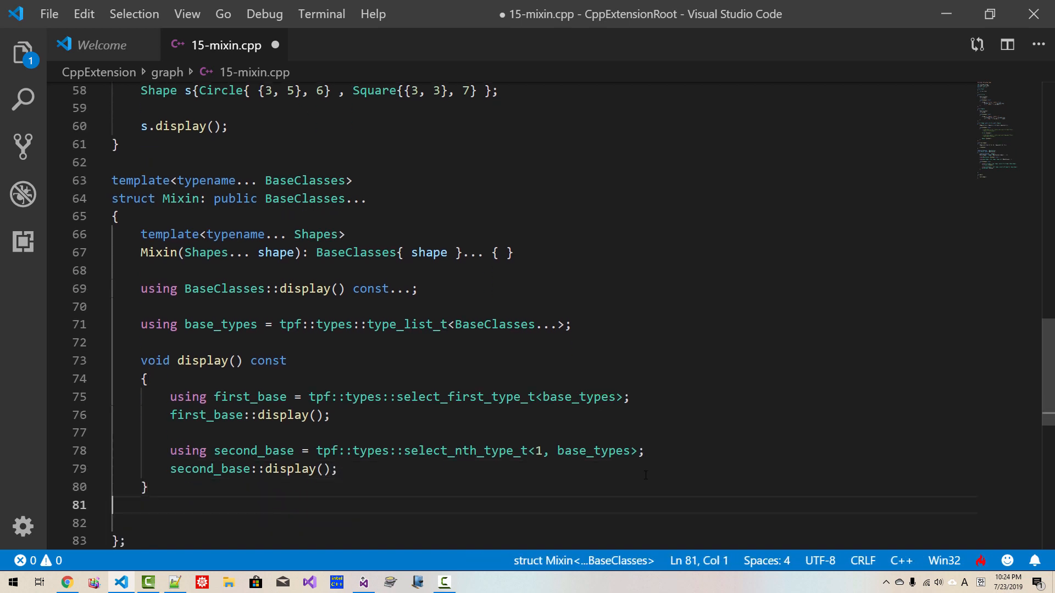
text(};)
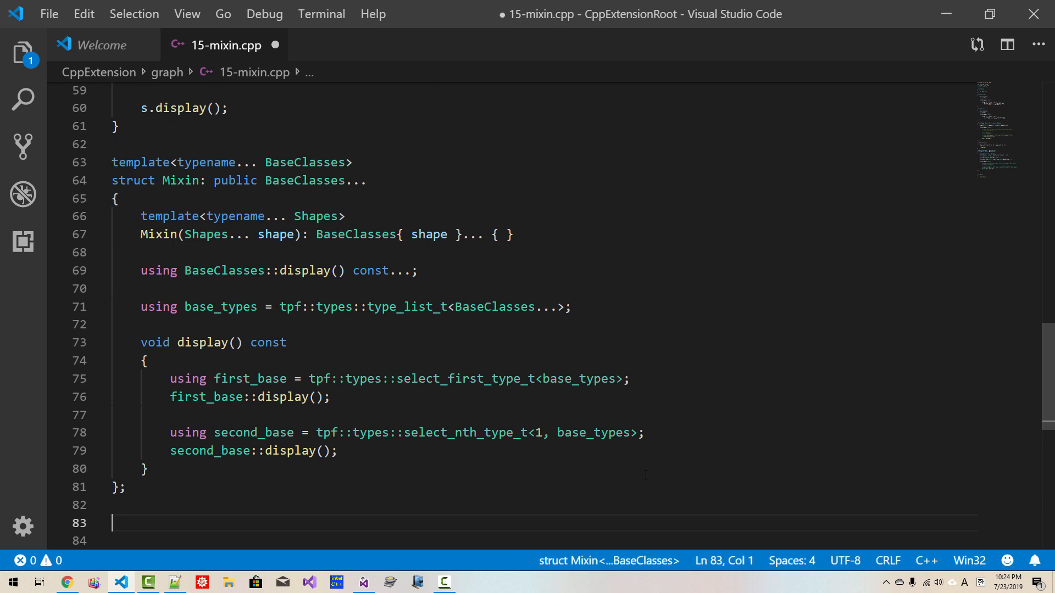
Write the deduction guide template<typename... Shapes> Mixin(Shapes...) -> Mixin<Shapes...>
text(tem)
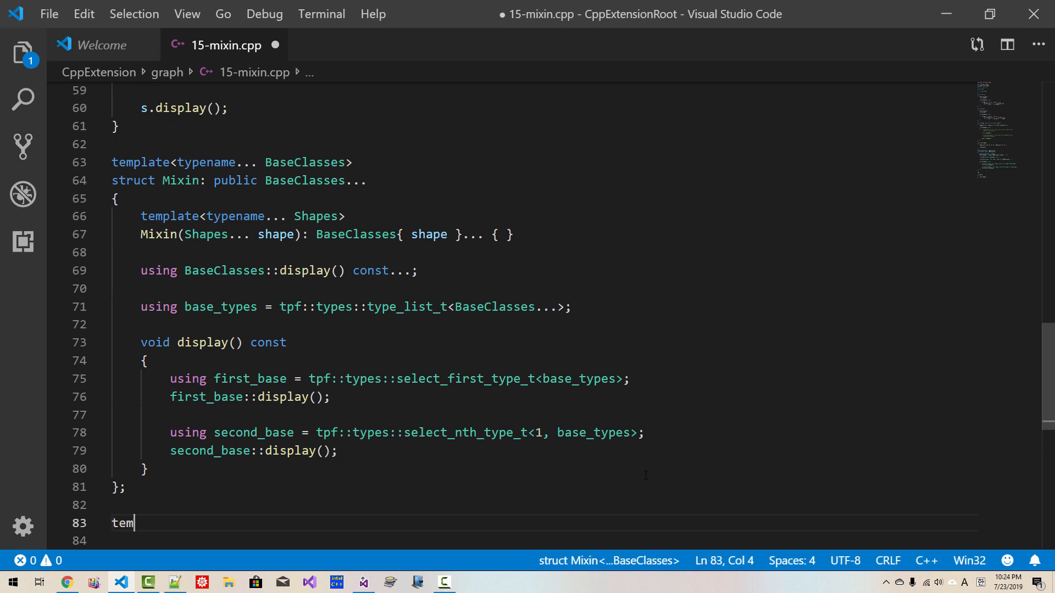
text(plate<t)
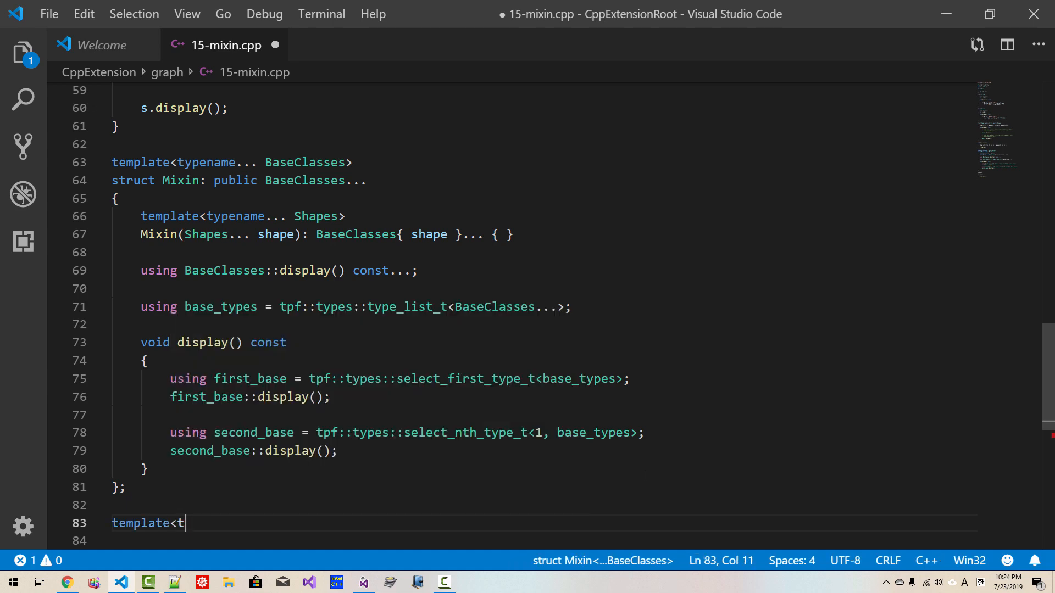
text(ypename... Shapes>)
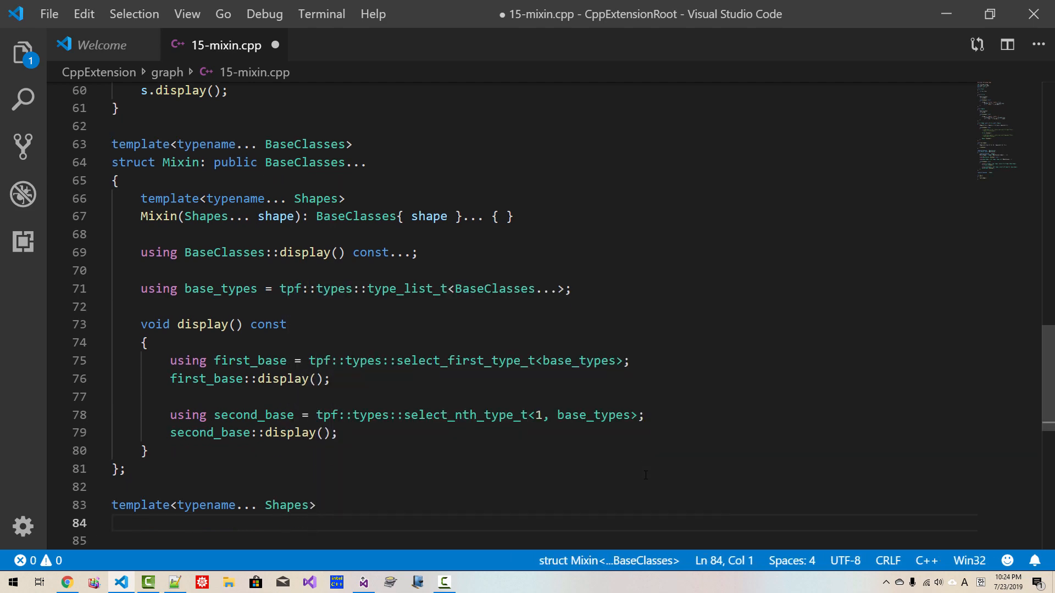
text(Mixin)
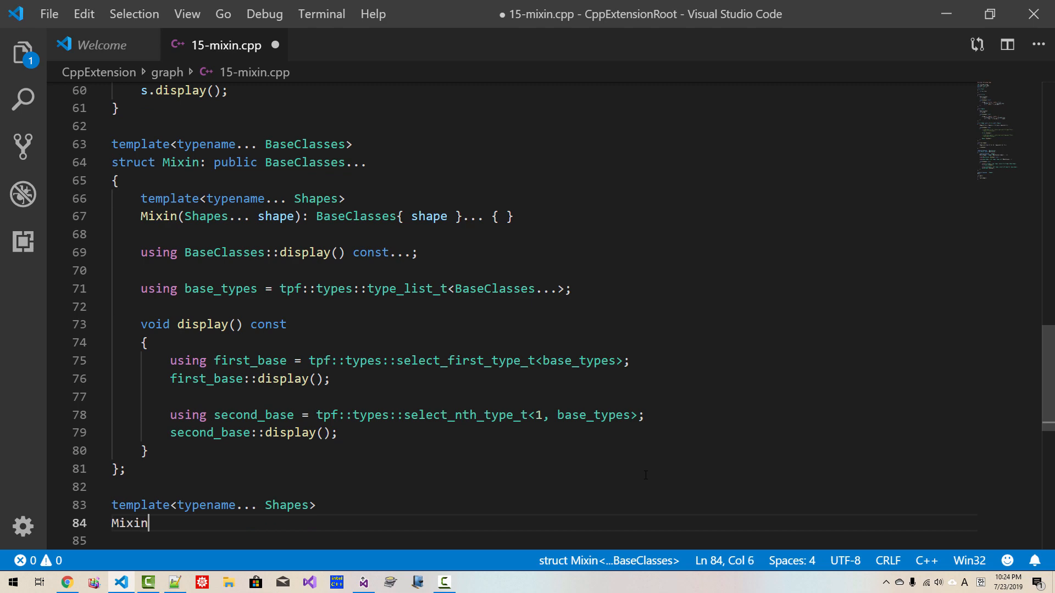
text((Sh))
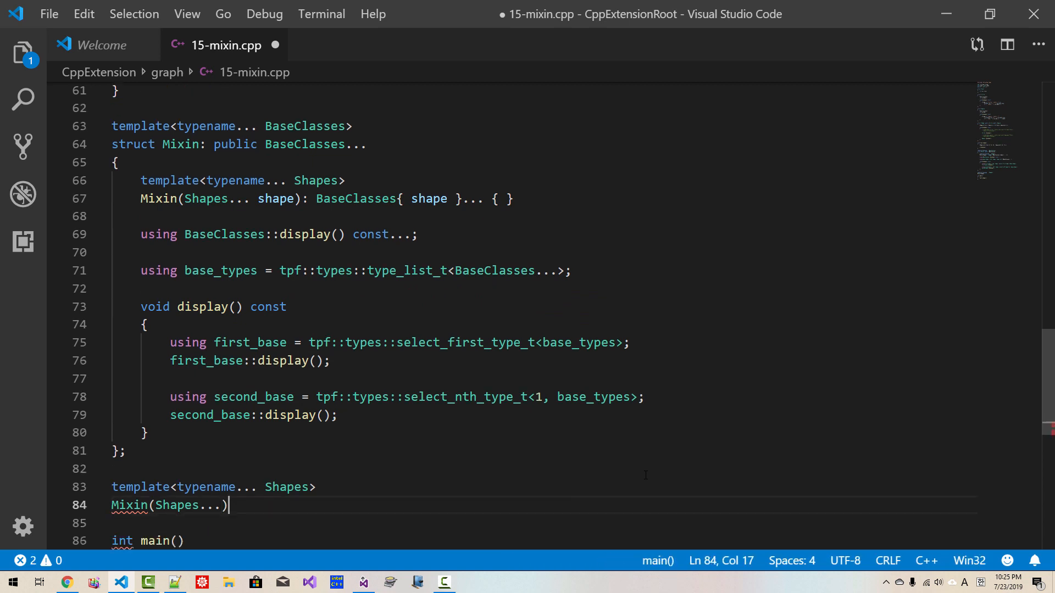
text(-)
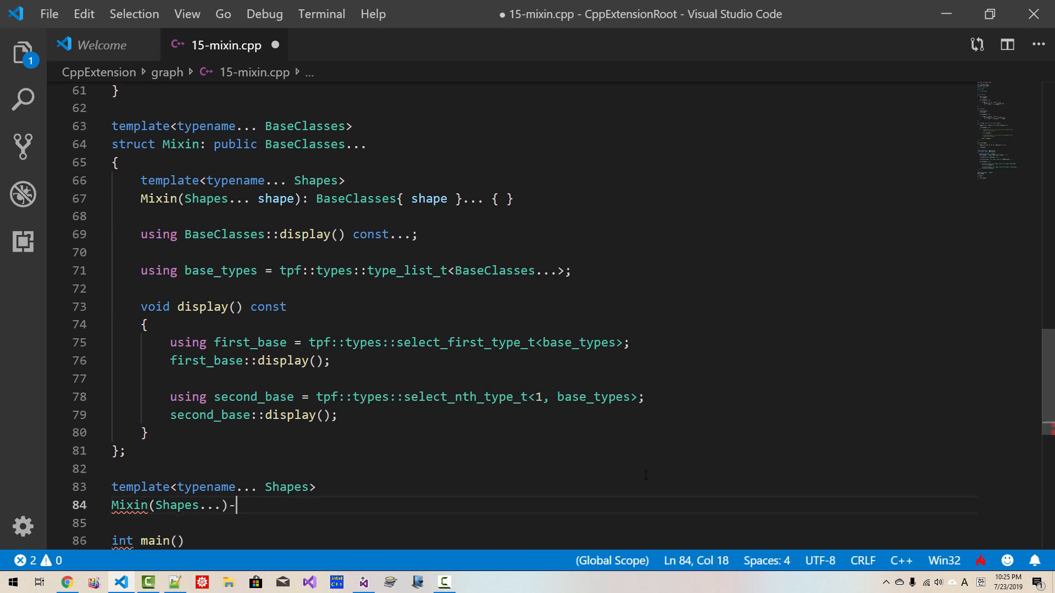
text(>M)
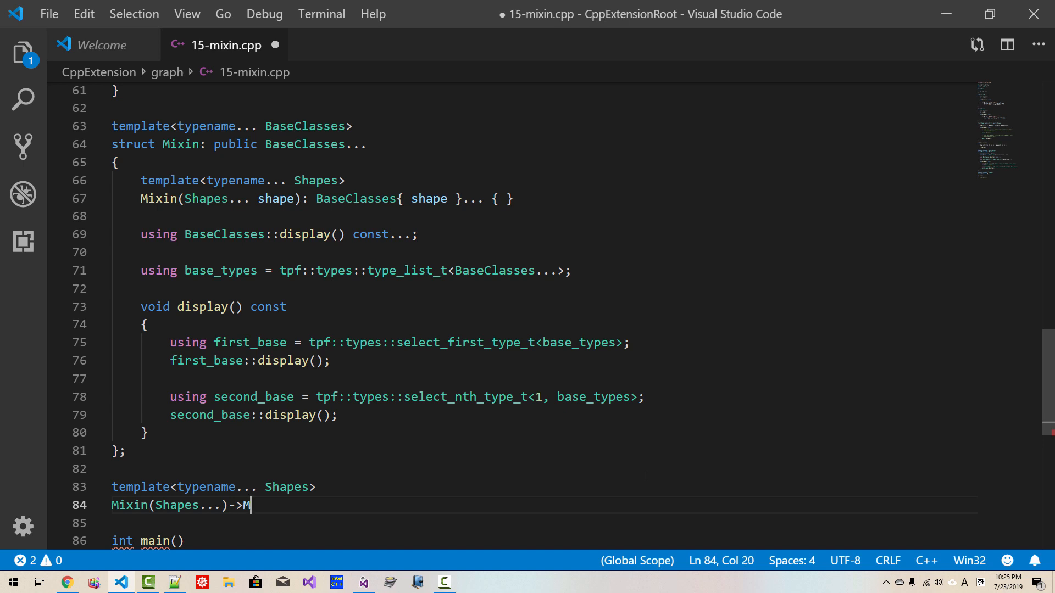
text(ixin)
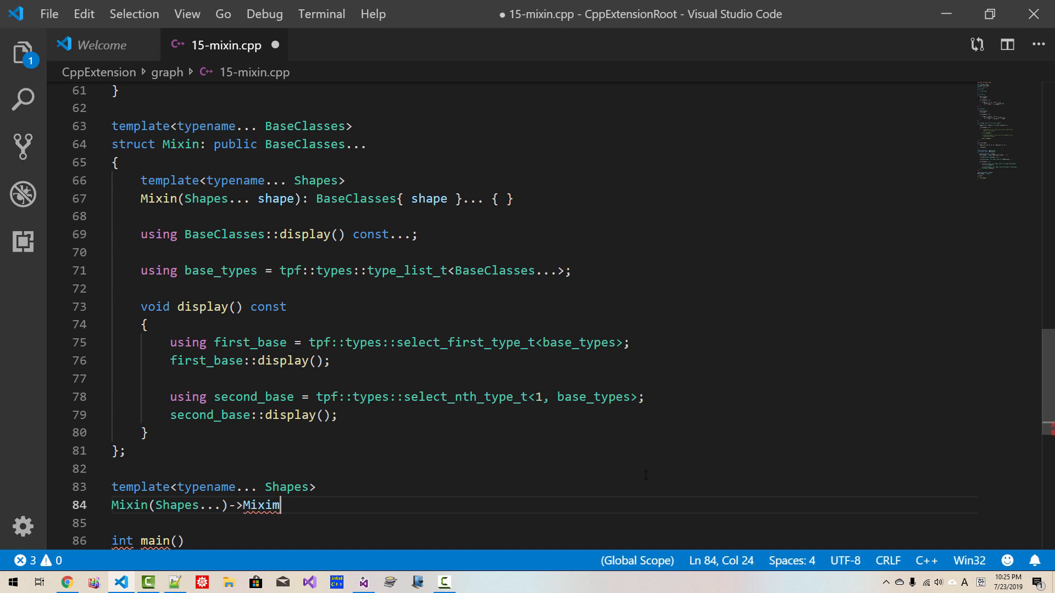
text(<Shap)
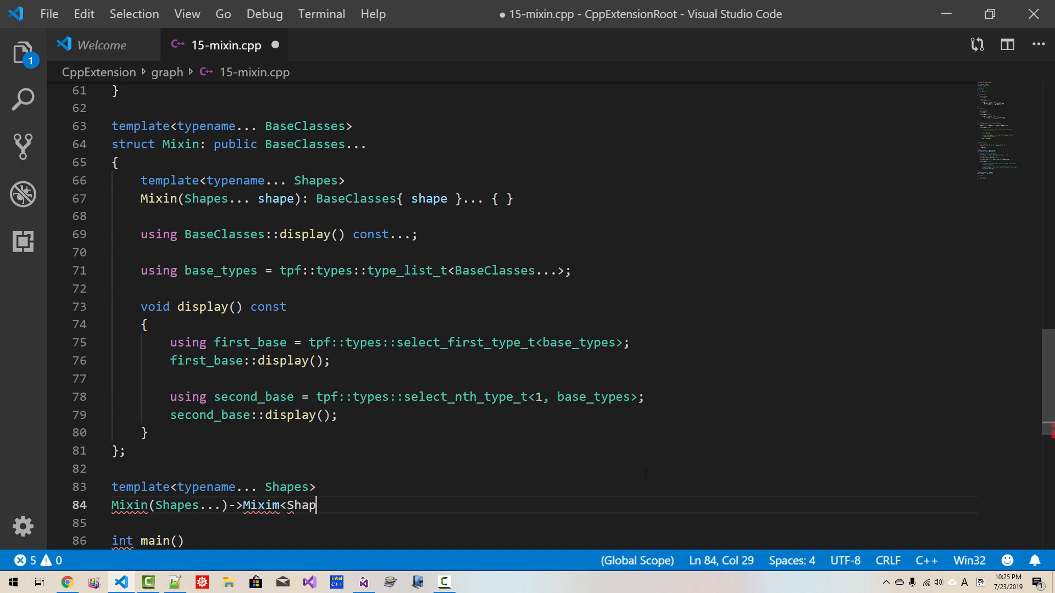
text(es...>;)
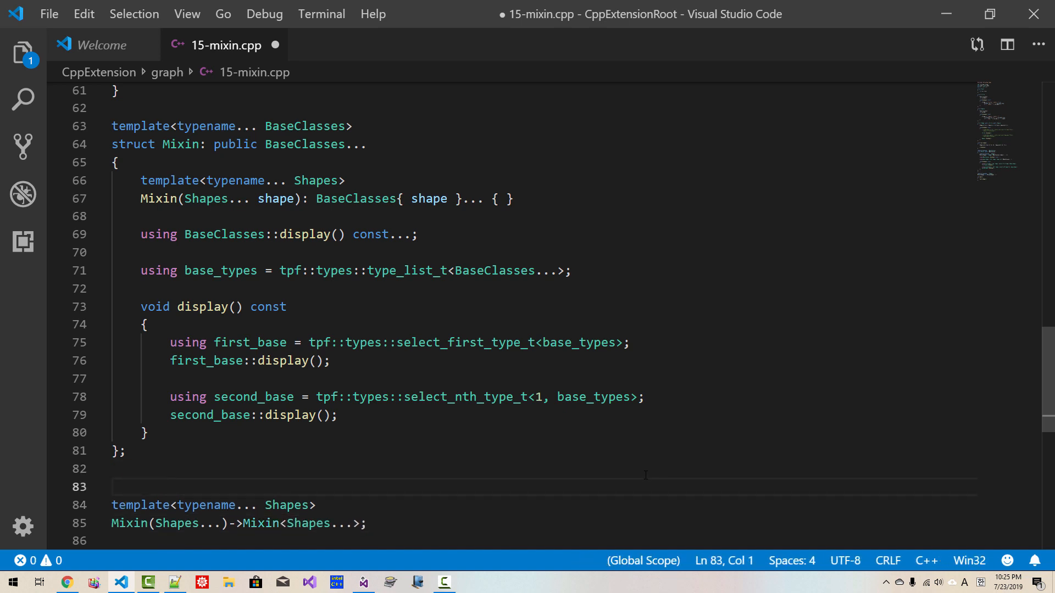
Add a comment above it: '// this is called Class Template Deduction Guide'
text(// this is)
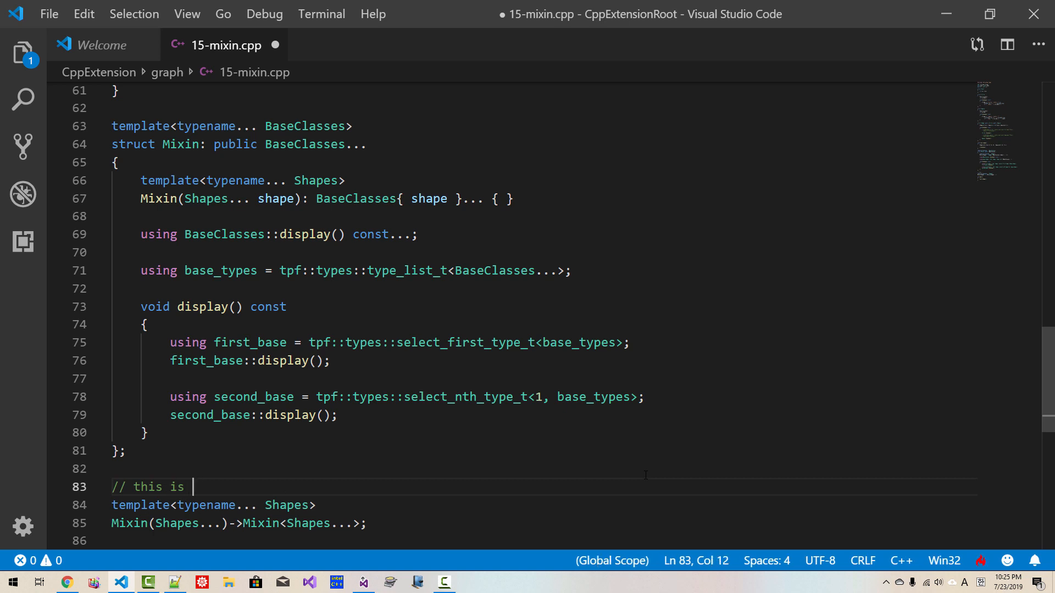
text(called Cla)
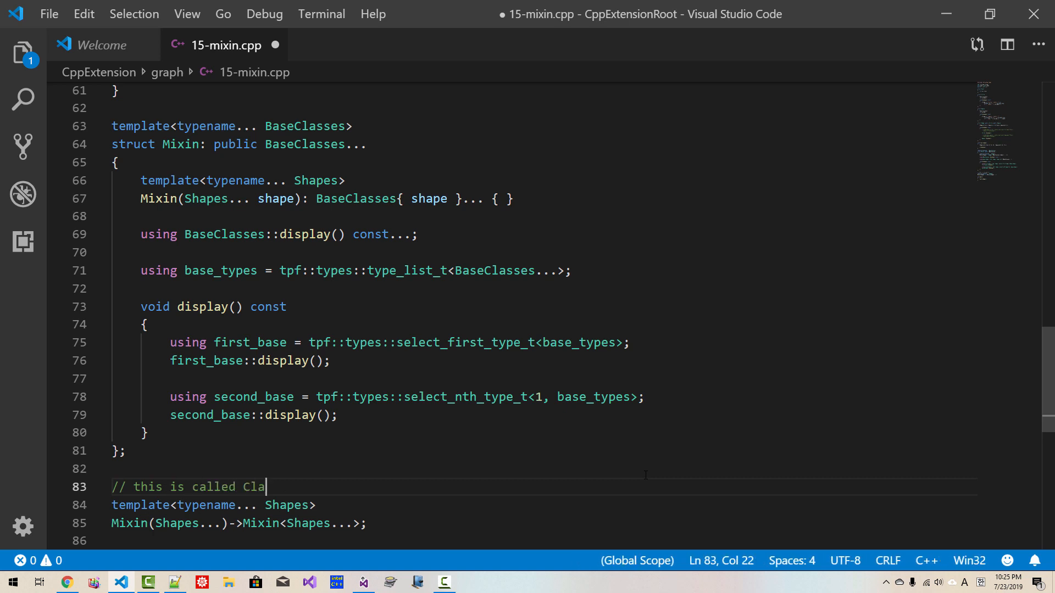
text(ss Template Parameter Type D)
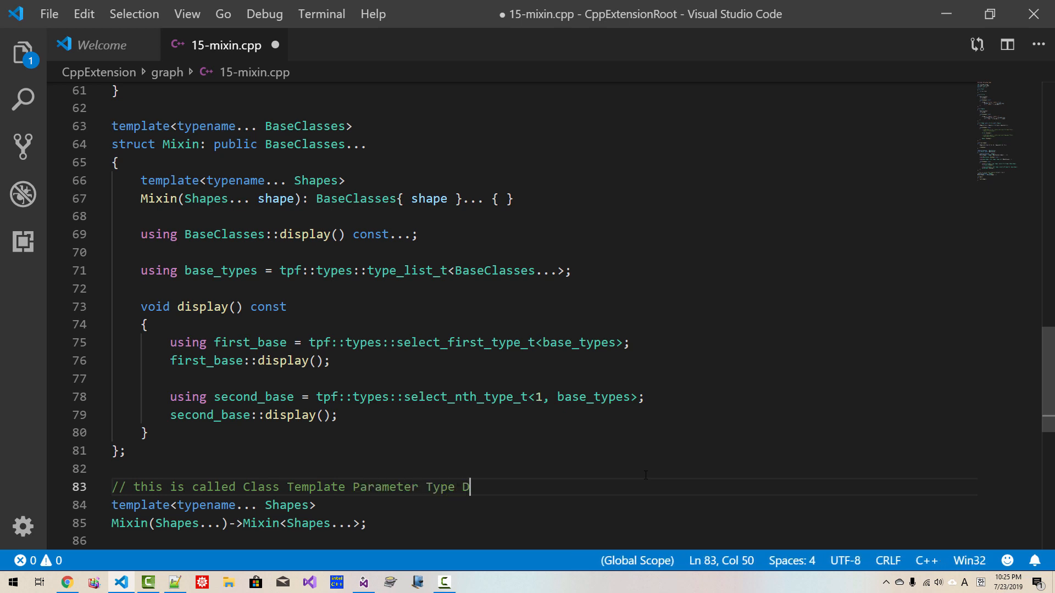
text(educ)
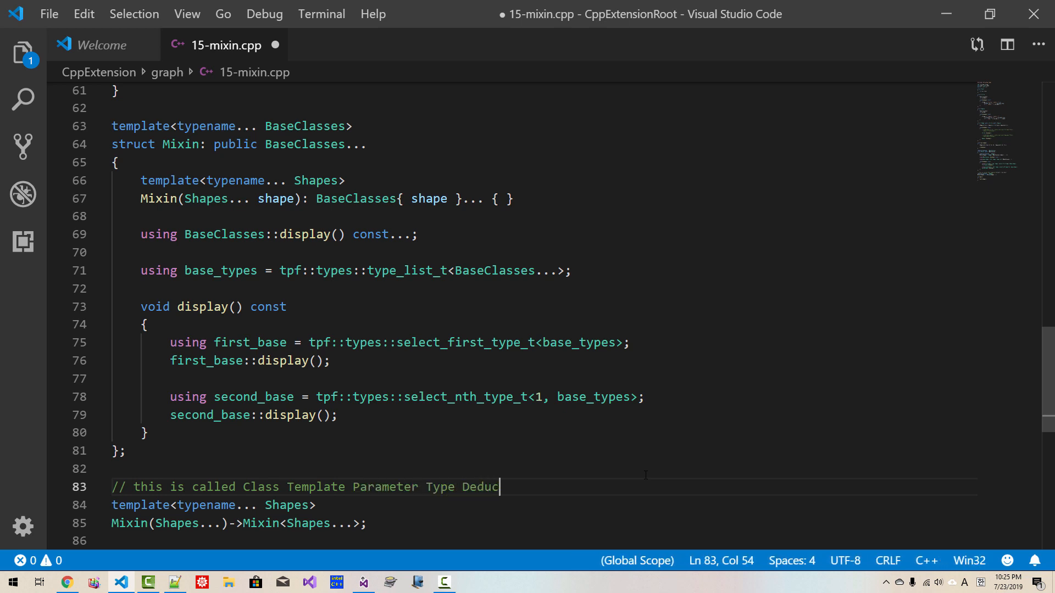
text(tion Guid)
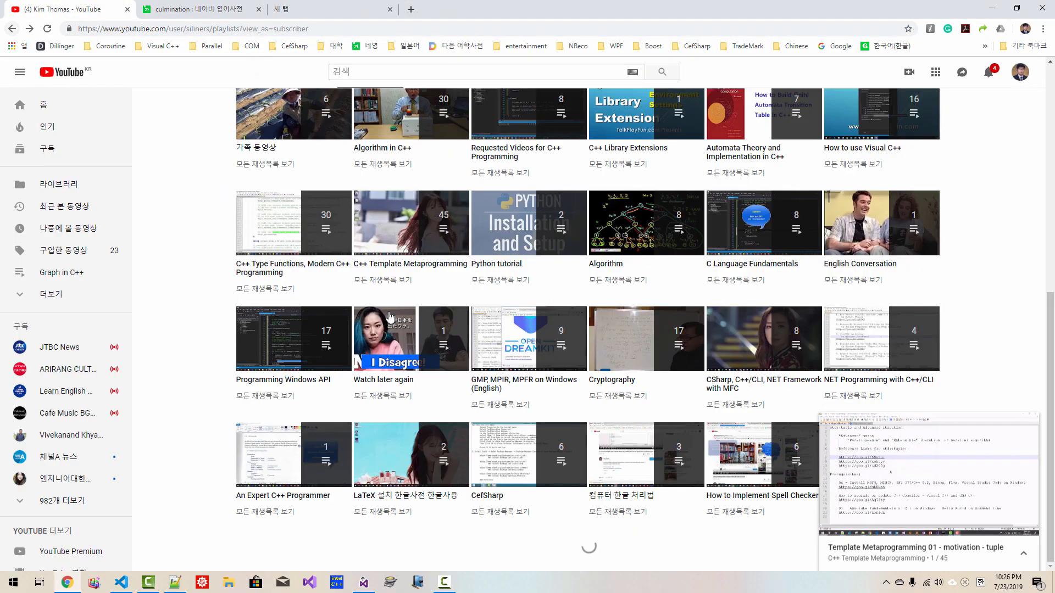
Open playlist video 15, 'Class Template Argument Deduction Guide and Variadic Template Parameter'
click(293, 222)
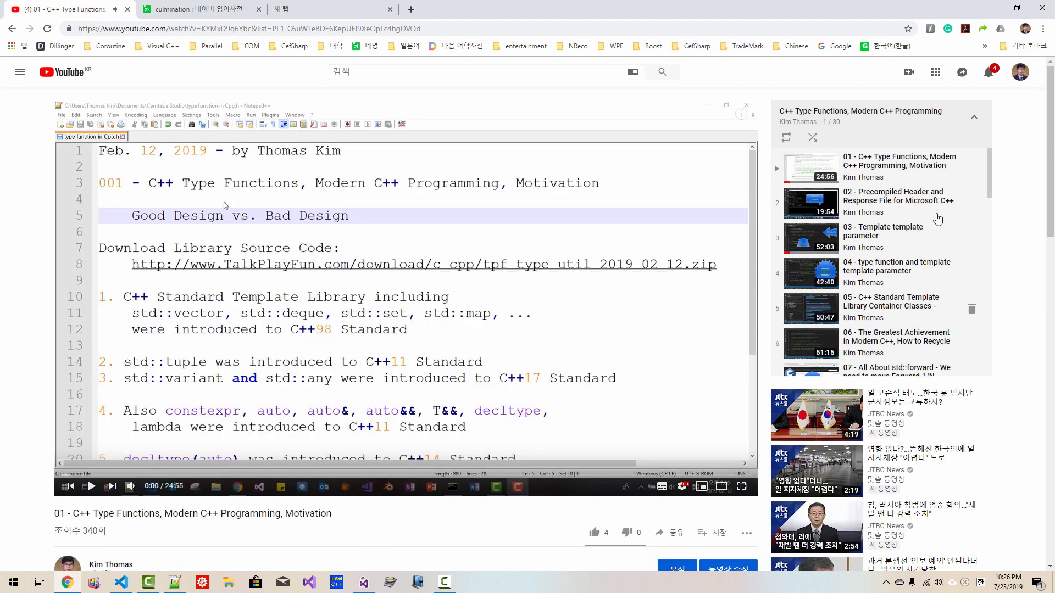
scroll(down, 3)
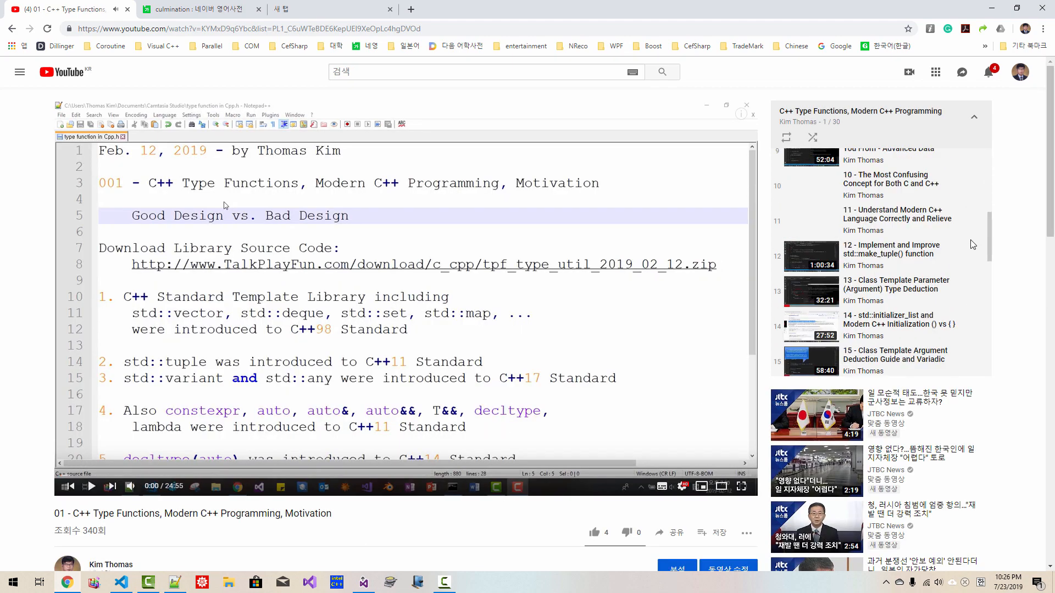
scroll(down, 3)
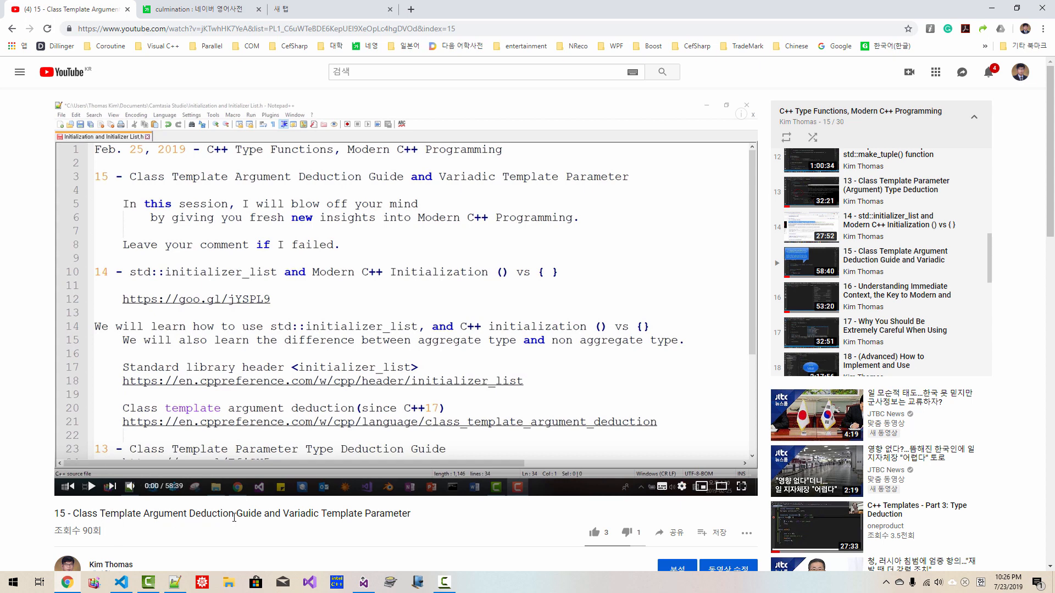
mouse_move(510, 235)
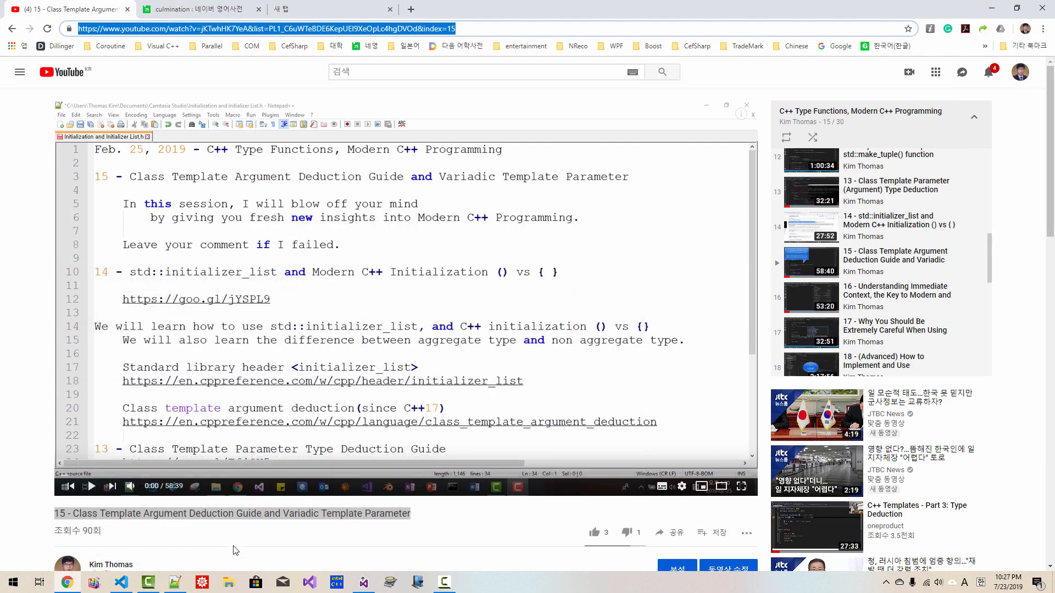
click(120, 582)
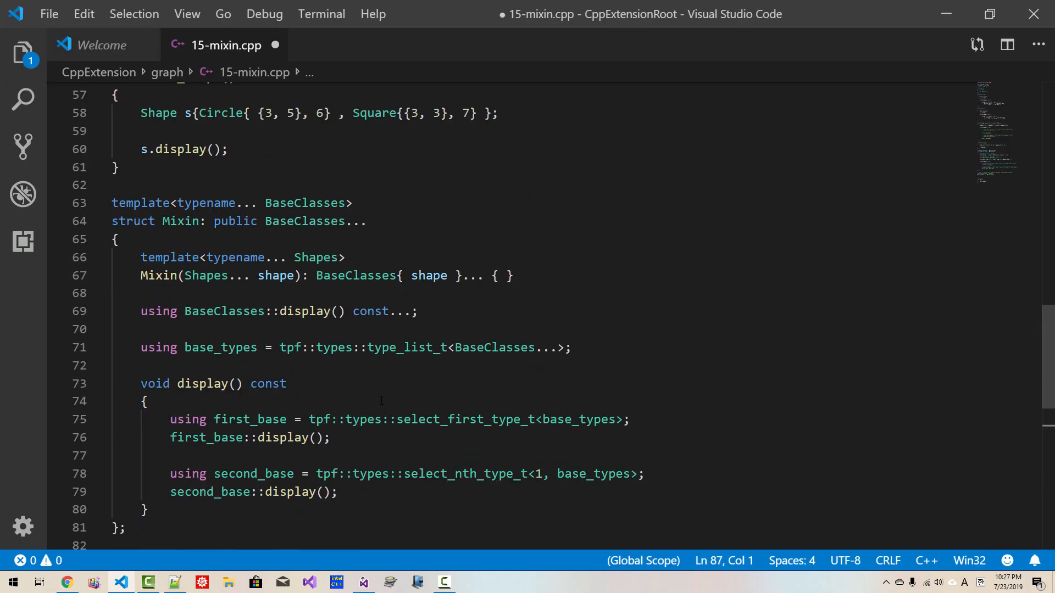
Start a test_mixin() function declaring Mixin m with brace initialization
scroll(down, 3)
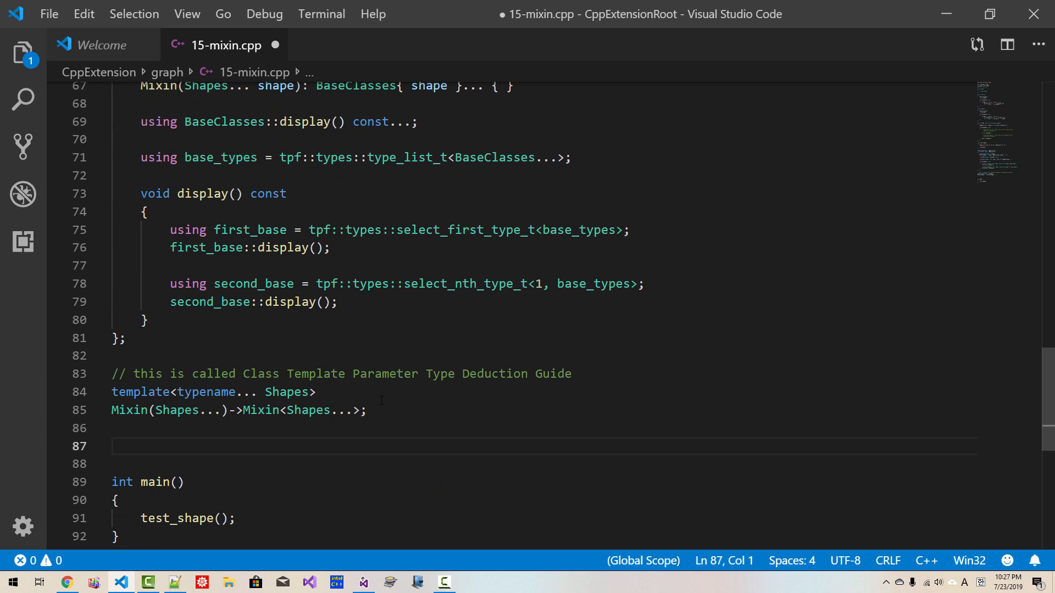
text(void test_)
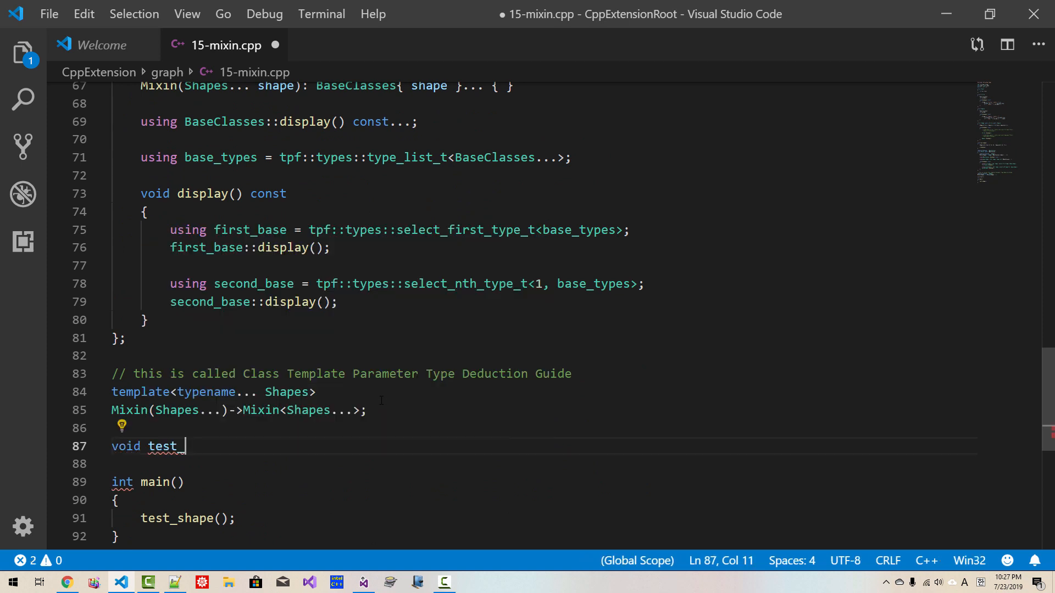
text(mixin)
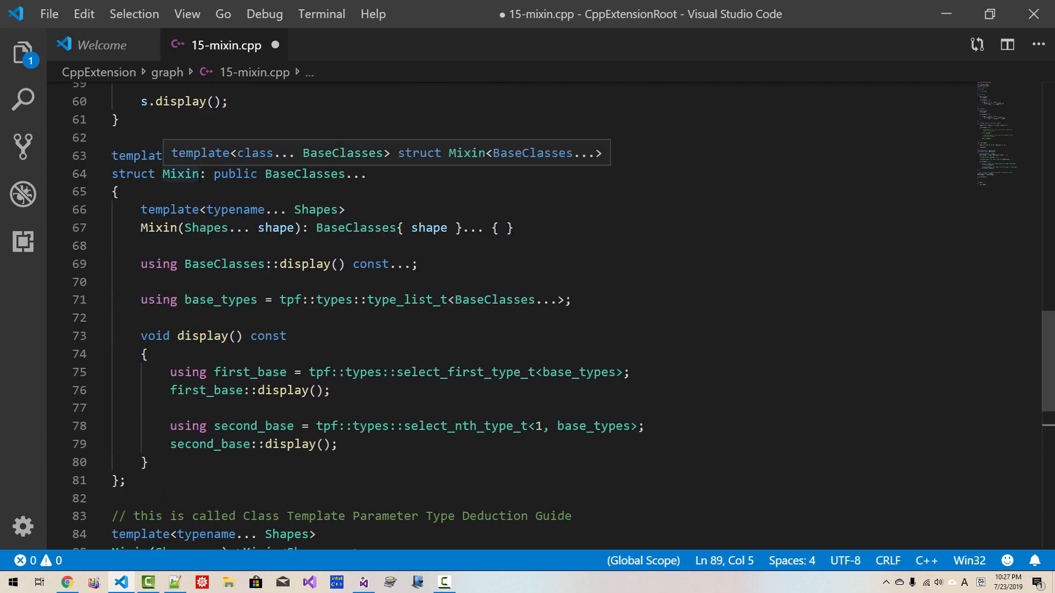
text(M)
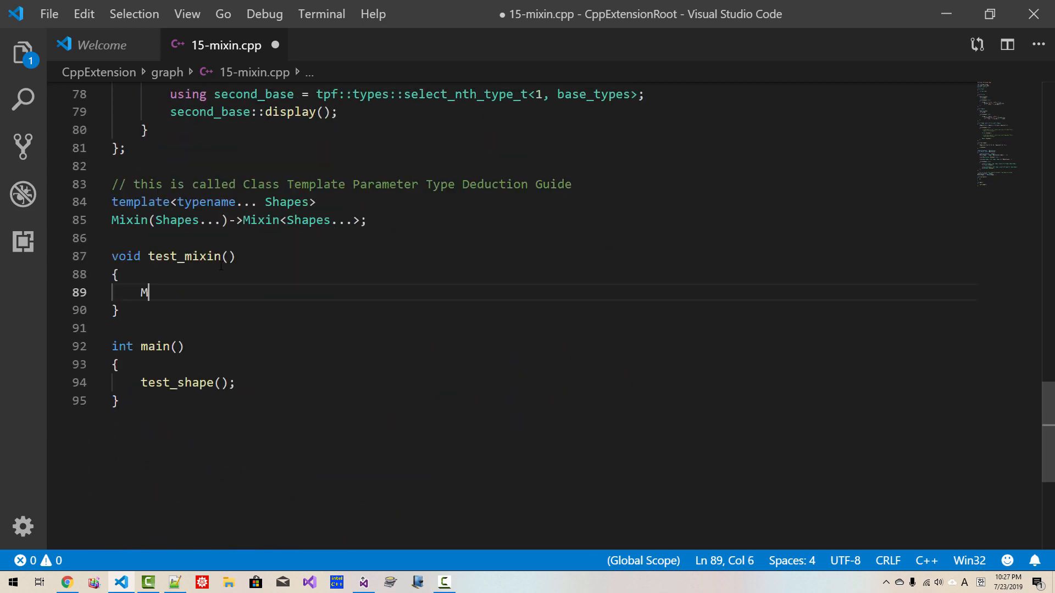
text(ixin m)
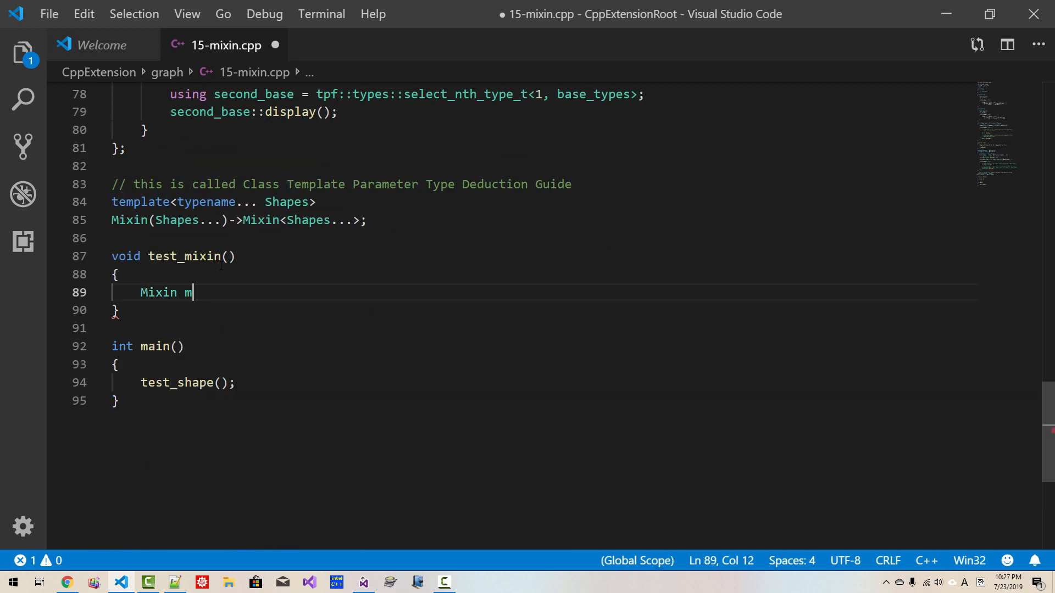
text({)
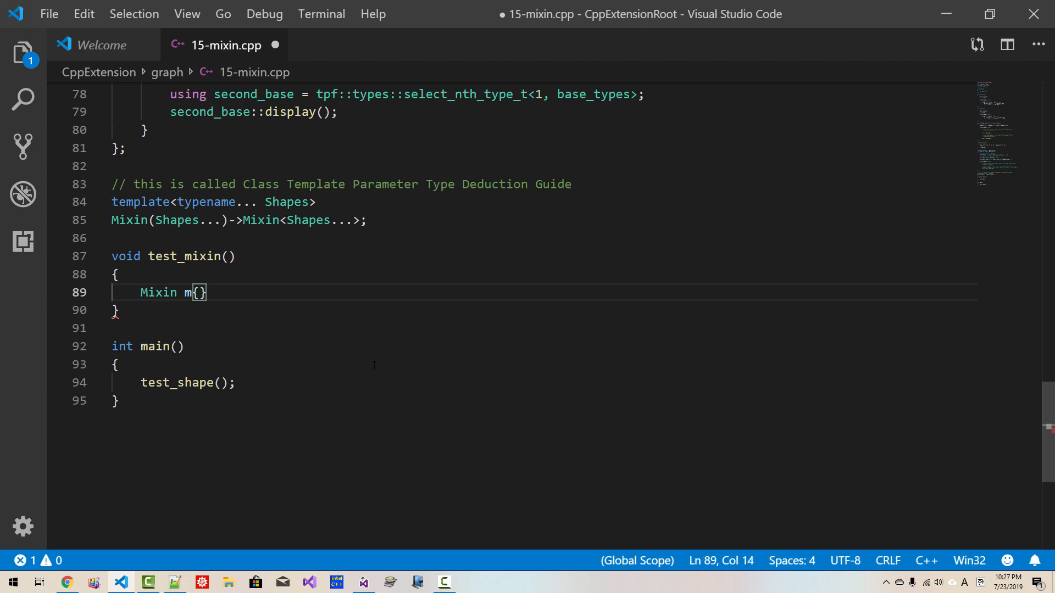
text(;)
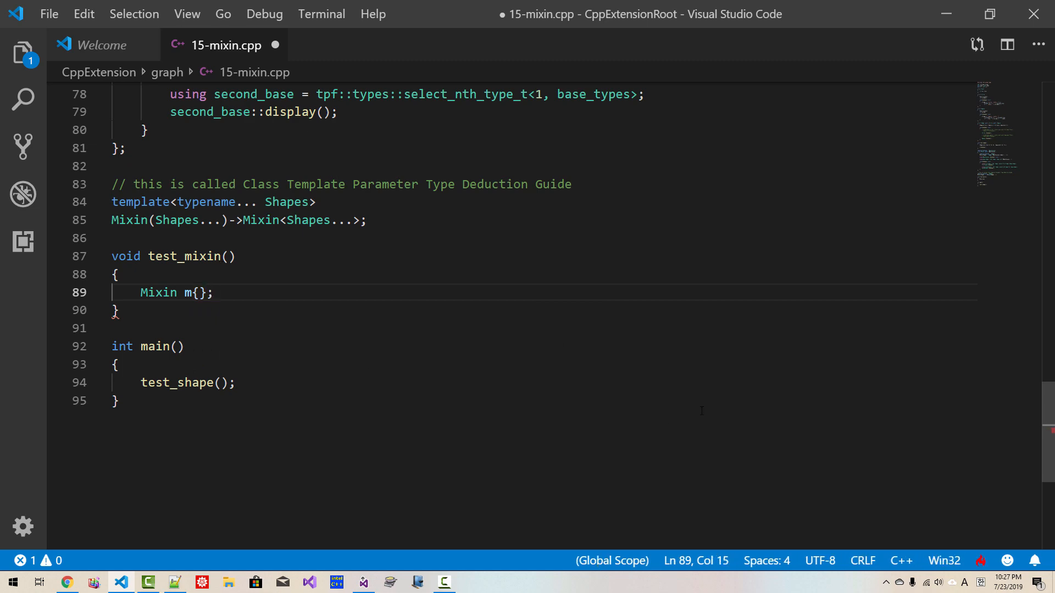
text(" ")
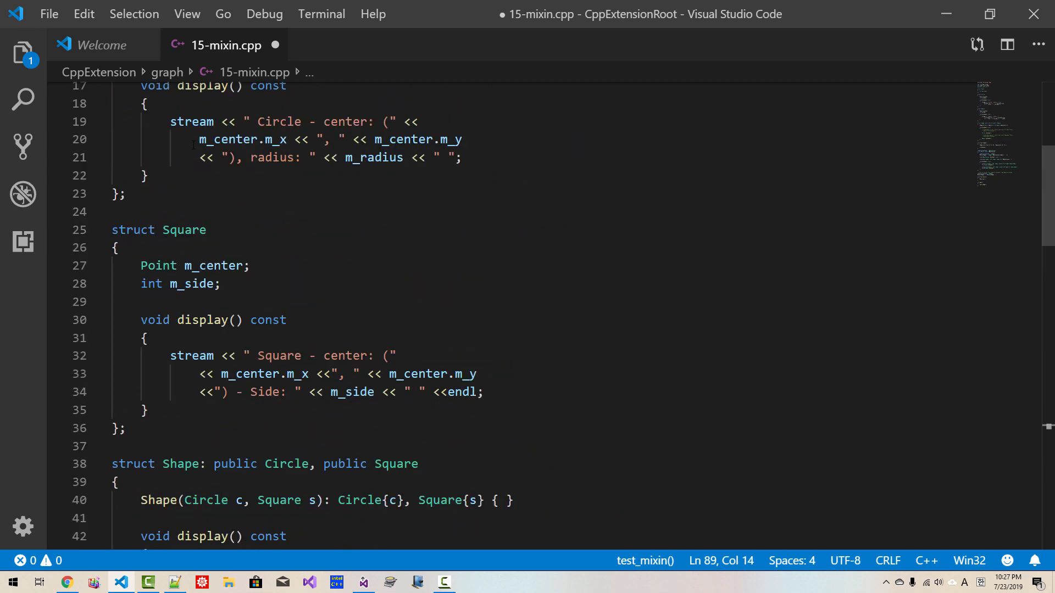
scroll(down, 3)
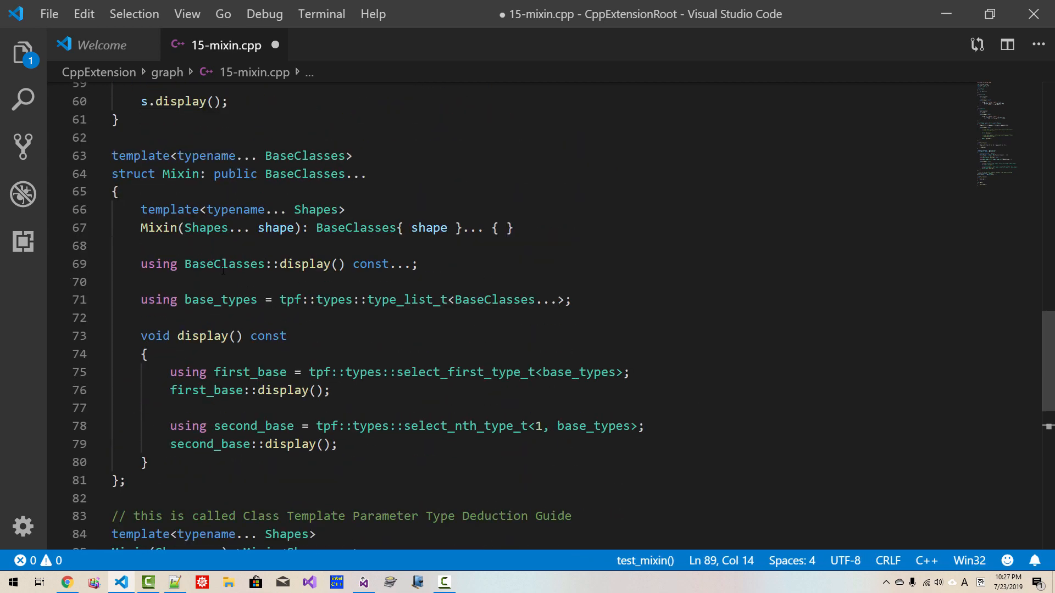
scroll(down, 3)
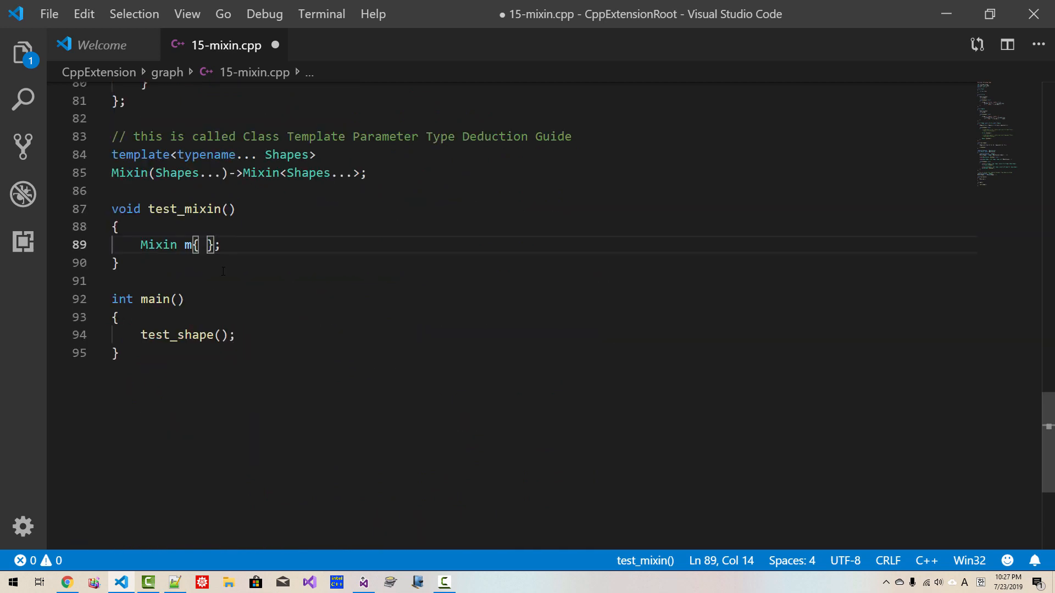
Initialize m with Circle{{0,0},5} and Square{{3,3},10}, then call m.display()
text(Circle)
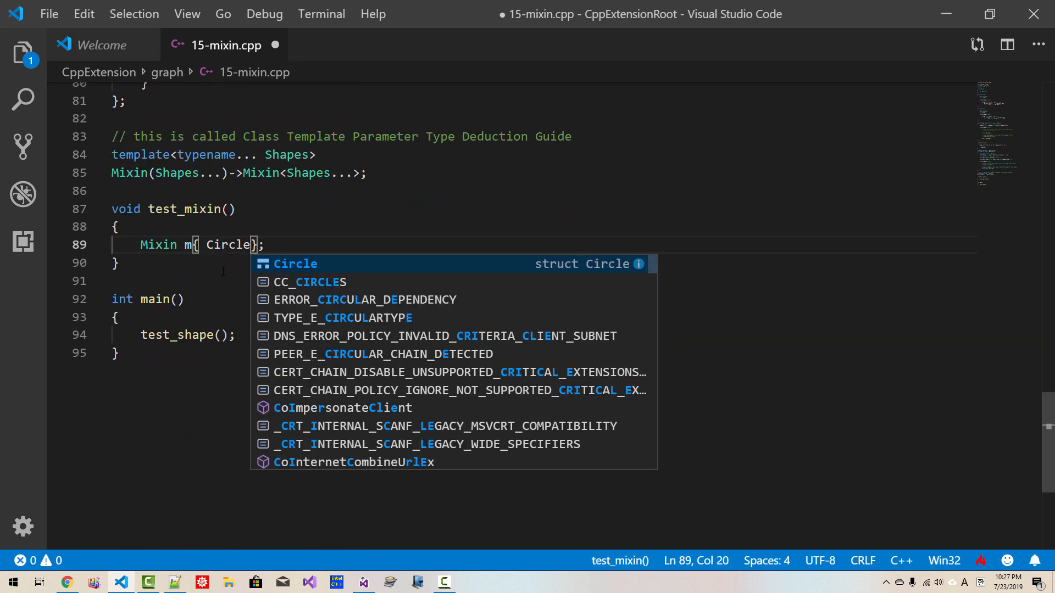
text({},)
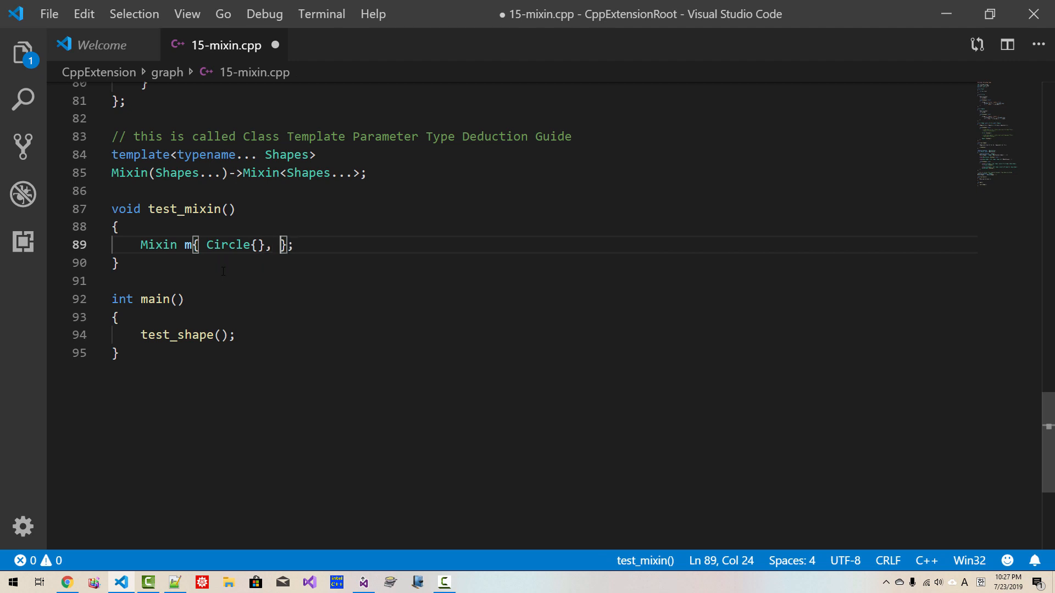
text(Square{)
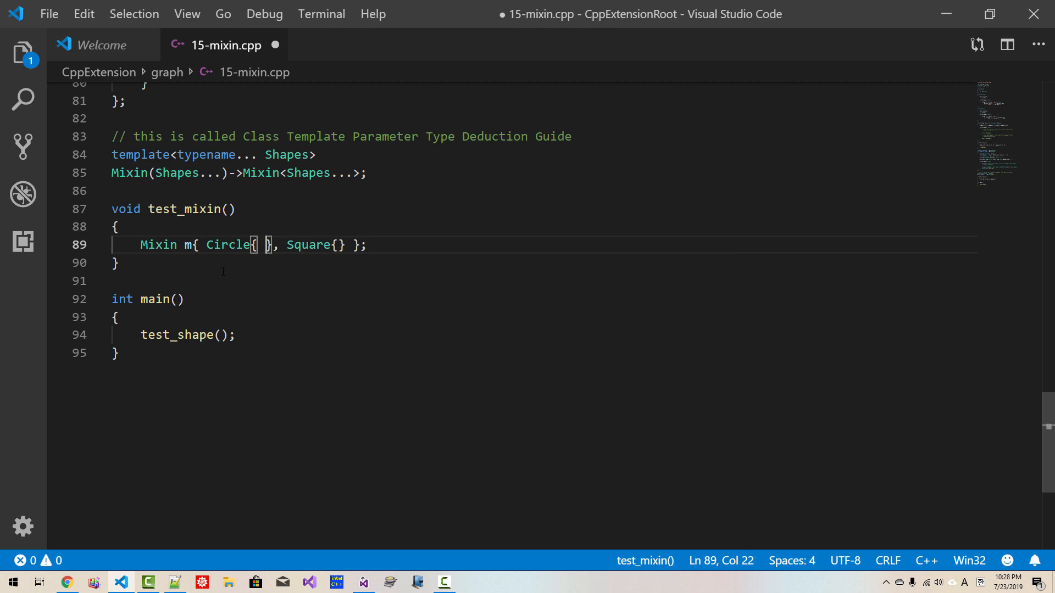
text({)
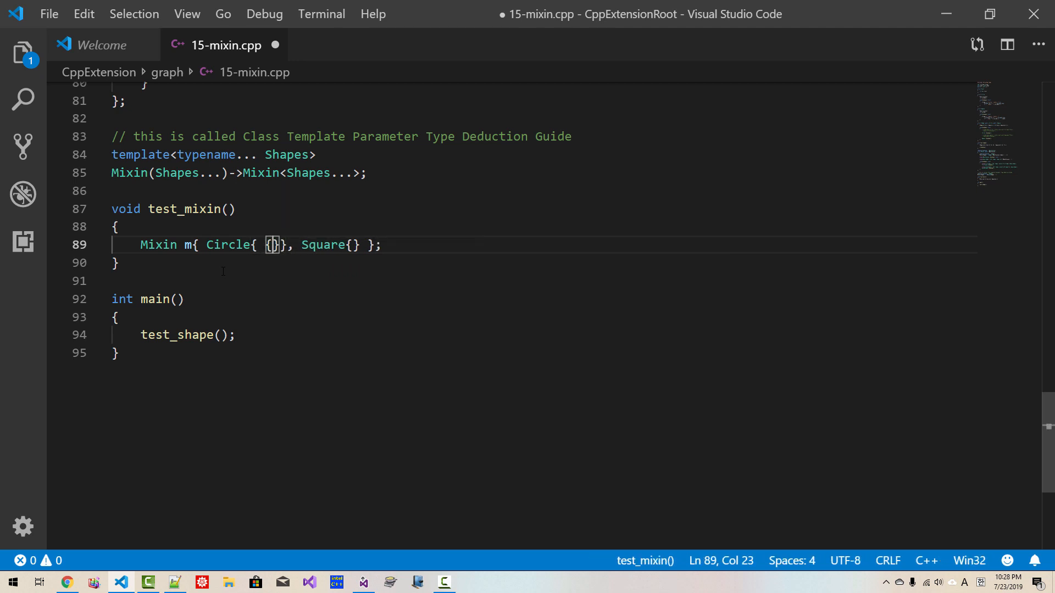
text(0, 0)
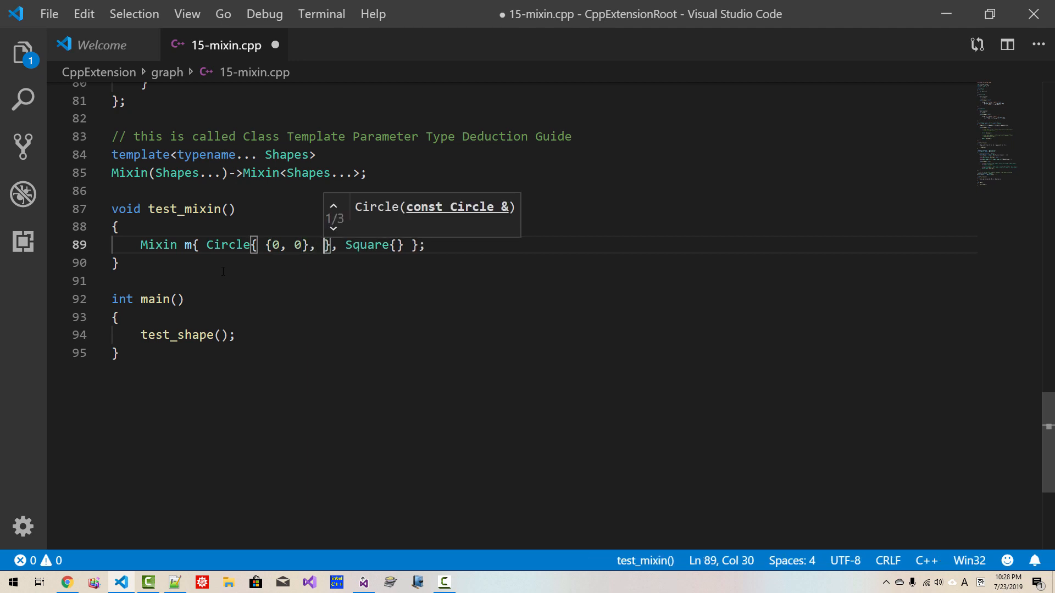
text(5)
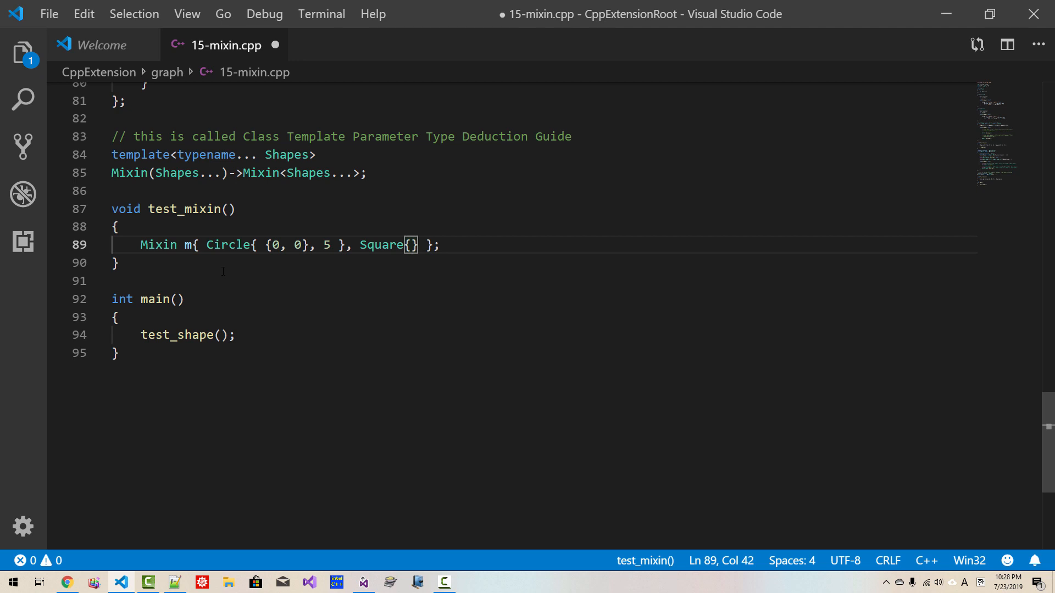
text({3, 3)
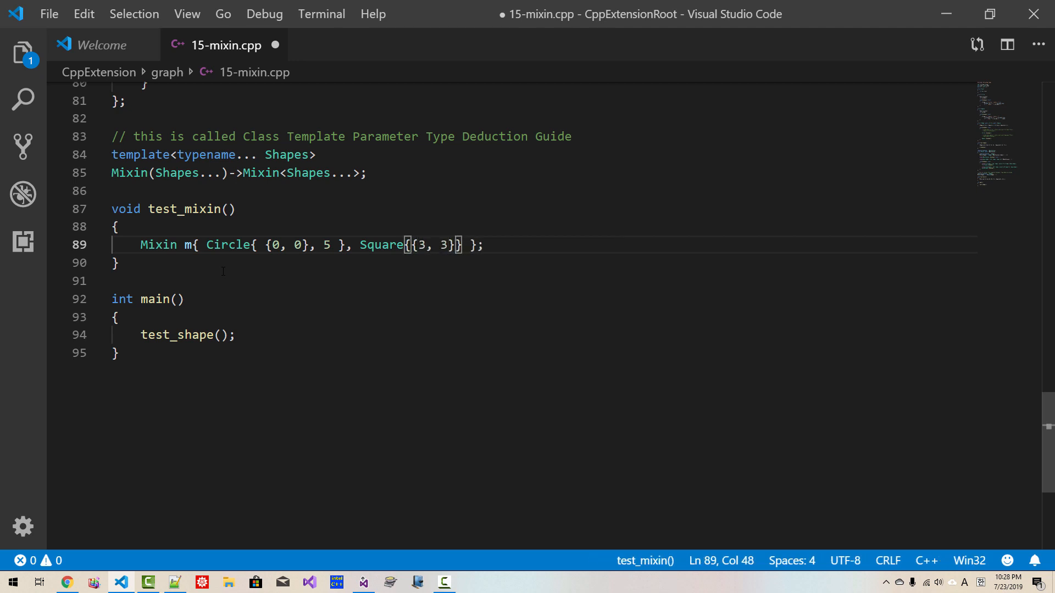
text(, 10)
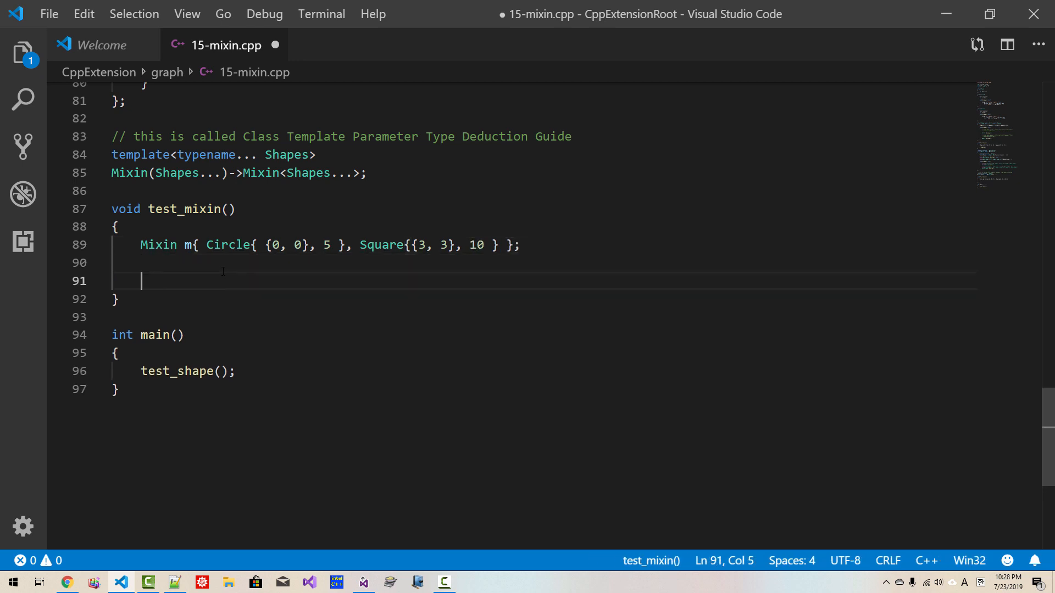
text(m.di)
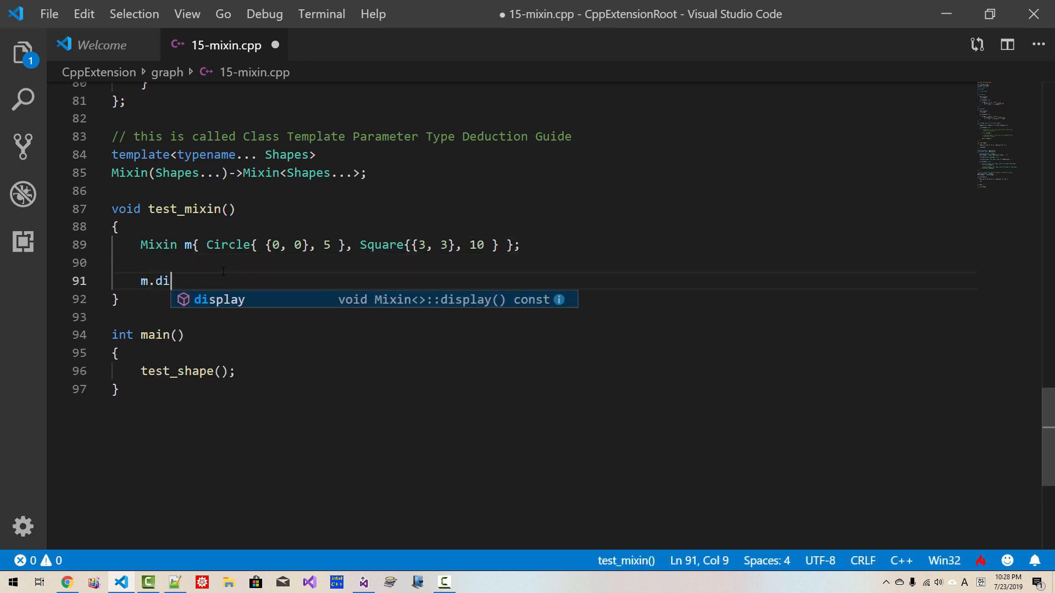
key(Tab)
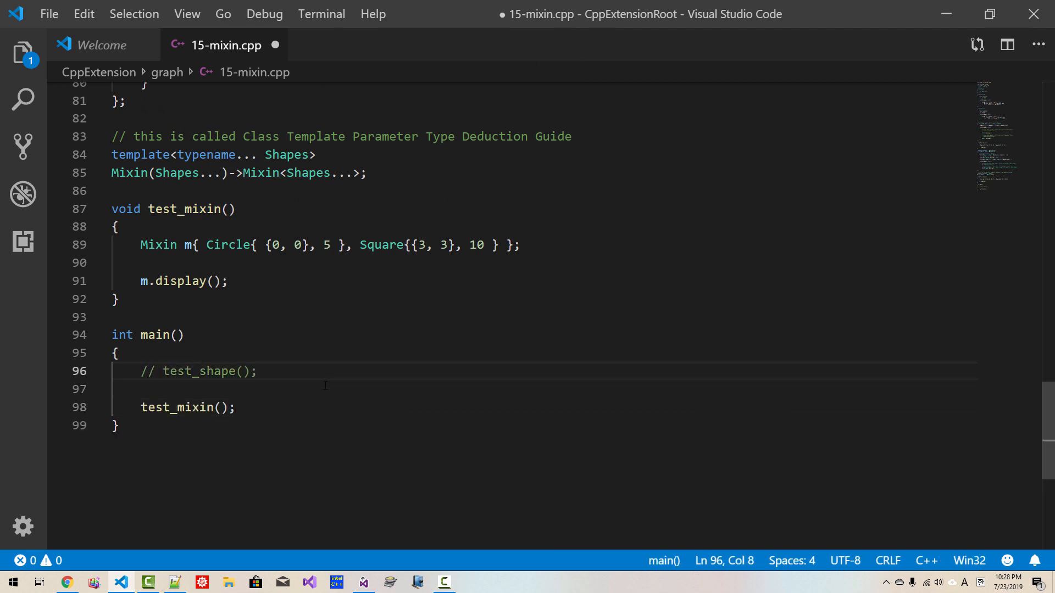
click(363, 583)
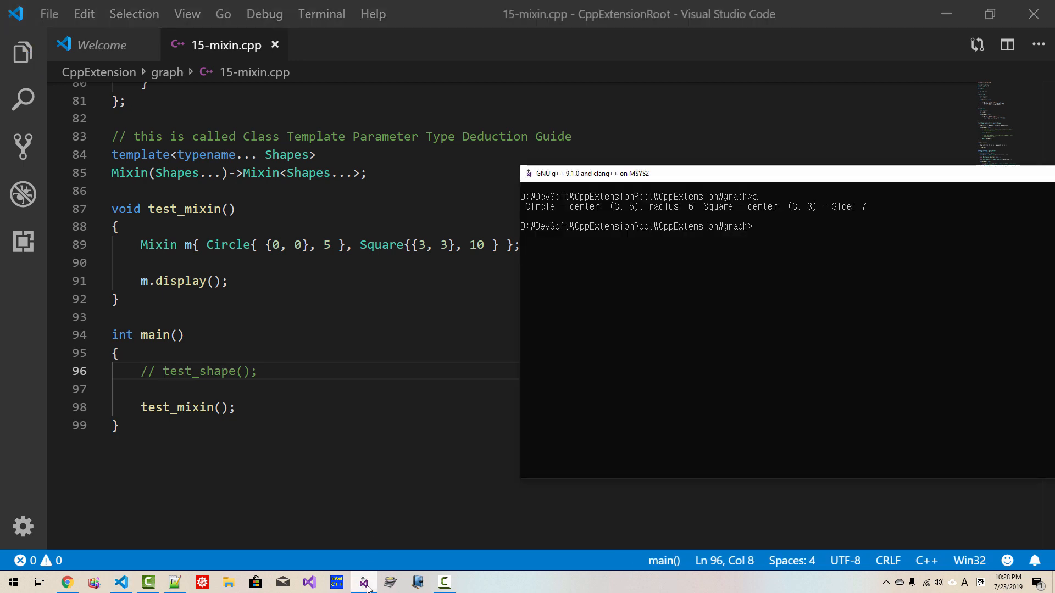
Compile 15-mixin.cpp with clang++ -std=c++17 and review the circle and square output
text(clang++ -std=c++17 15-mixin.cpp)
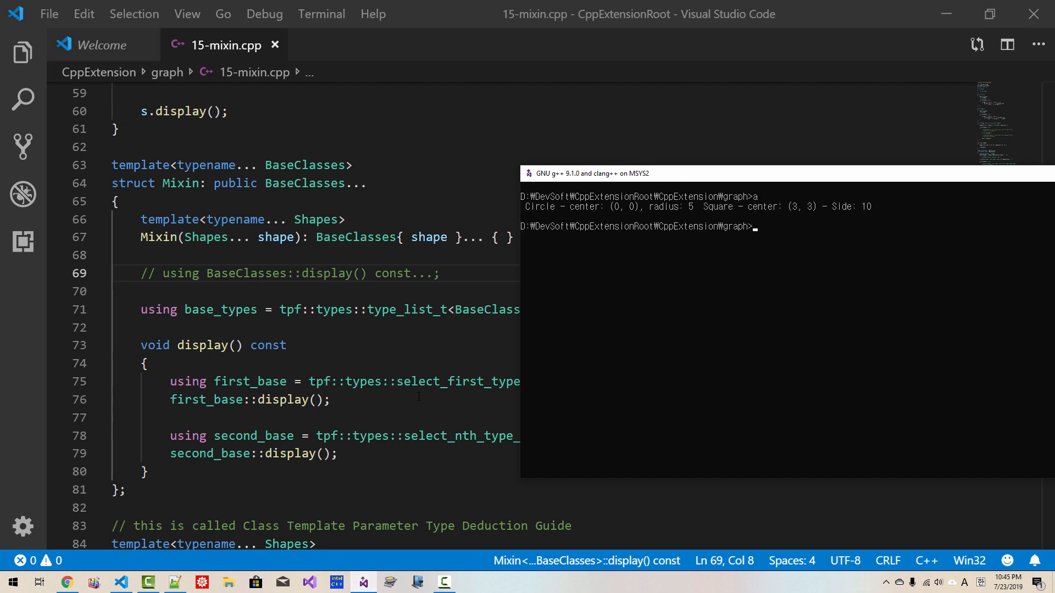
scroll(down, 3)
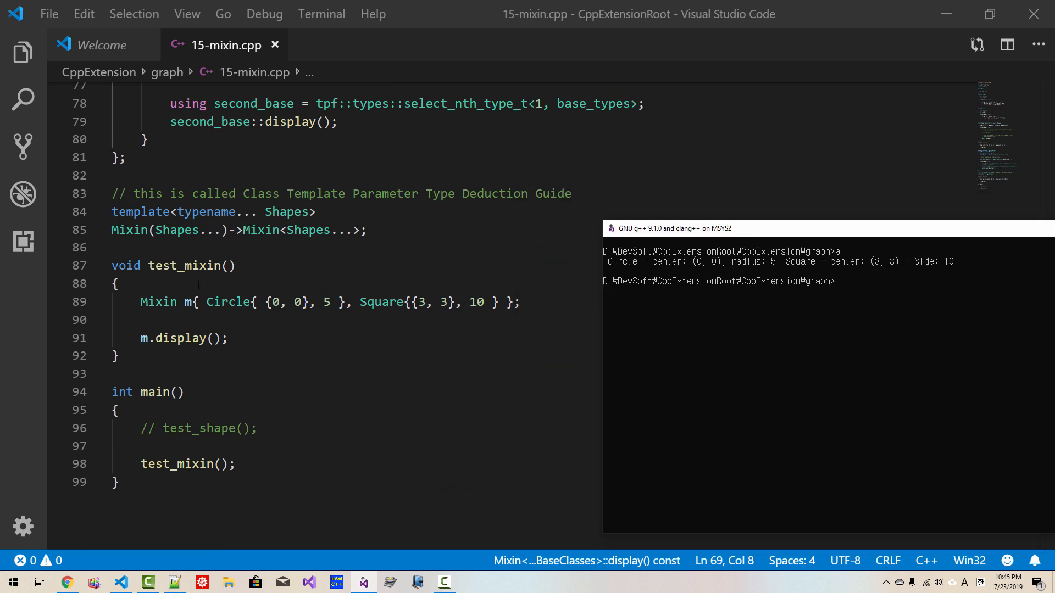
mouse_move(226, 301)
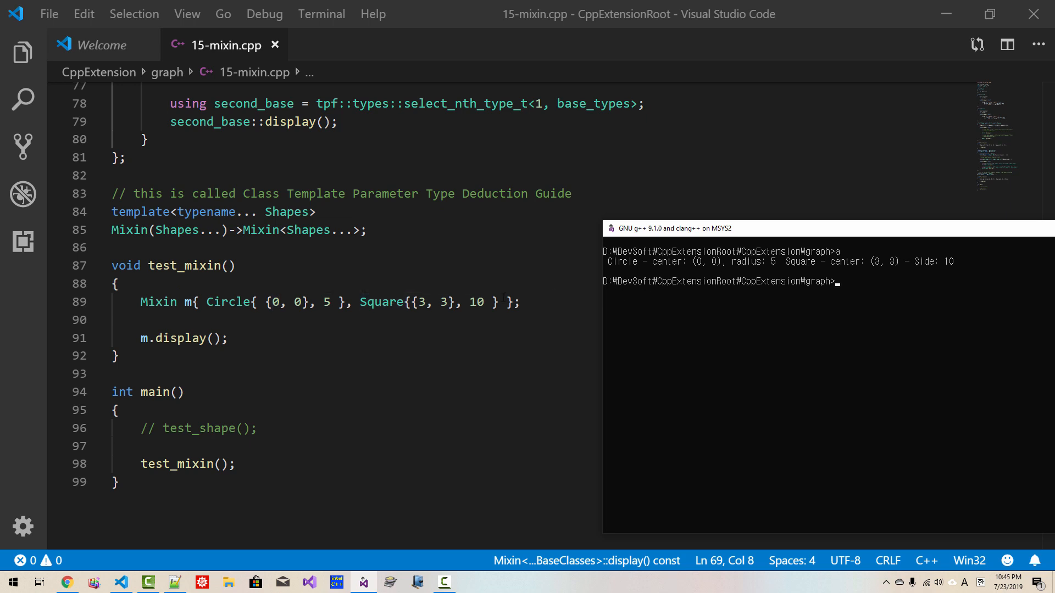
mouse_move(765, 270)
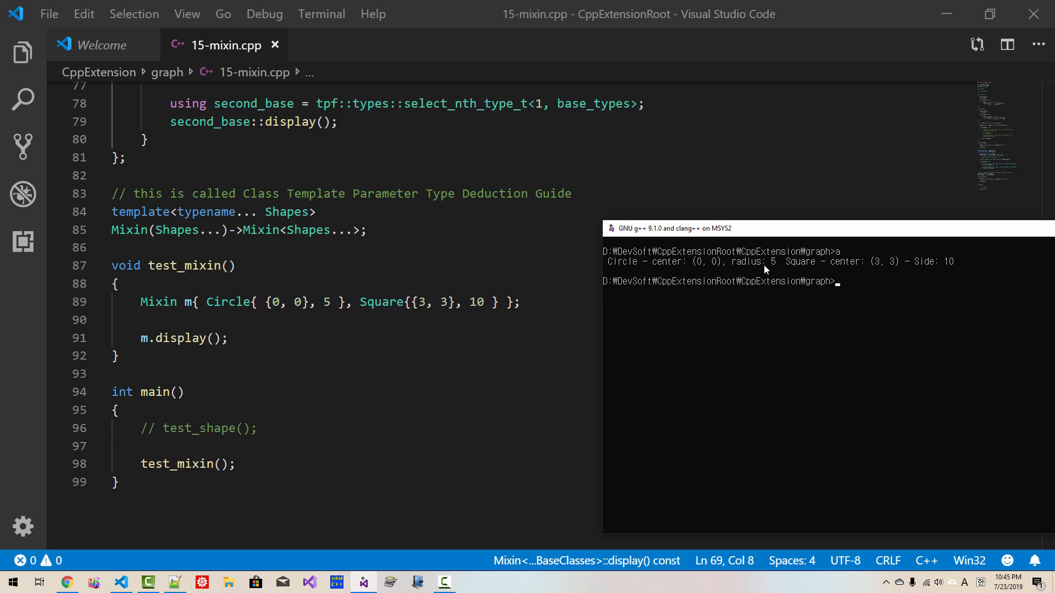
mouse_move(791, 276)
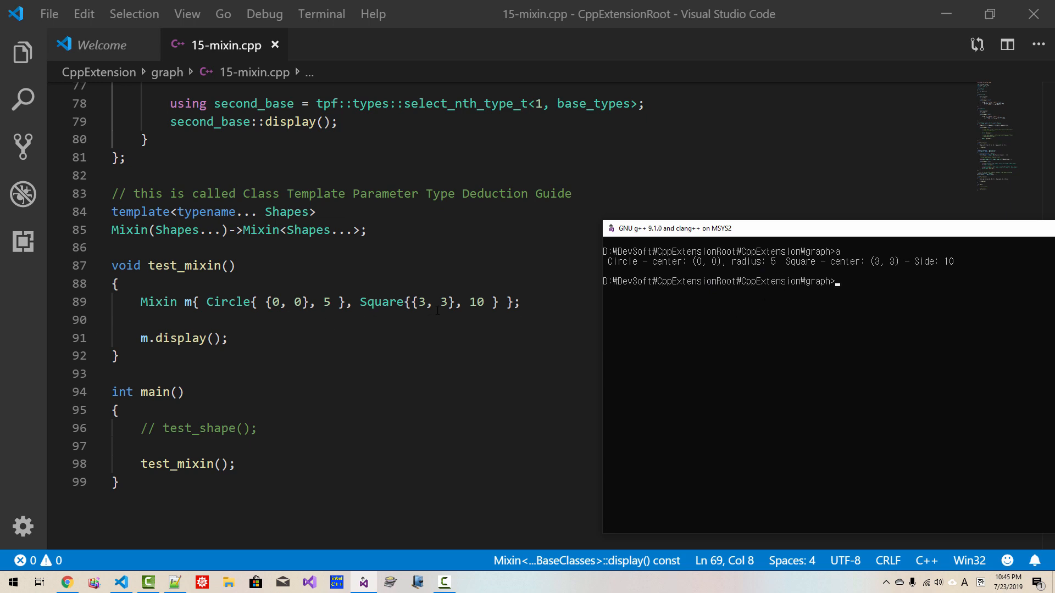
mouse_move(444, 302)
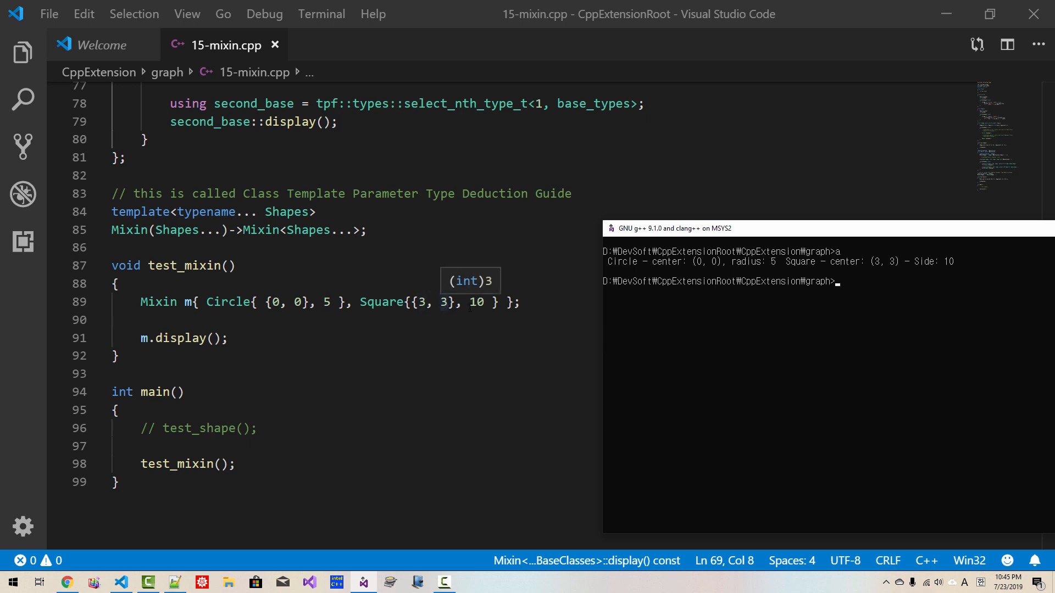
mouse_move(604, 309)
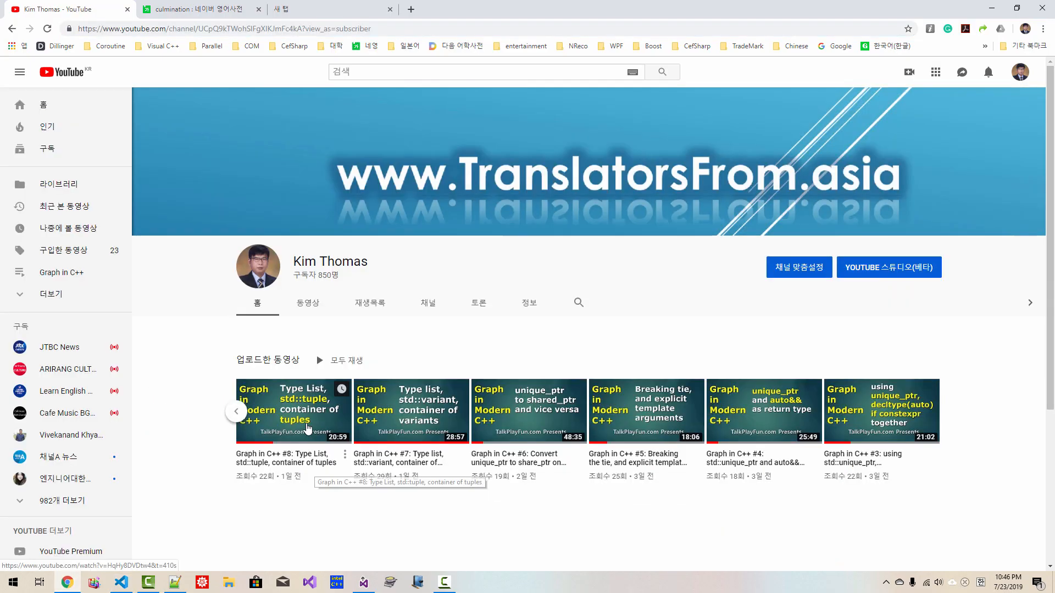
Comment '// Graph in C++ #8: Type List, std::tuple, container of tuples' and grab its URL
click(294, 411)
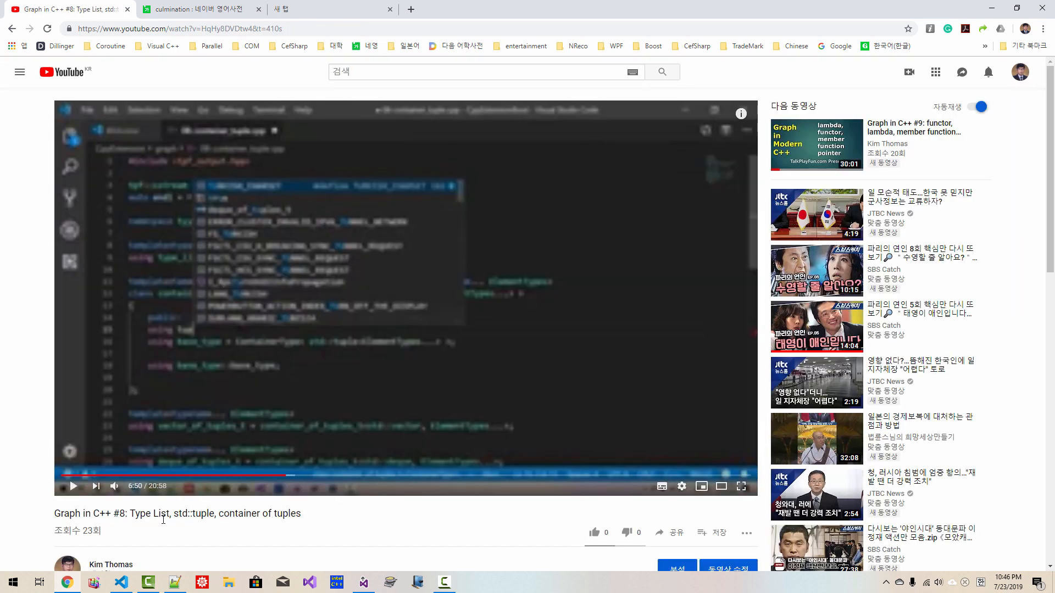
triple_click(177, 513)
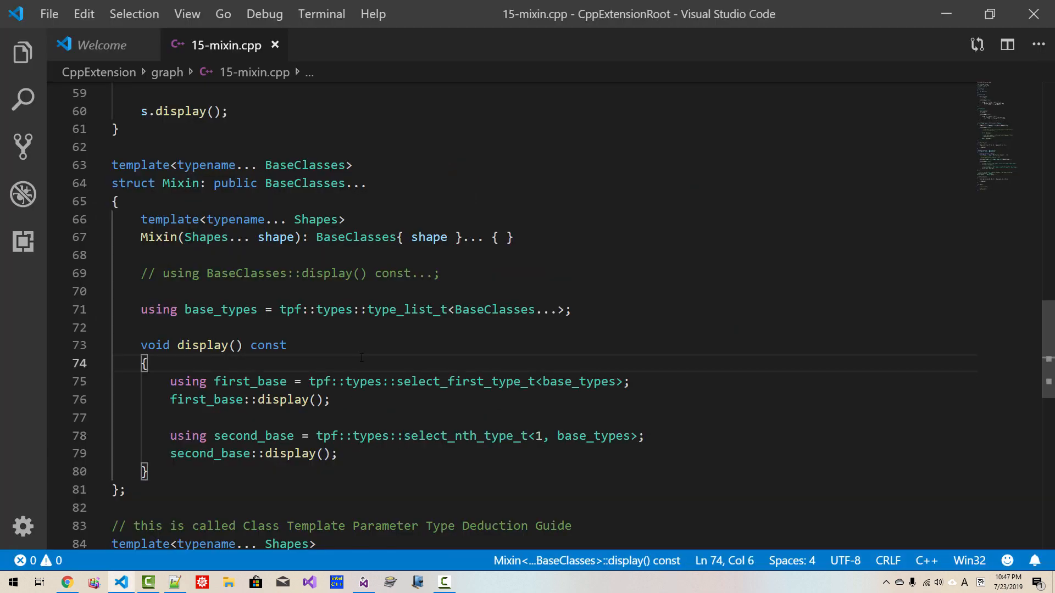
text(// Graph in C++ #8: Type List, std::tuple, container of tuples)
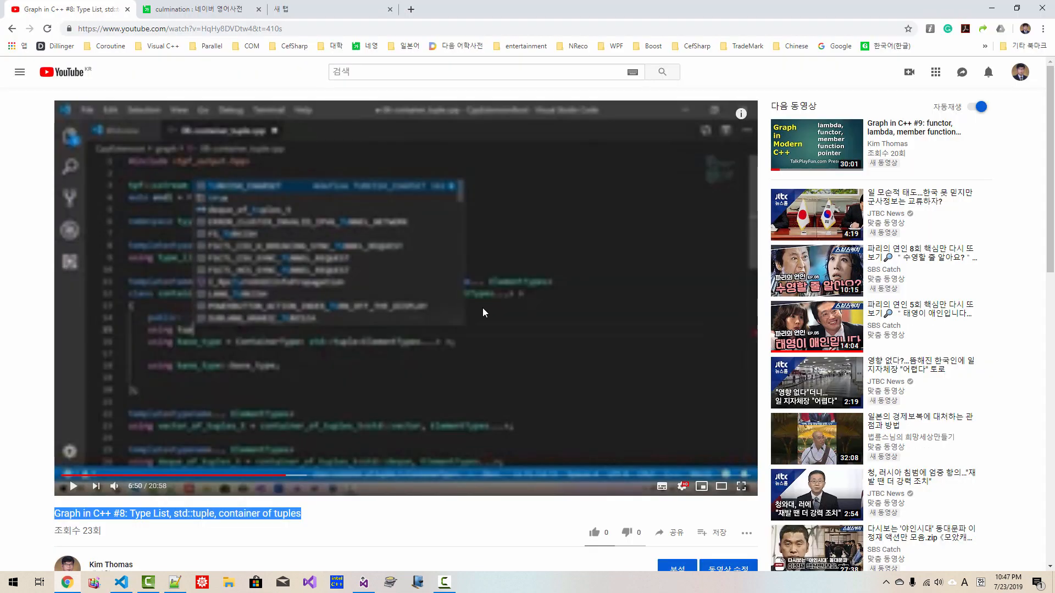
click(180, 28)
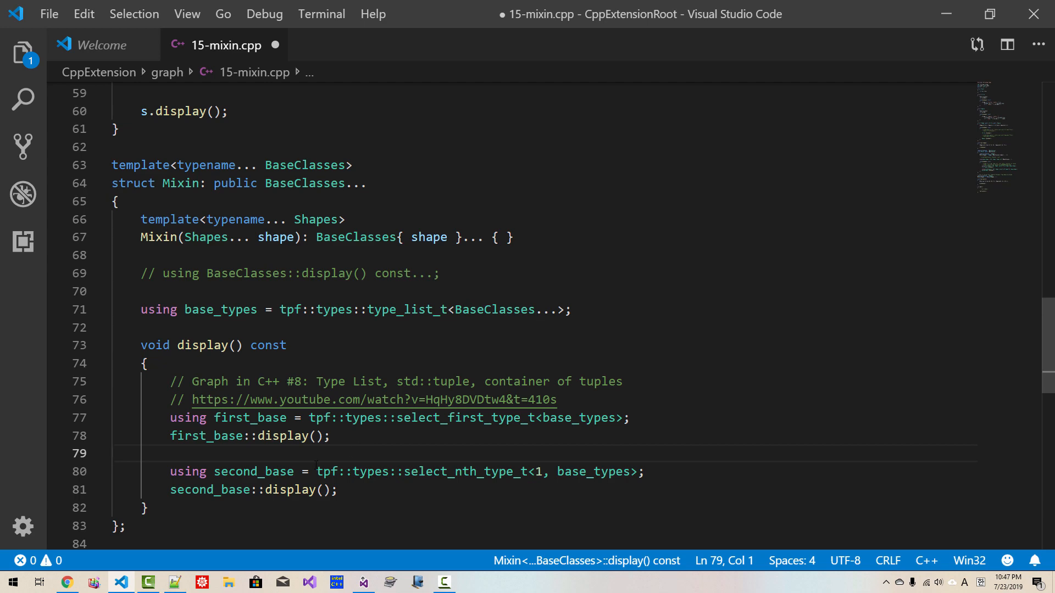
click(373, 399)
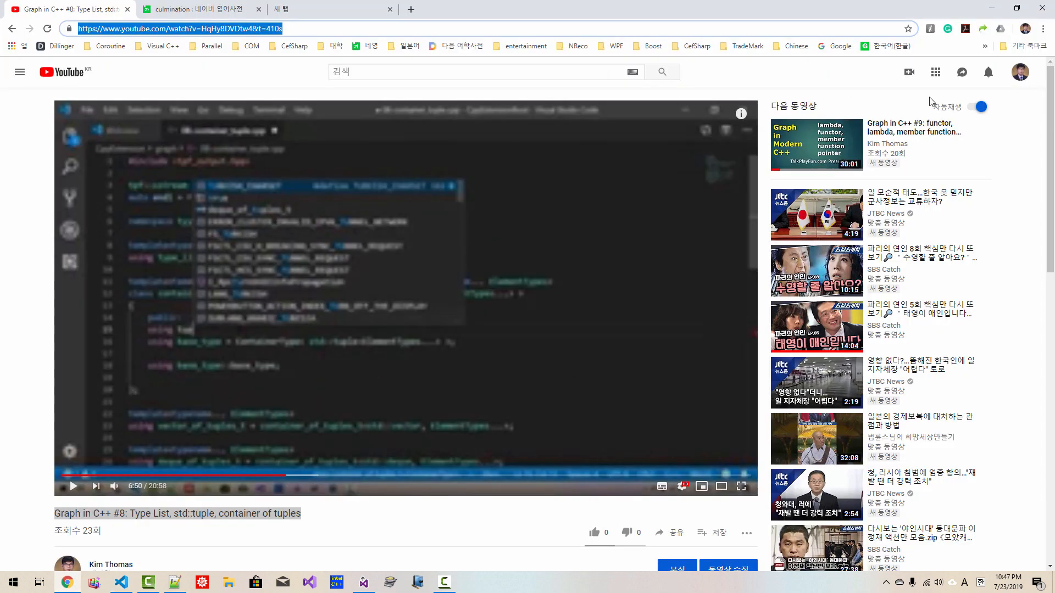
Open the C++ Type Functions playlist from your channel's Playlists page
click(1018, 72)
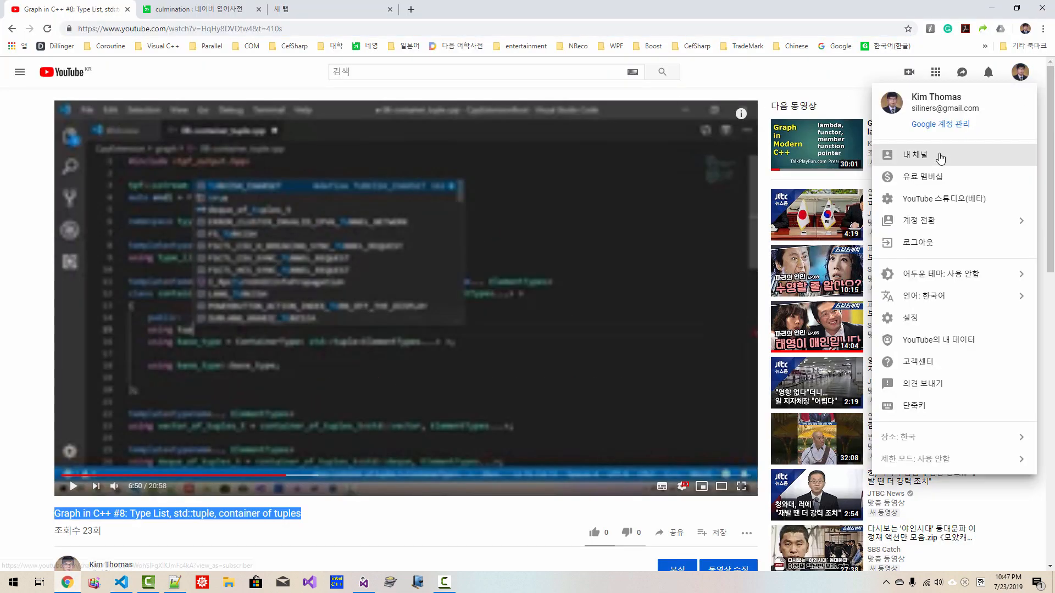
click(916, 156)
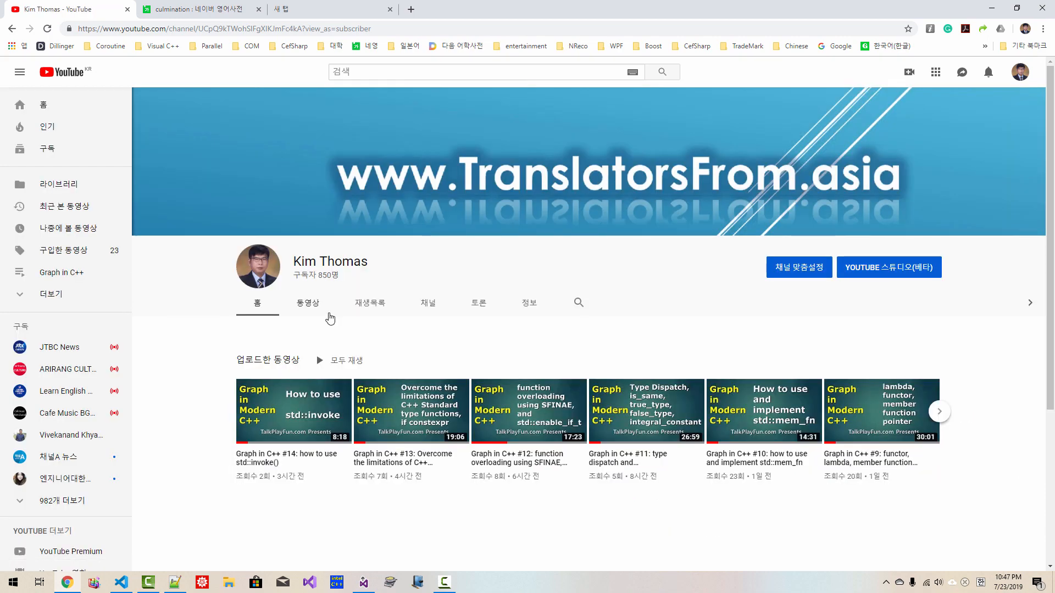
click(370, 303)
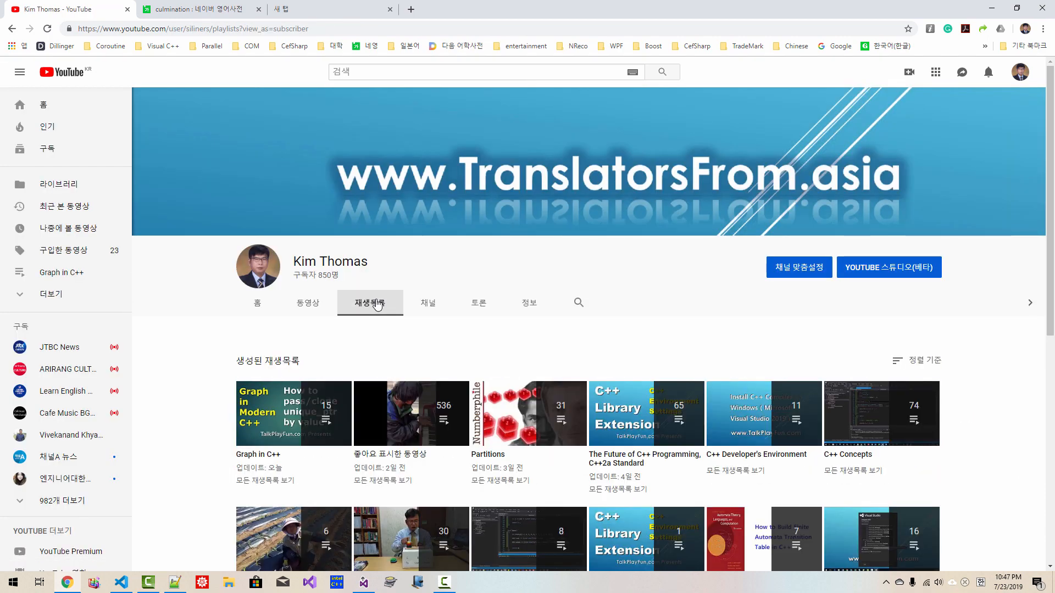
scroll(down, 3)
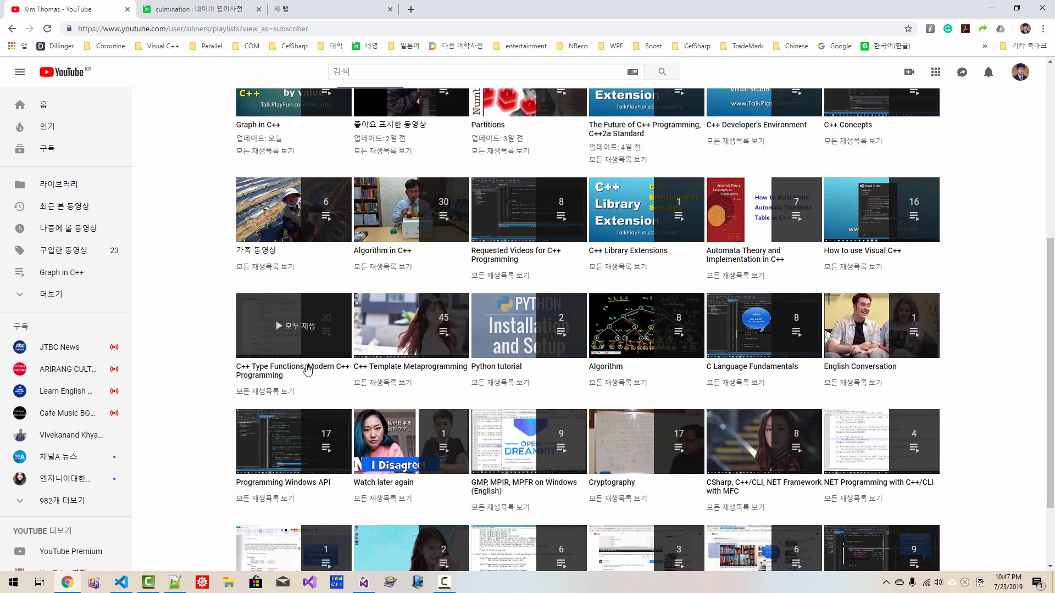
click(294, 326)
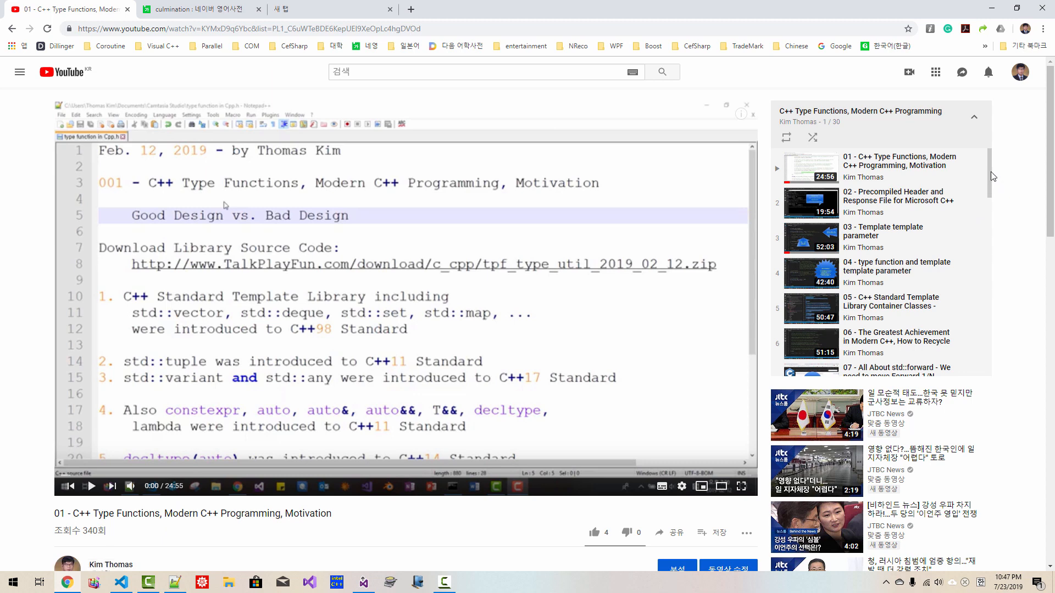
scroll(down, 3)
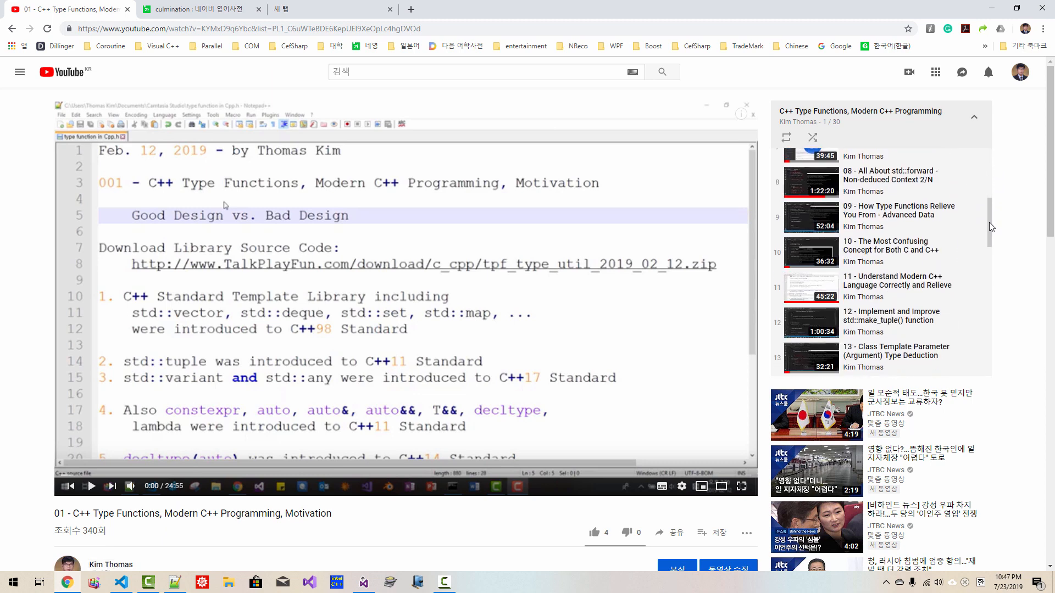
scroll(down, 3)
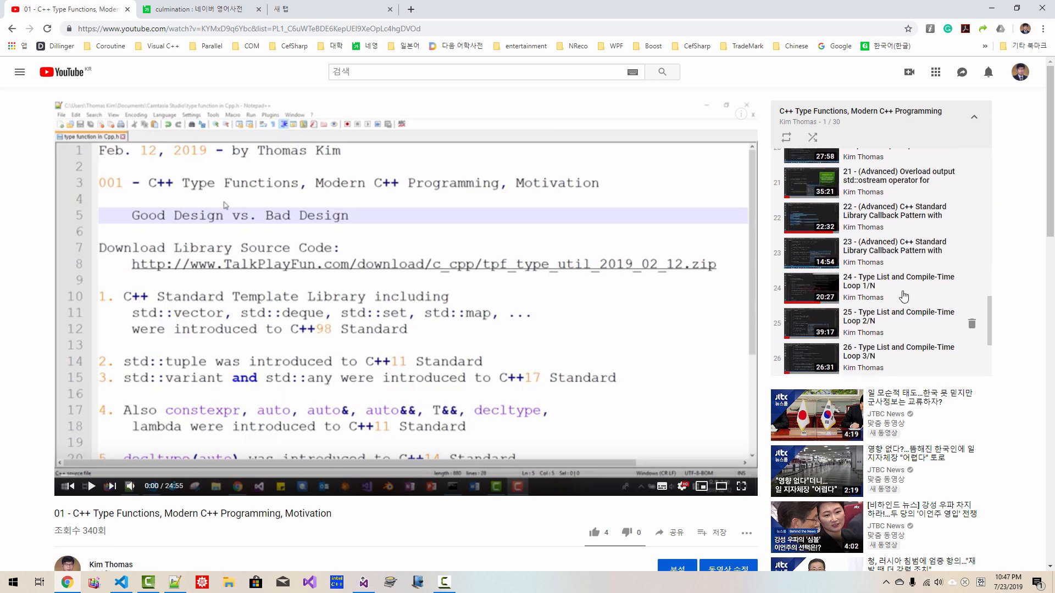
mouse_move(887, 280)
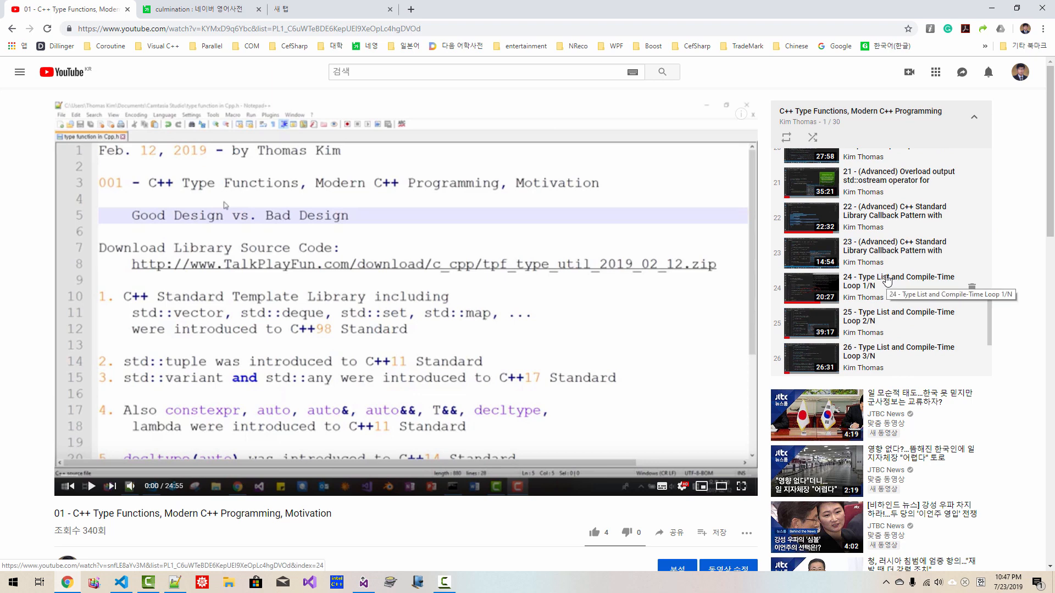
Play 'Type List and Compile-Time Loop 1/N', copy its URL, and download CppExtension.zip
click(899, 281)
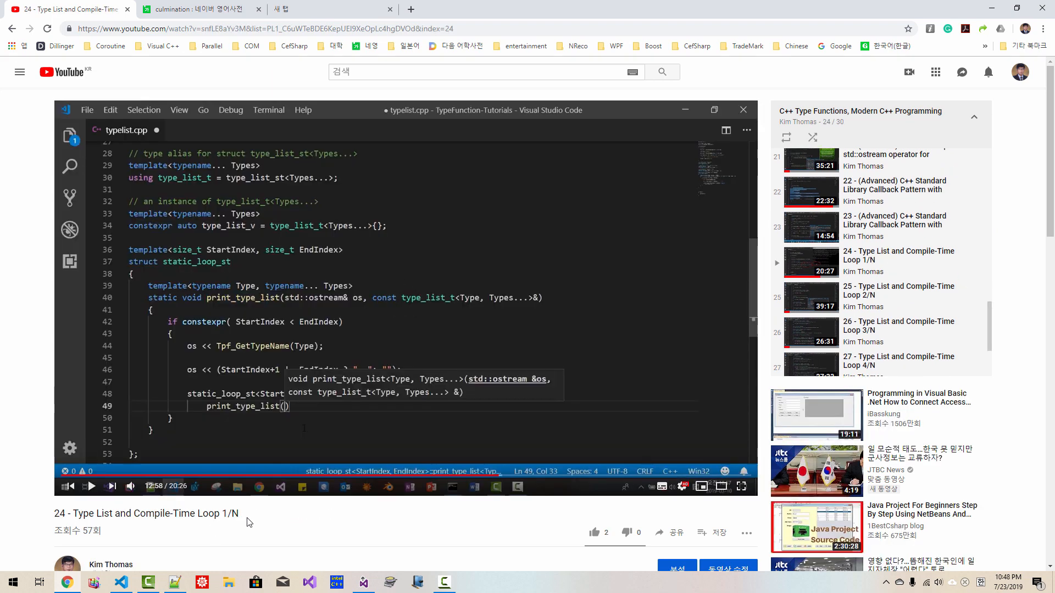
key(ctrl+a)
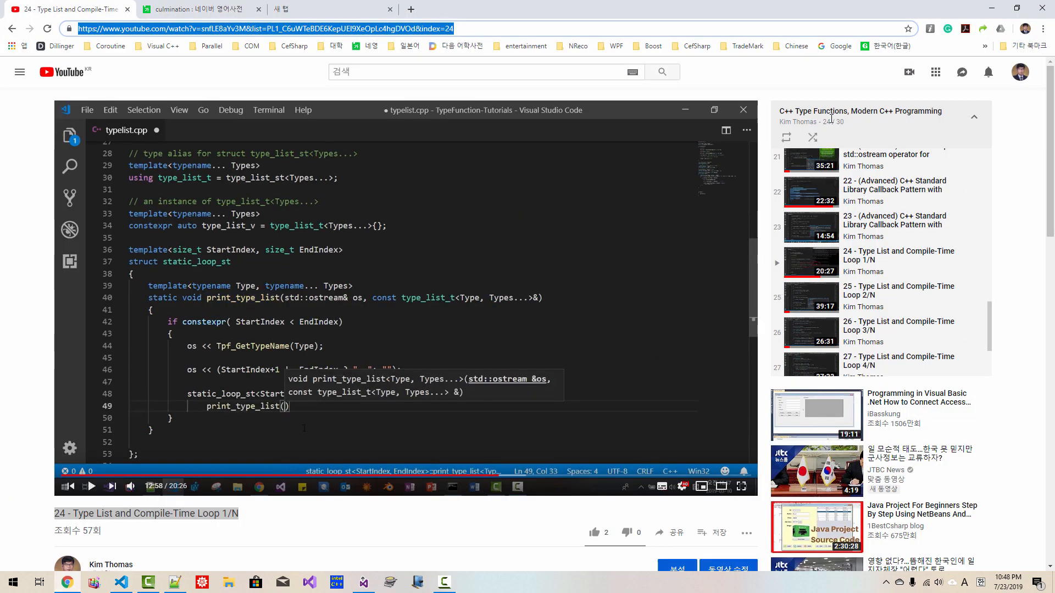
mouse_move(871, 263)
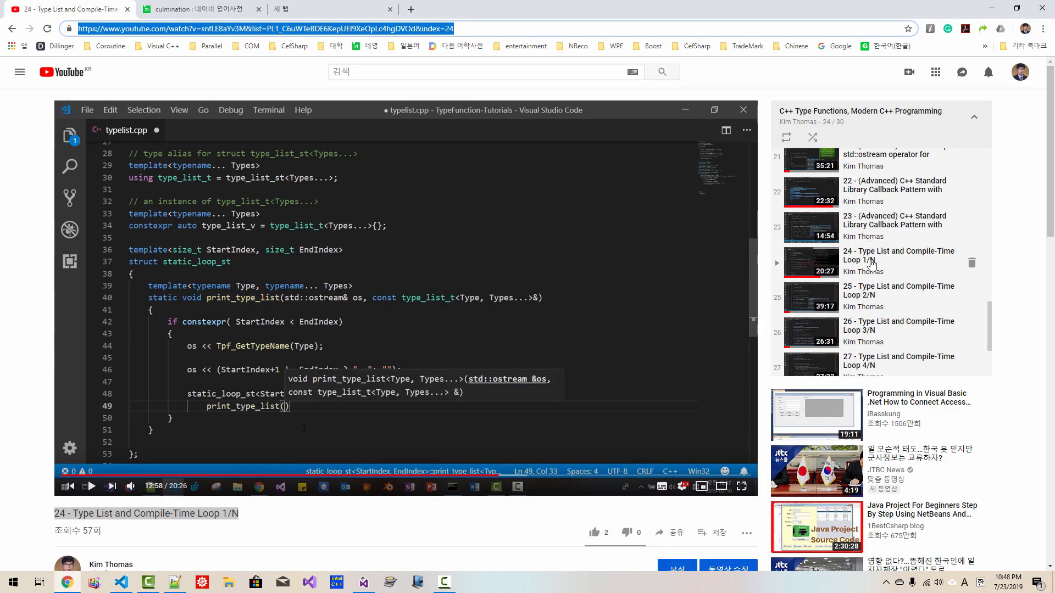
mouse_move(940, 261)
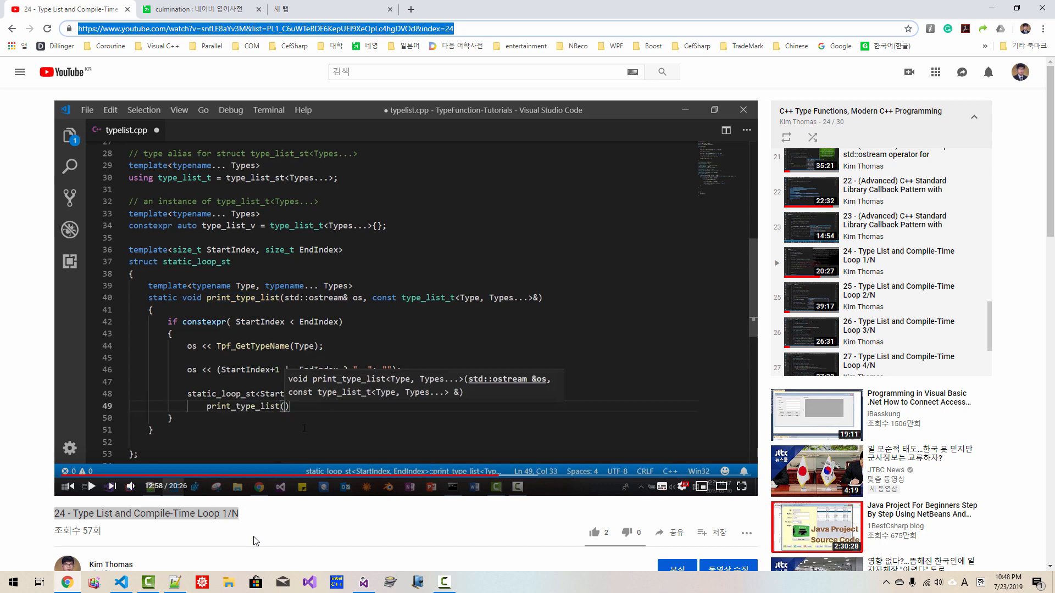
mouse_move(238, 526)
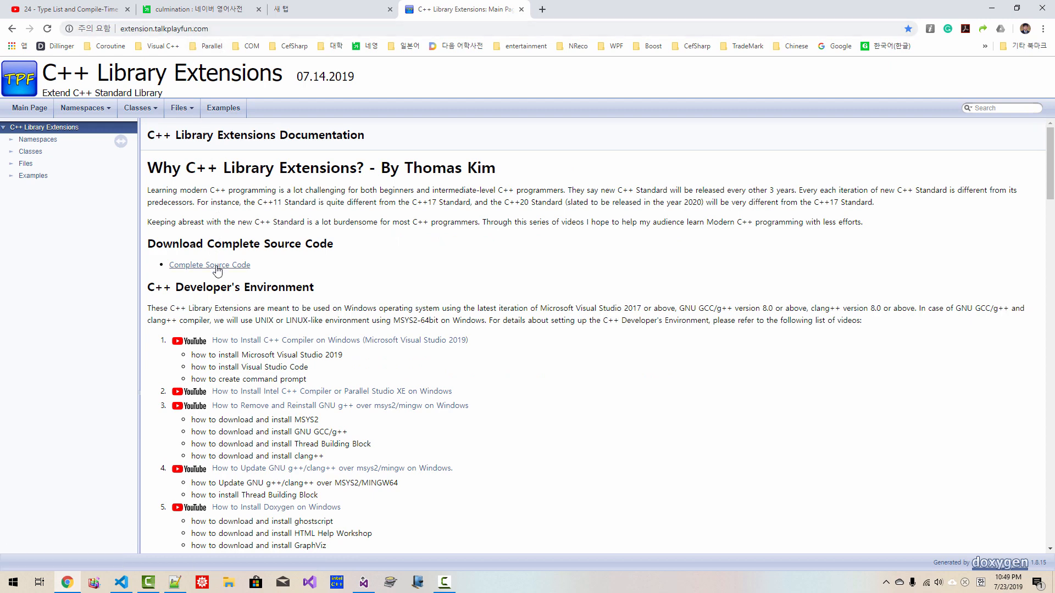
click(209, 264)
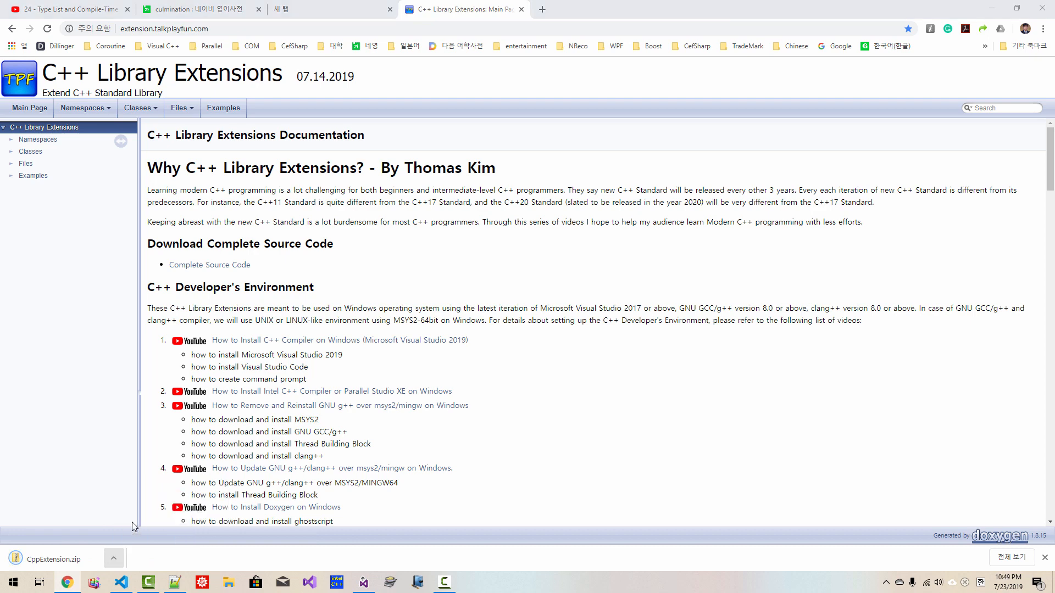
right_click(245, 226)
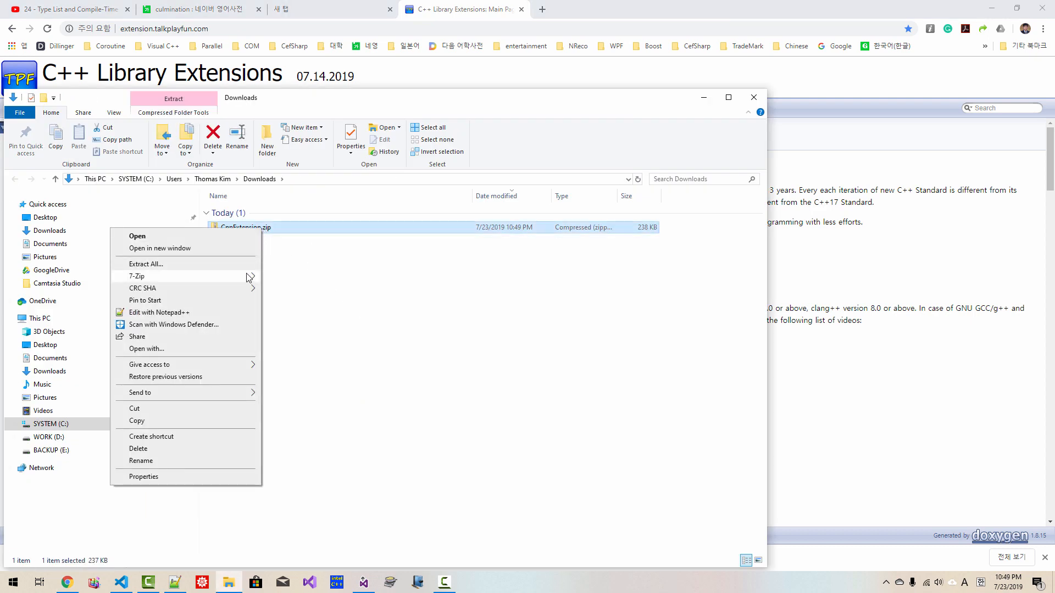